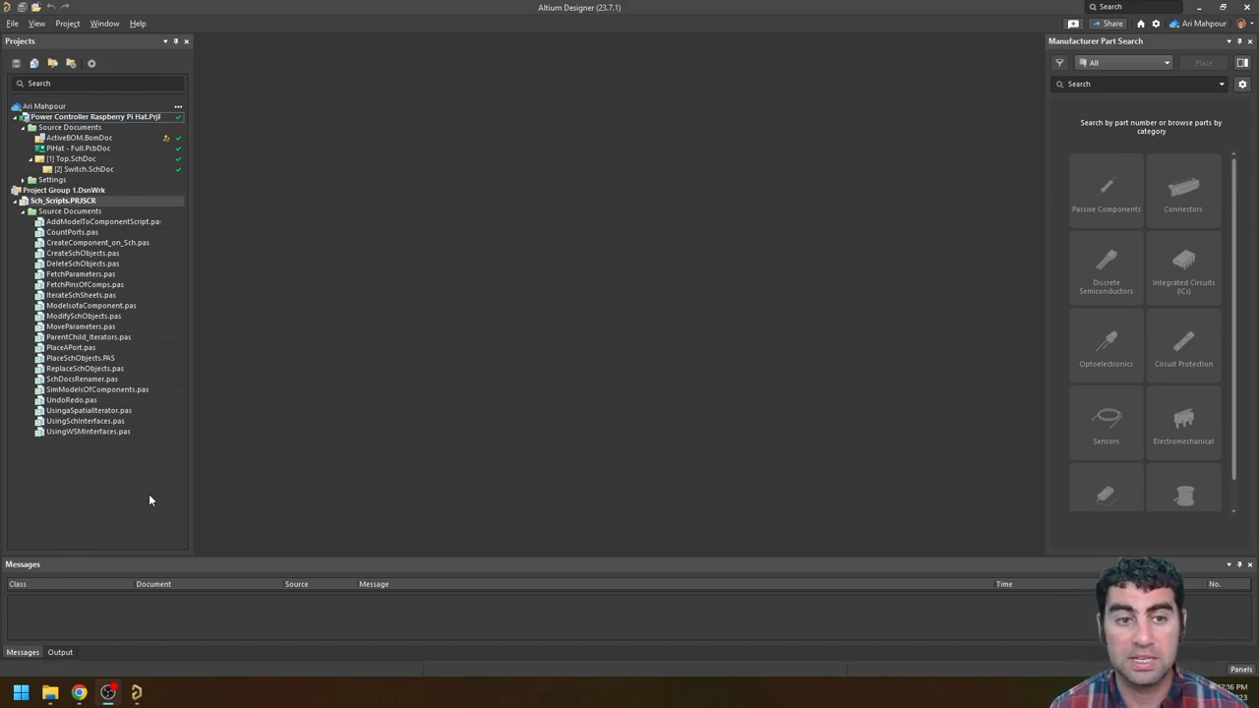
mouse_move(79, 693)
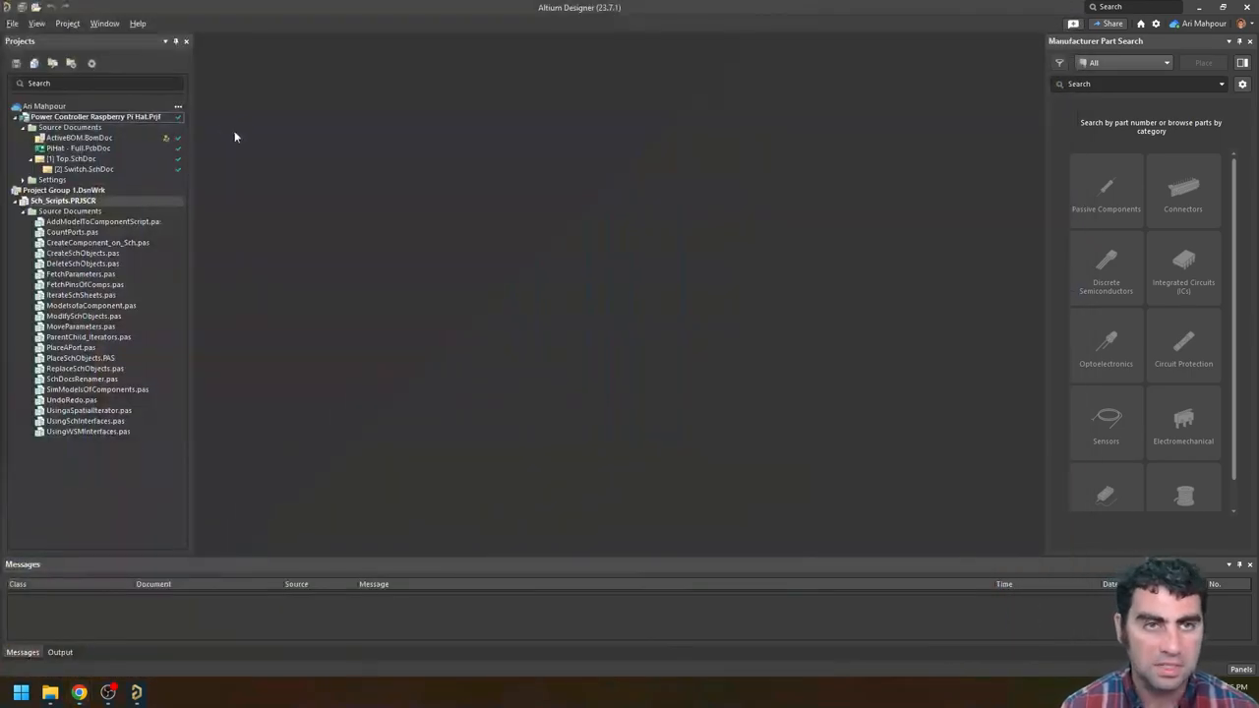
Step: Search Google for 'altium scripting' and open the 'Writing Scripts in Altium Designer' page
click(78, 693)
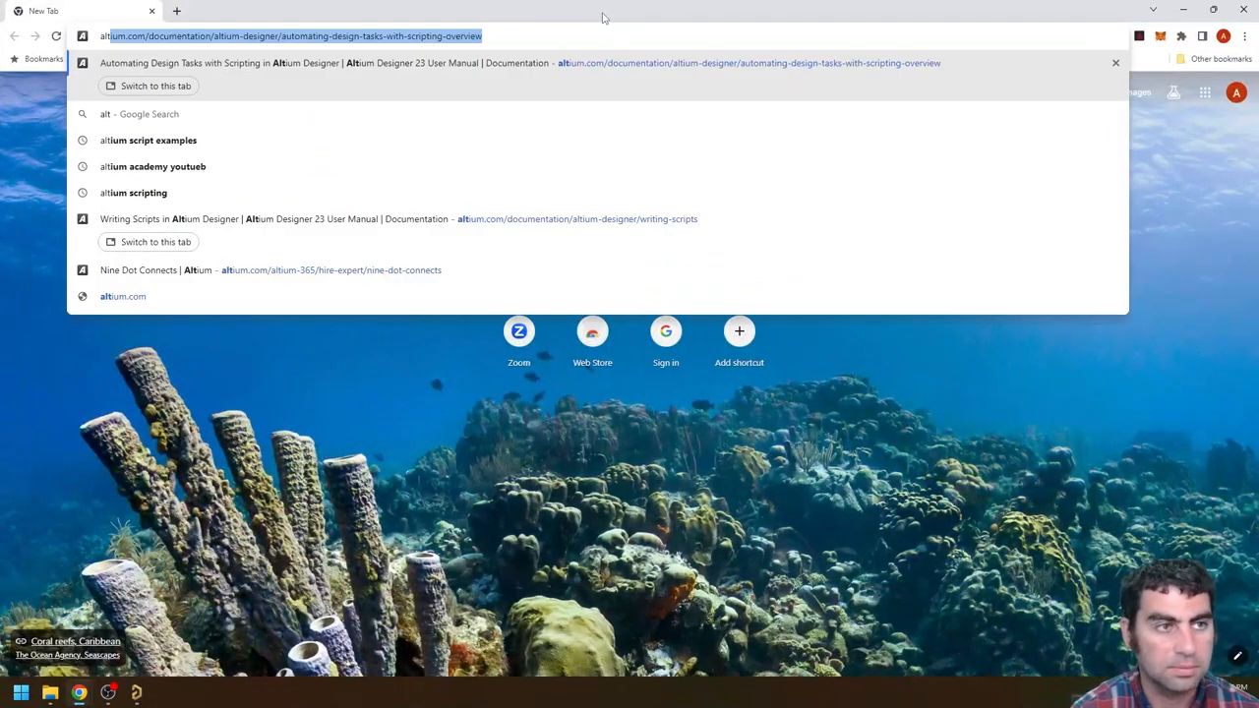
text(altium)
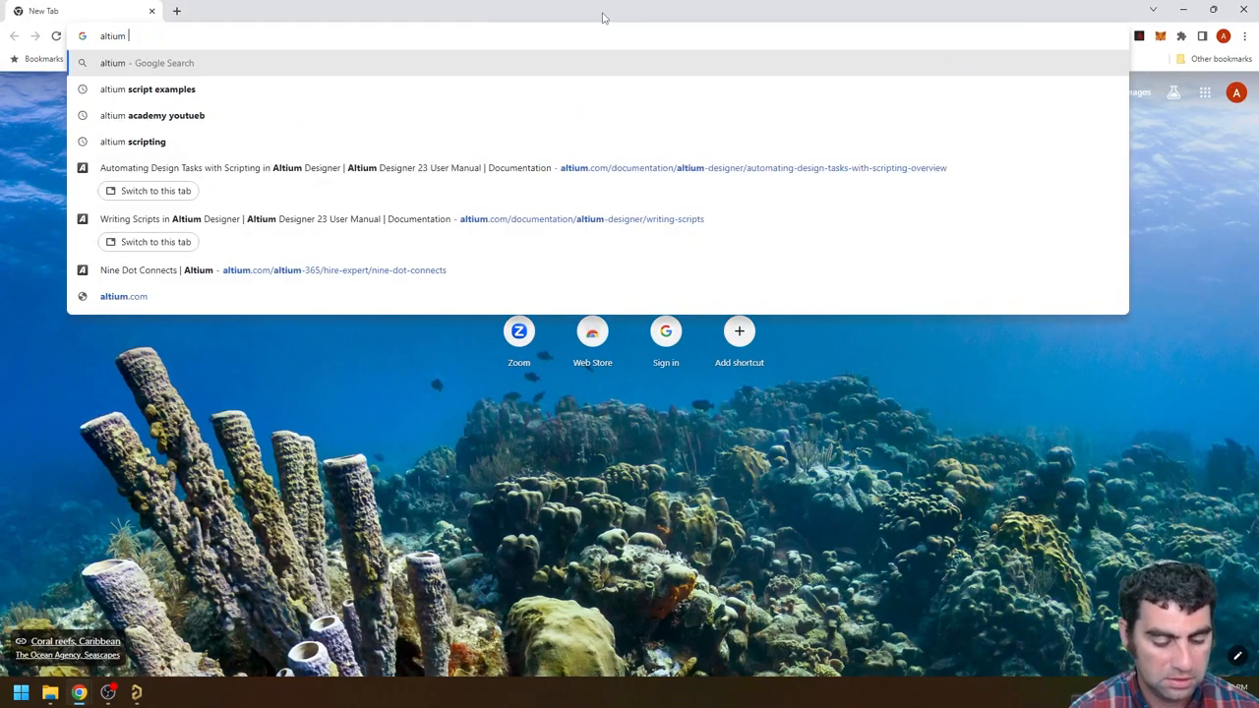
click(132, 141)
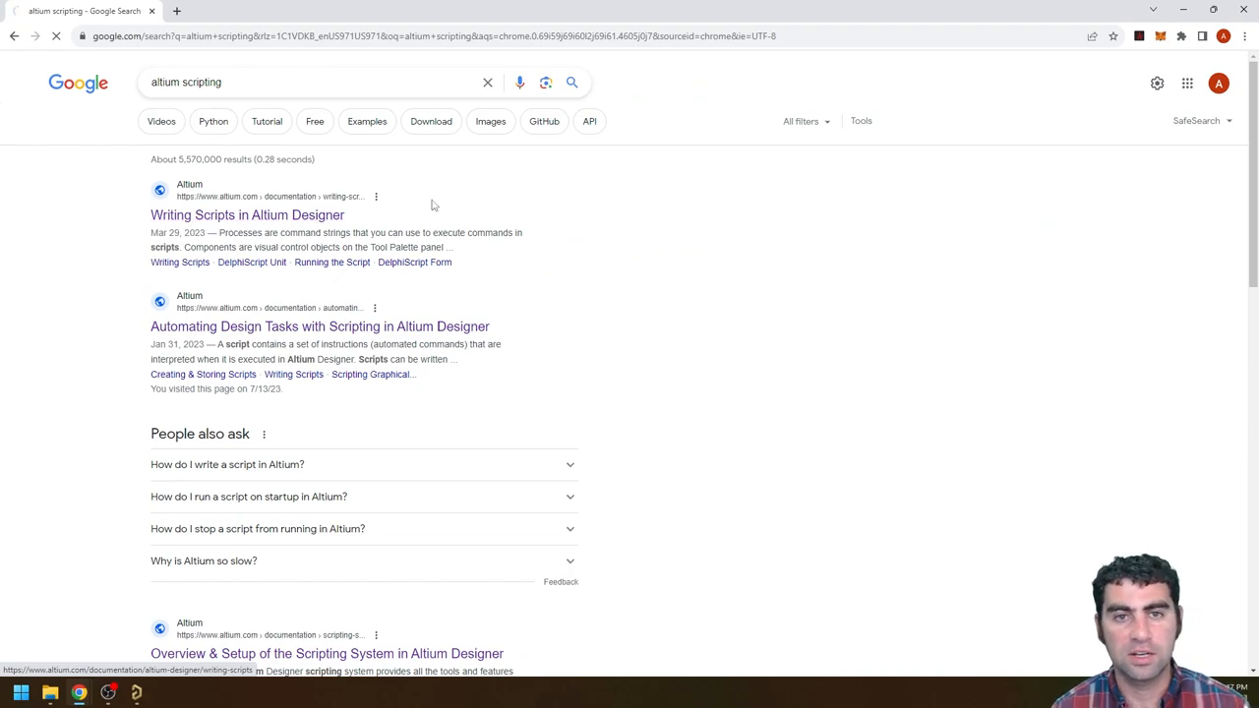
click(247, 215)
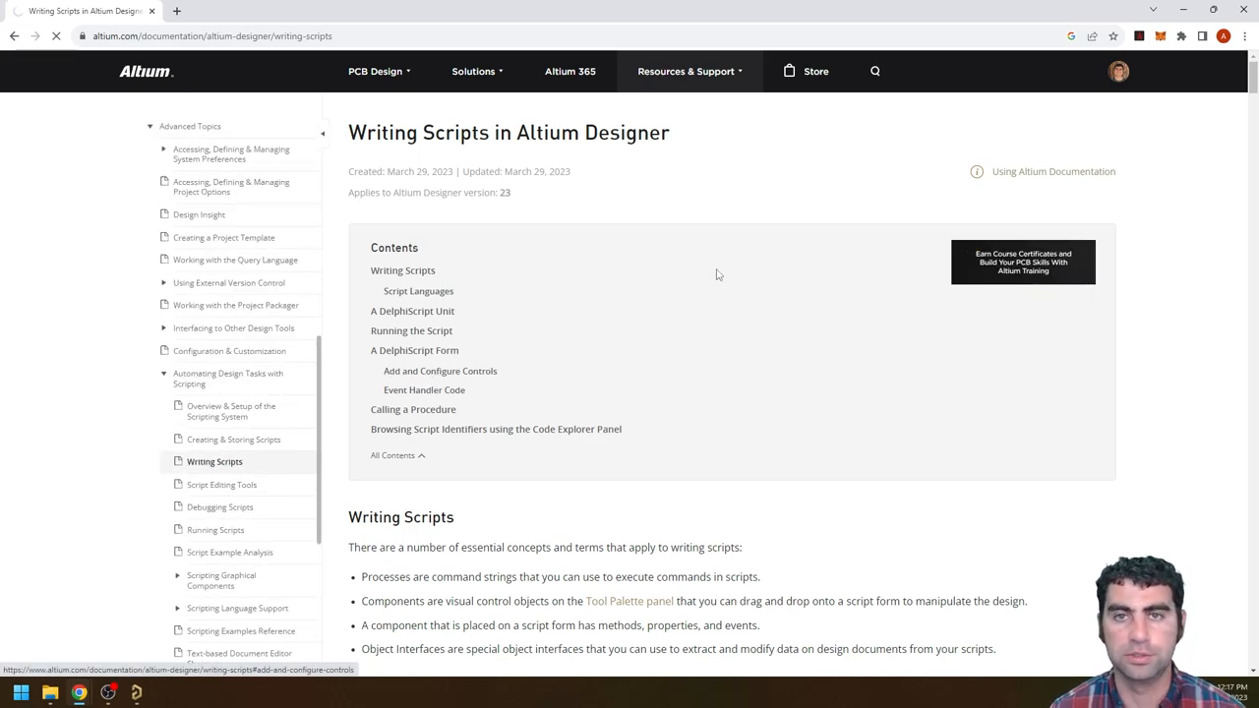
click(228, 378)
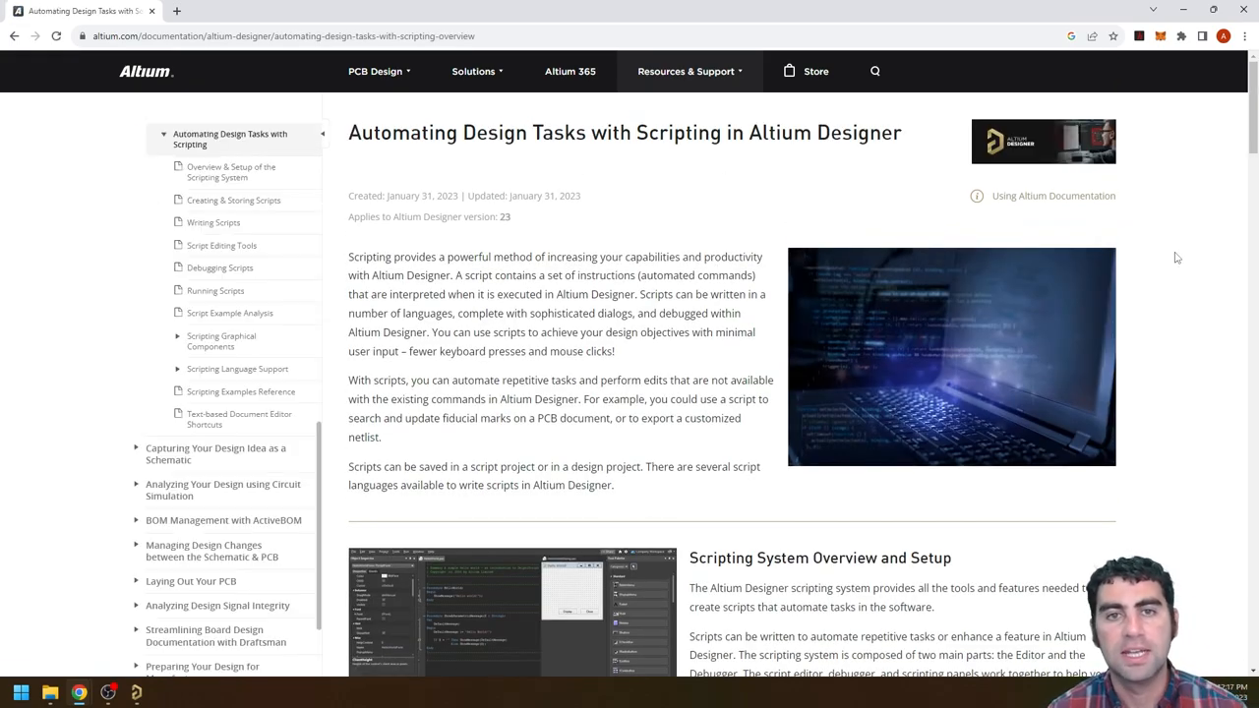
scroll(down, 3)
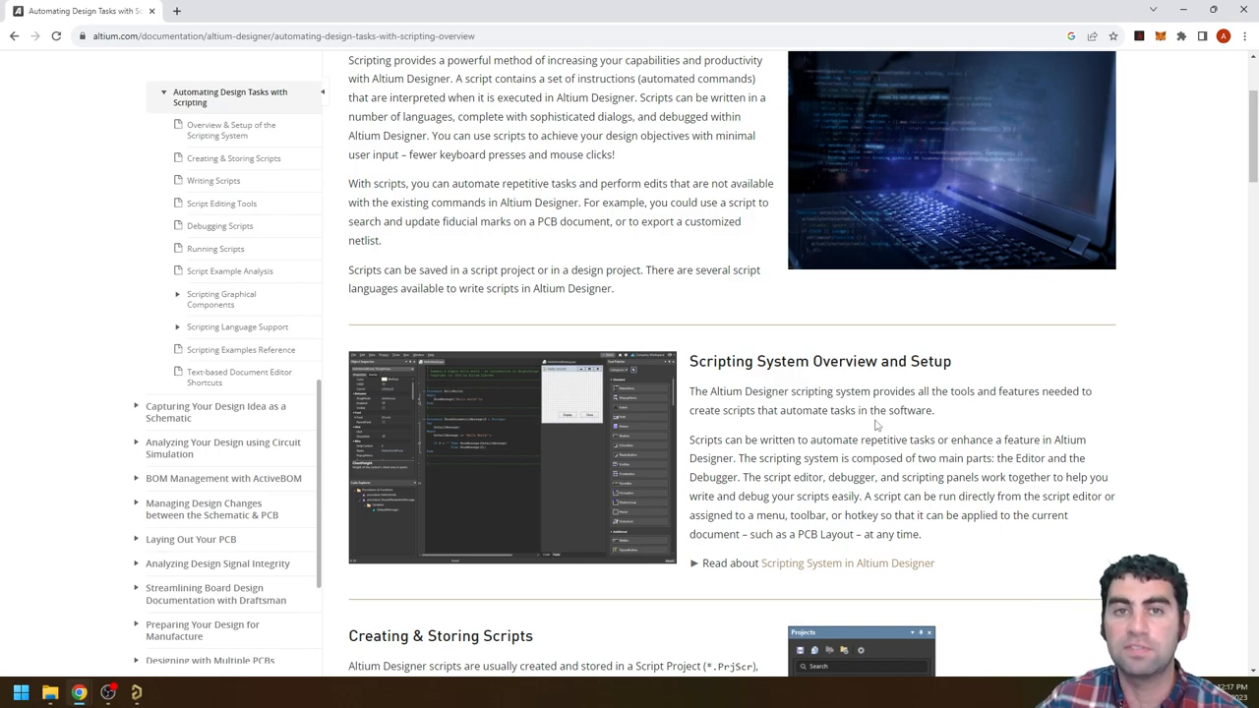
mouse_move(927, 363)
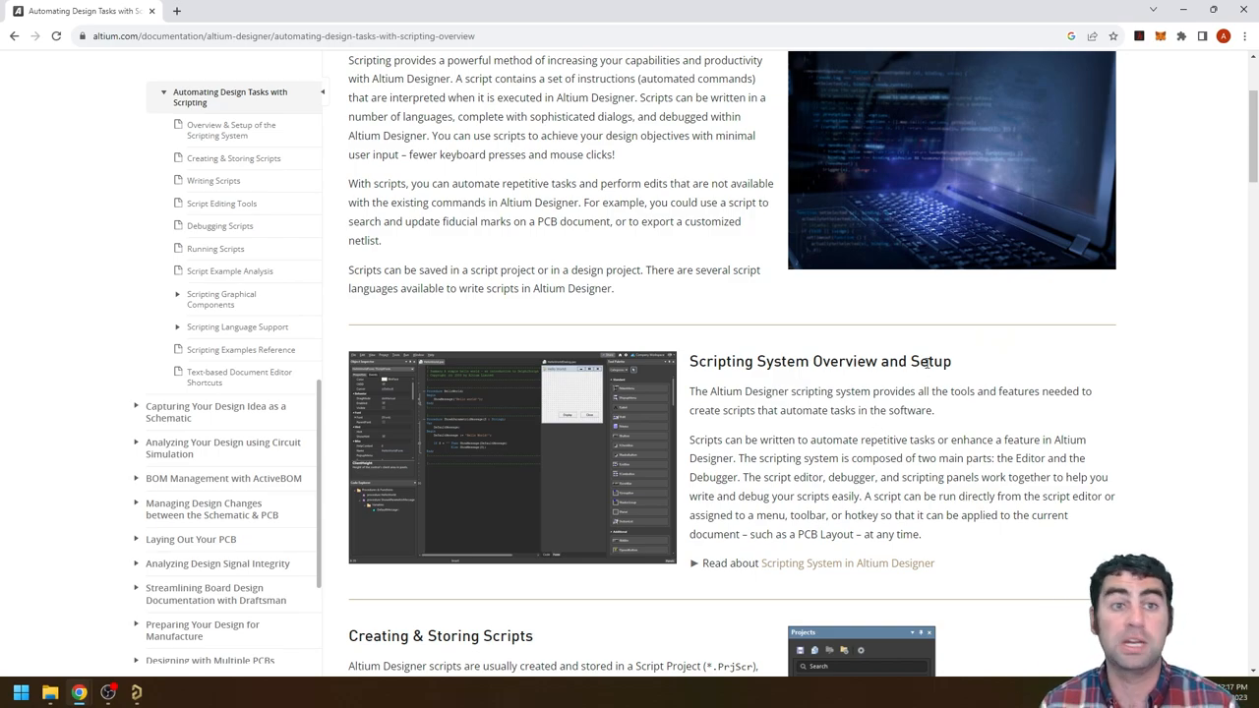
mouse_move(934, 322)
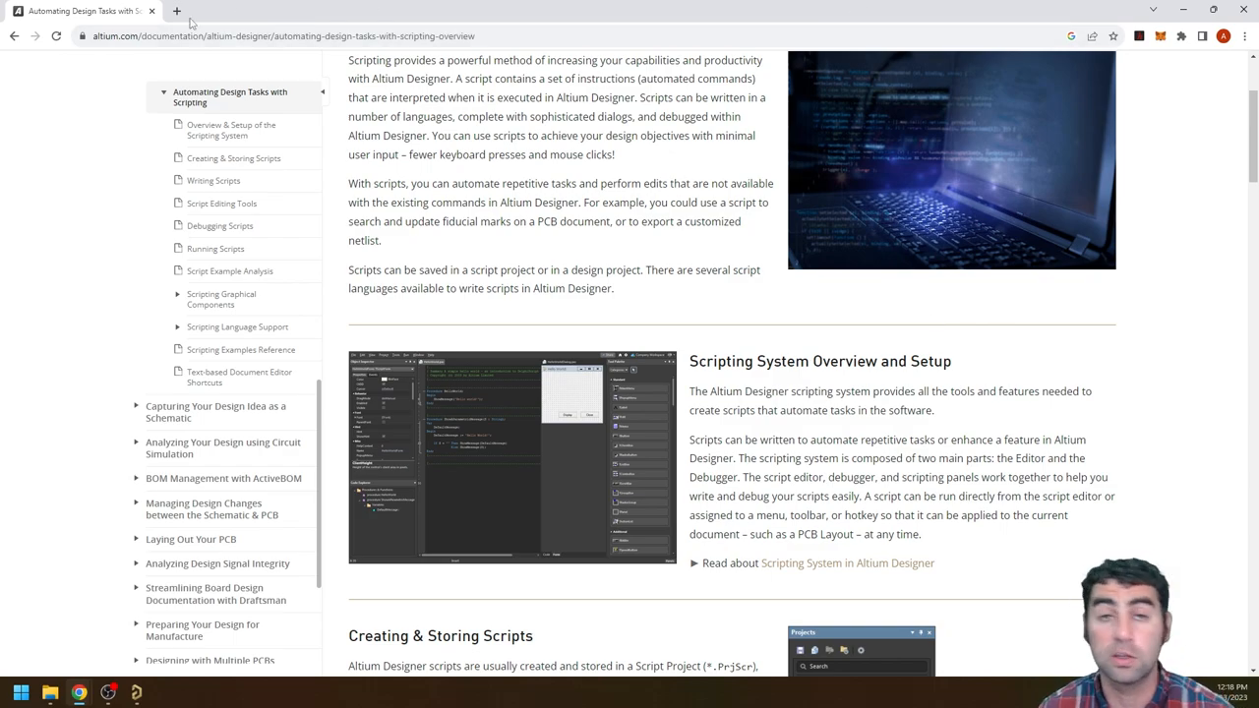
mouse_move(84, 11)
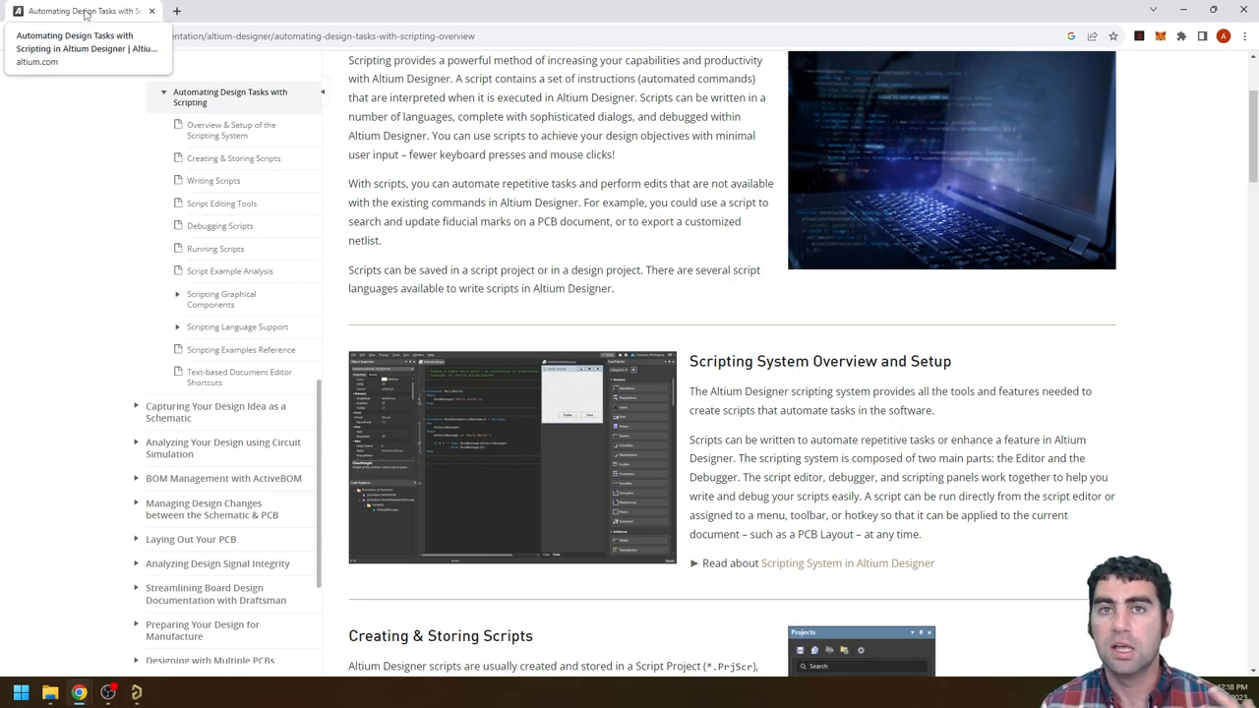
mouse_move(883, 534)
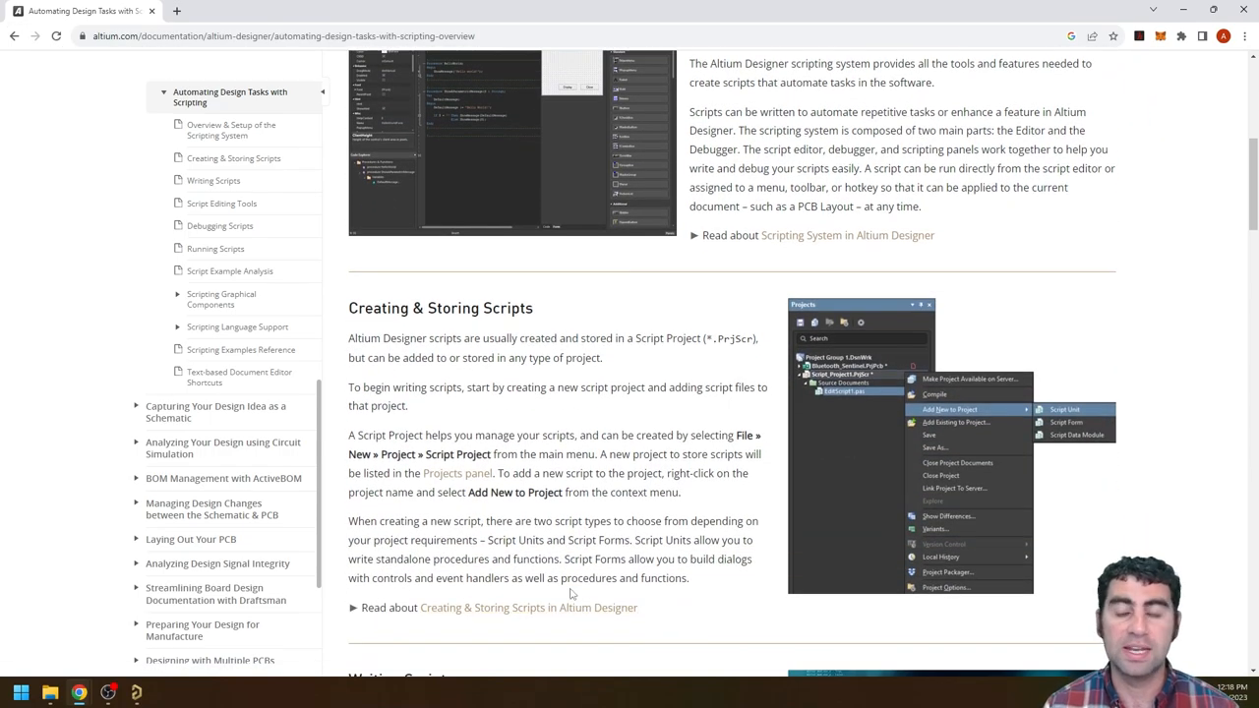
mouse_move(501, 450)
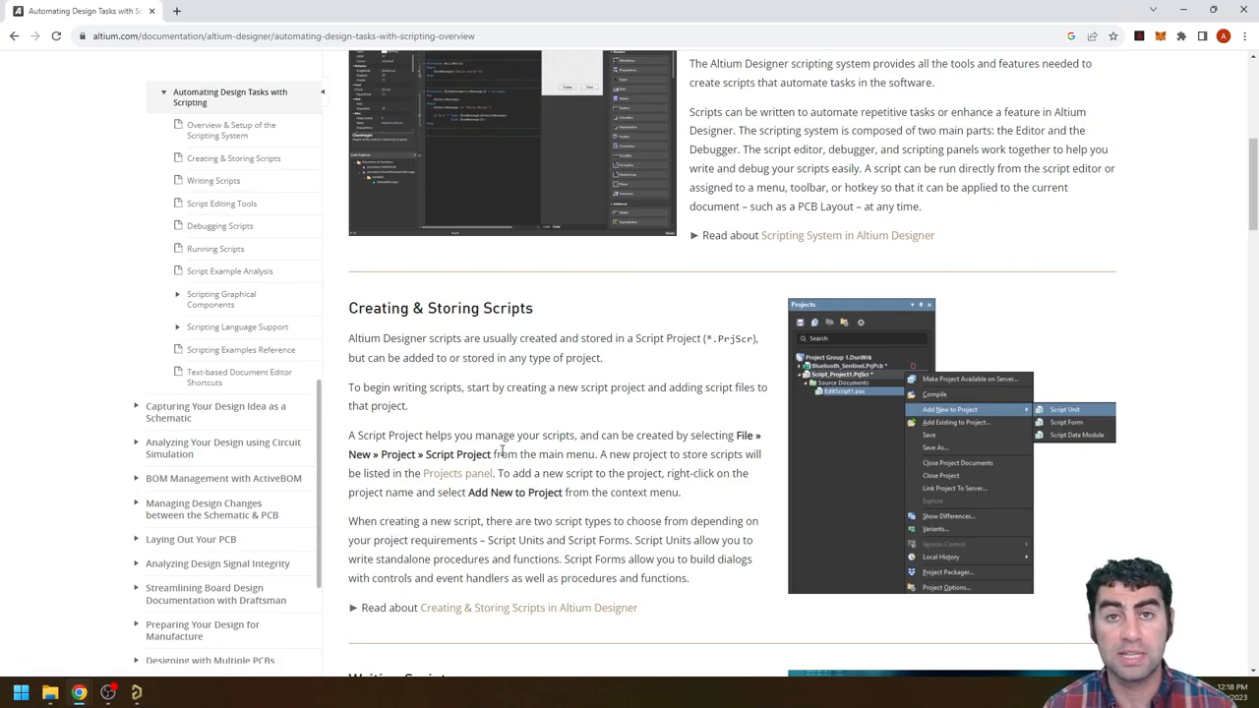
mouse_move(283, 154)
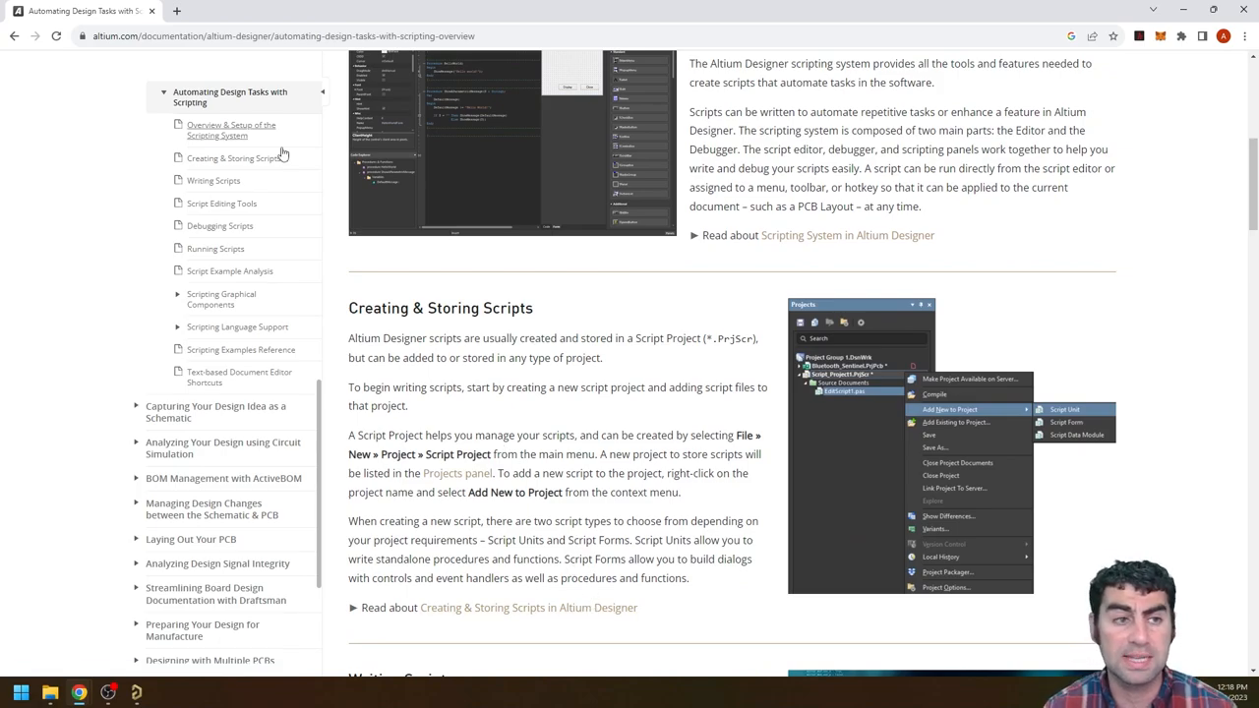
click(214, 180)
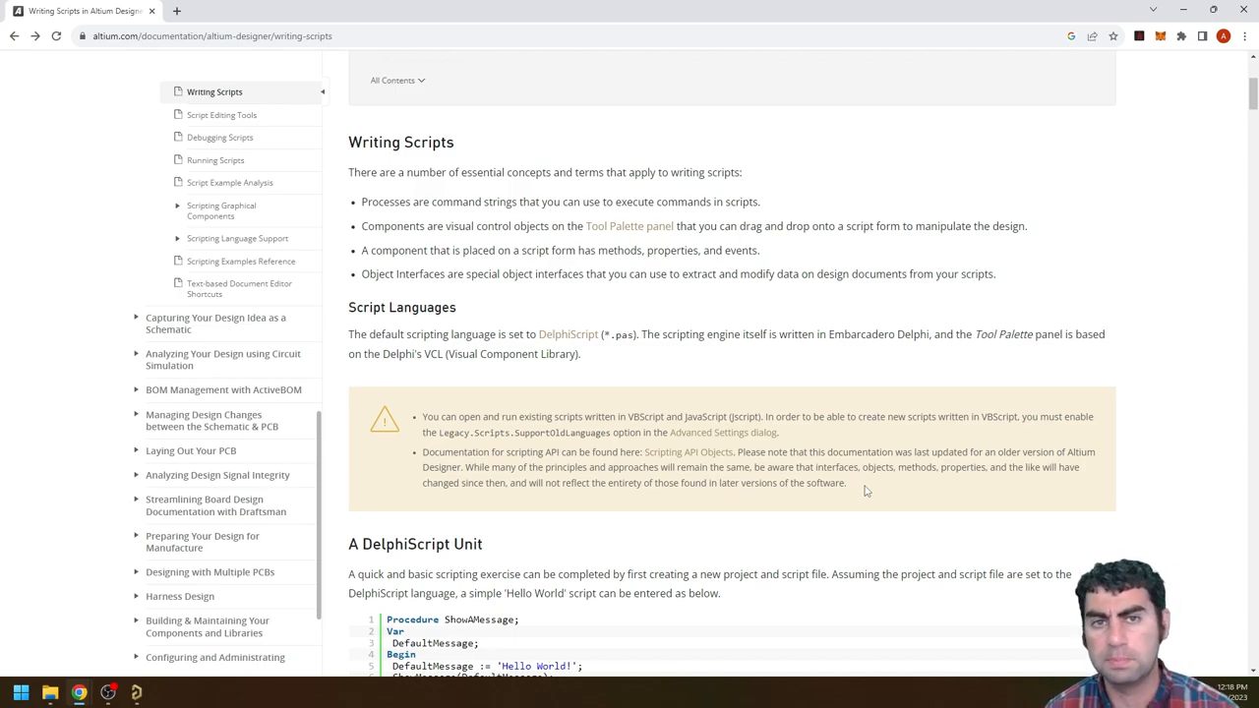
Step: Scroll through the Script Languages, DelphiScript Unit and Running the Script sections
scroll(down, 3)
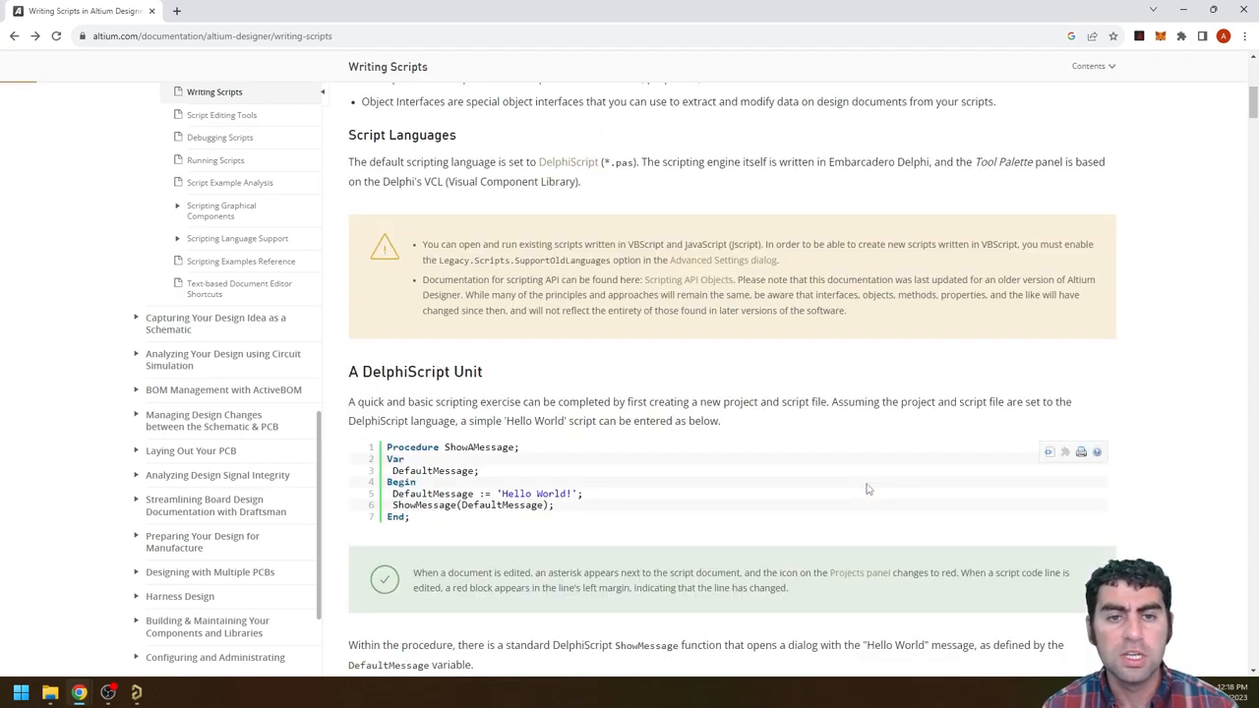
scroll(down, 3)
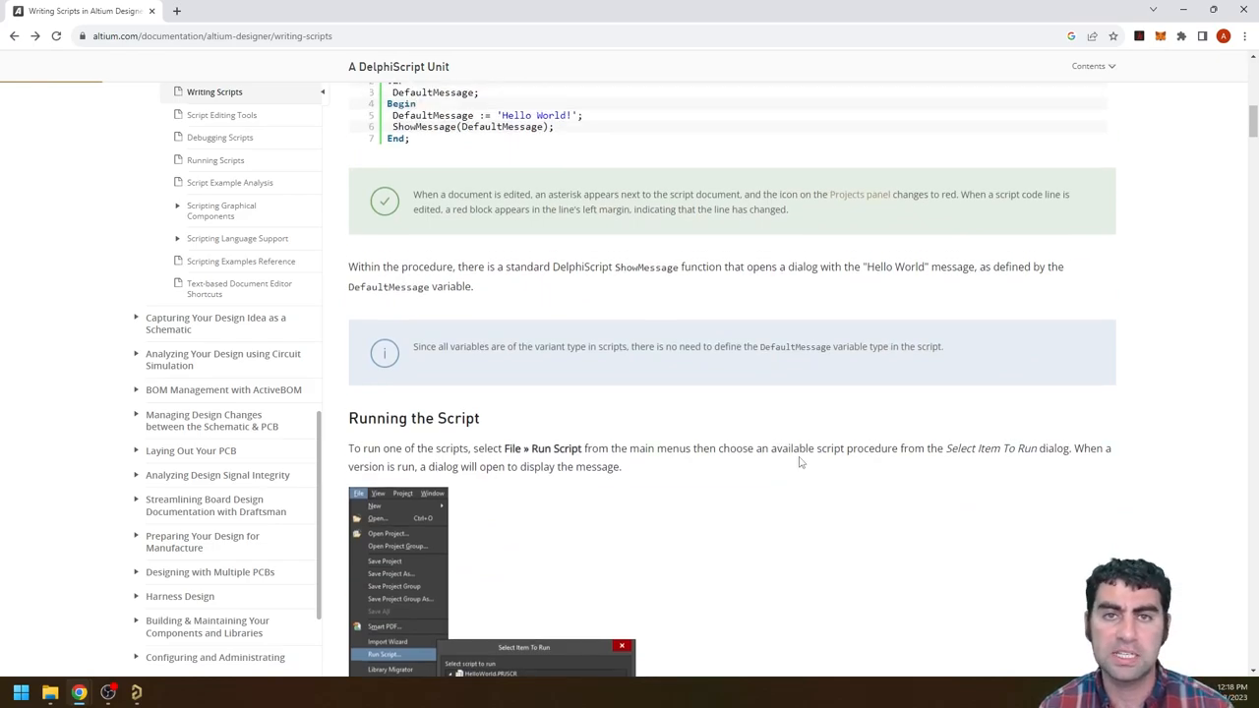
scroll(up, 3)
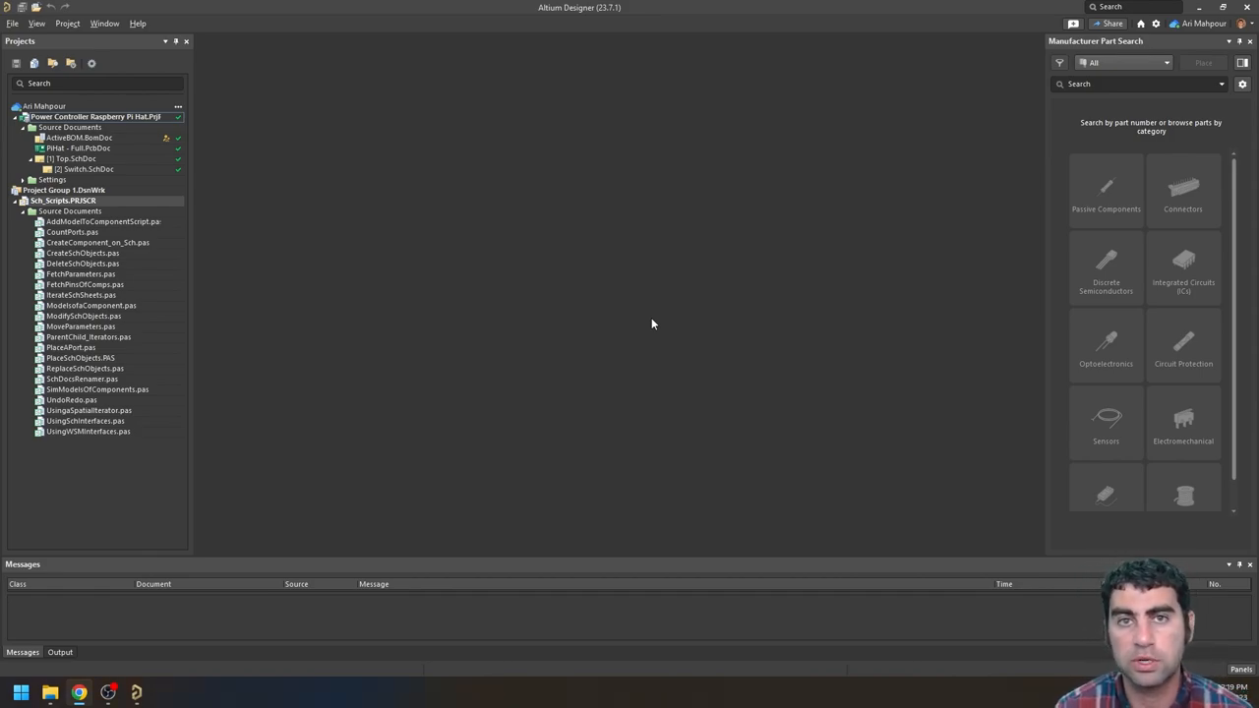
mouse_move(76, 31)
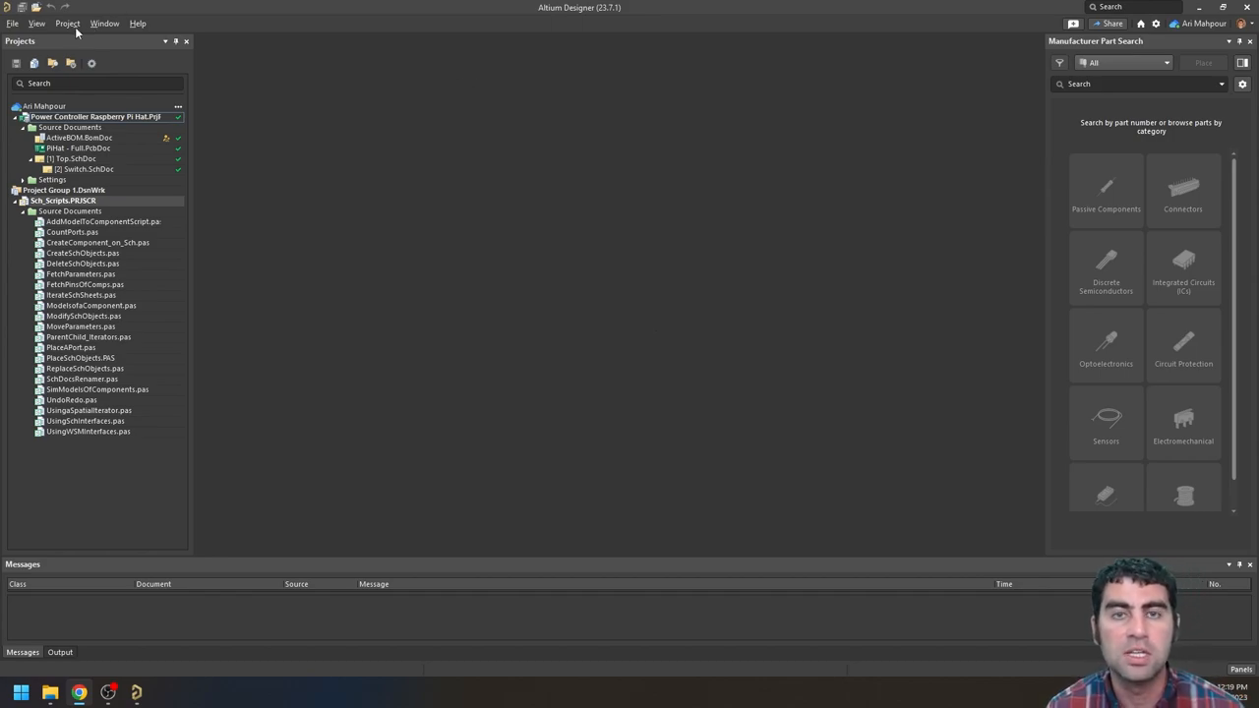
mouse_move(290, 118)
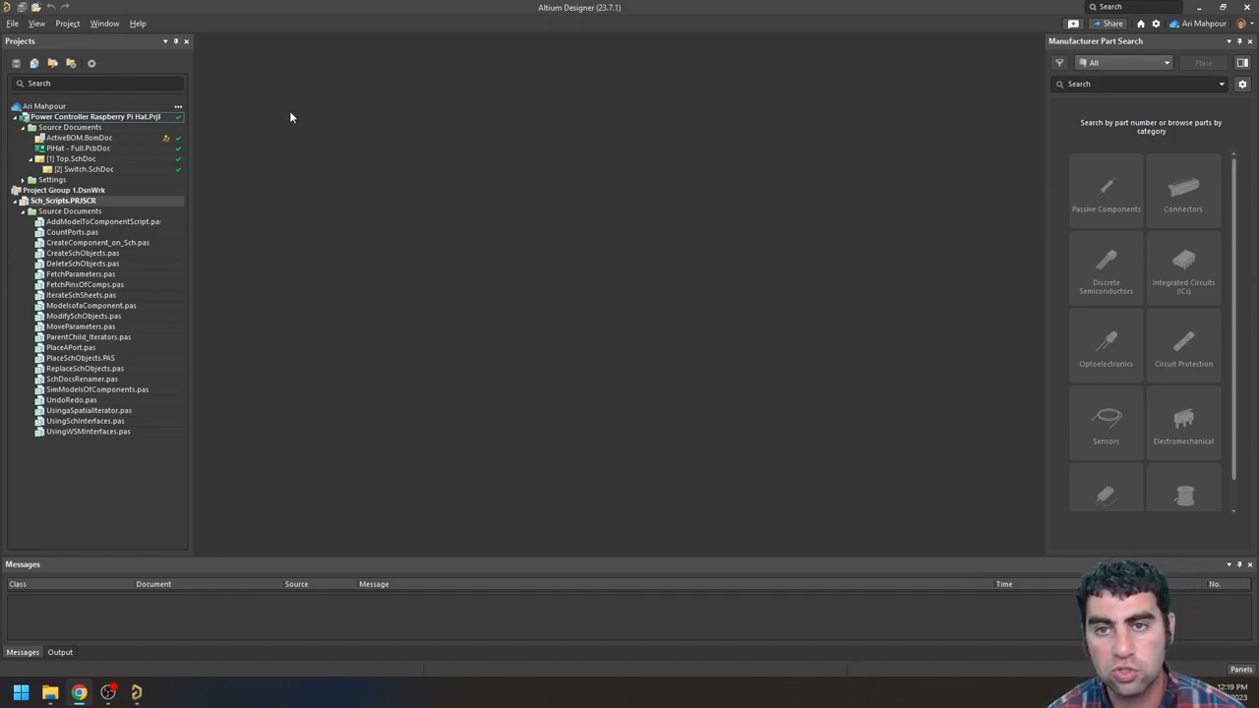
mouse_move(285, 114)
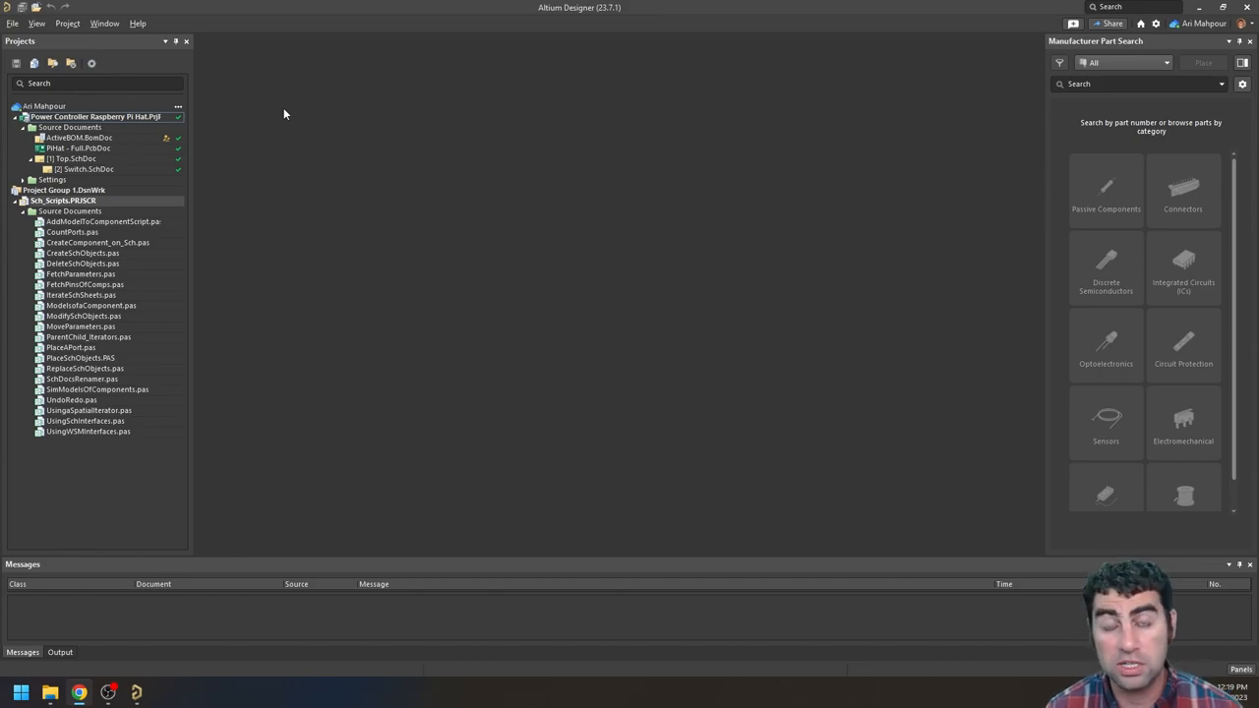
Step: Create a new Script Project from the File > New menu
click(13, 22)
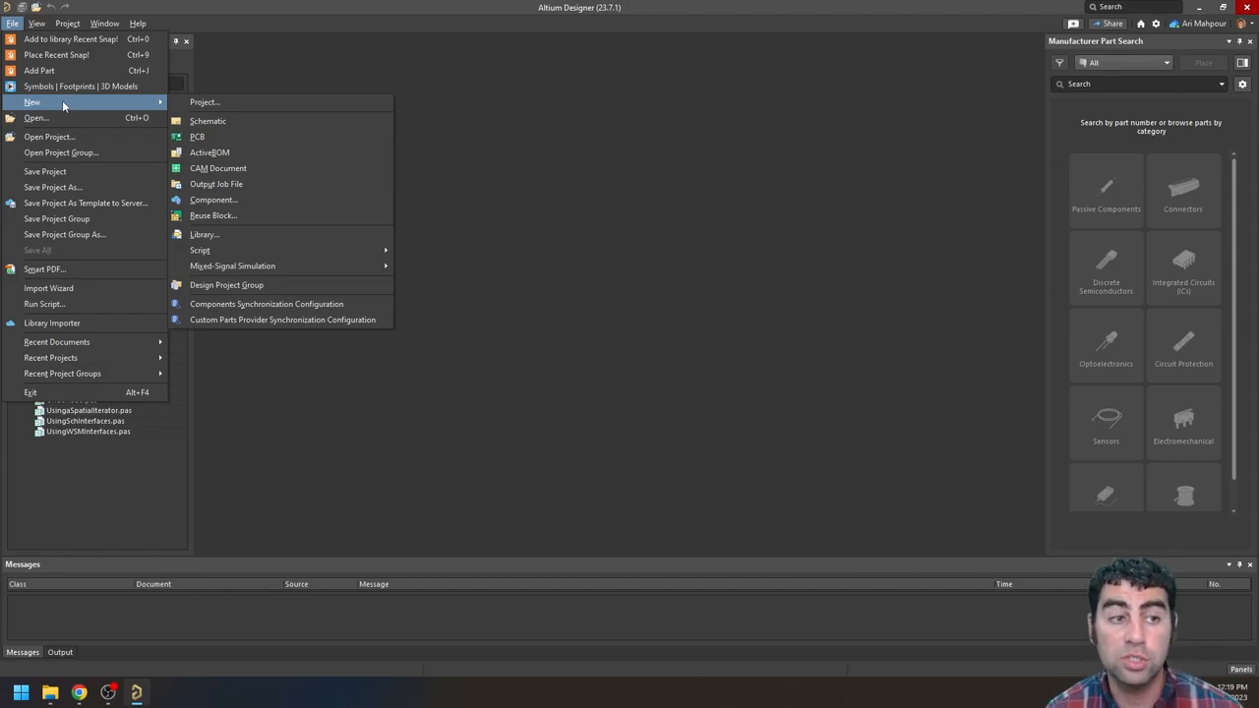
mouse_move(200, 250)
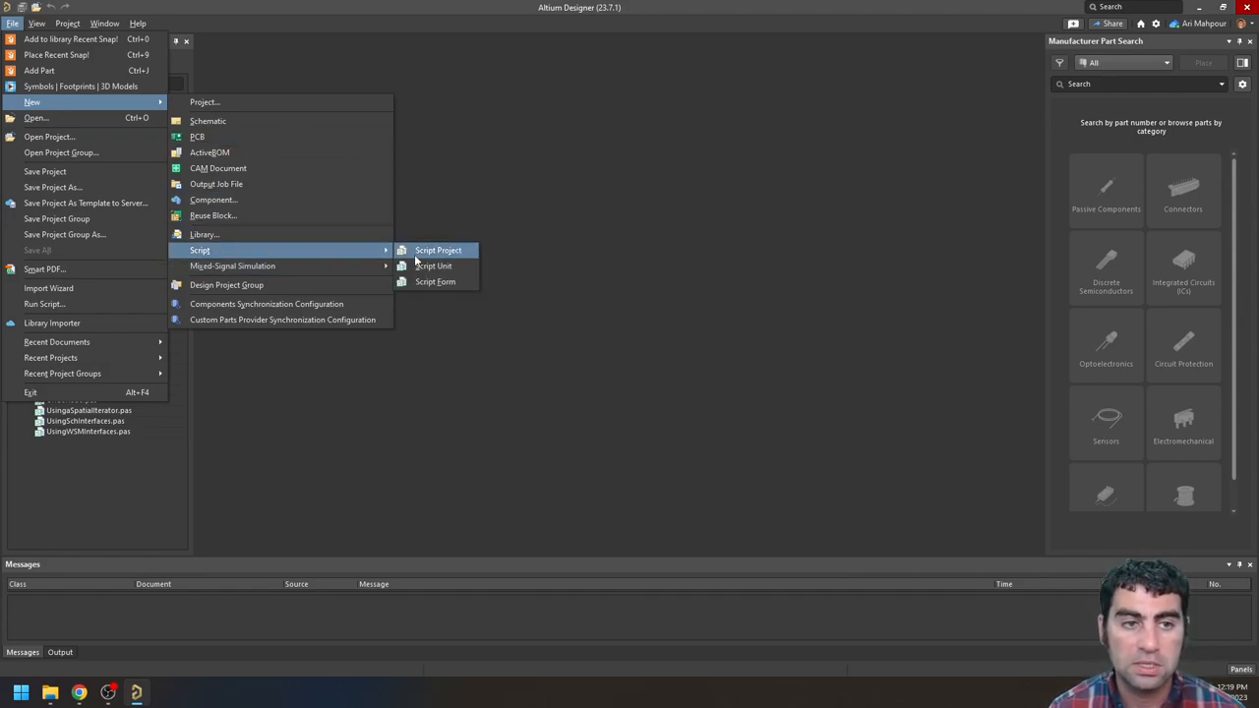
click(438, 249)
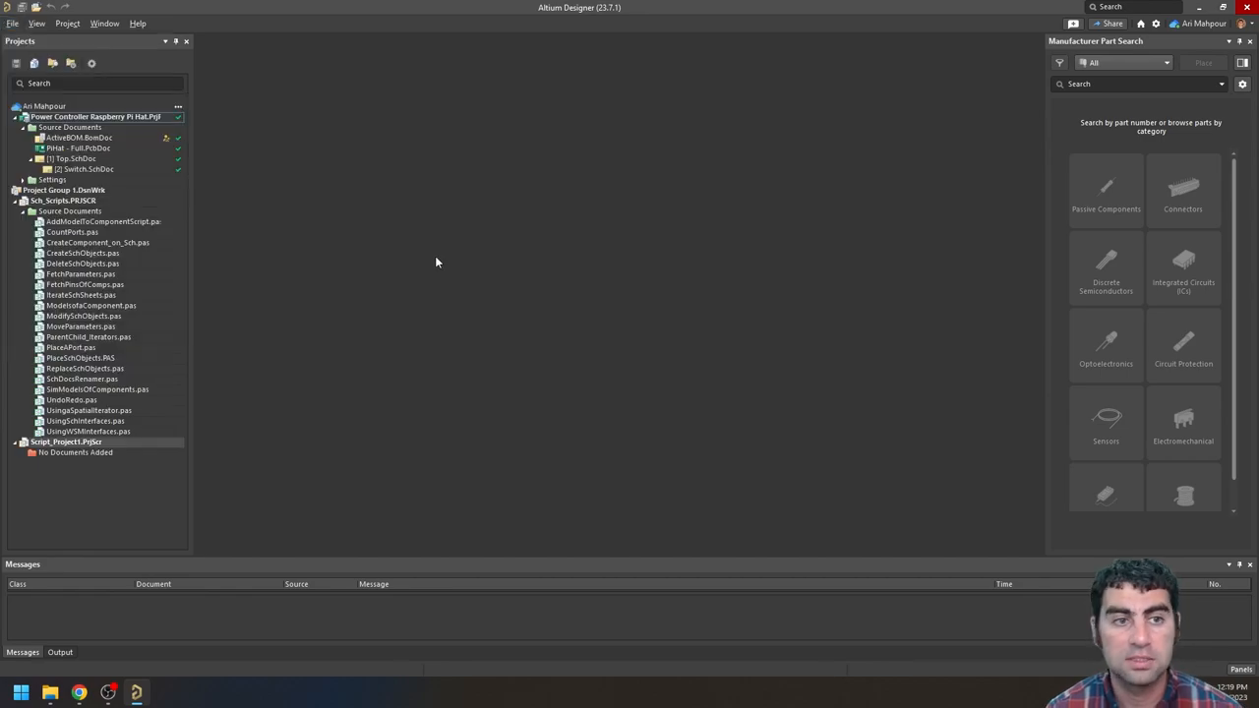
mouse_move(279, 492)
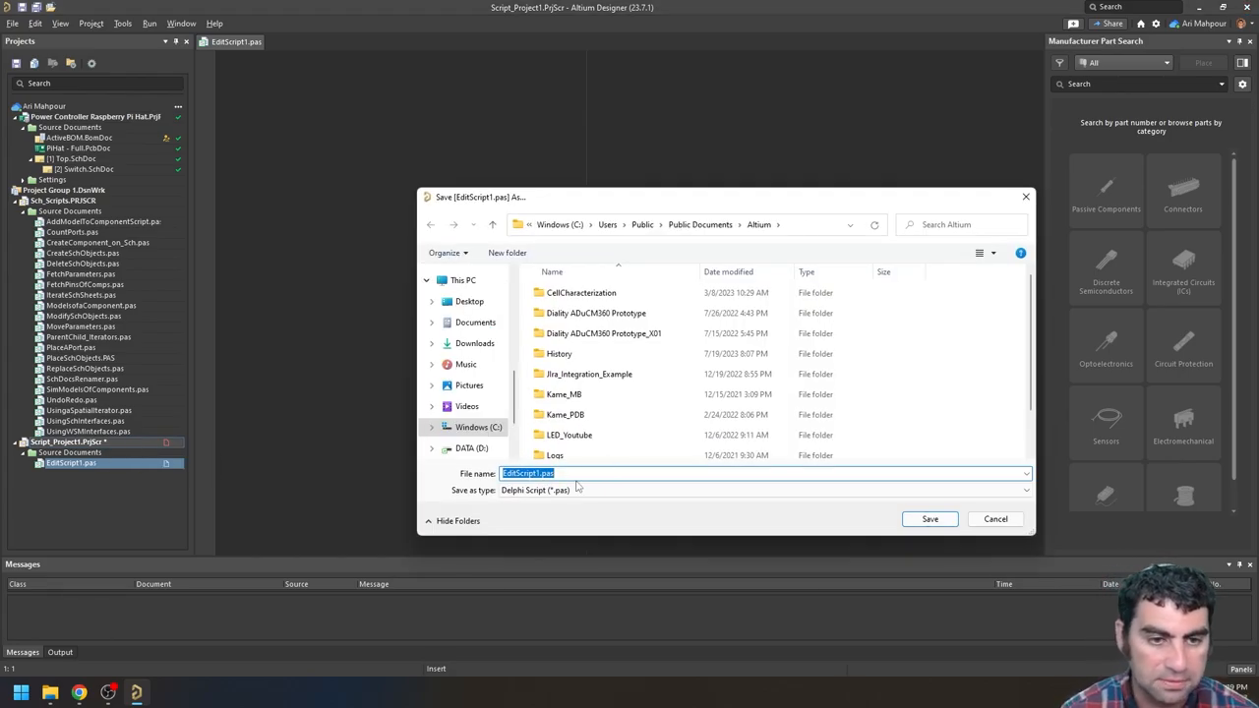
Step: Save the script under the name 'Example Project Youtube'
click(929, 518)
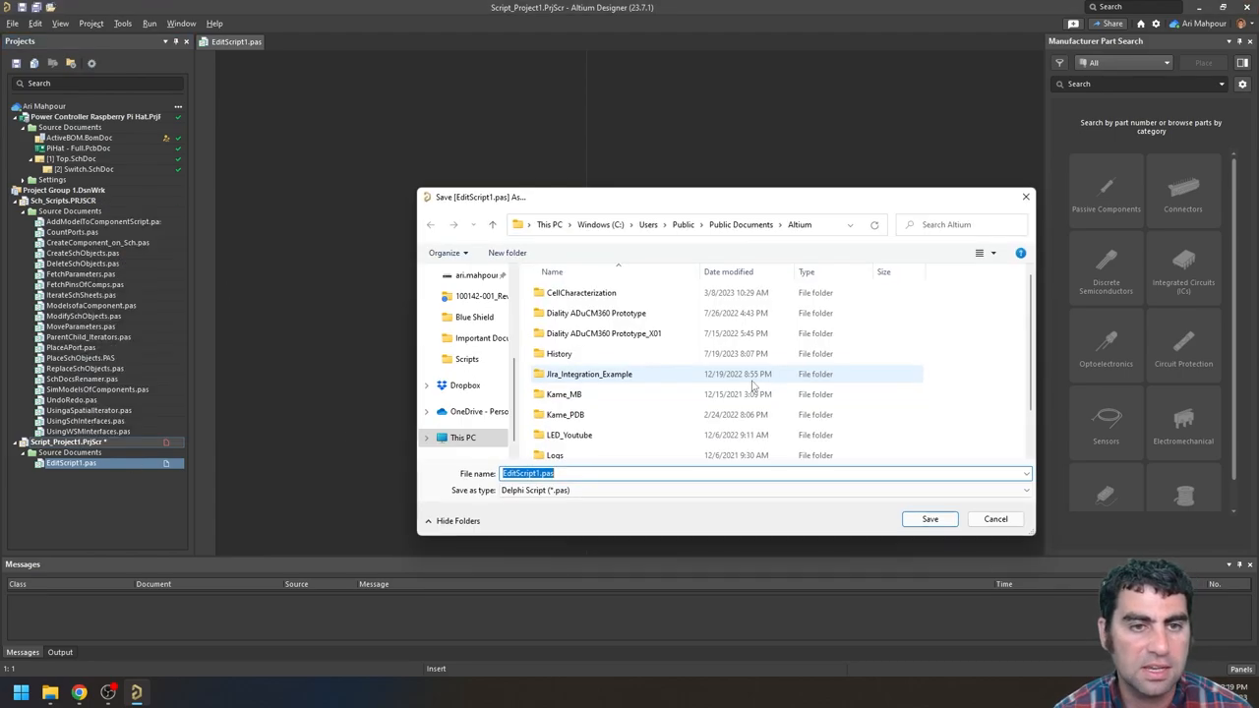
click(463, 436)
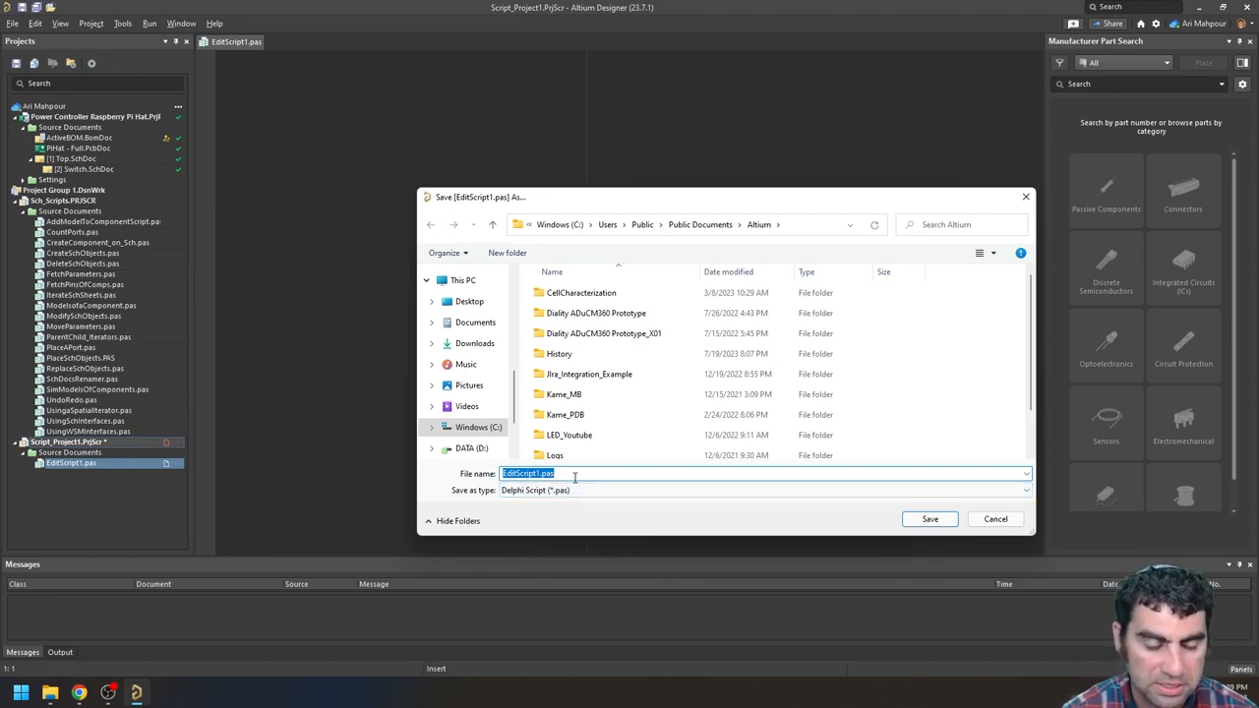
text(Example P)
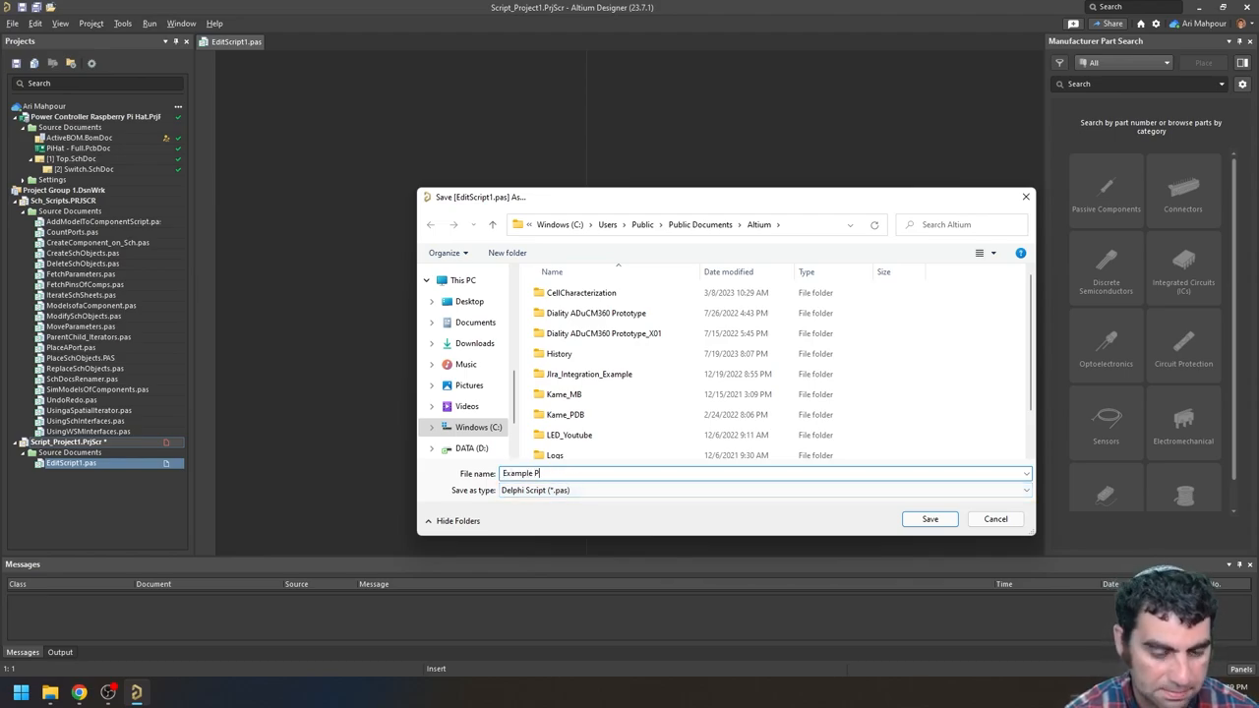
text(roject Yo)
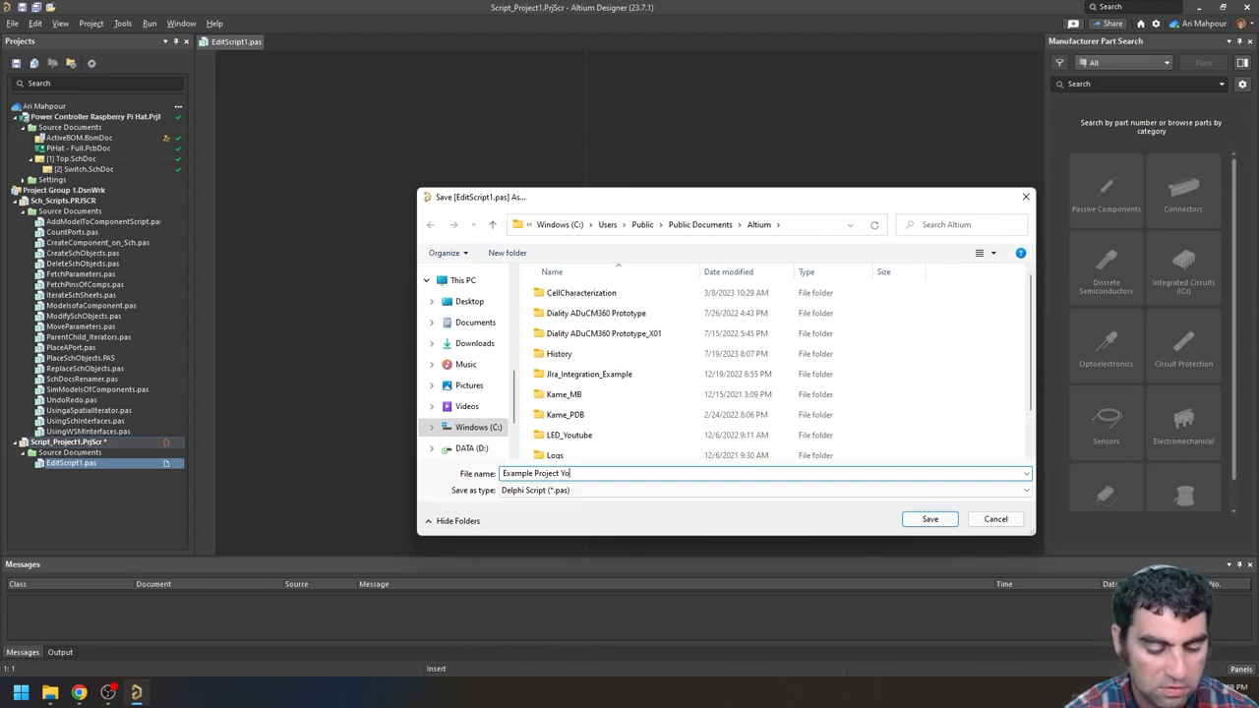
text(utube)
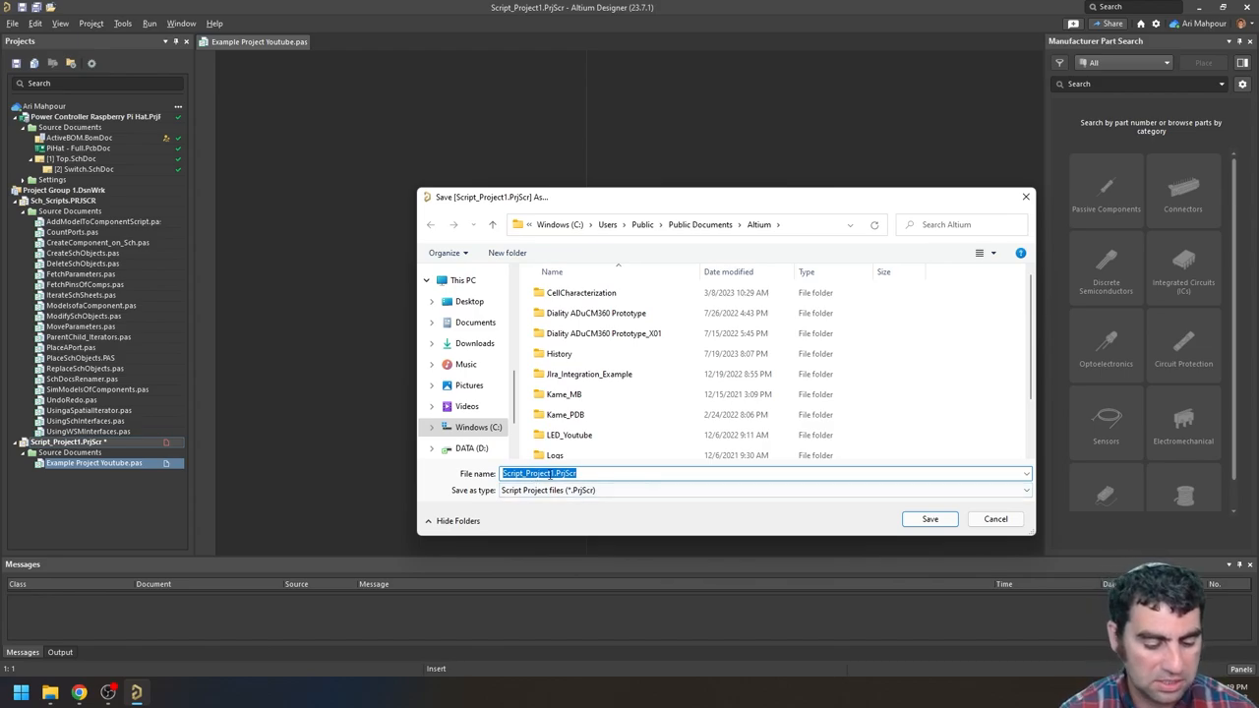
text(Example Project)
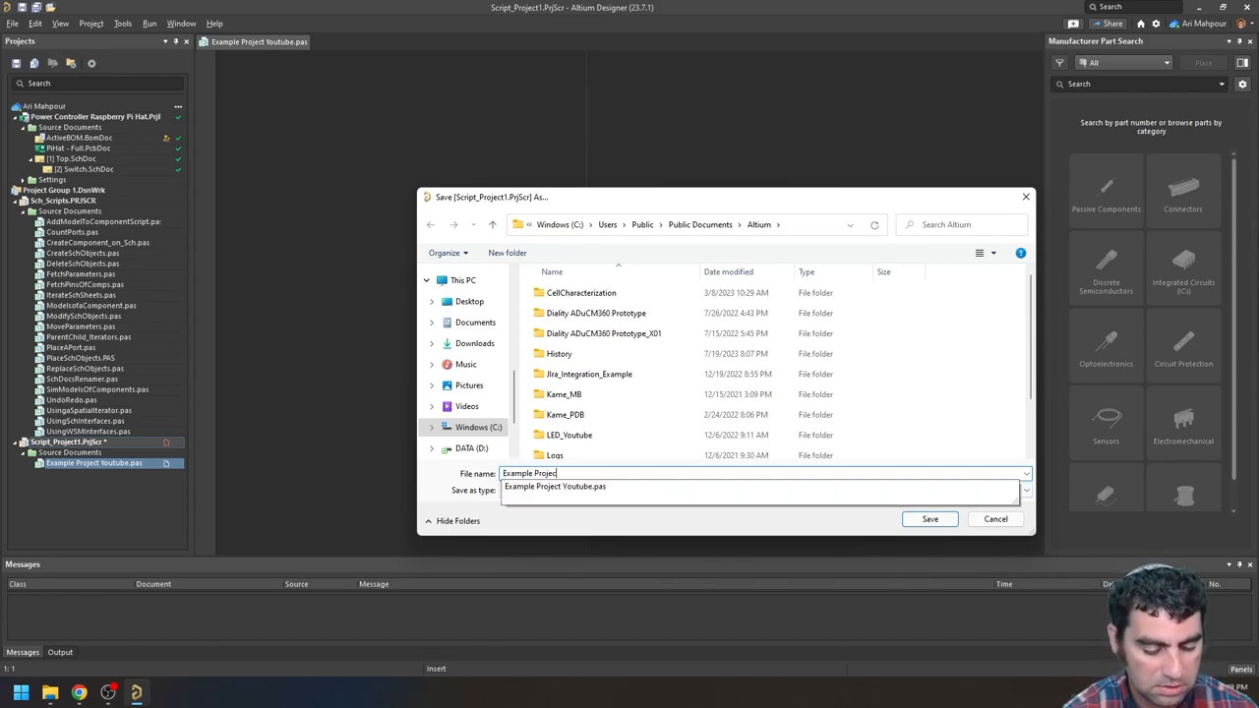
click(928, 518)
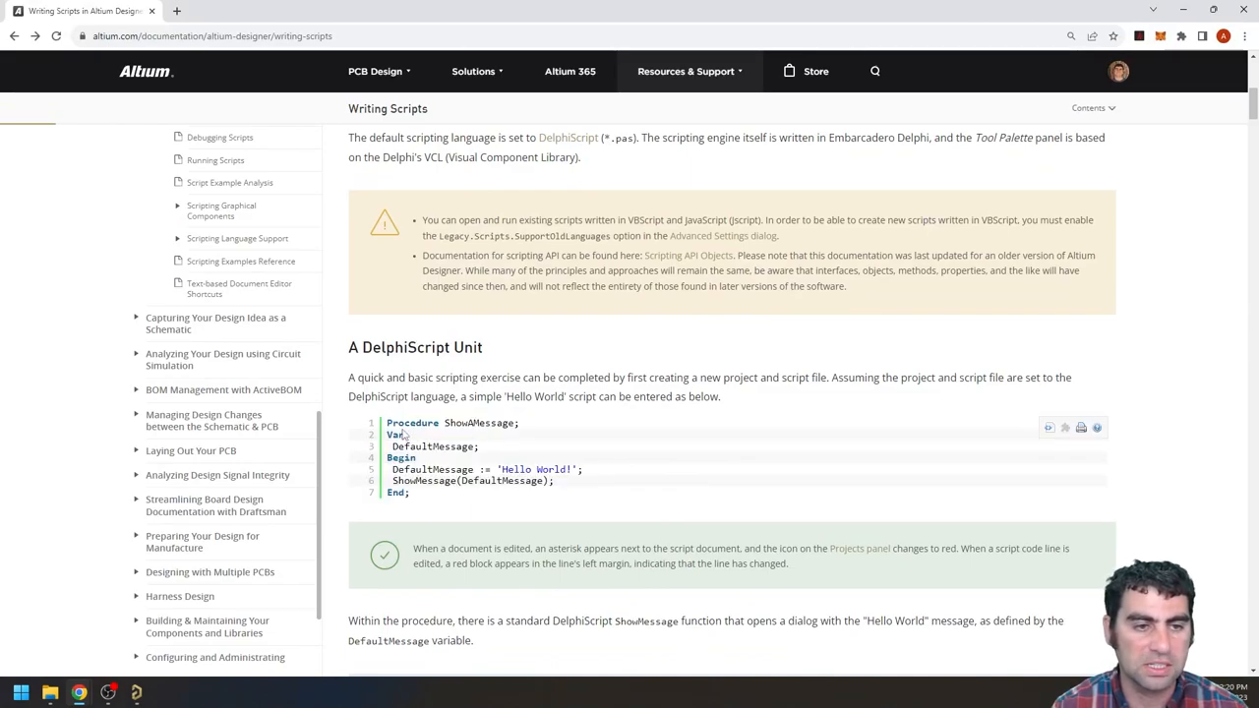
mouse_move(1048, 428)
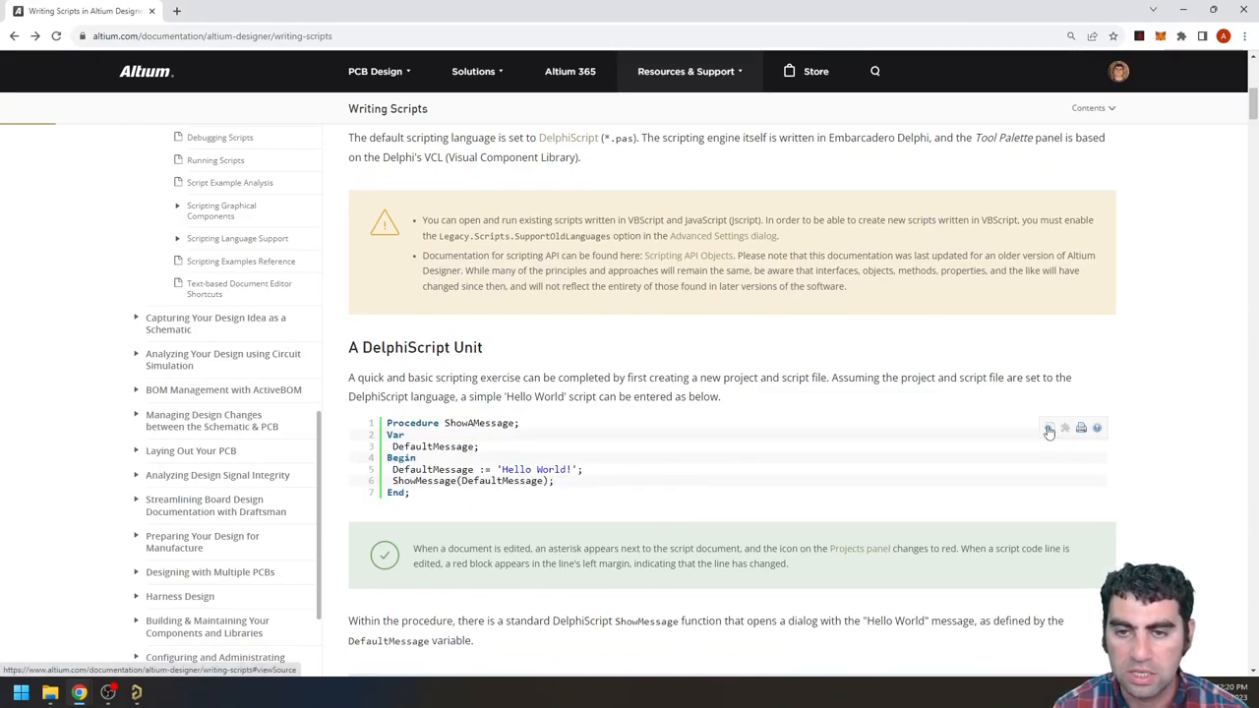
Step: Show the Hello World DelphiScript example as plain source and select its code
click(1050, 428)
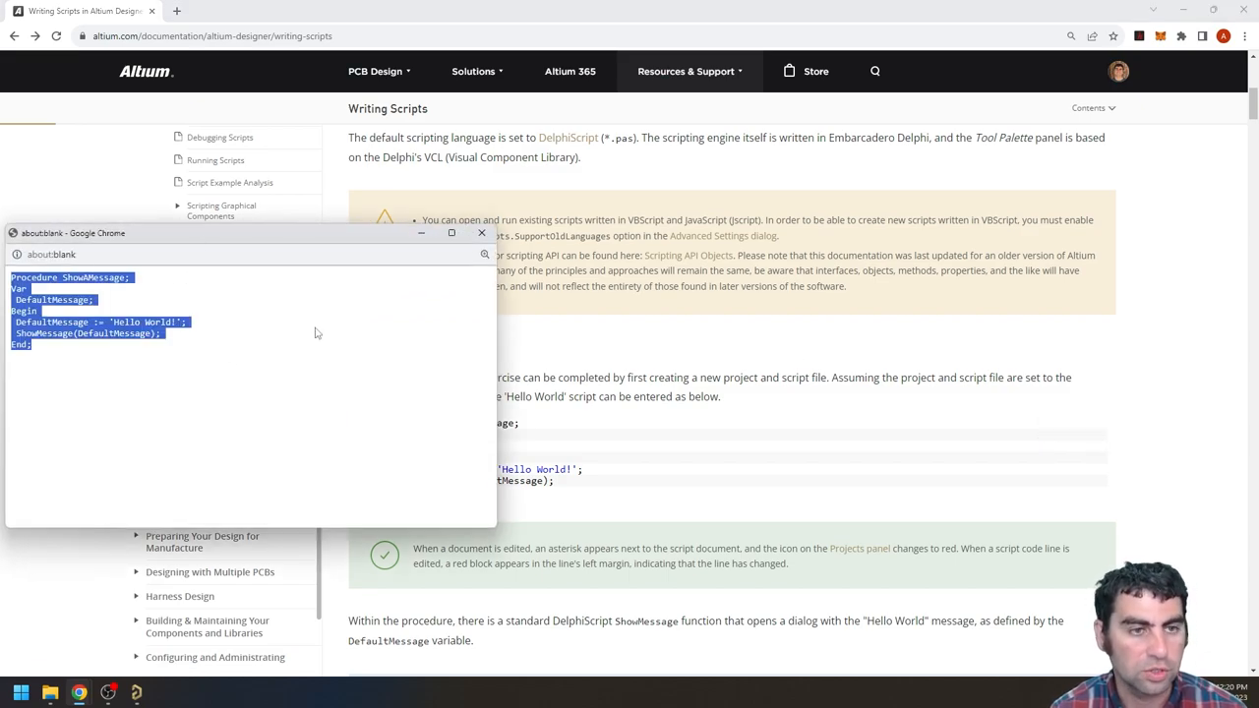
click(480, 233)
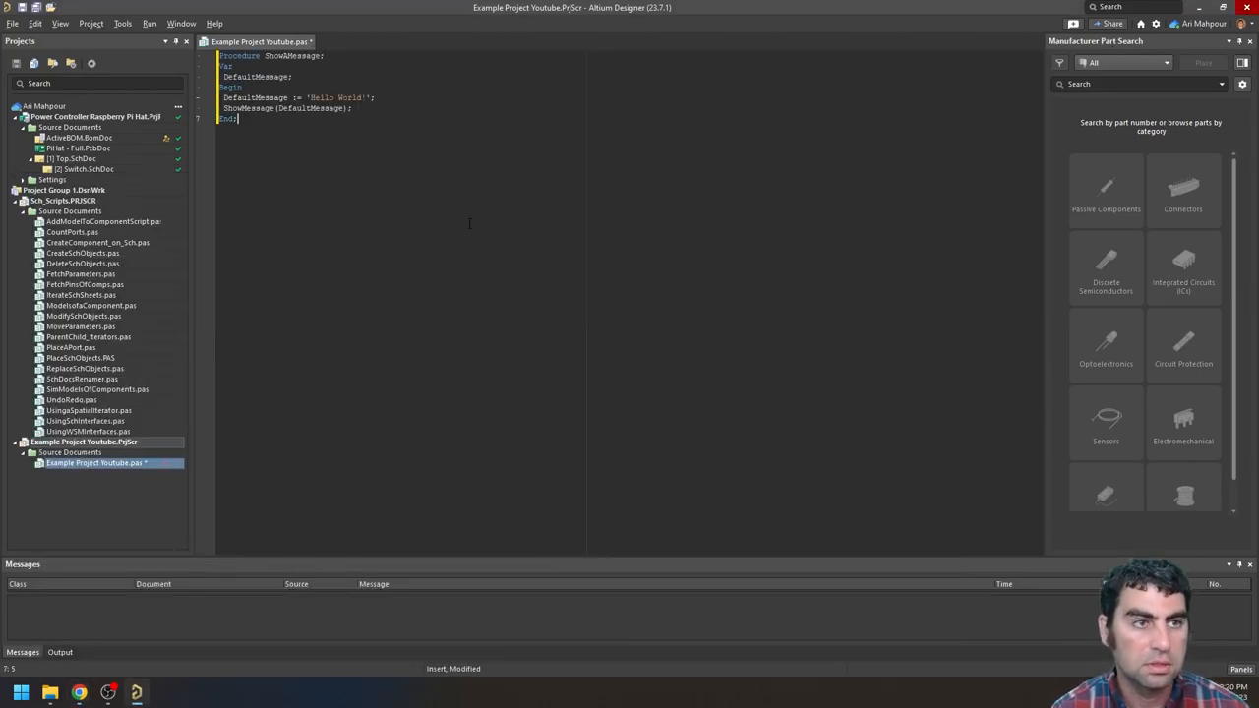
Step: Save the pasted code, run ShowAMessage from Example Project Youtube, and dismiss Hello World
key(Ctrl+S)
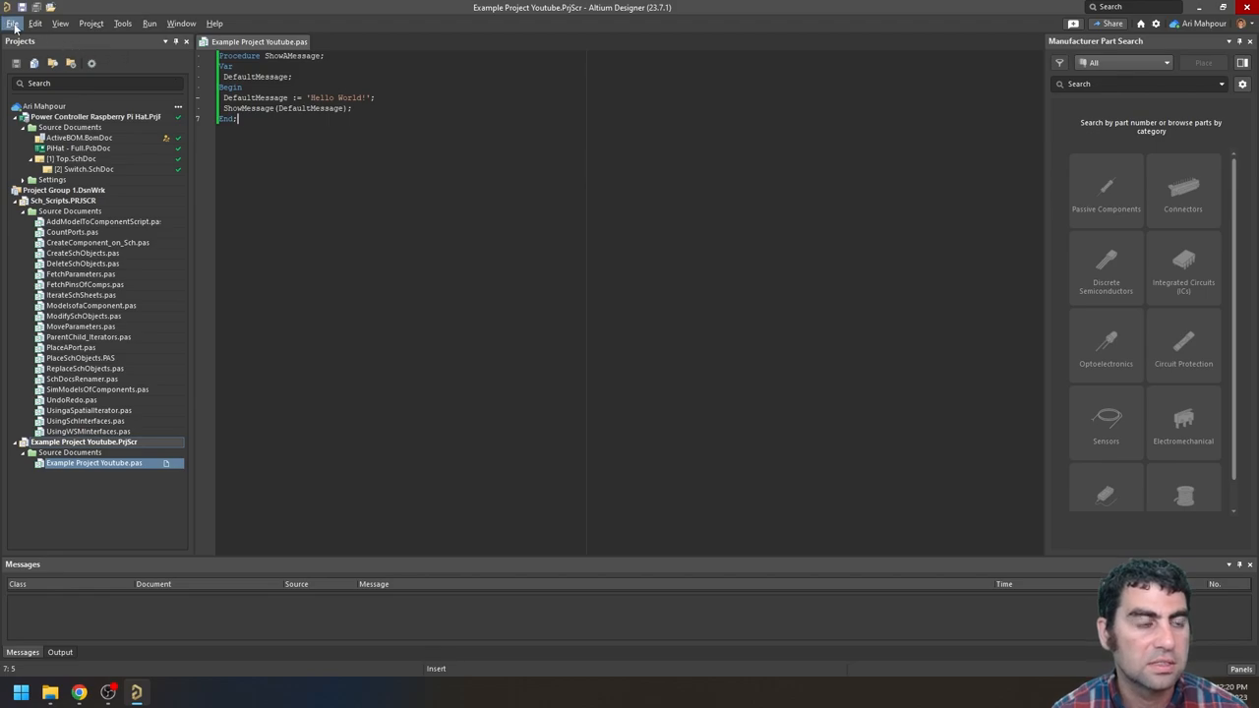
click(13, 23)
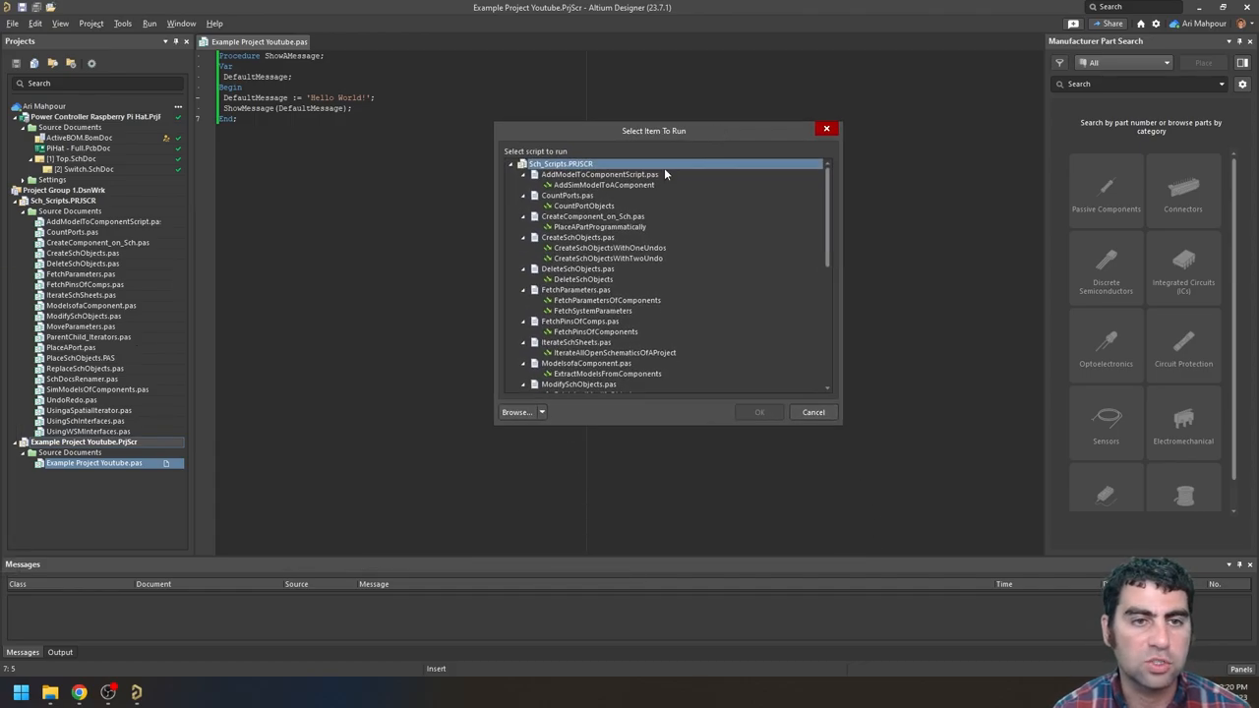
click(522, 163)
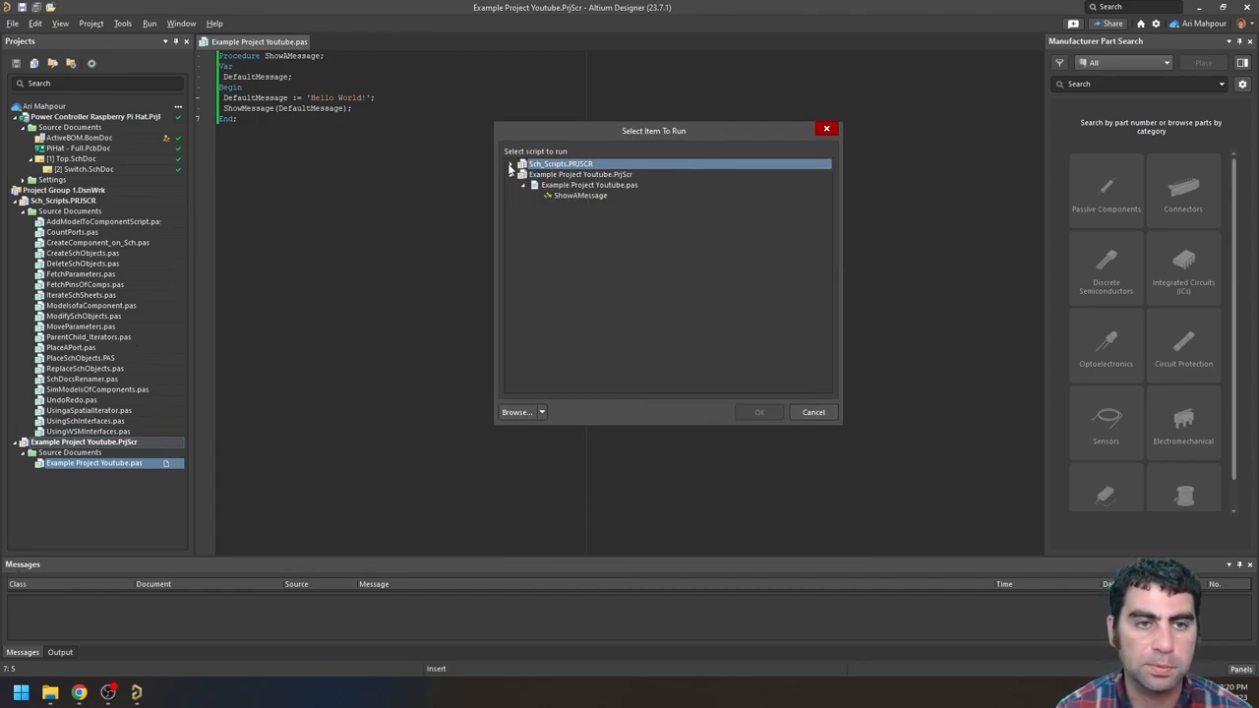
mouse_move(588, 182)
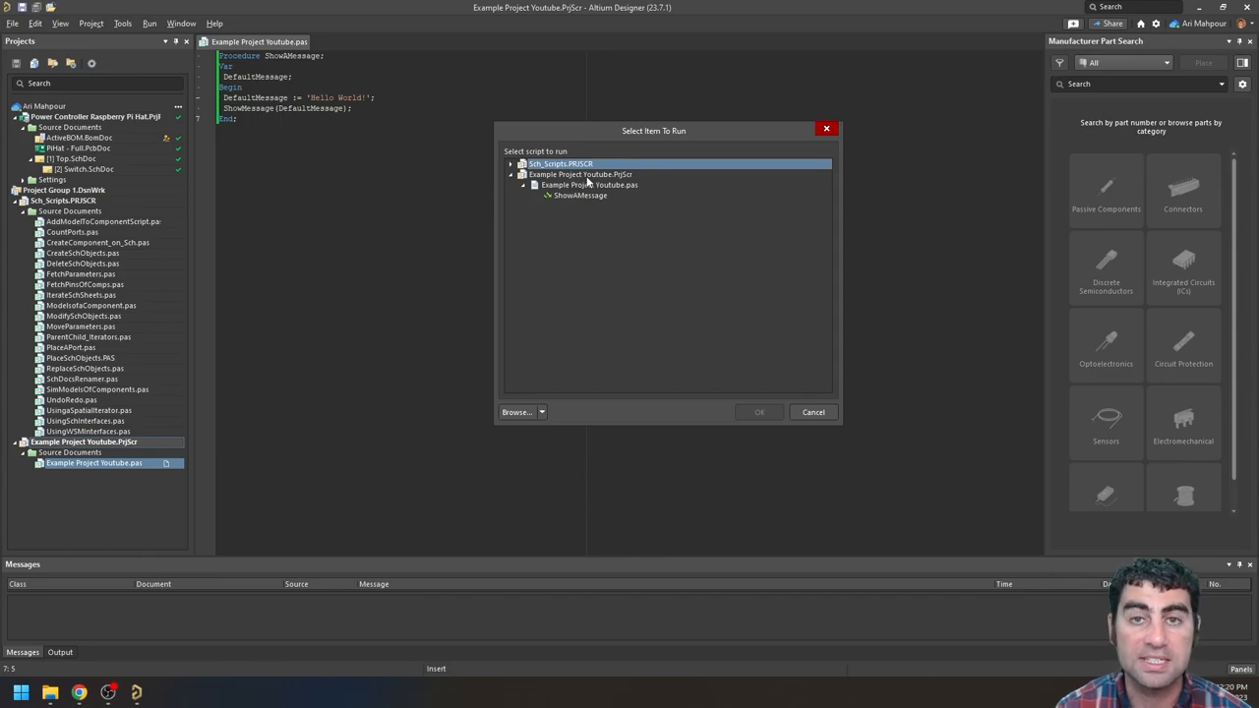
click(758, 411)
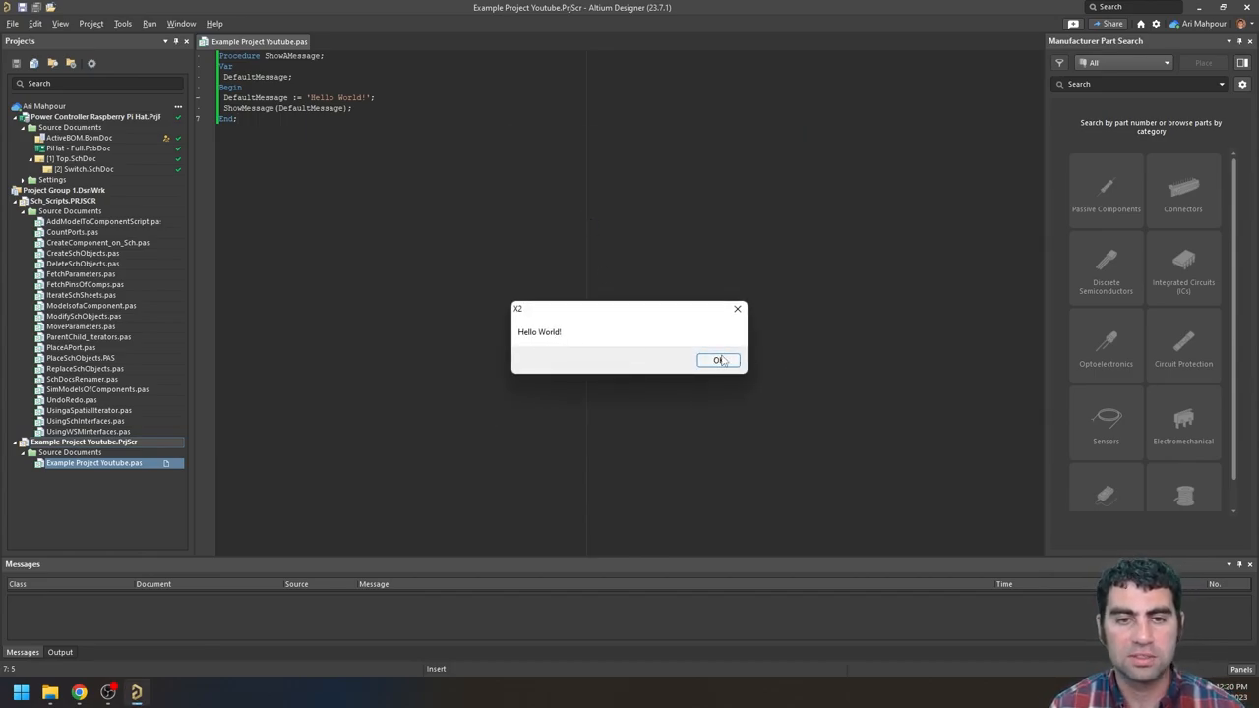
click(718, 360)
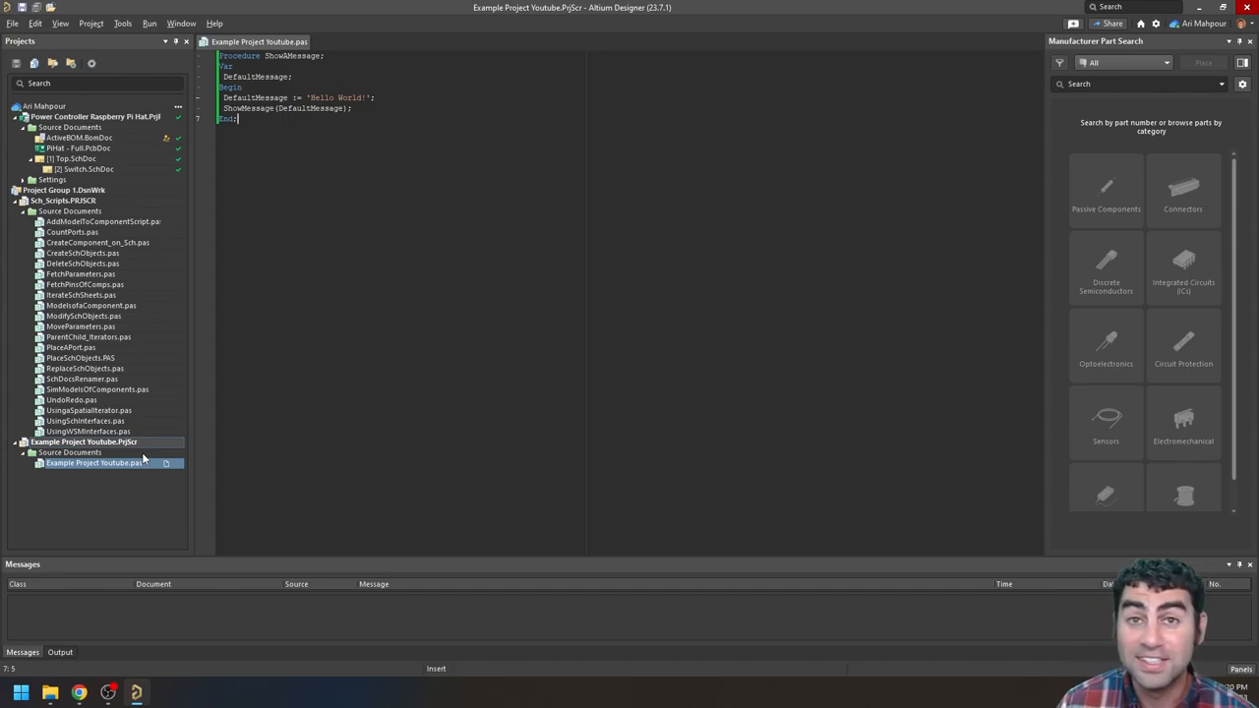
mouse_move(165, 464)
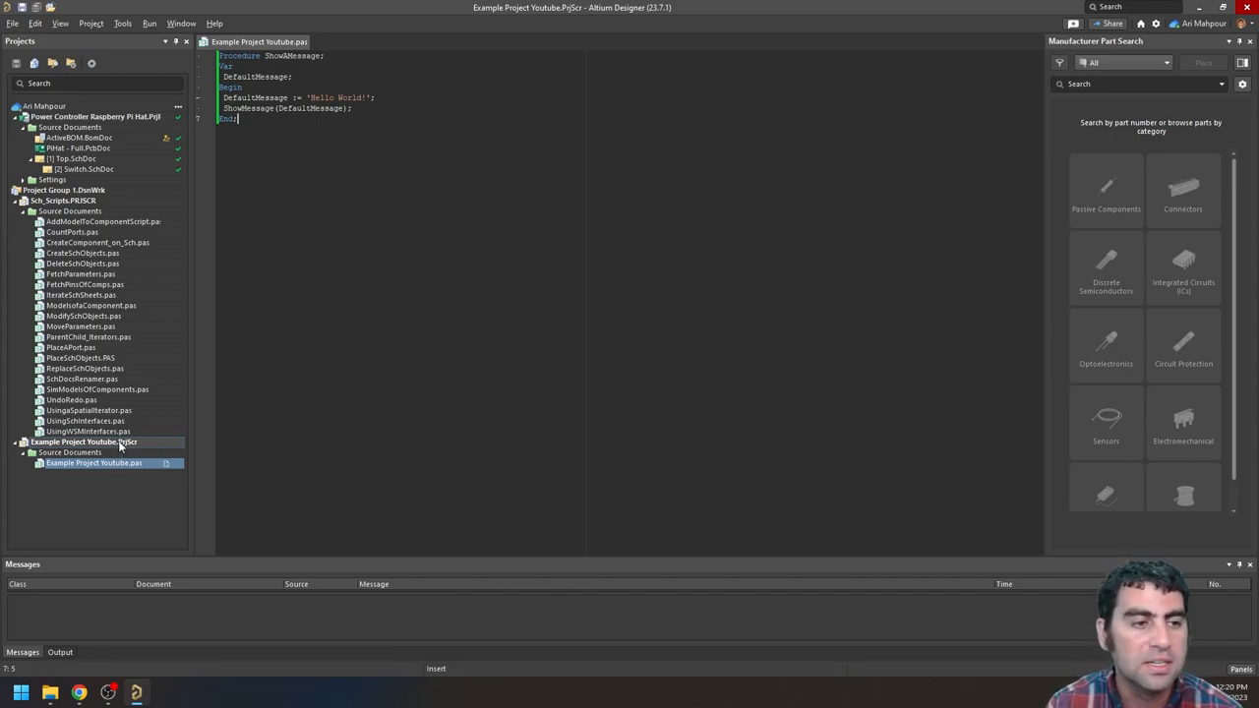
Step: Add Example Project Youtube to version control from its Projects panel context menu
right_click(63, 441)
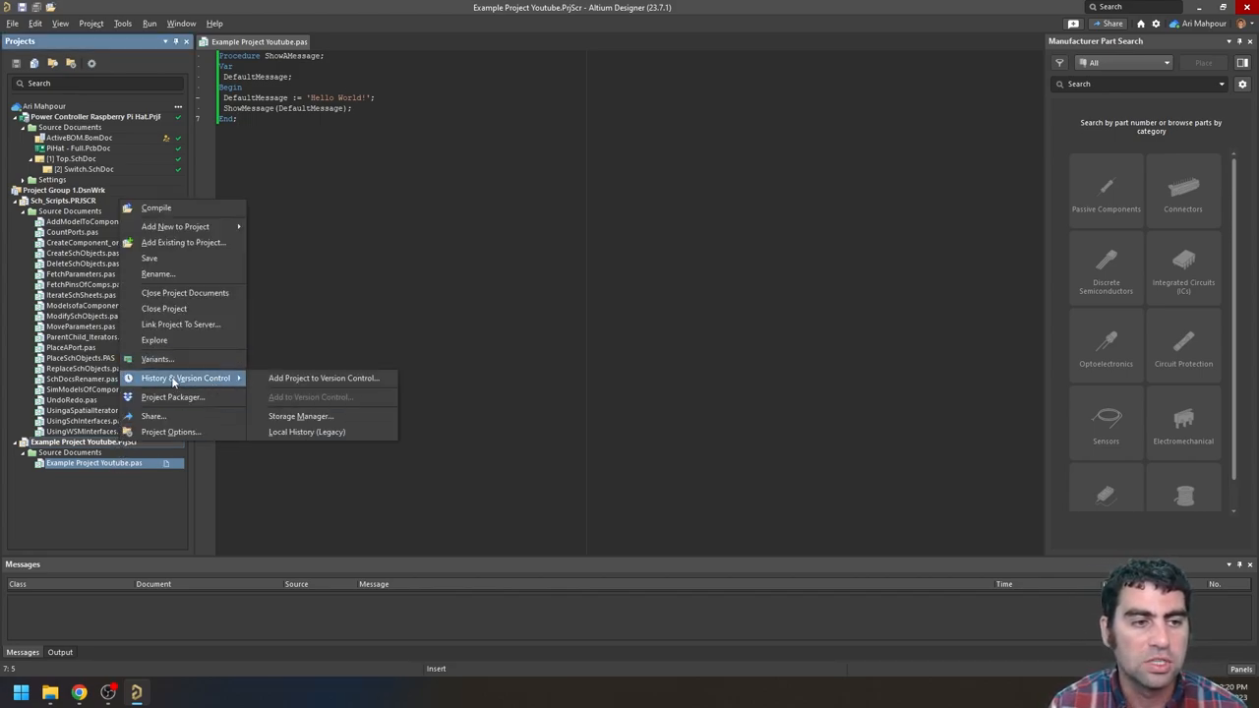
mouse_move(322, 378)
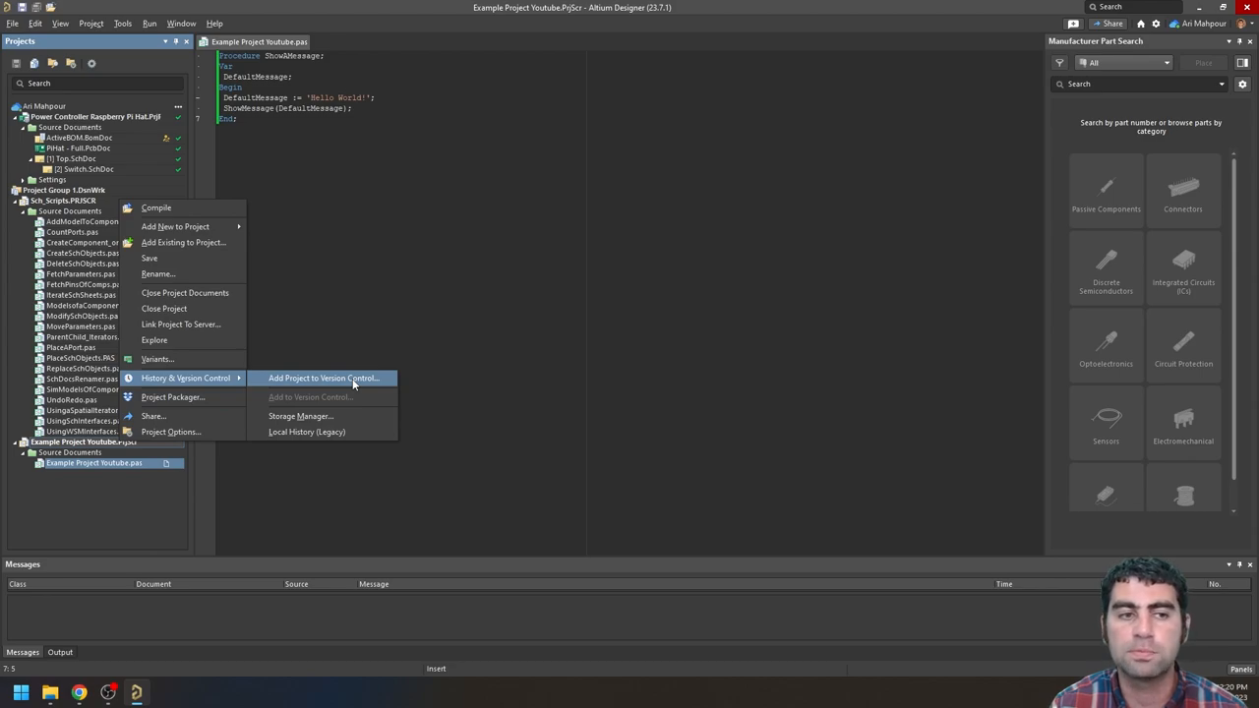
click(889, 318)
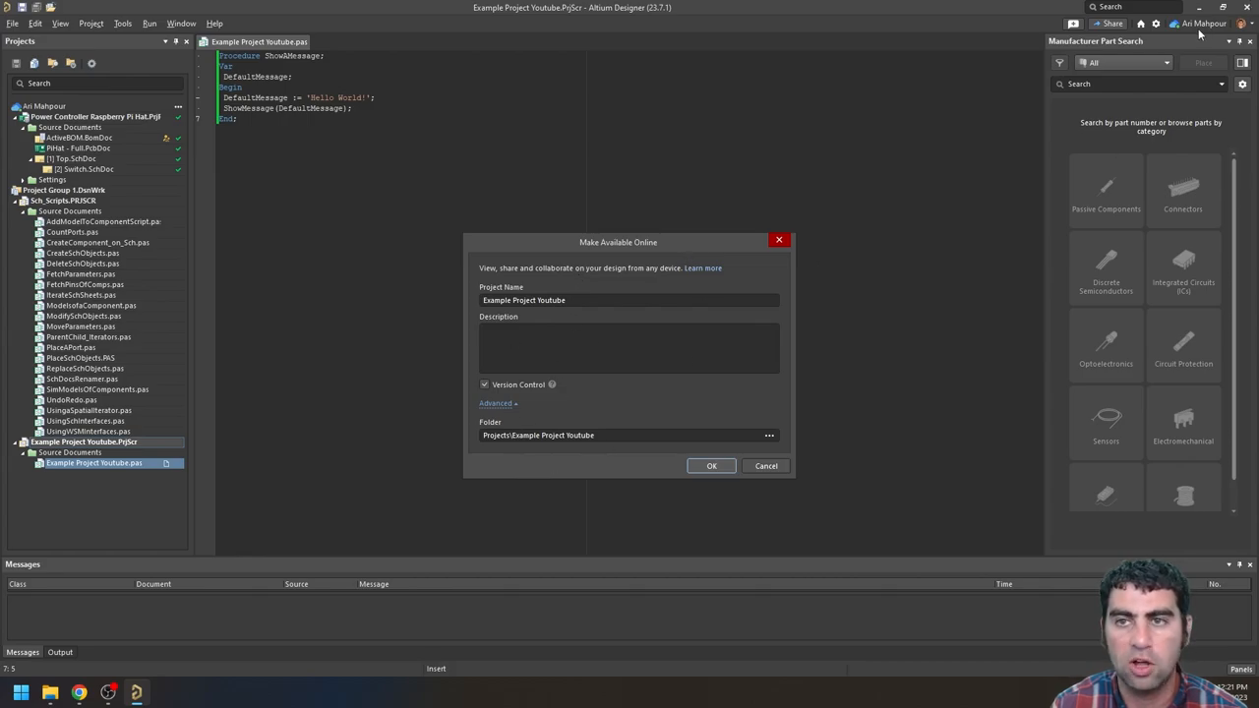
mouse_move(1180, 46)
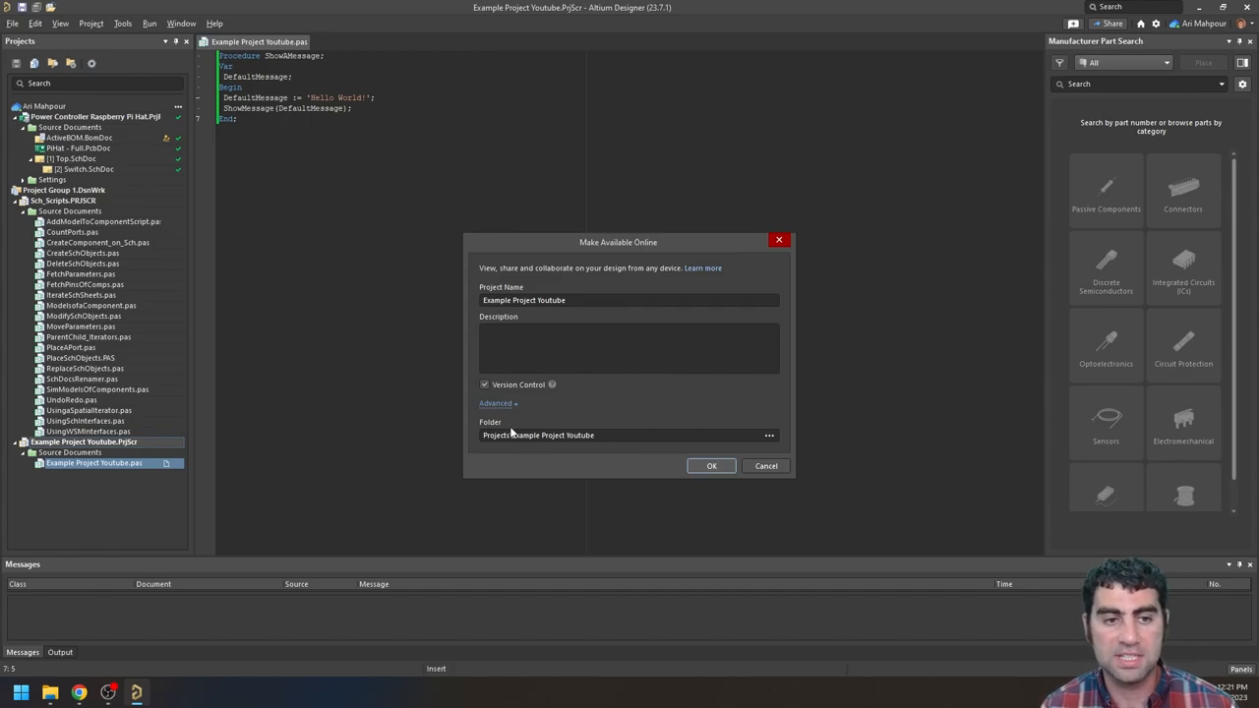
mouse_move(551, 385)
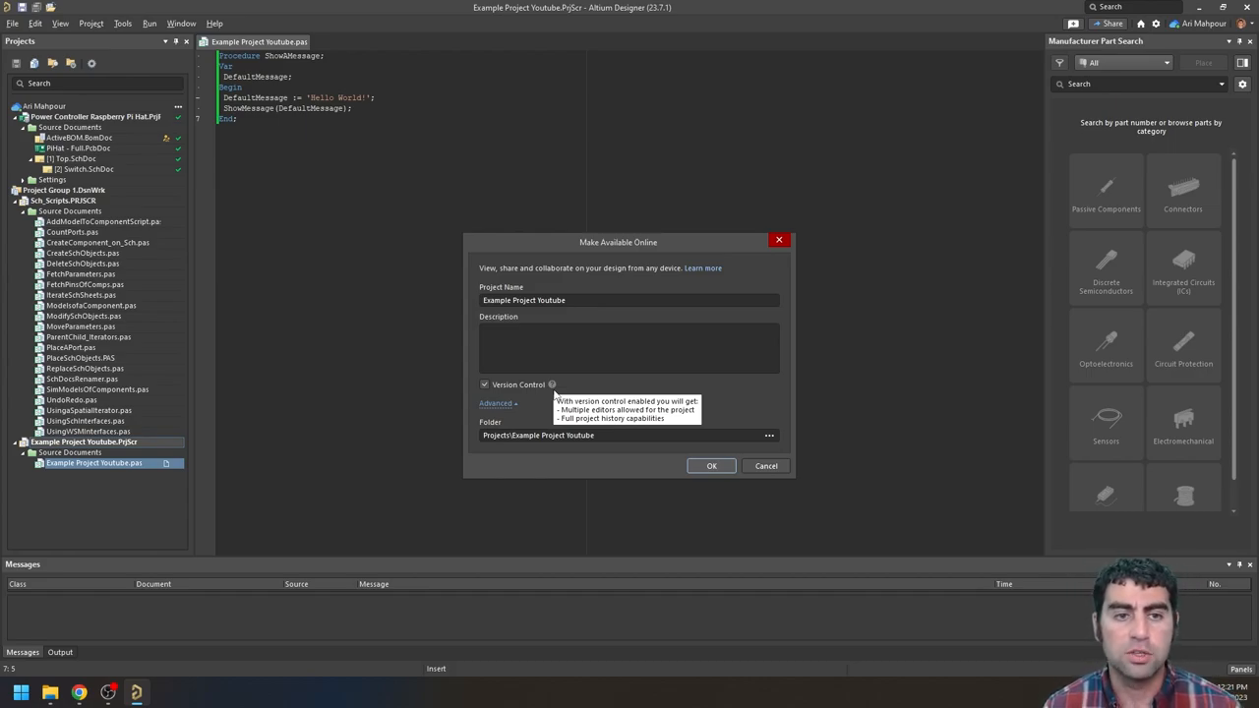
mouse_move(723, 399)
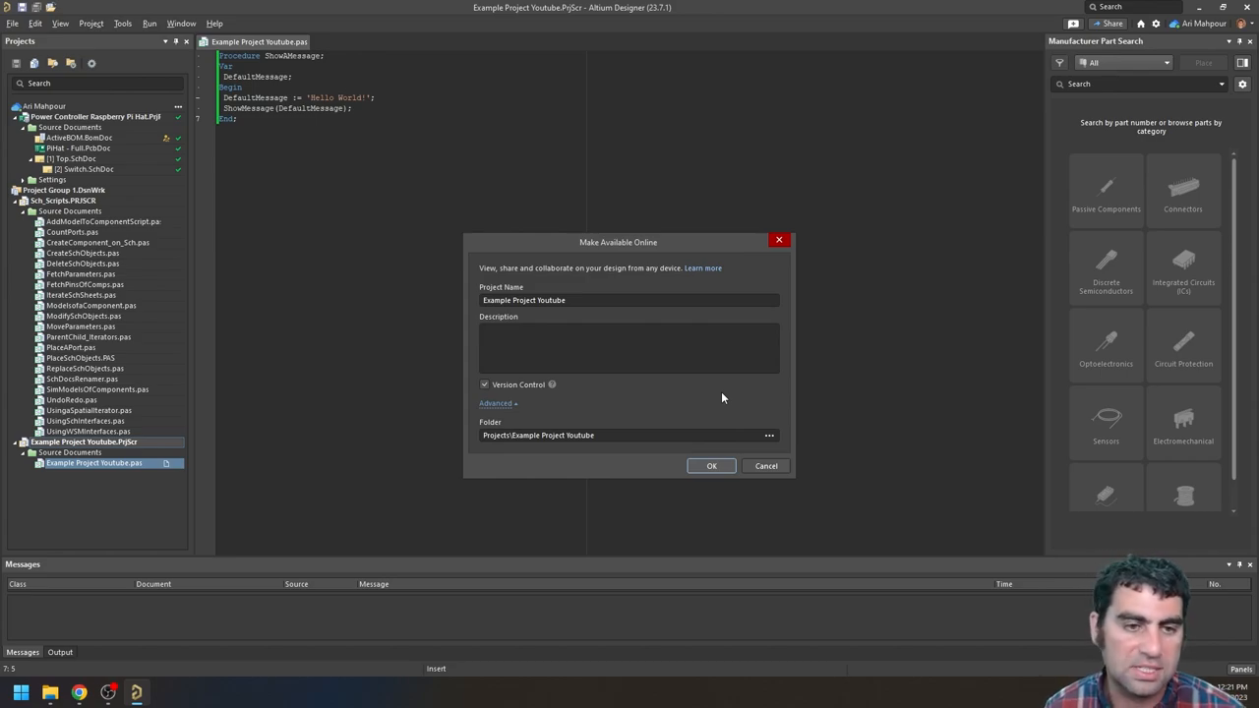
mouse_move(548, 499)
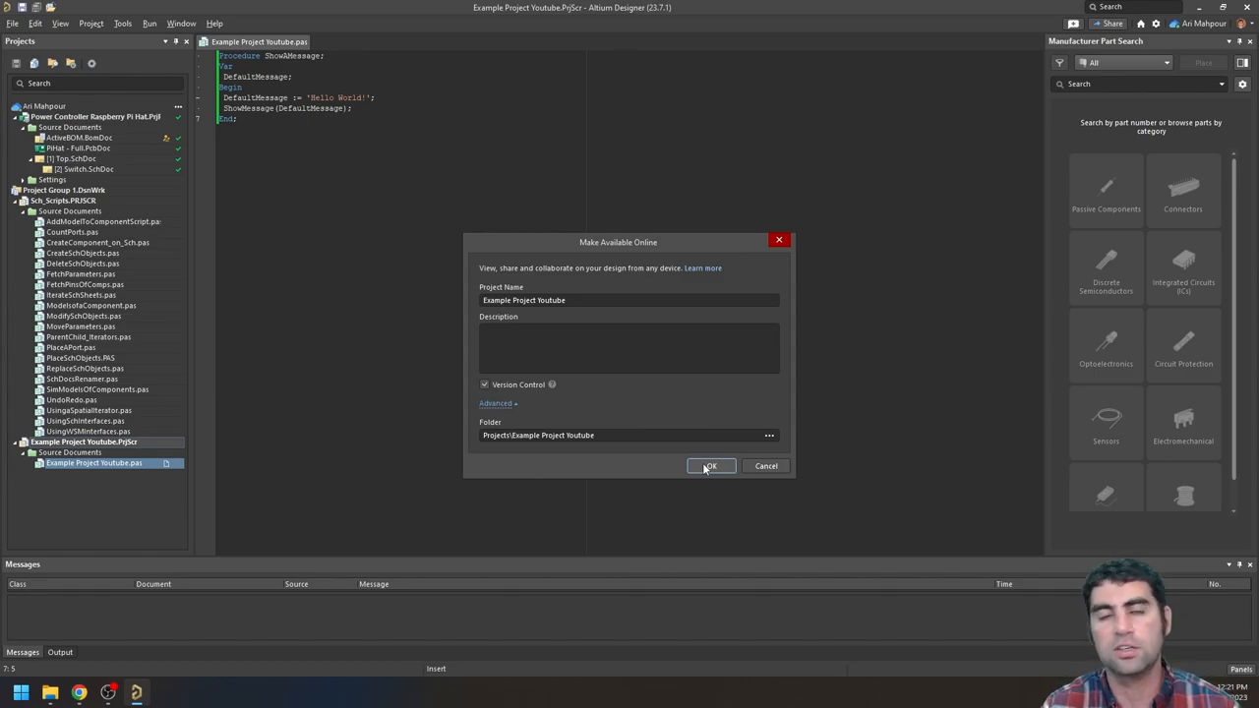
Step: Confirm the Make Available Online form with version control enabled
click(710, 465)
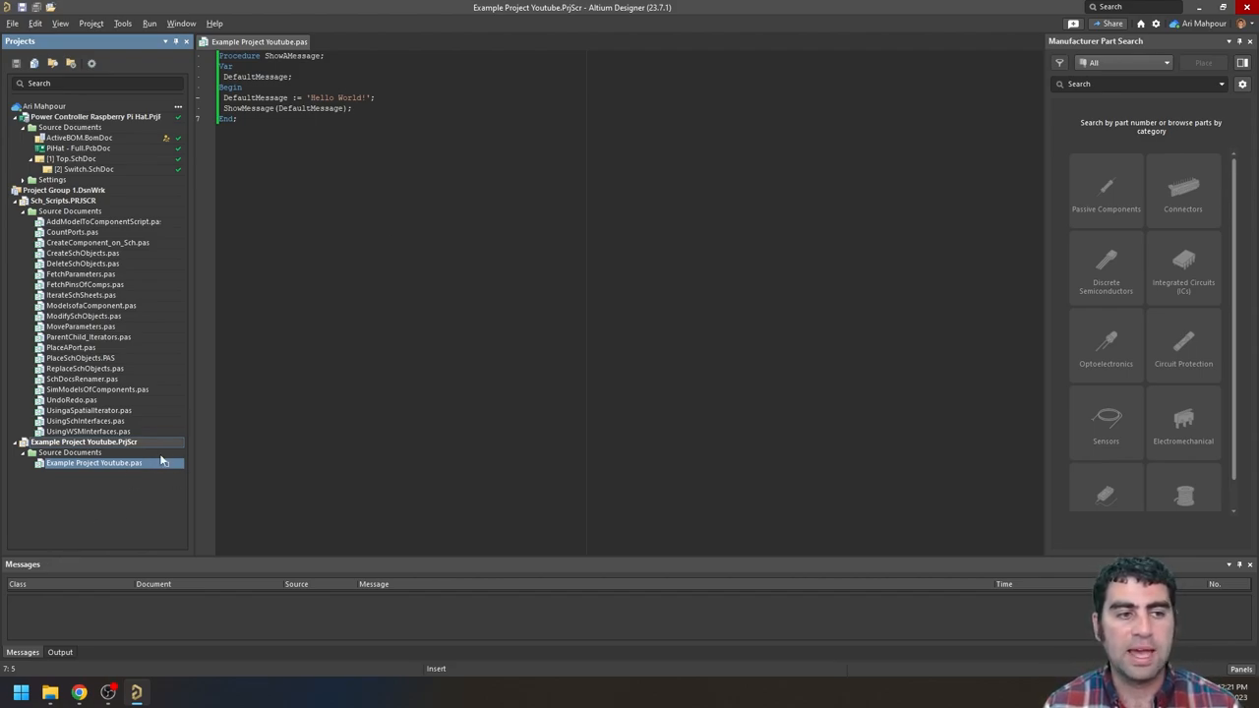
mouse_move(140, 478)
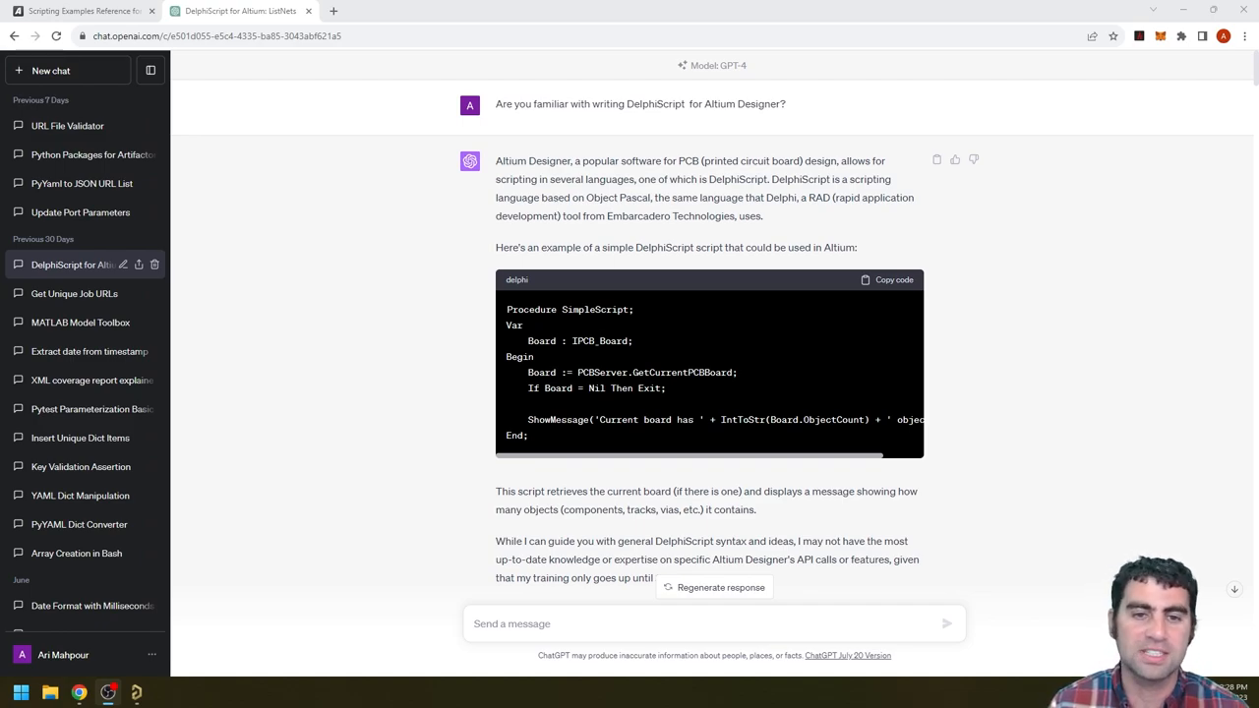
mouse_move(718, 366)
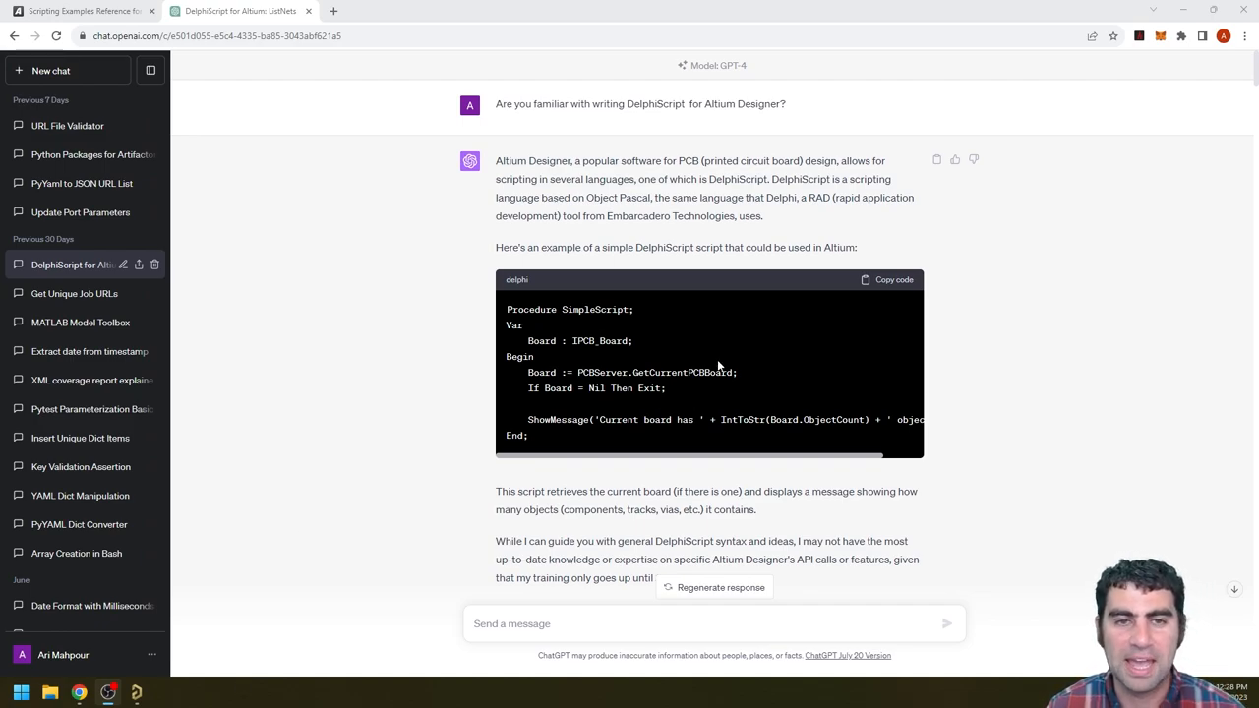
Step: Scroll past the first ListNets script, selecting PCBServer, to the single-messagebox reply
scroll(down, 3)
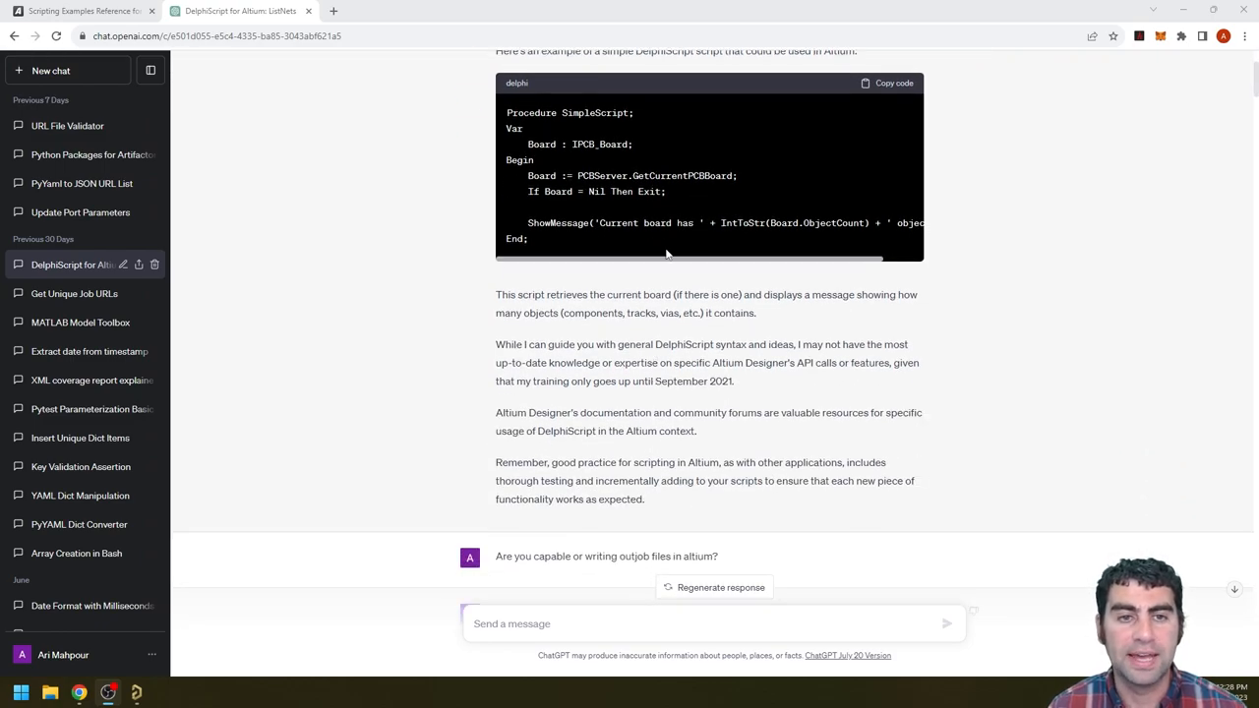
scroll(down, 3)
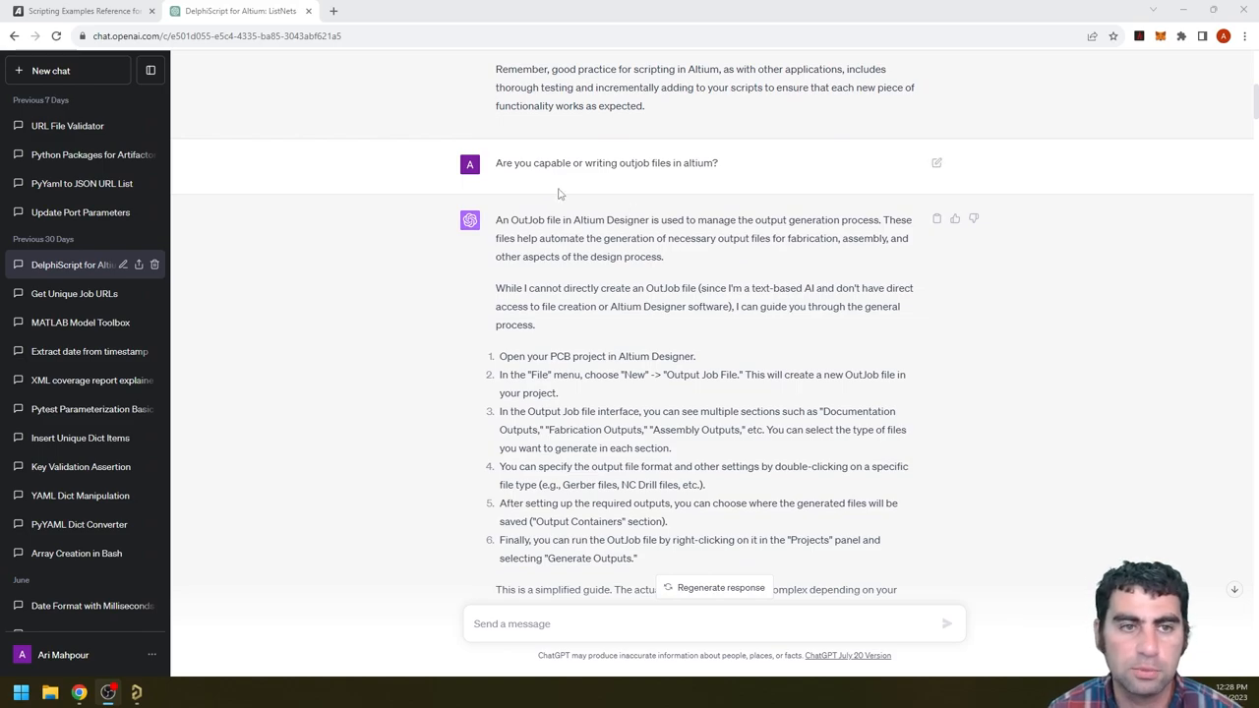
scroll(down, 3)
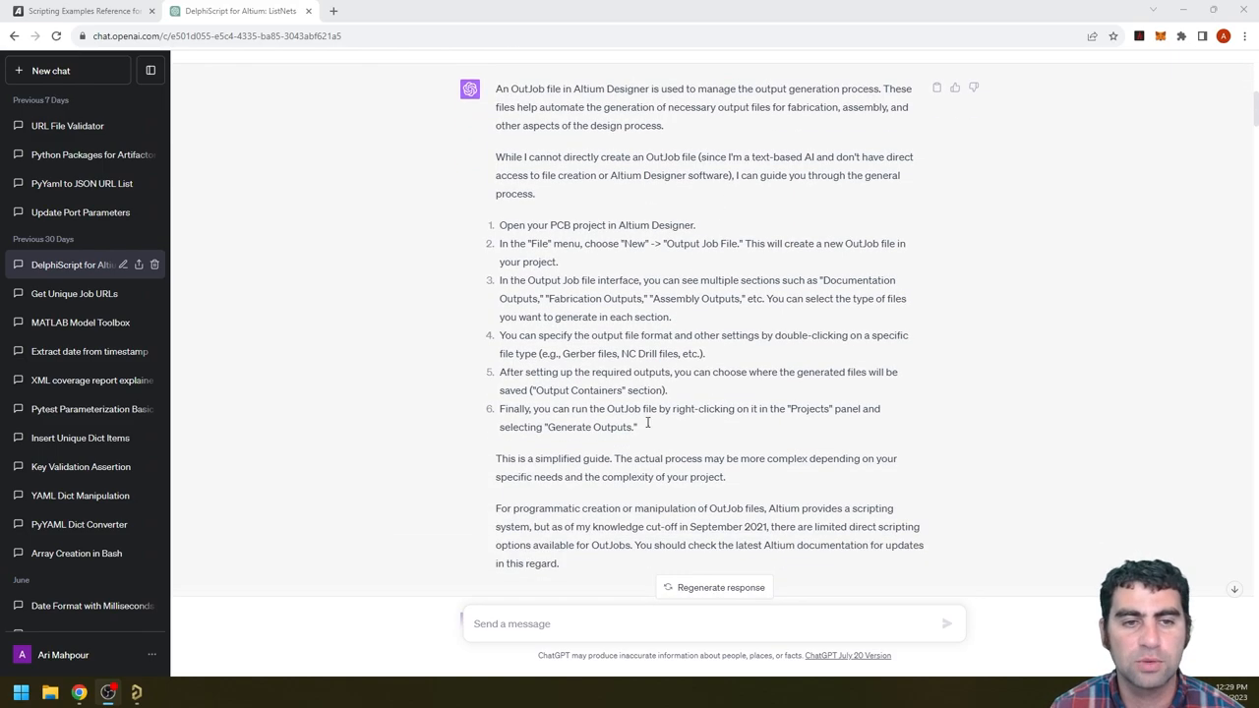
scroll(down, 3)
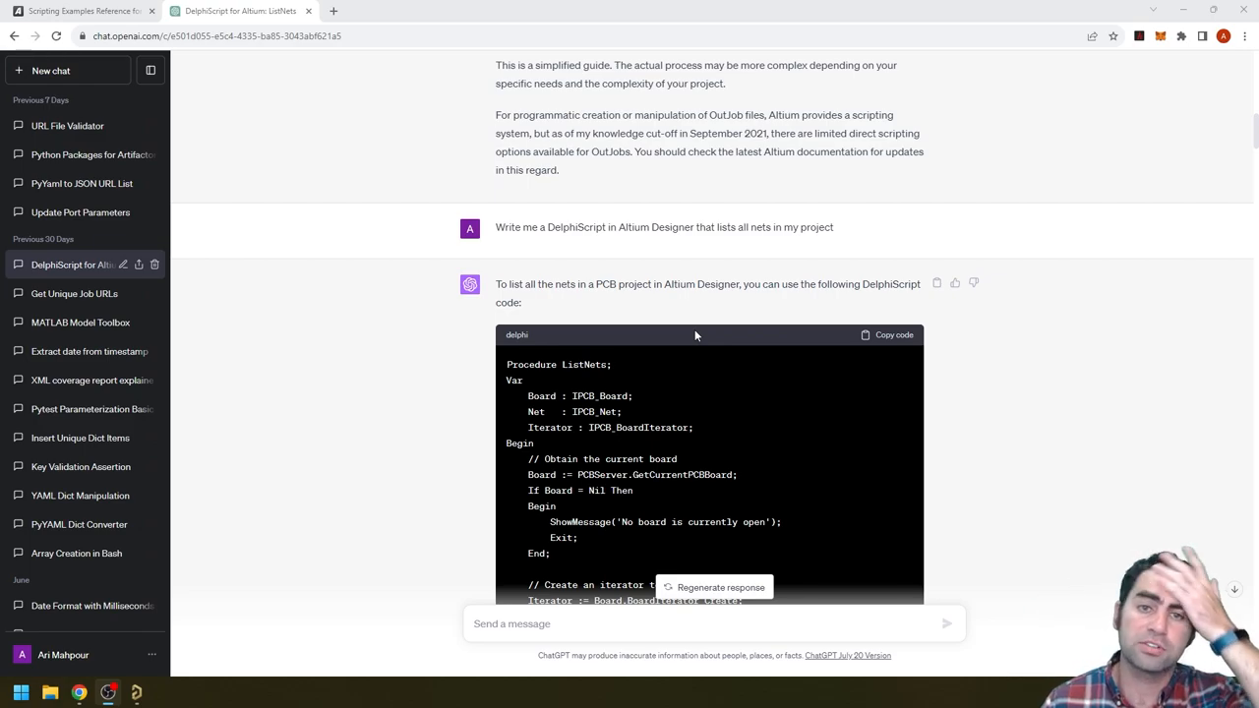
scroll(down, 3)
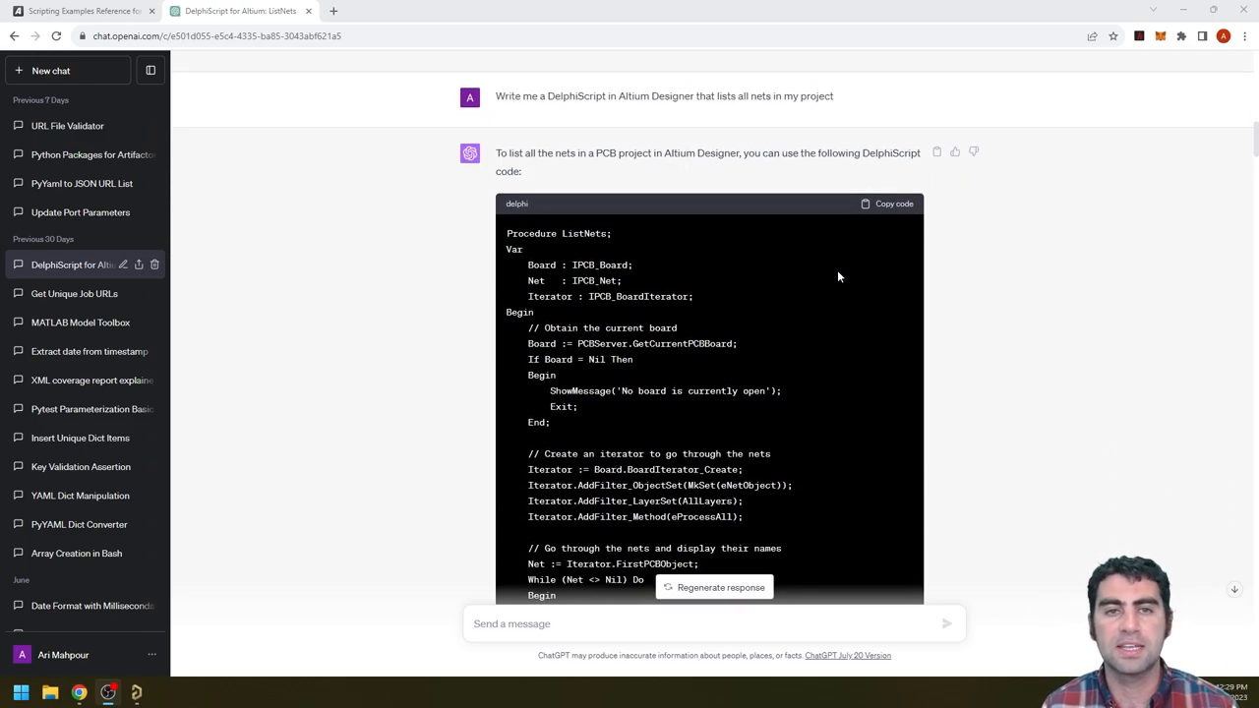
mouse_move(639, 142)
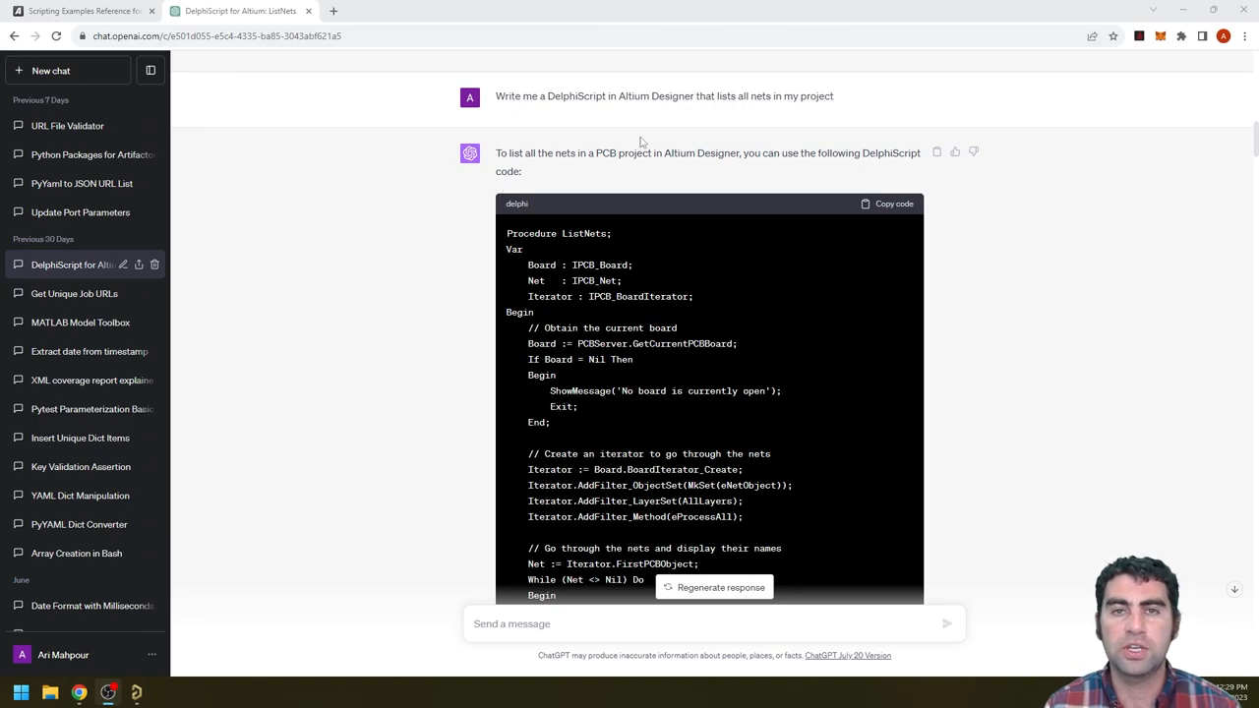
scroll(down, 3)
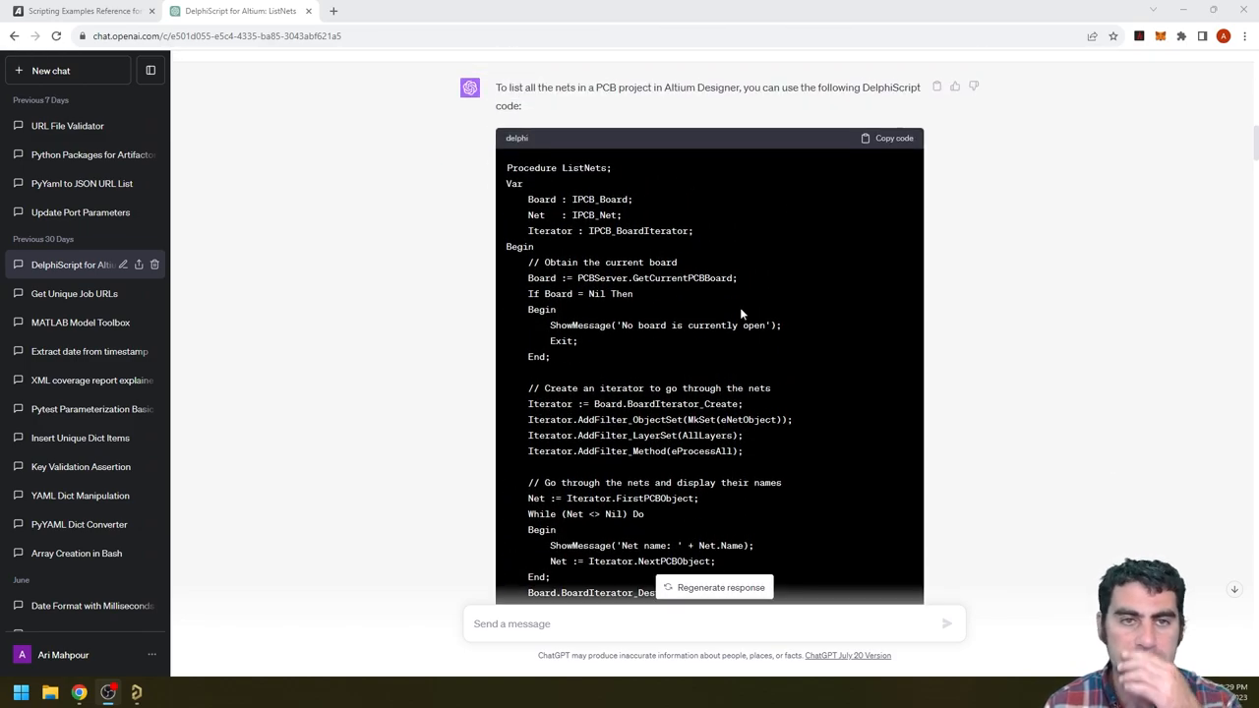
double_click(601, 277)
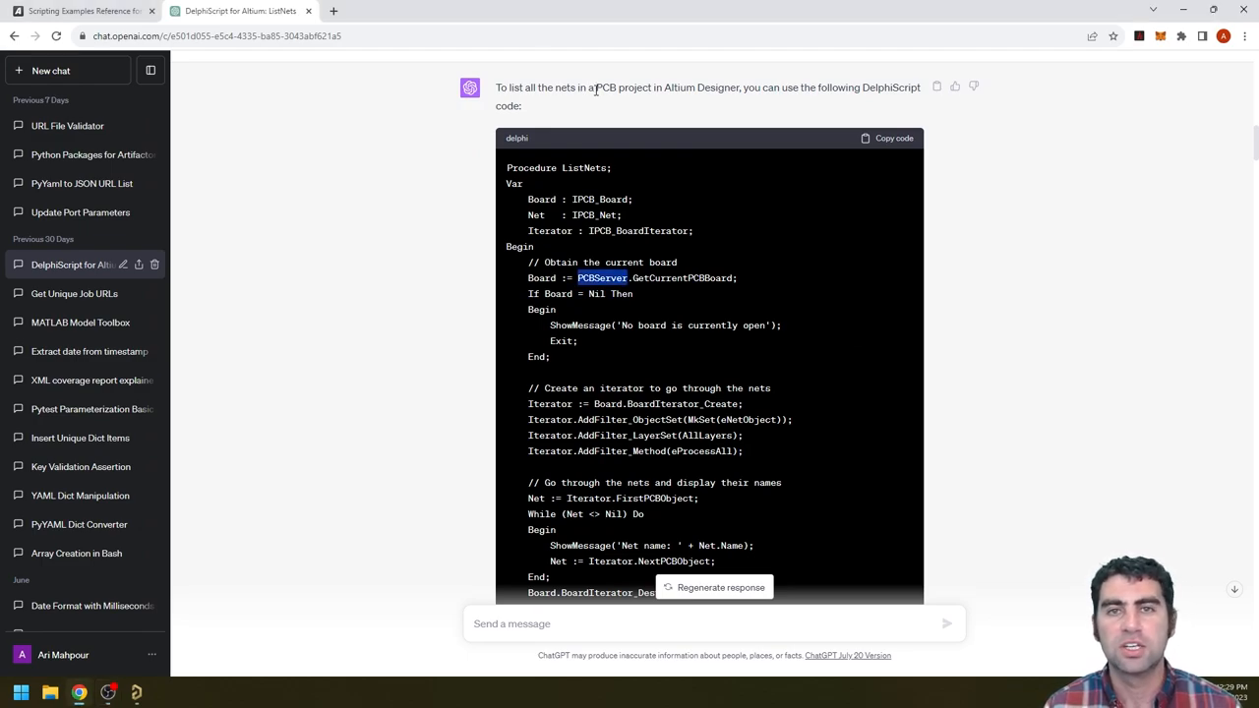
mouse_move(696, 209)
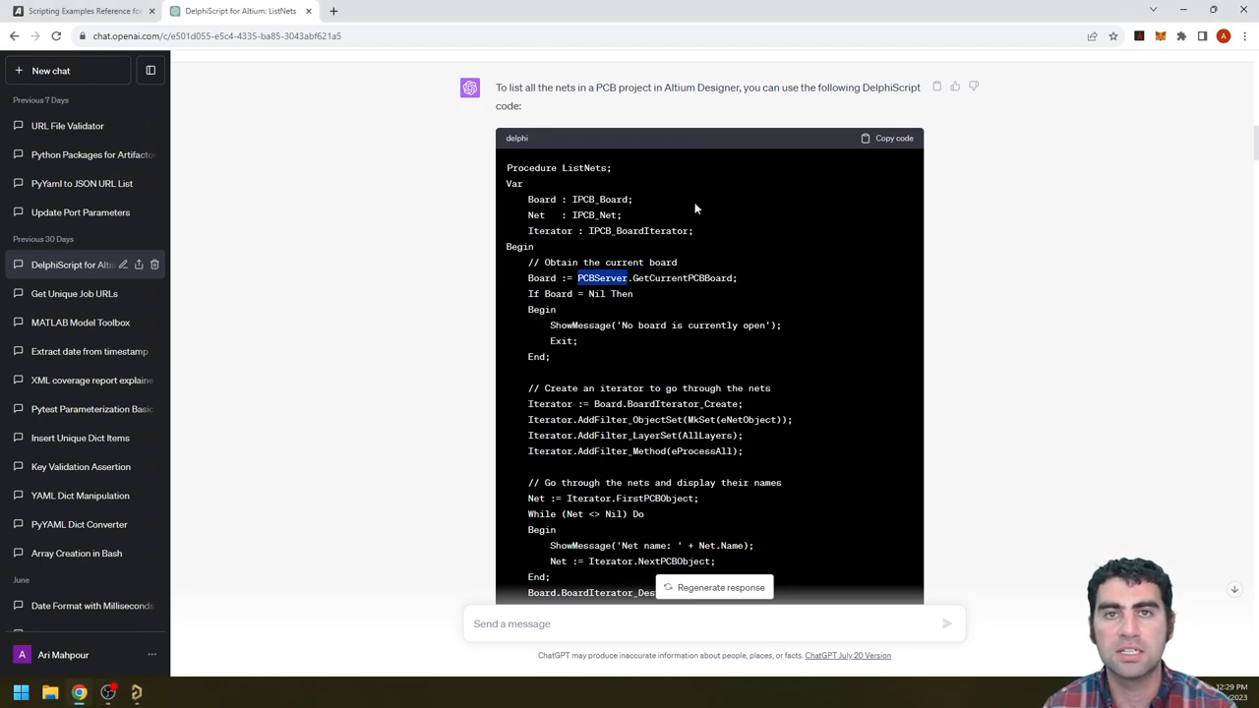
scroll(down, 3)
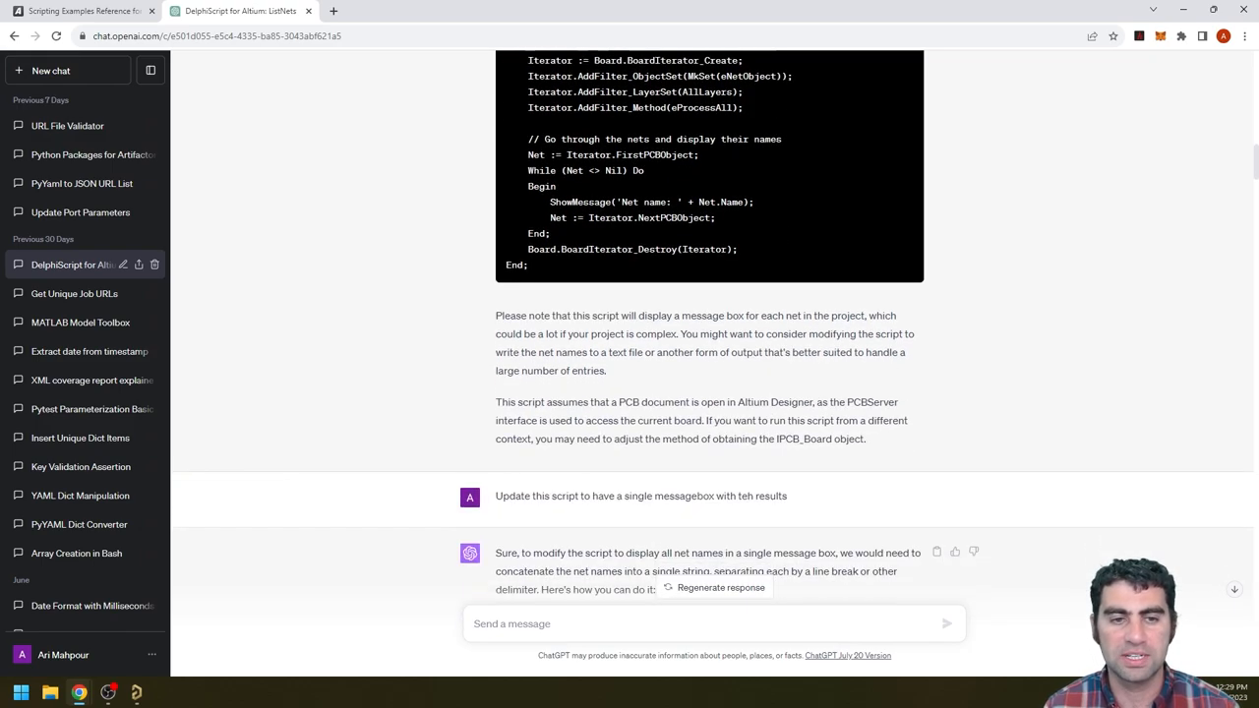
scroll(down, 3)
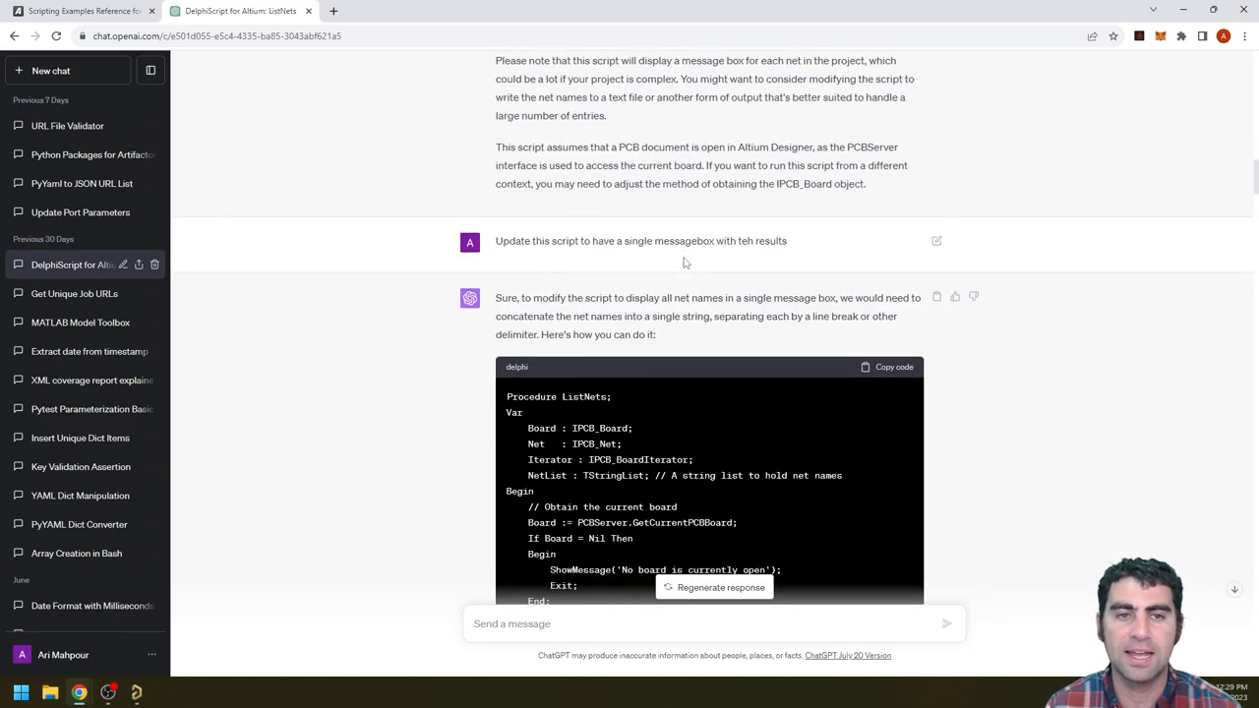
scroll(down, 3)
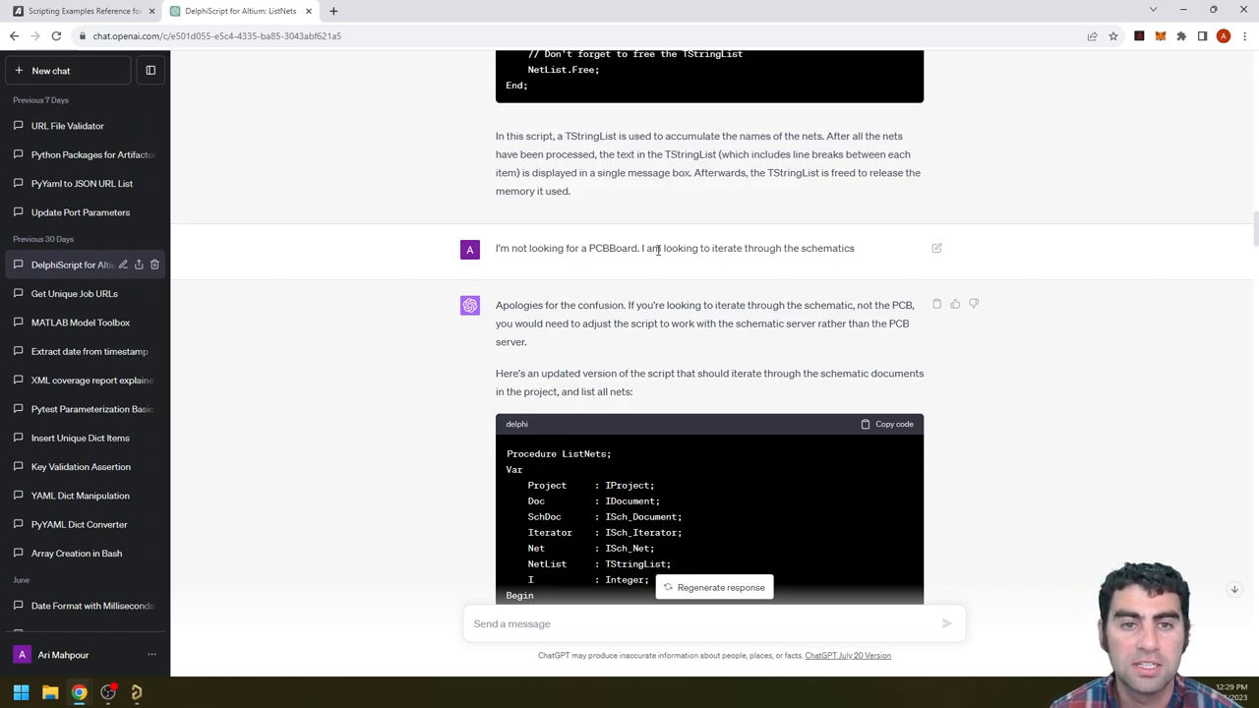
Step: Copy the code of the schematic-based ListNets script reply
scroll(down, 3)
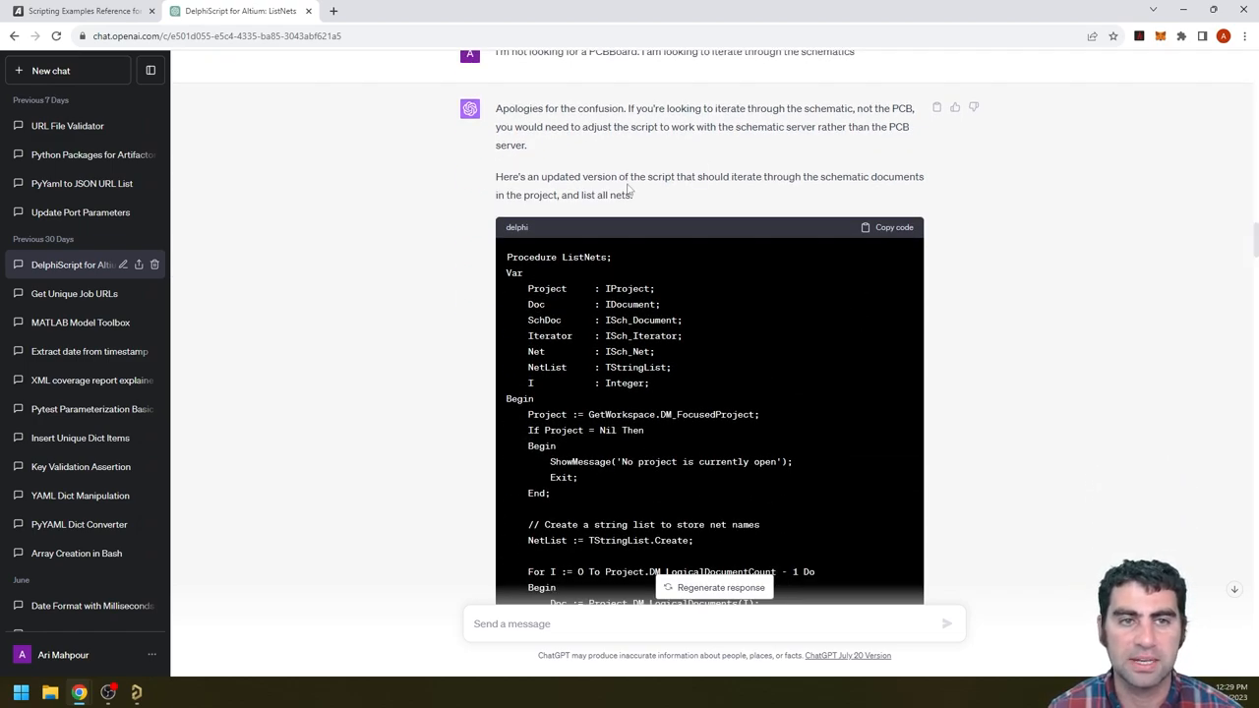
mouse_move(787, 293)
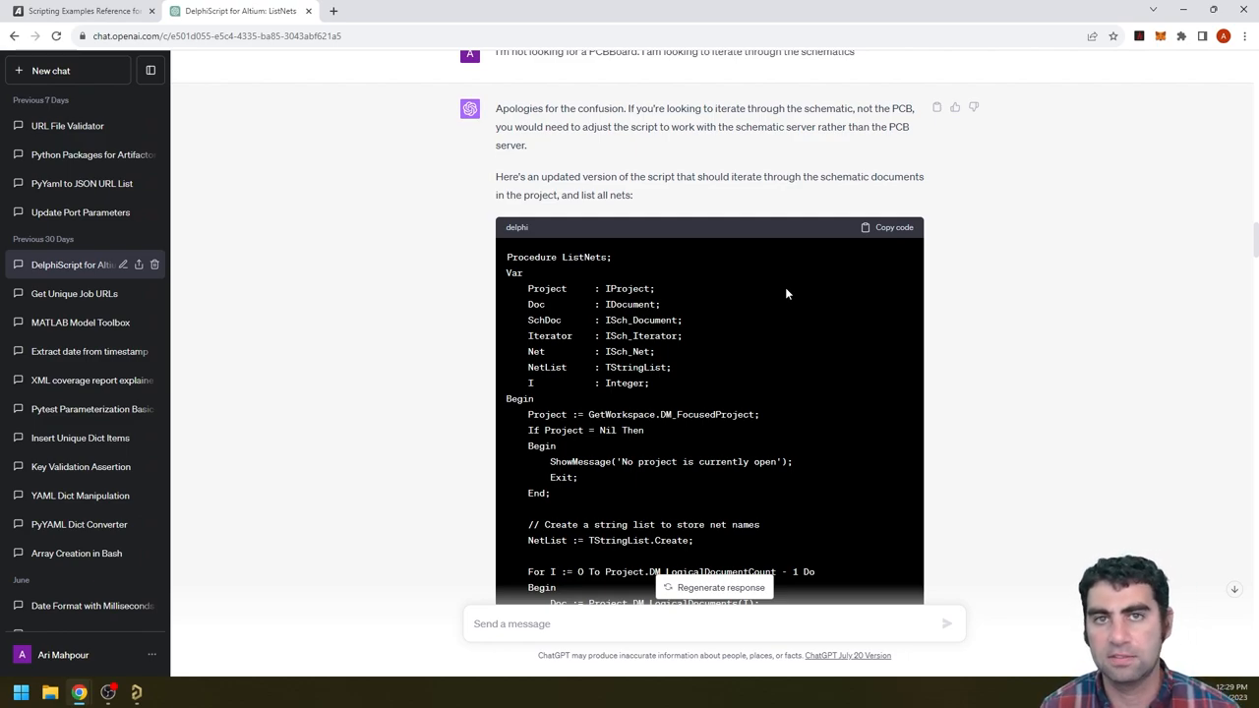
mouse_move(863, 244)
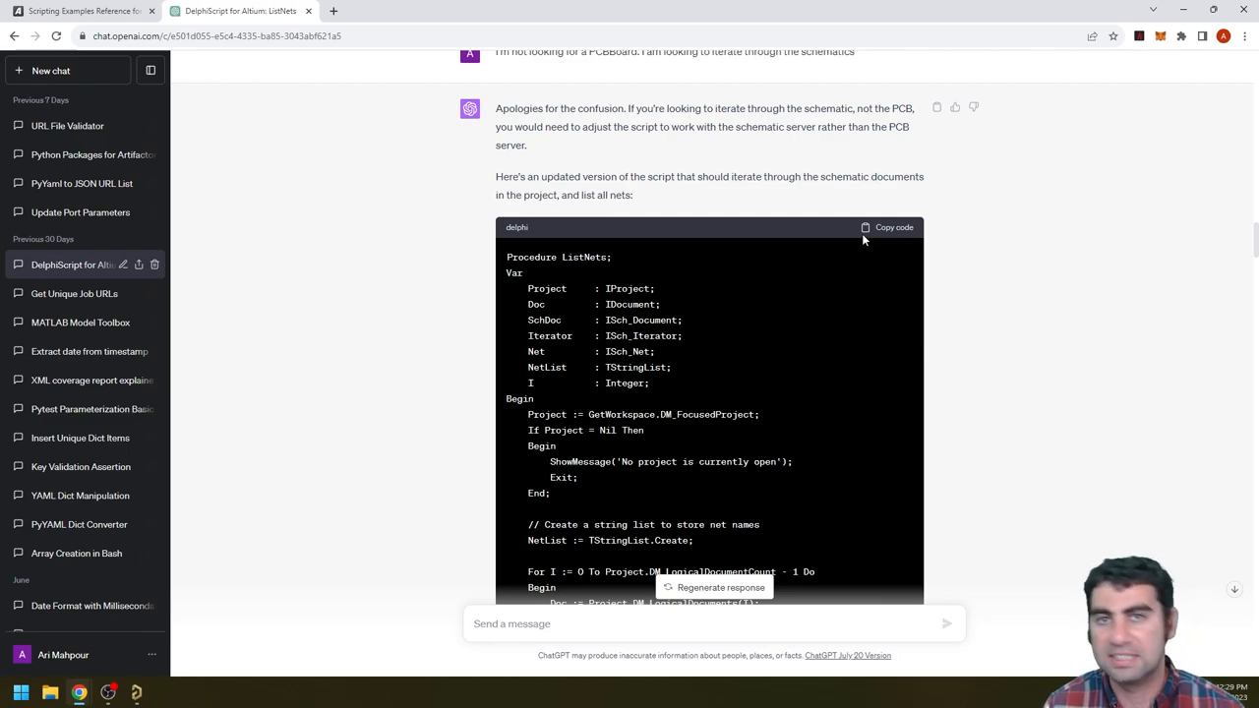
mouse_move(852, 279)
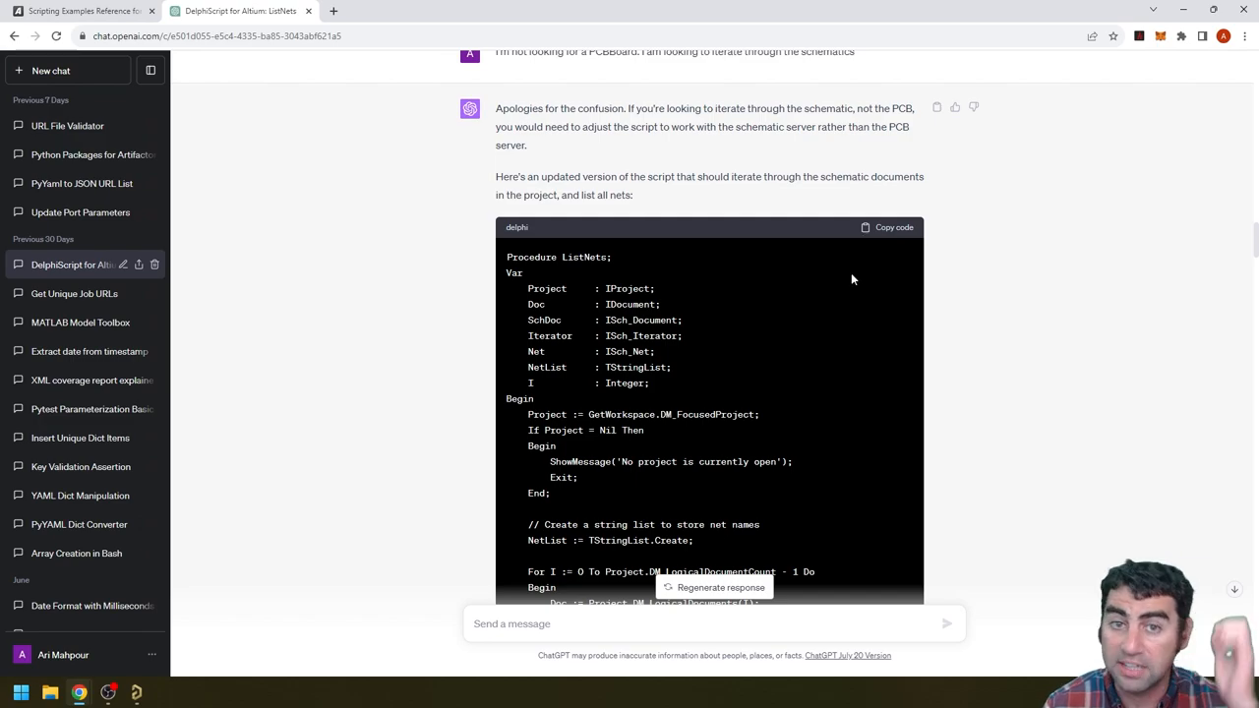
mouse_move(792, 306)
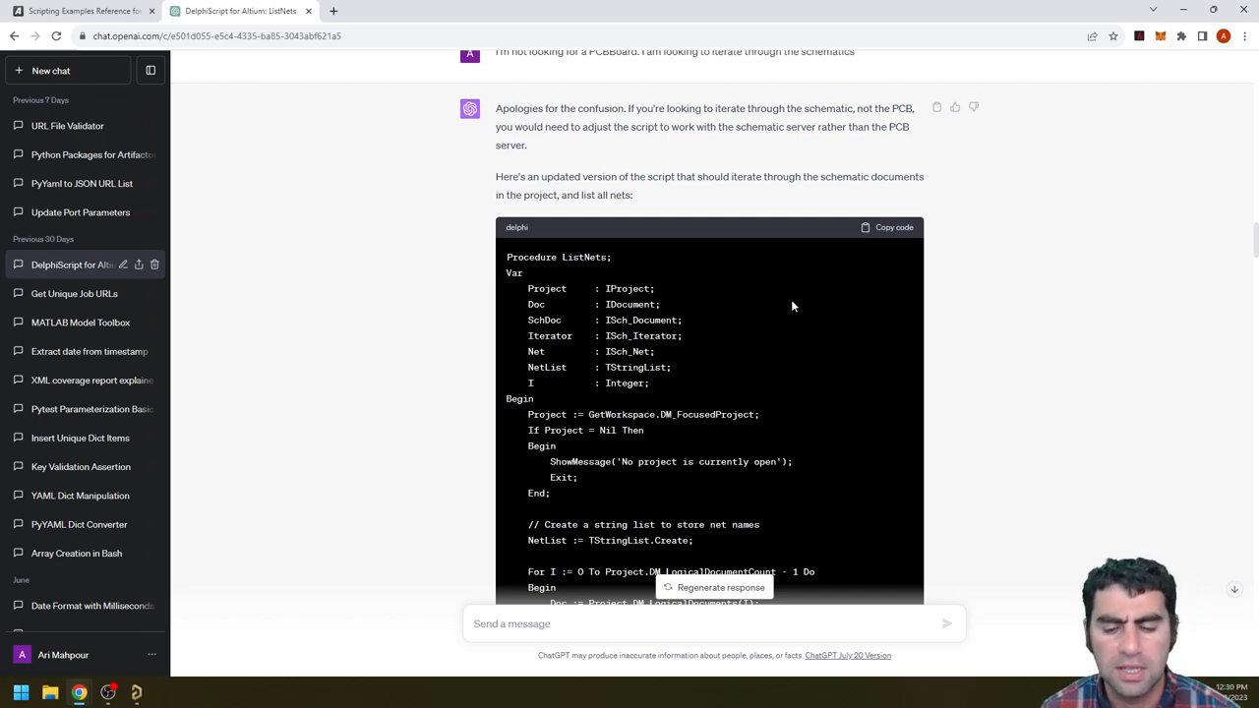
mouse_move(814, 285)
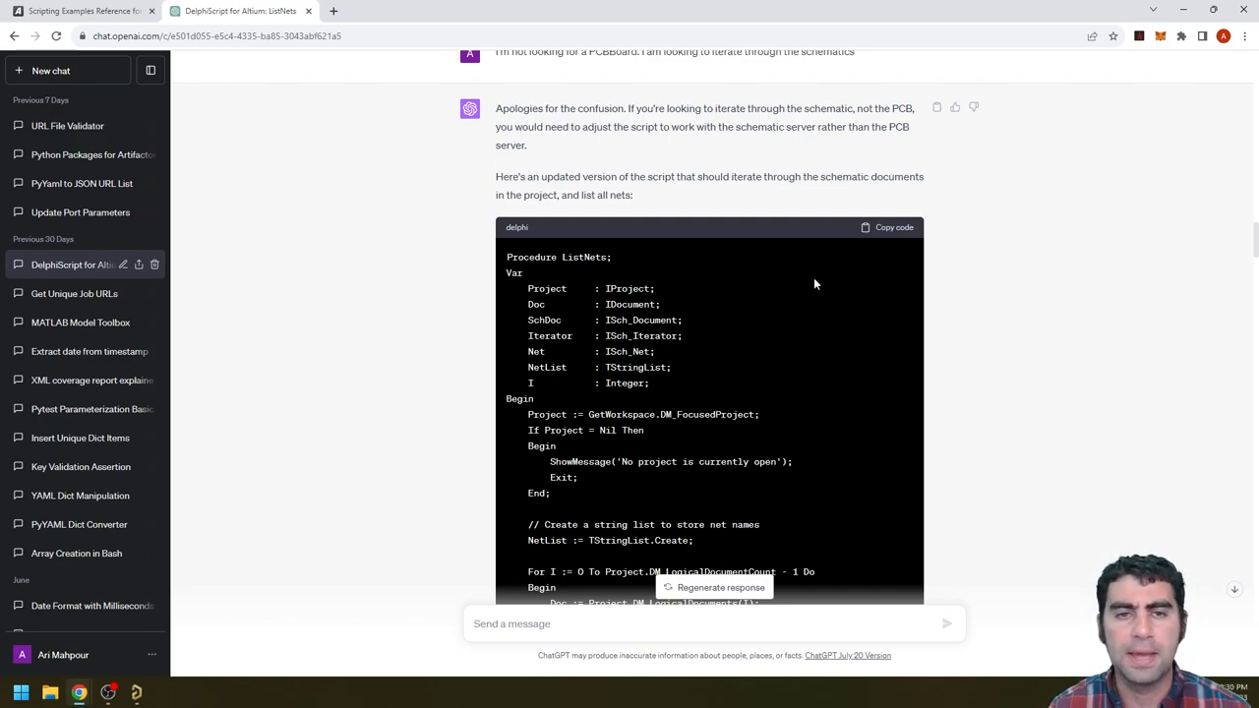
mouse_move(1060, 275)
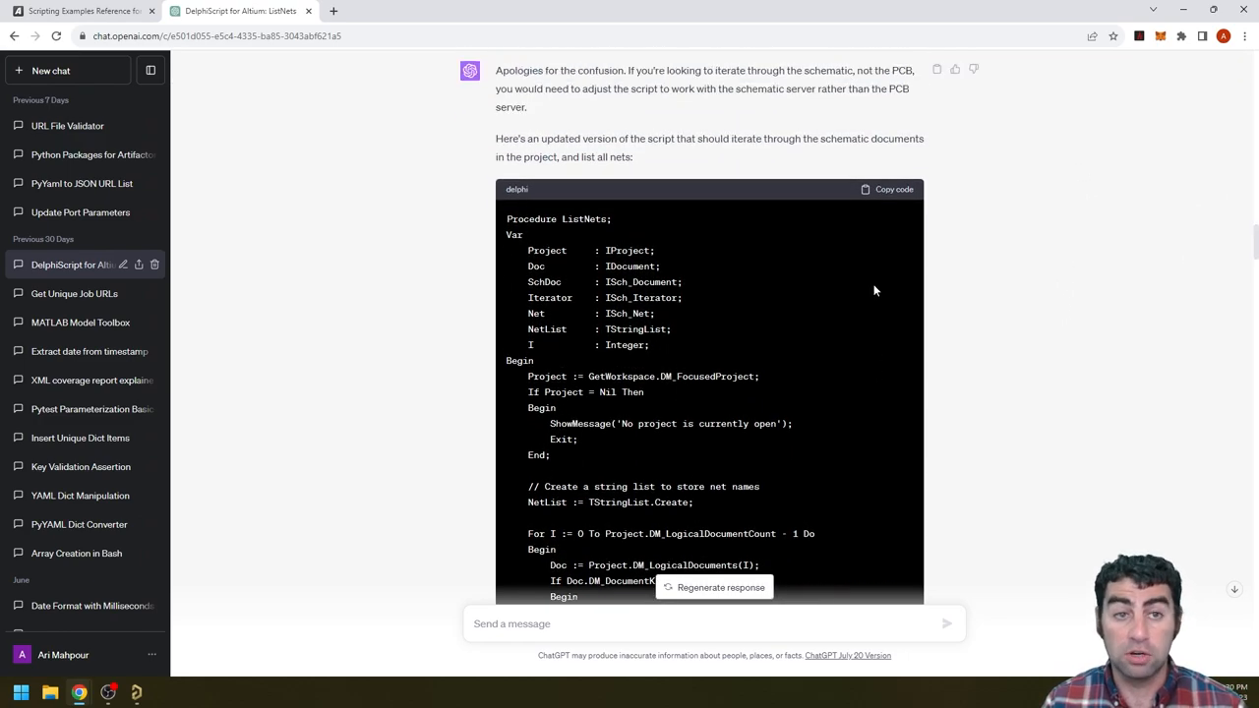
scroll(up, 3)
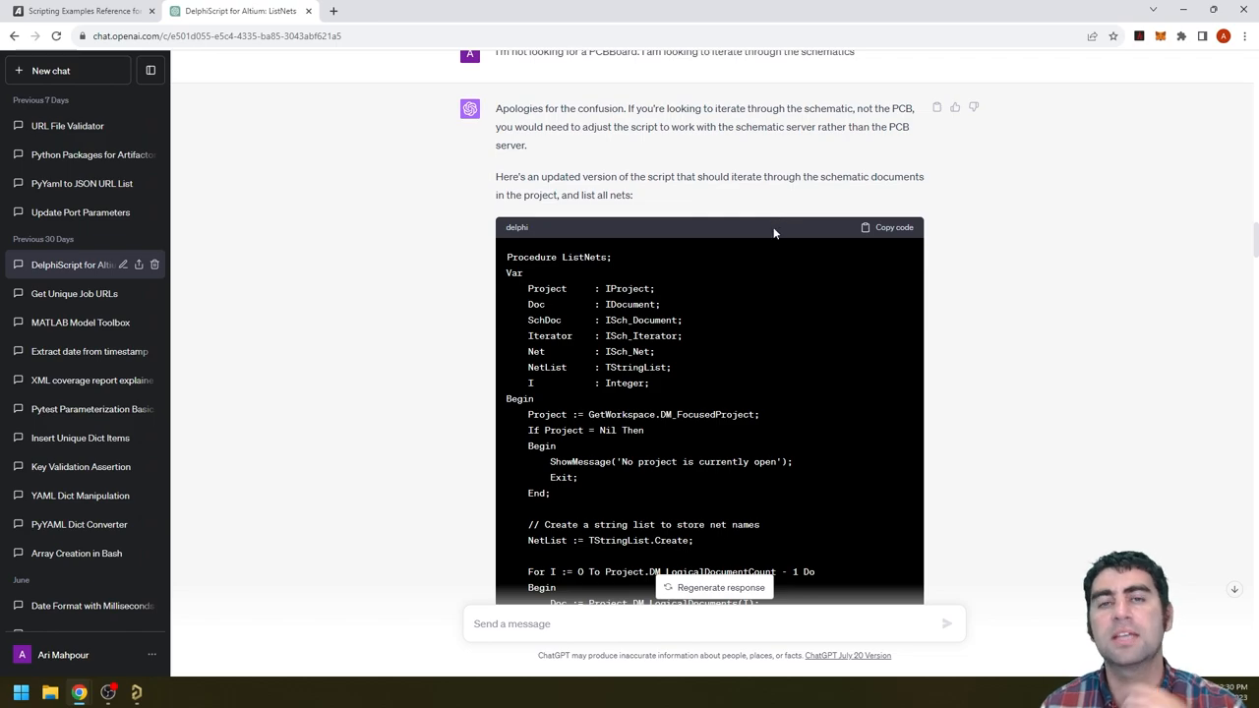
scroll(down, 3)
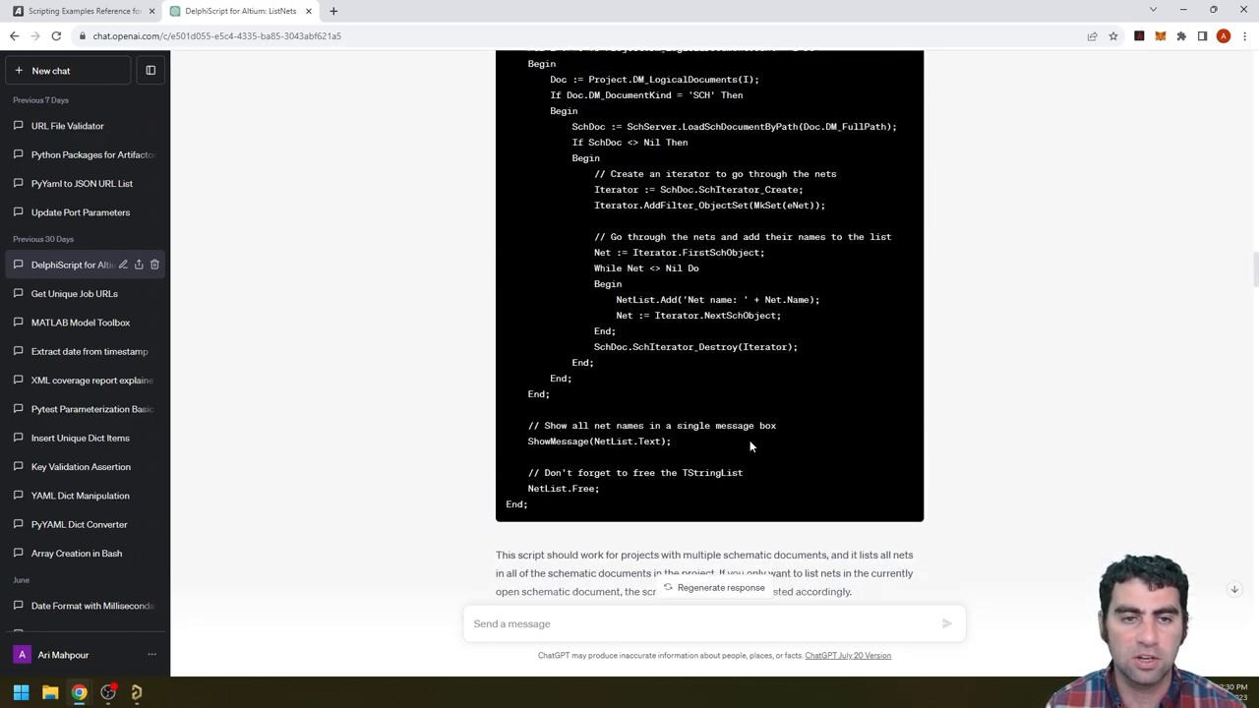
scroll(up, 3)
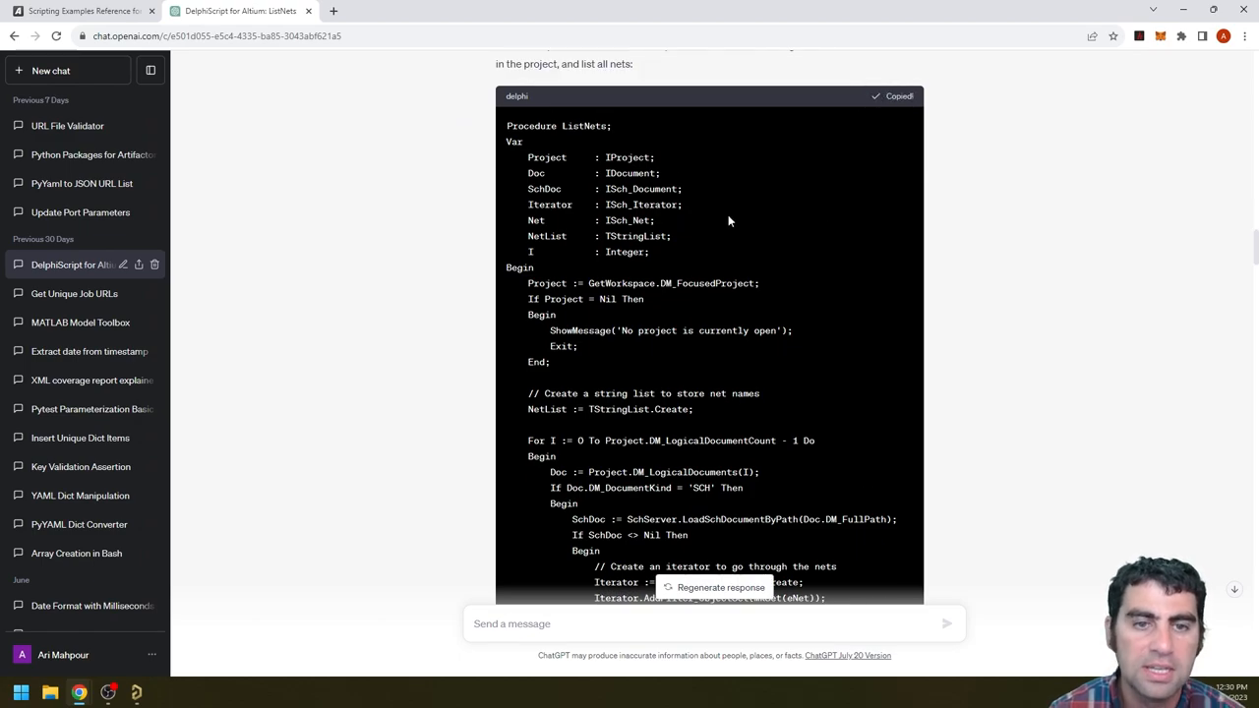
click(136, 692)
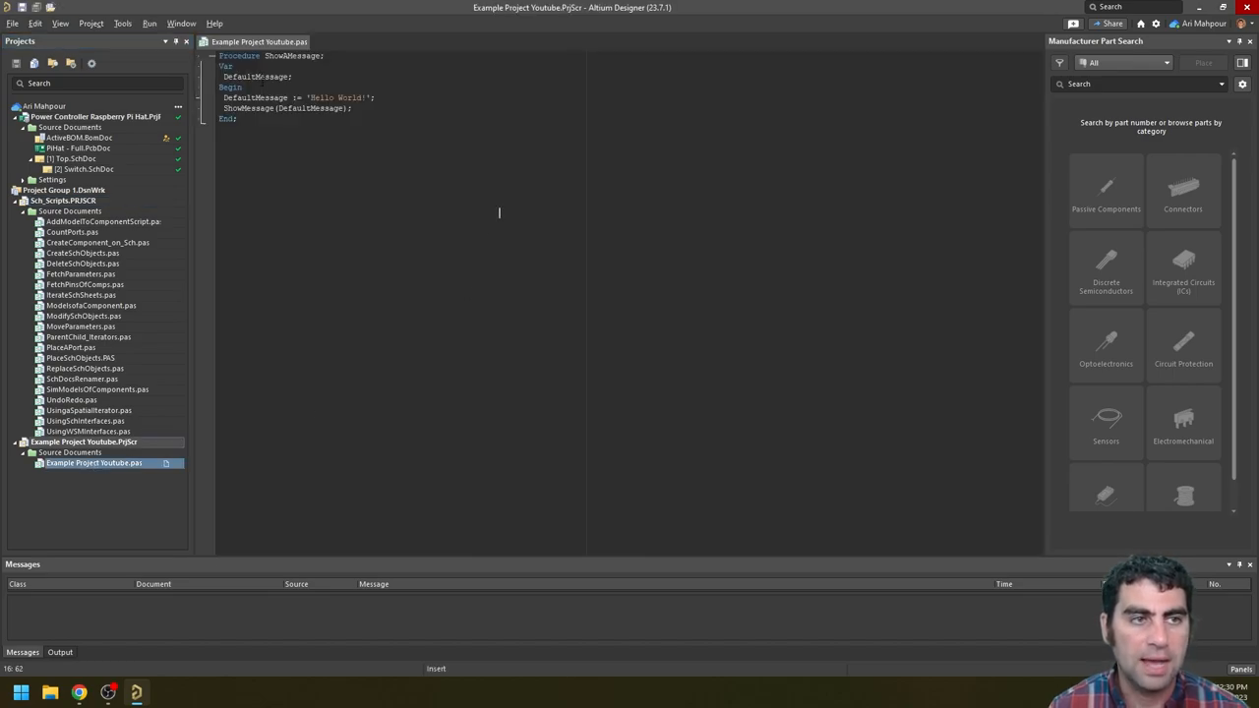
mouse_move(60, 23)
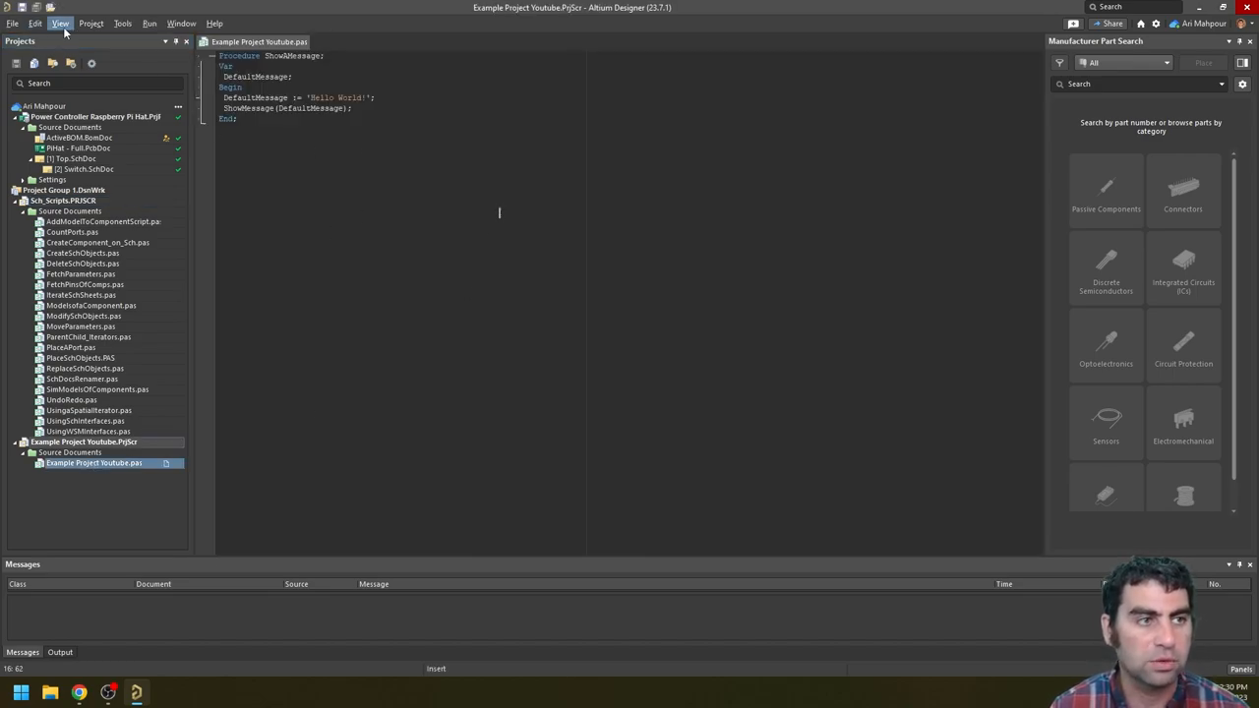
click(12, 22)
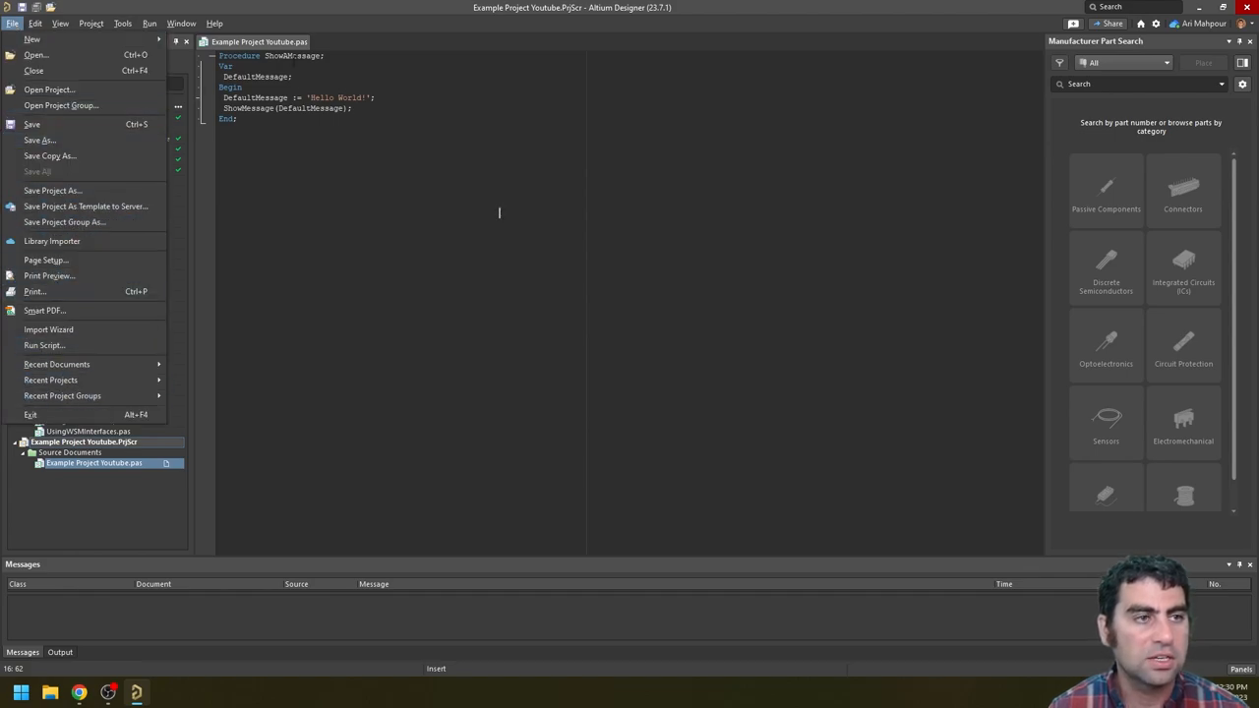
mouse_move(43, 345)
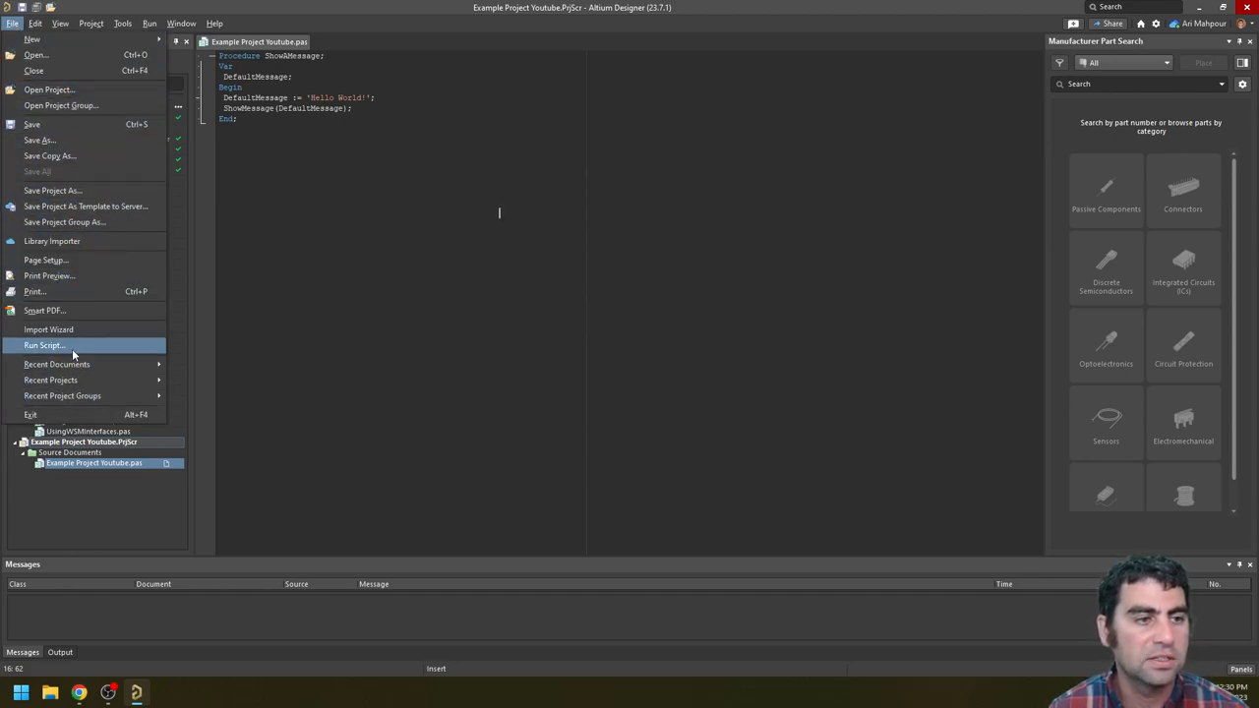
click(43, 345)
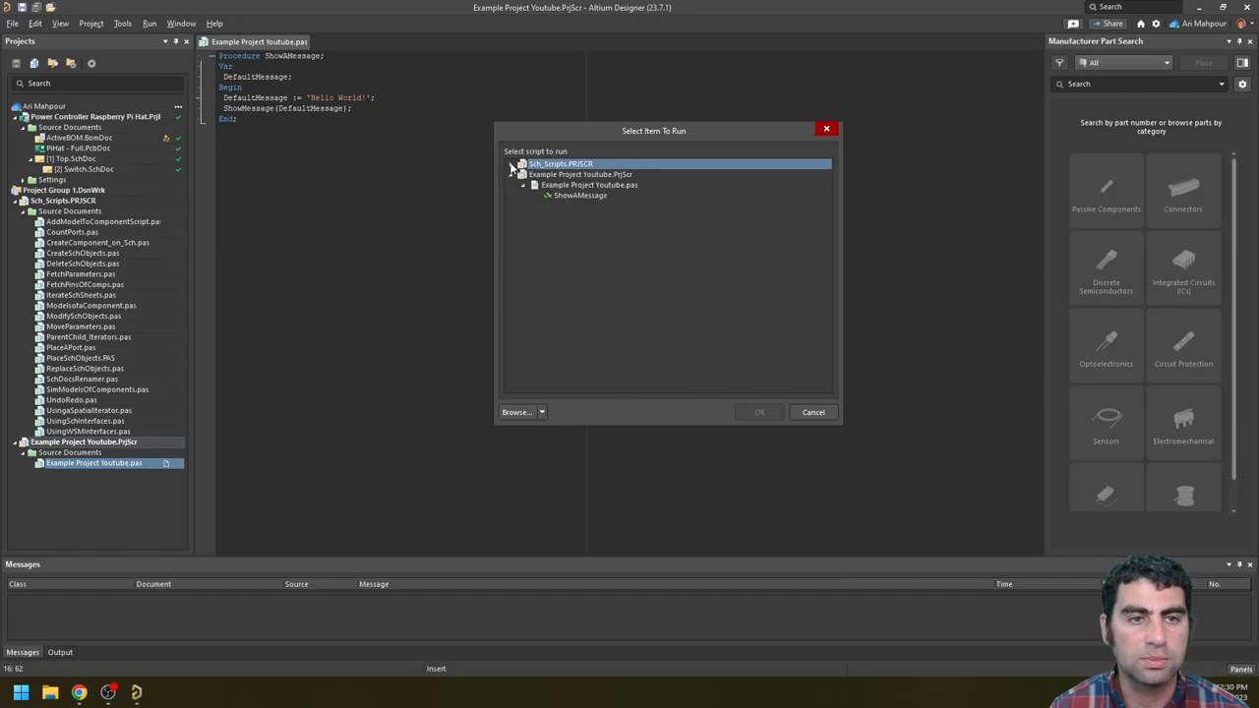
click(758, 411)
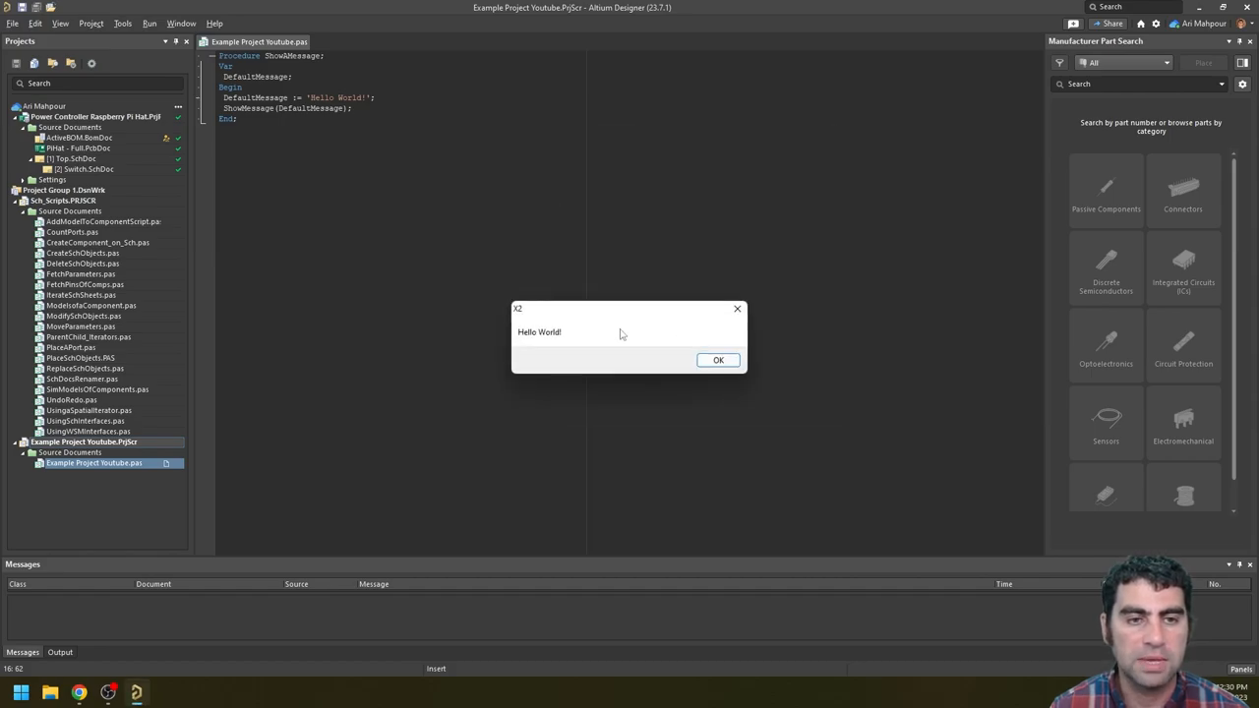
mouse_move(751, 360)
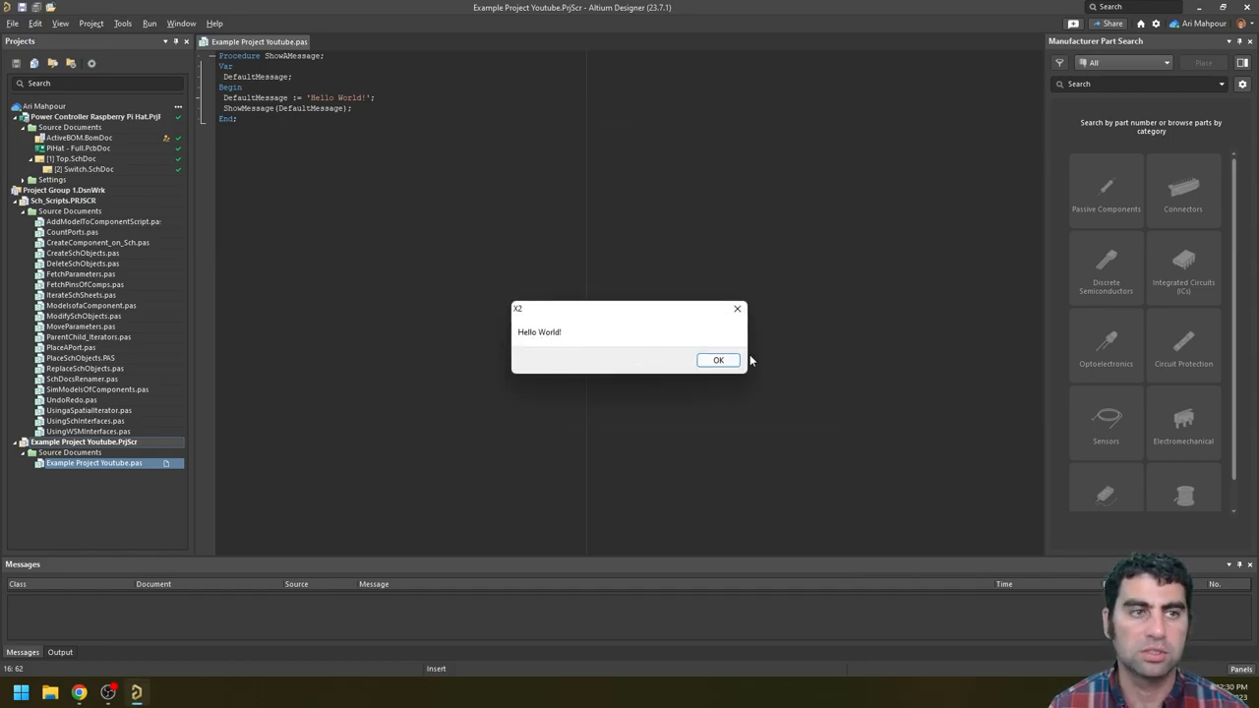
click(718, 360)
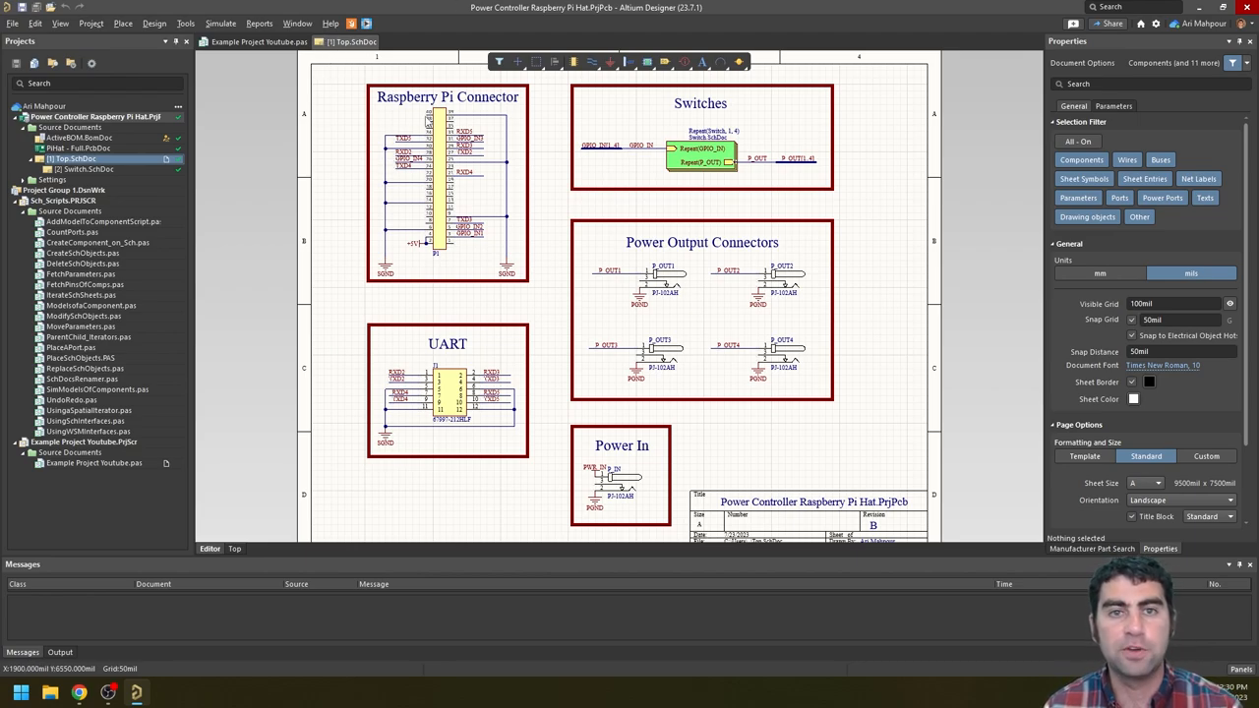
mouse_move(428, 127)
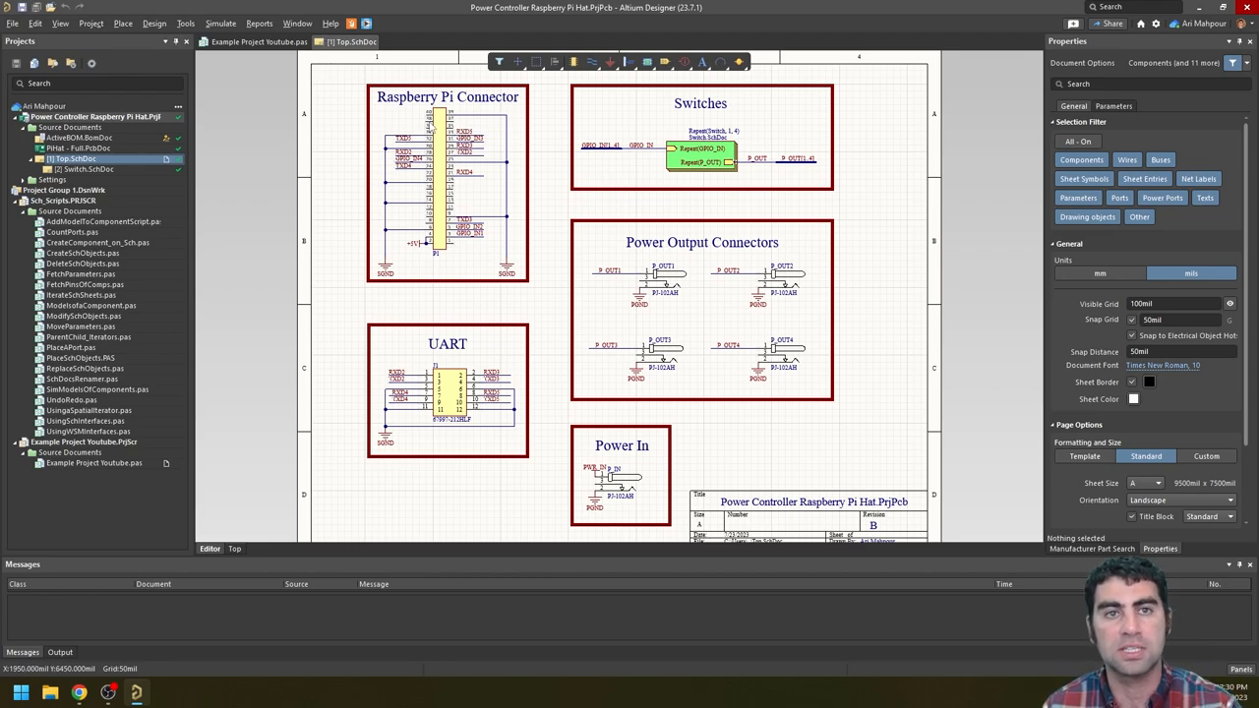
Step: Run ListNets on Top.SchDoc, dismiss the 'Undeclared identifier: eNet' error, and open the Run menu
click(12, 24)
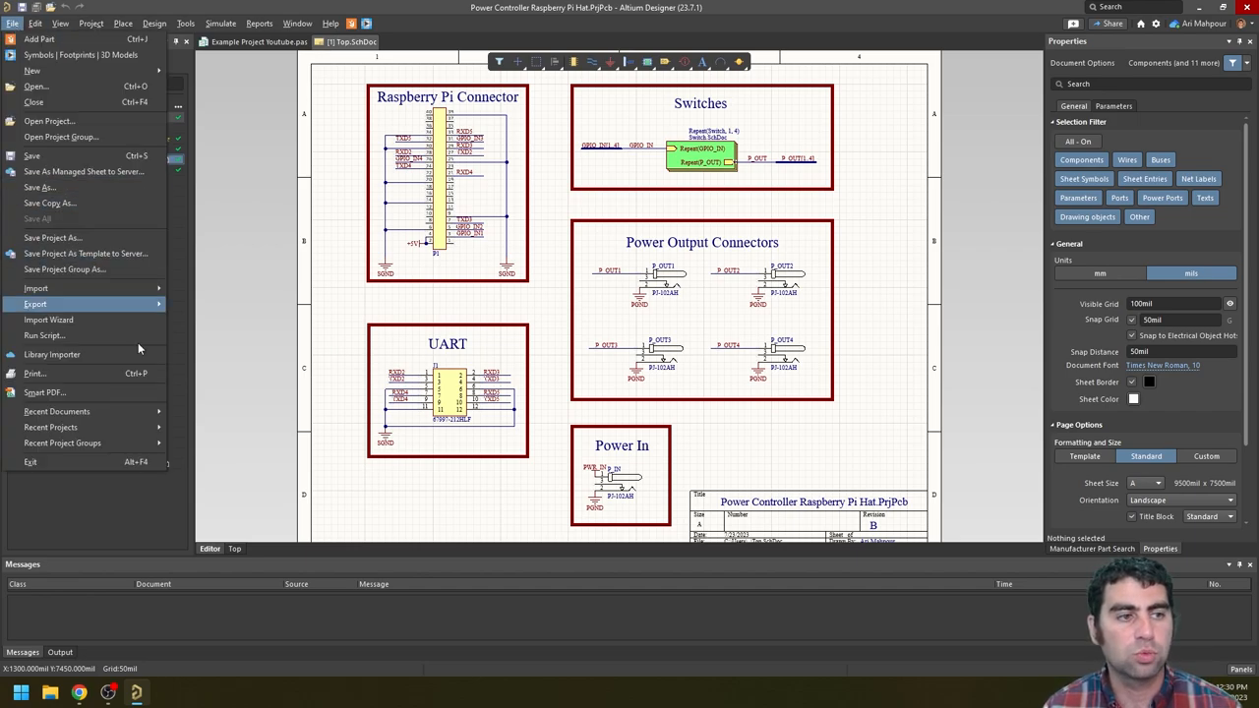
click(44, 335)
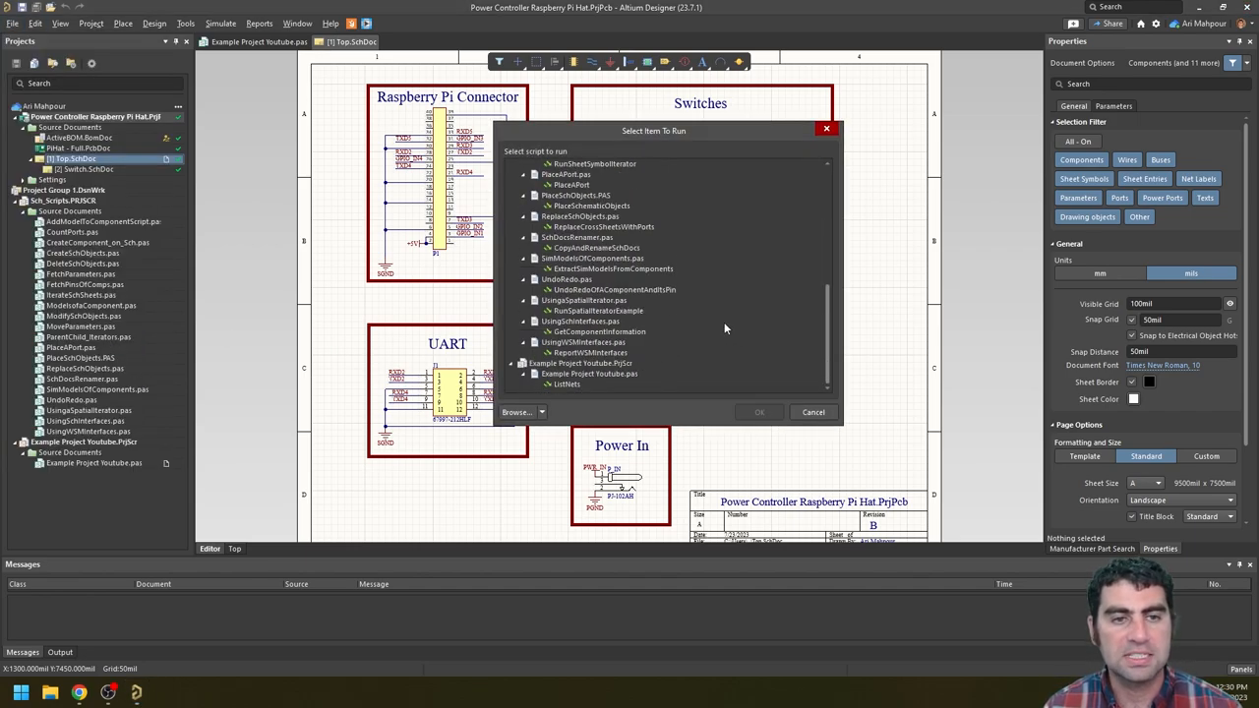
click(759, 411)
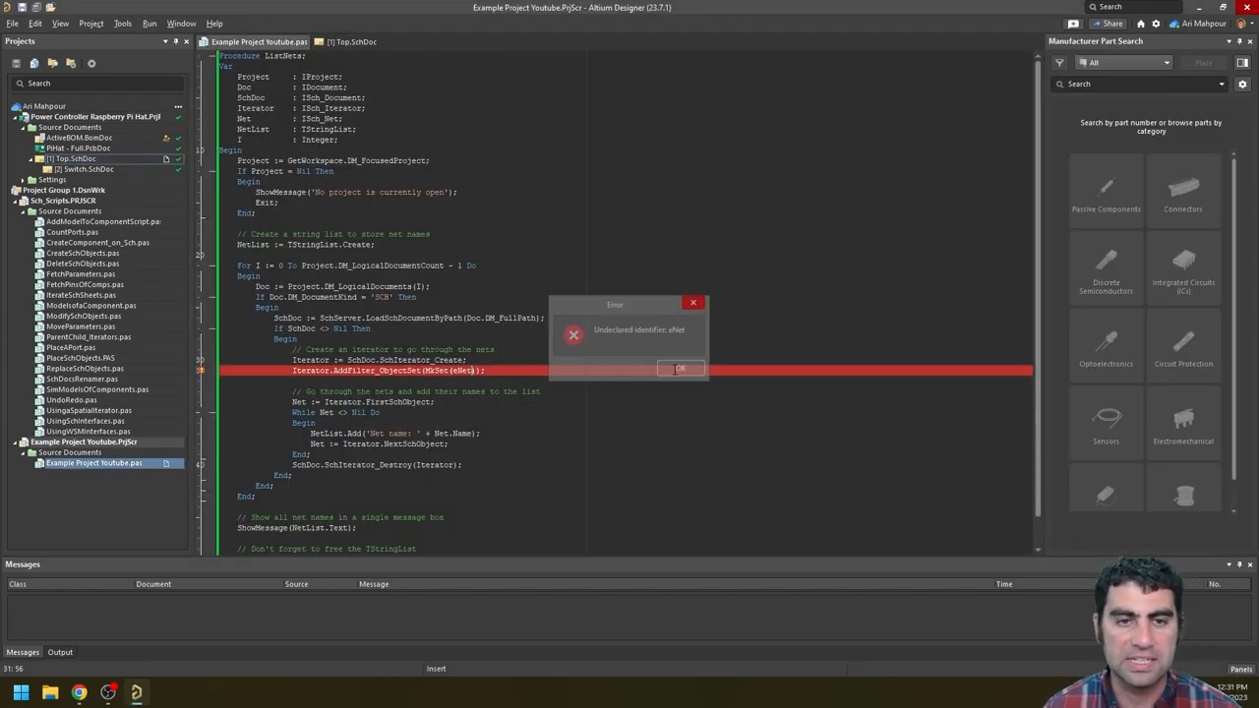
click(678, 367)
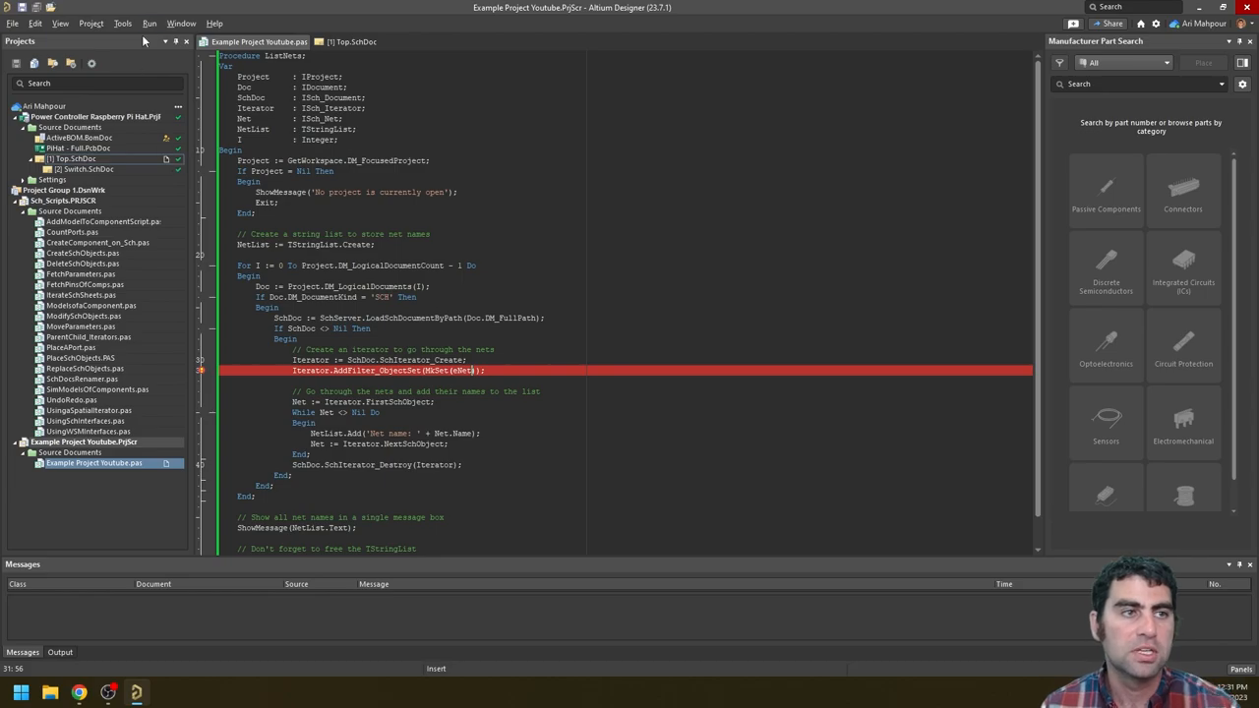
click(150, 22)
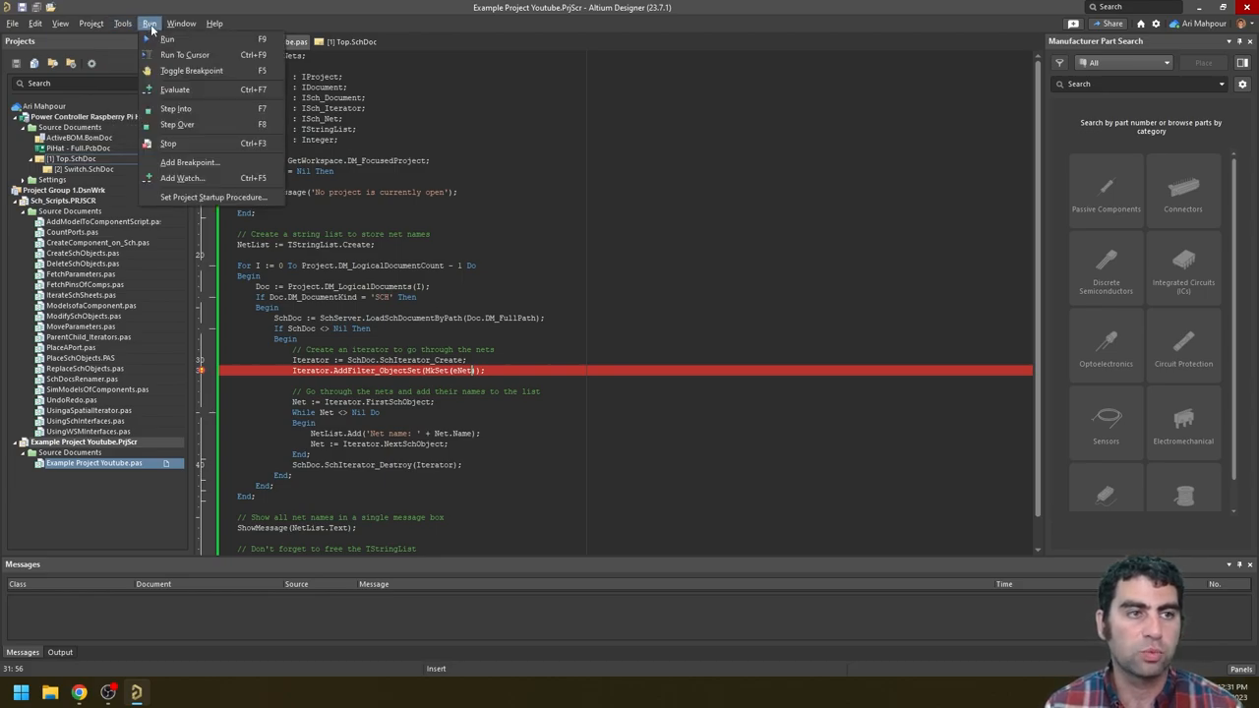
mouse_move(168, 144)
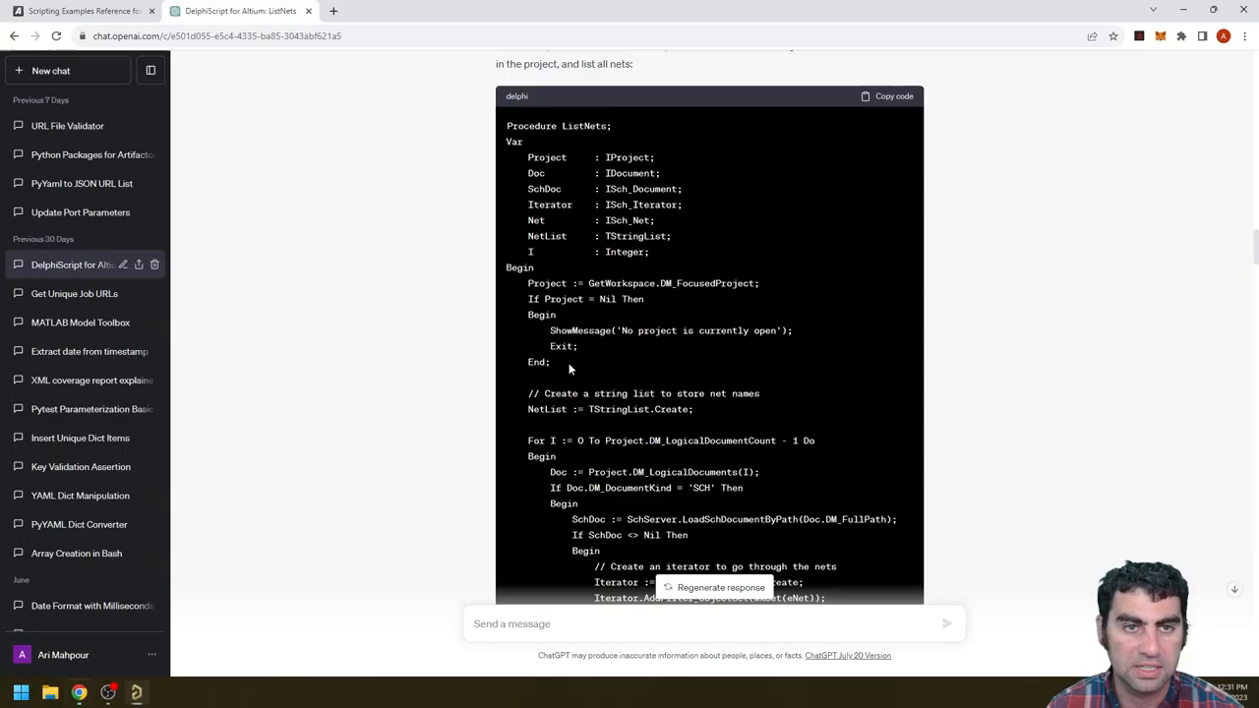
Step: Scroll the ChatGPT conversation to the revised ListAllNets reply that reads schematic net labels
scroll(down, 3)
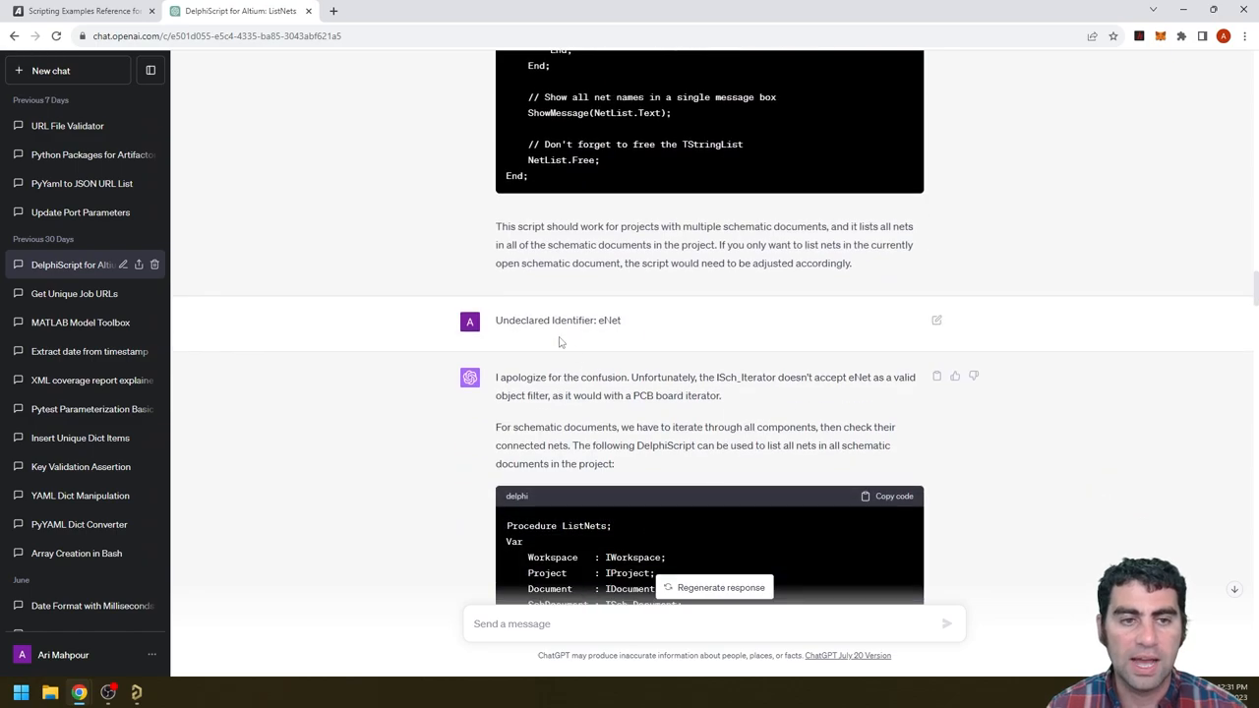
mouse_move(613, 320)
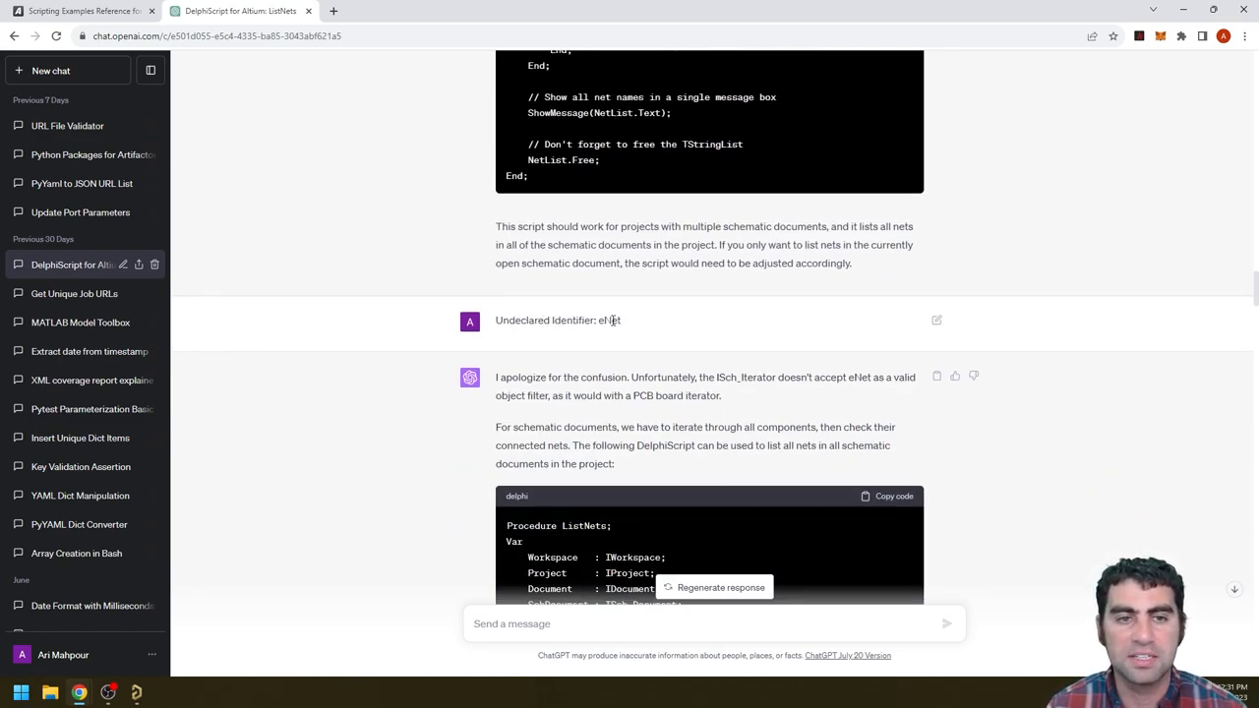
scroll(down, 3)
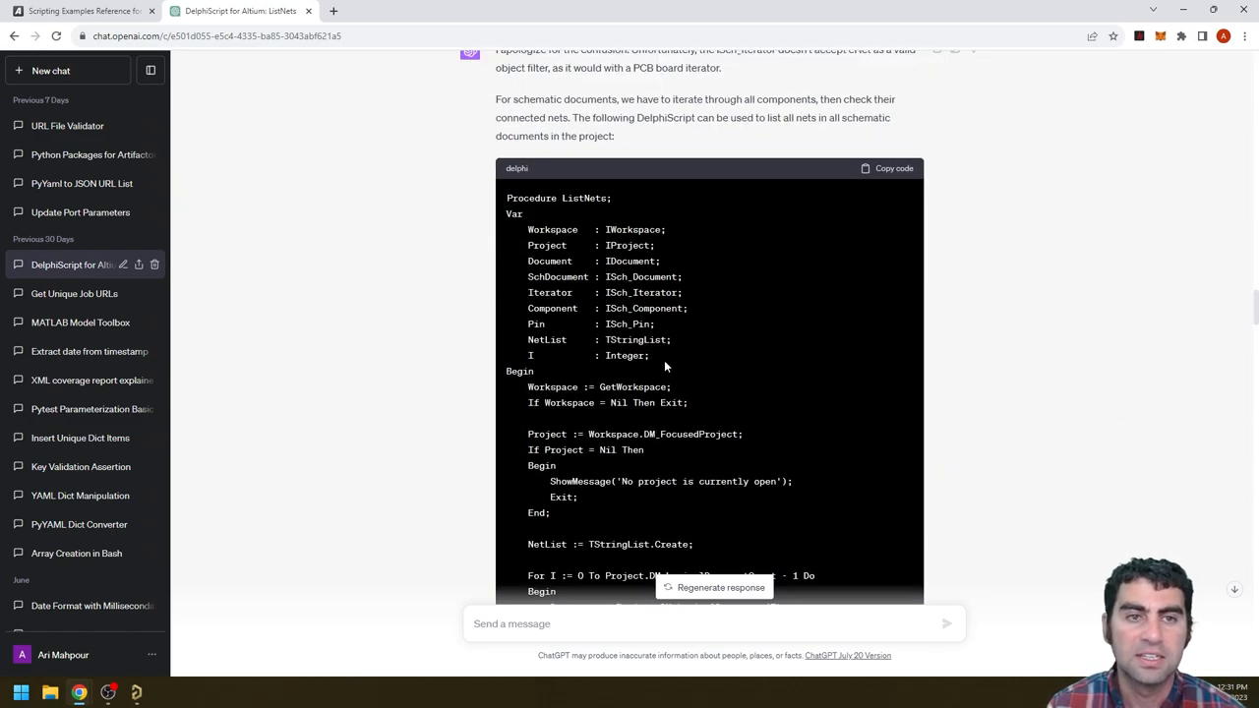
scroll(up, 3)
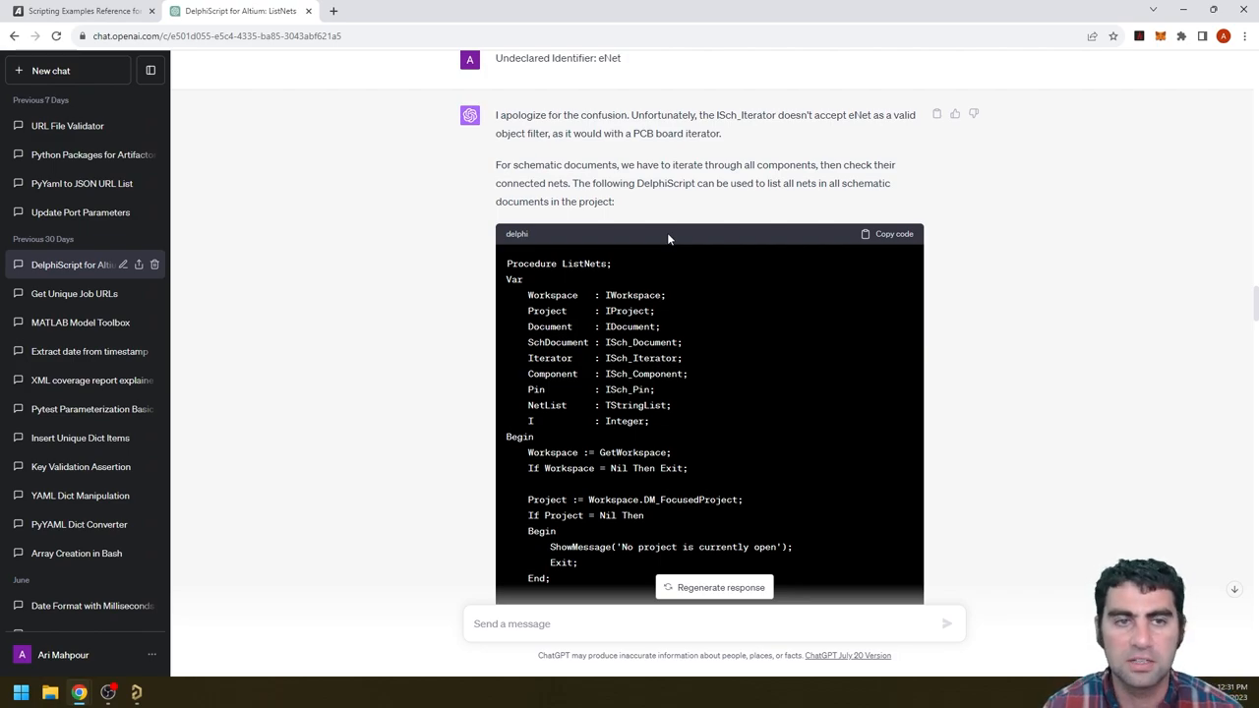
scroll(down, 3)
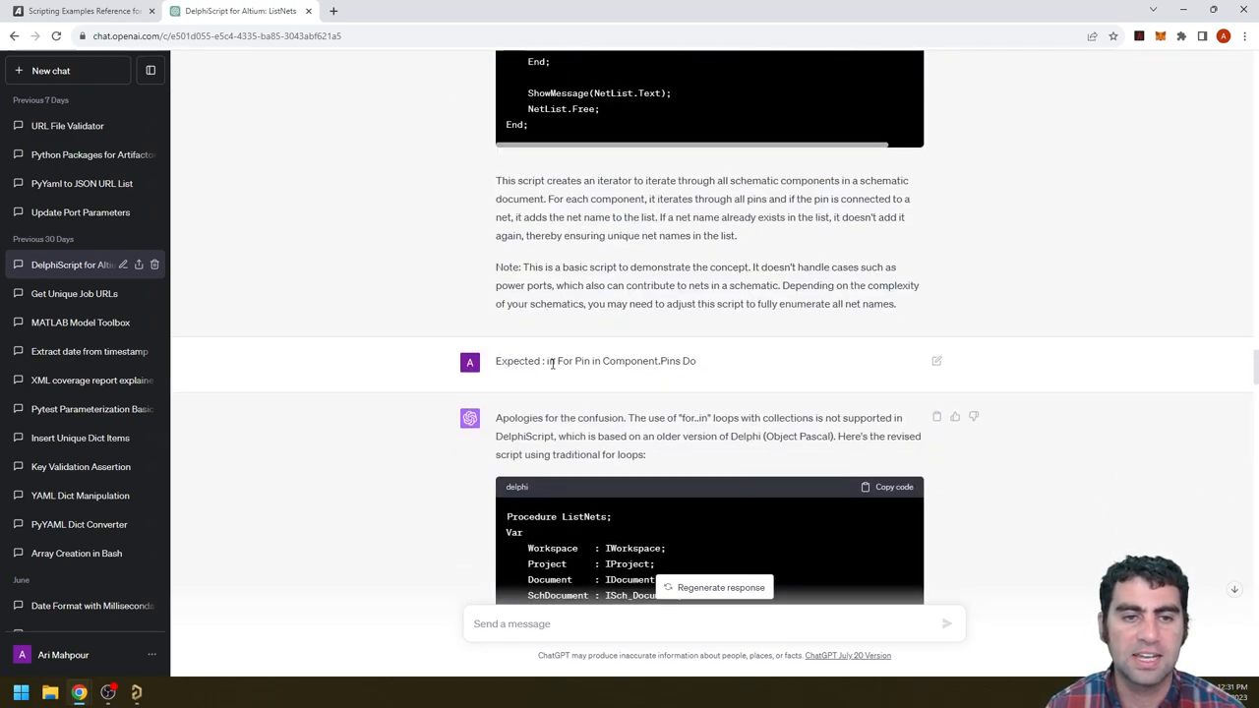
scroll(down, 3)
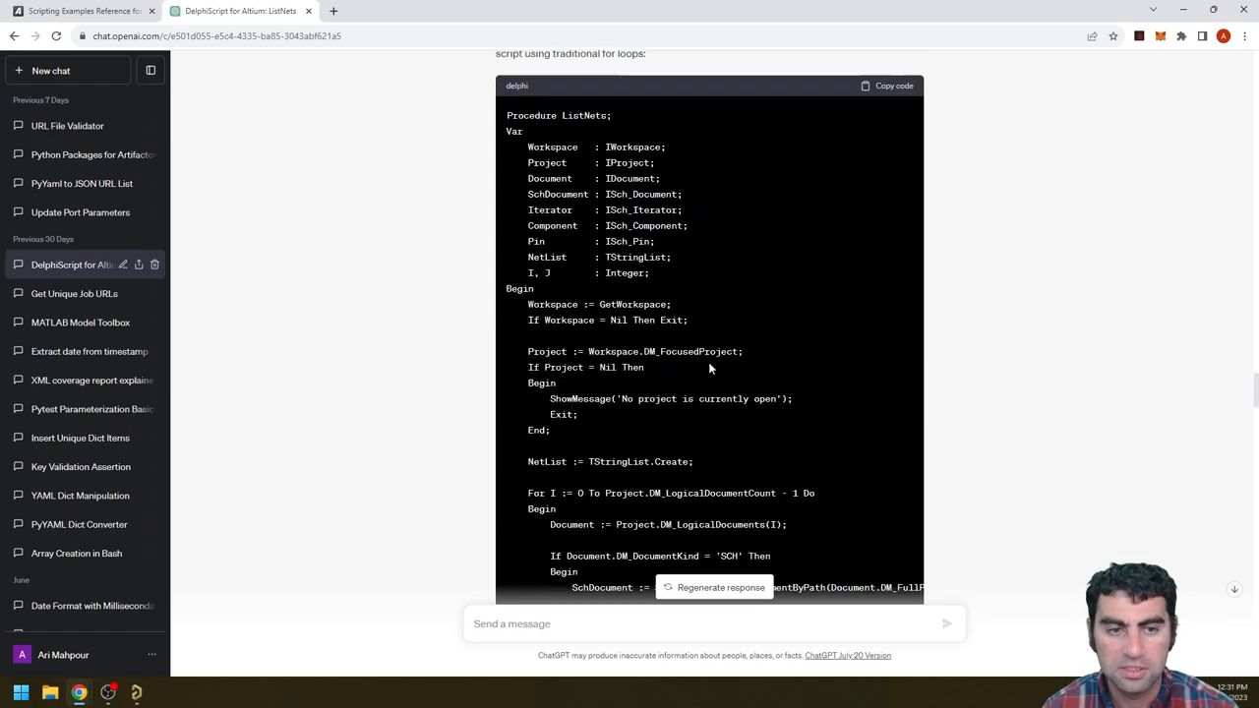
scroll(down, 3)
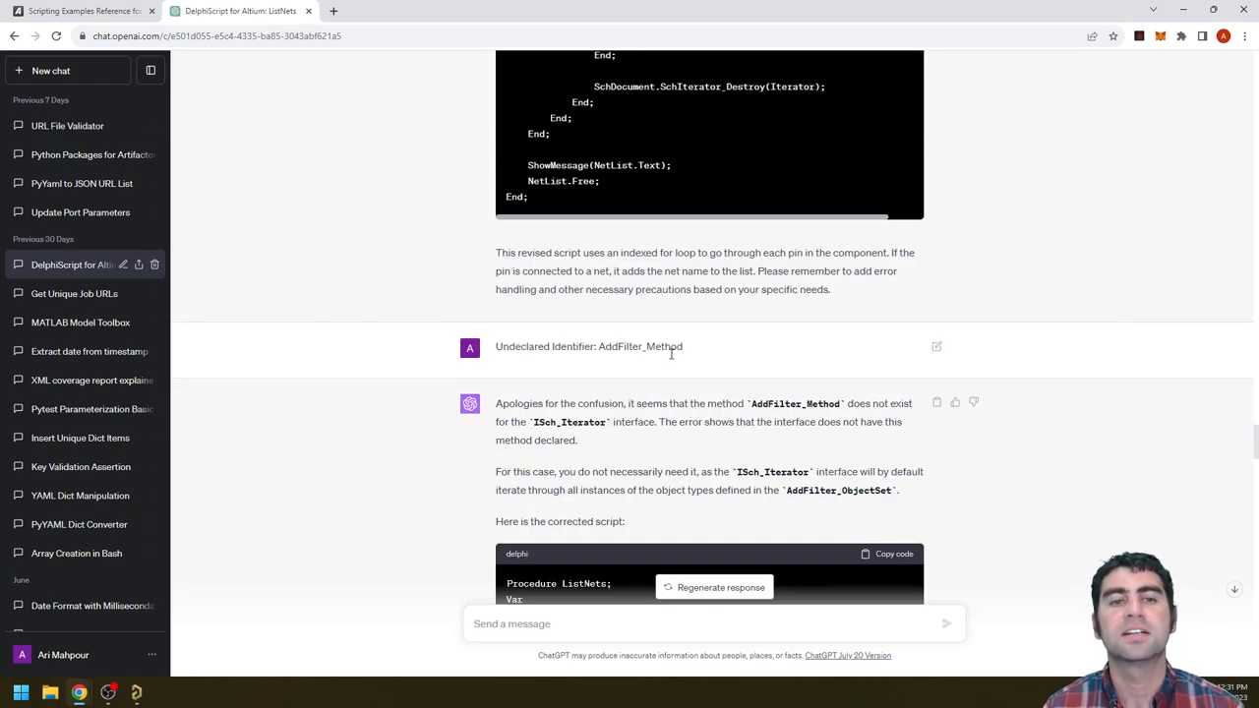
scroll(down, 3)
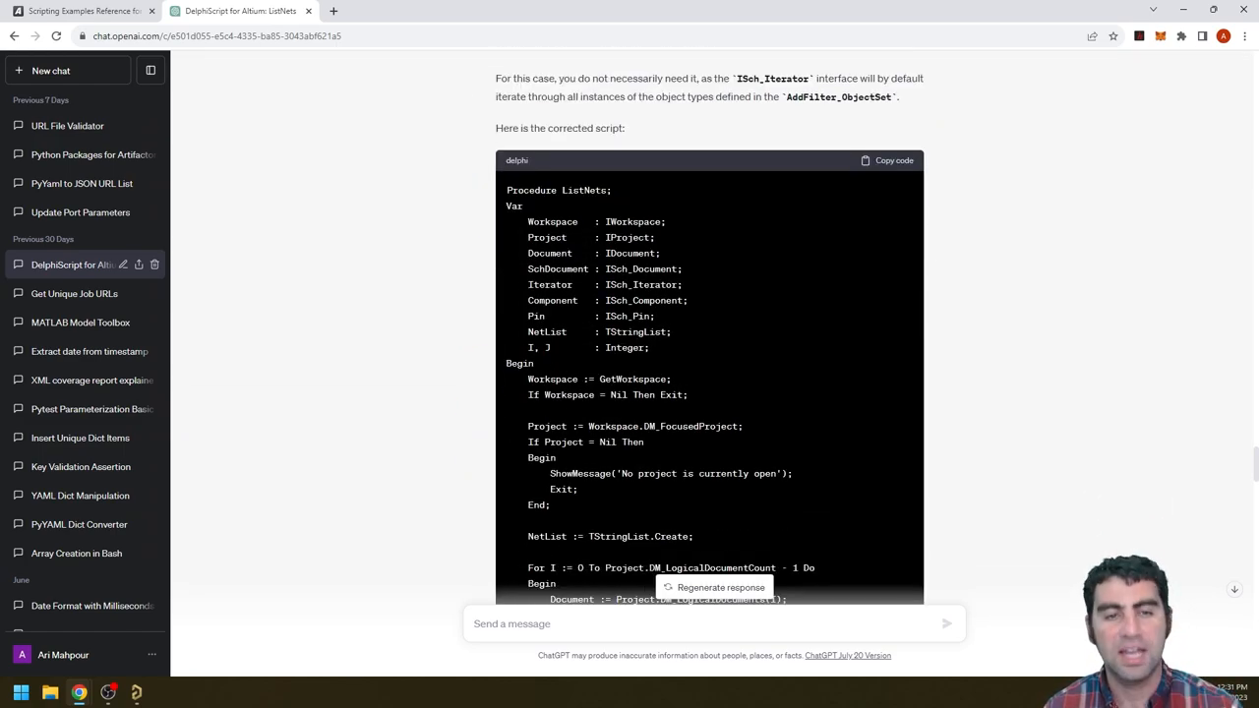
scroll(down, 3)
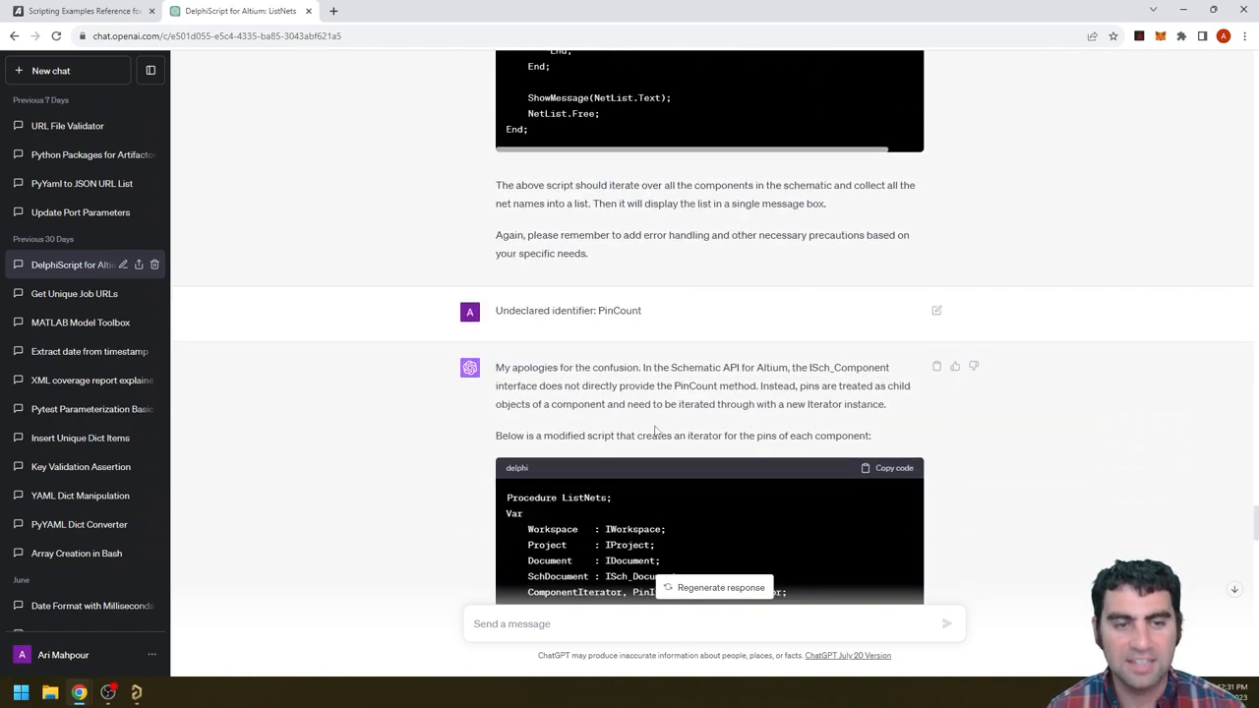
scroll(down, 3)
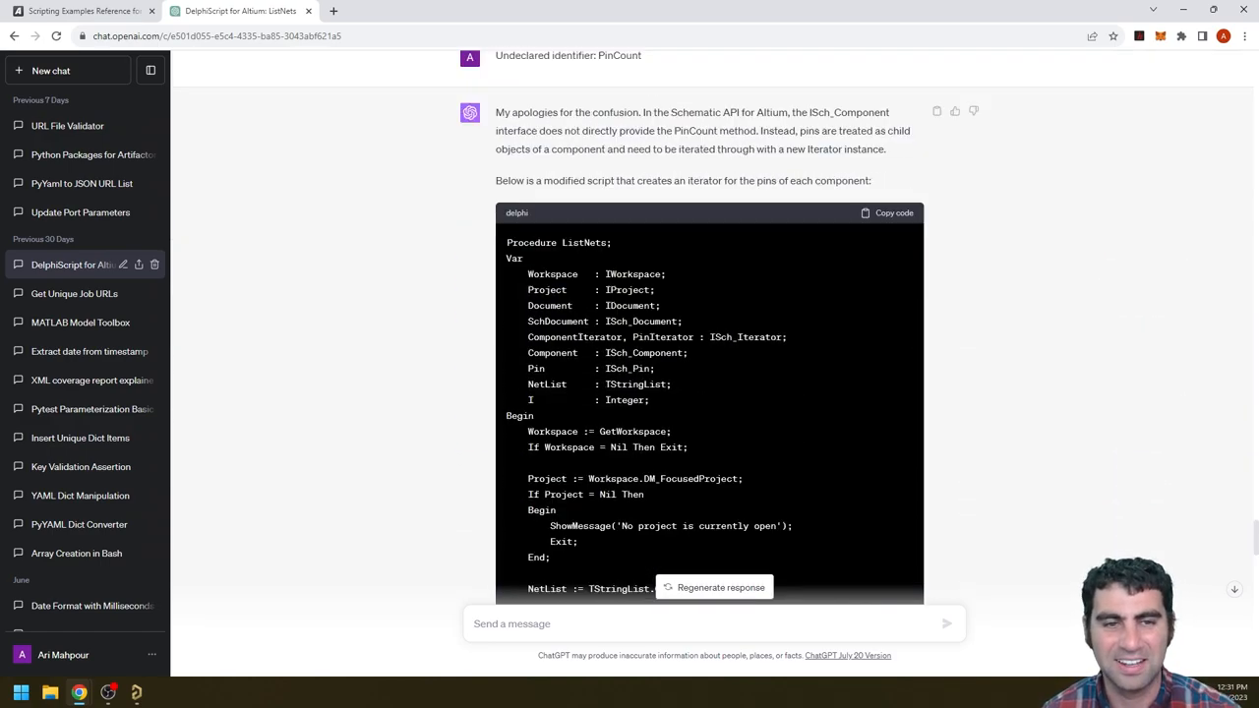
scroll(down, 3)
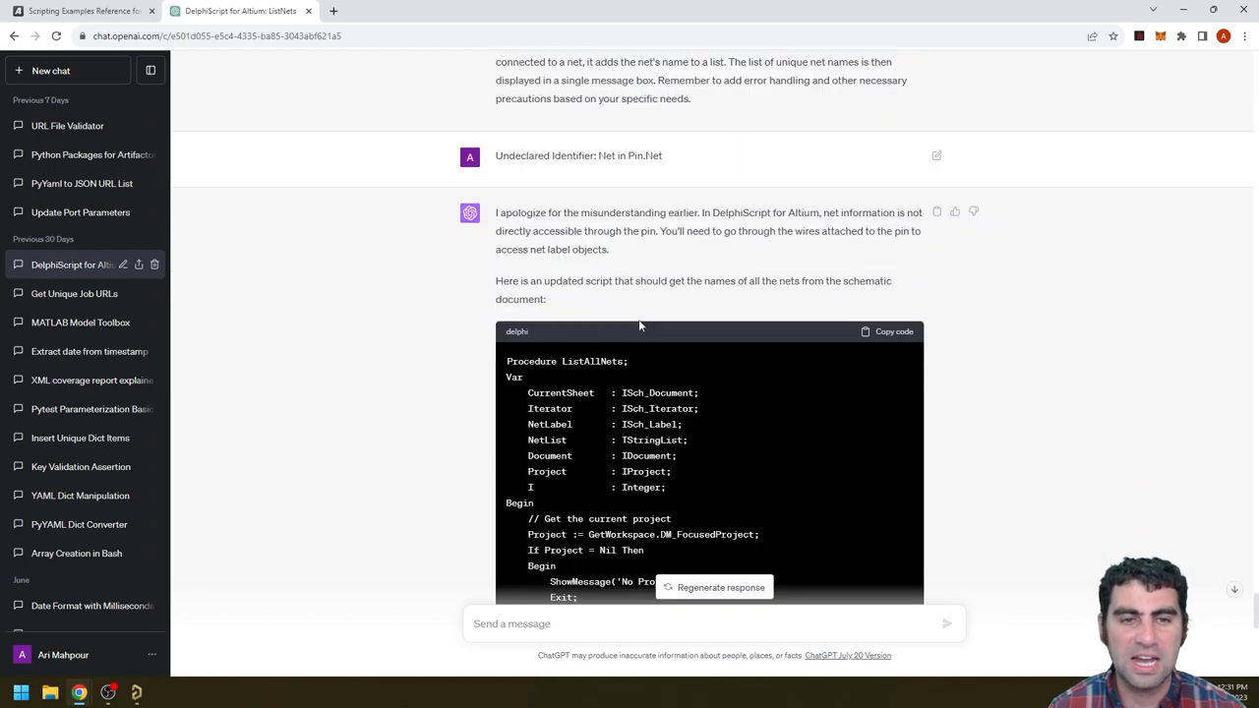
scroll(down, 3)
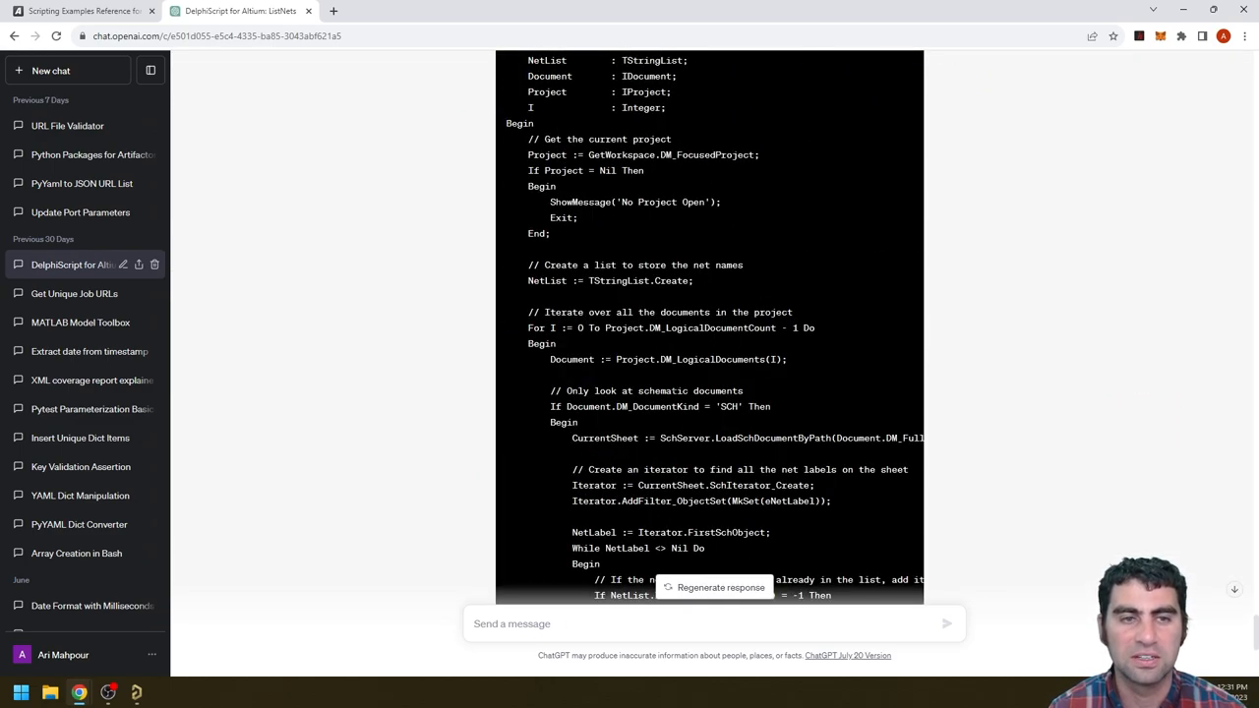
scroll(down, 3)
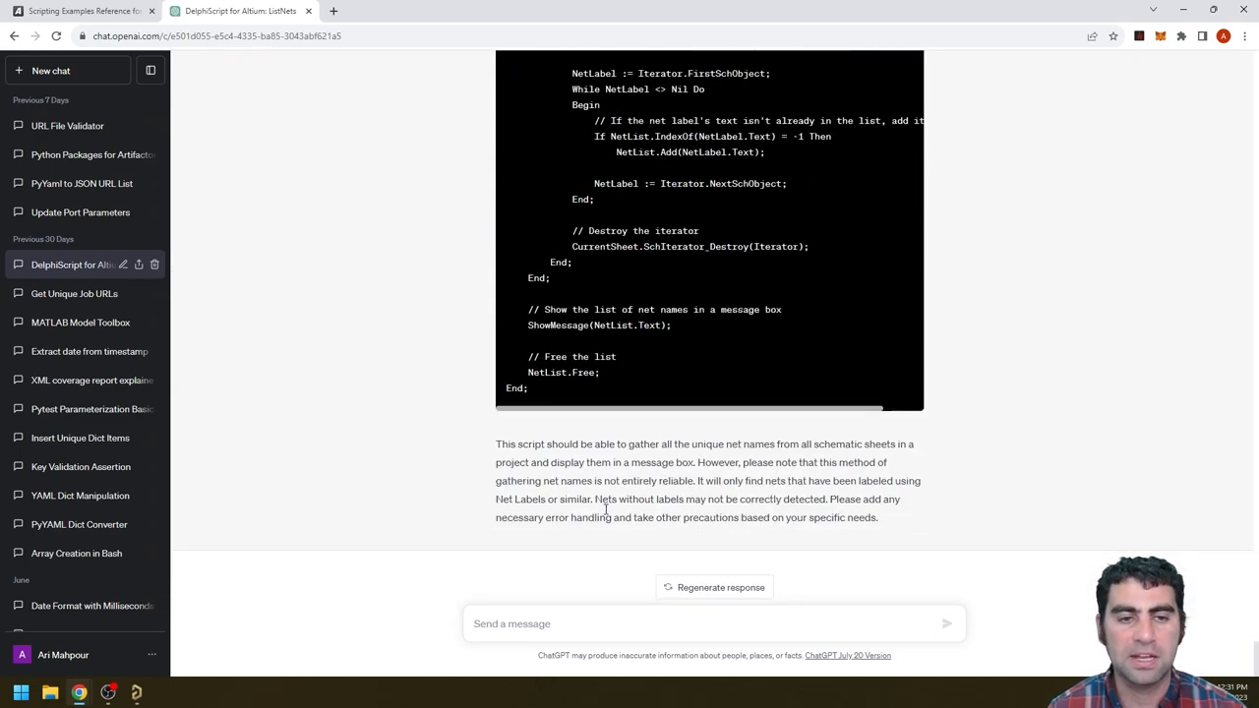
scroll(up, 3)
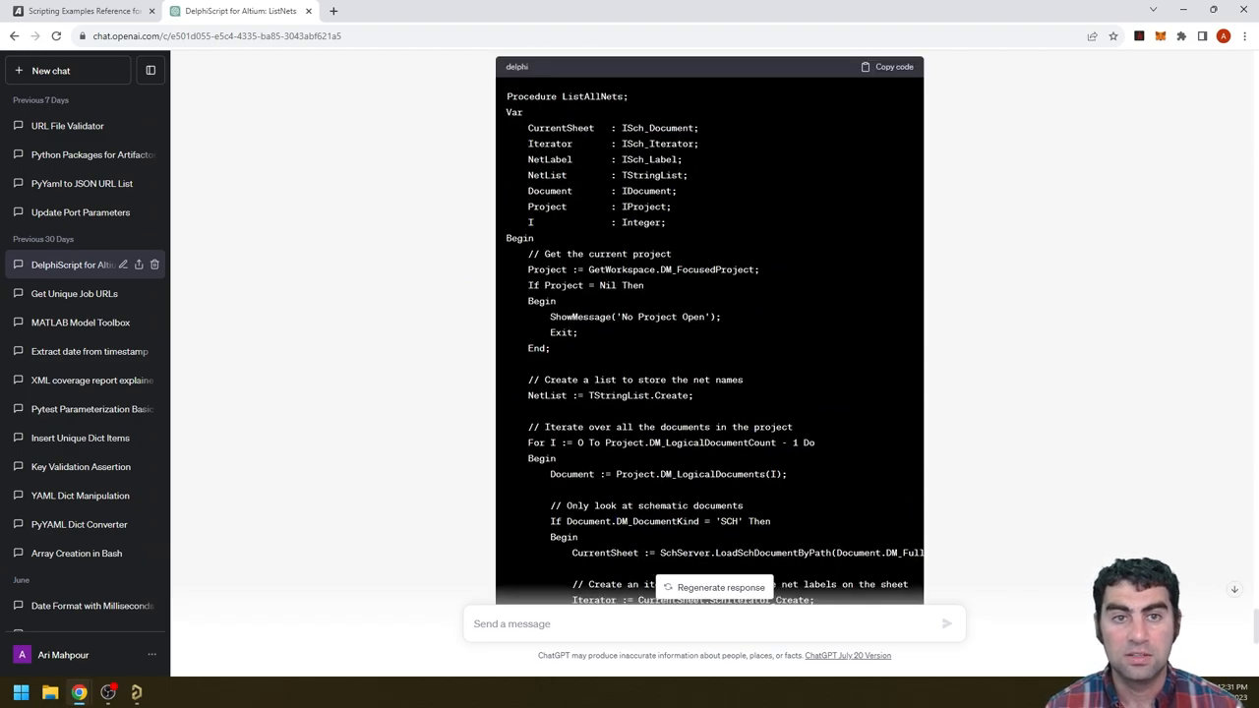
scroll(down, 3)
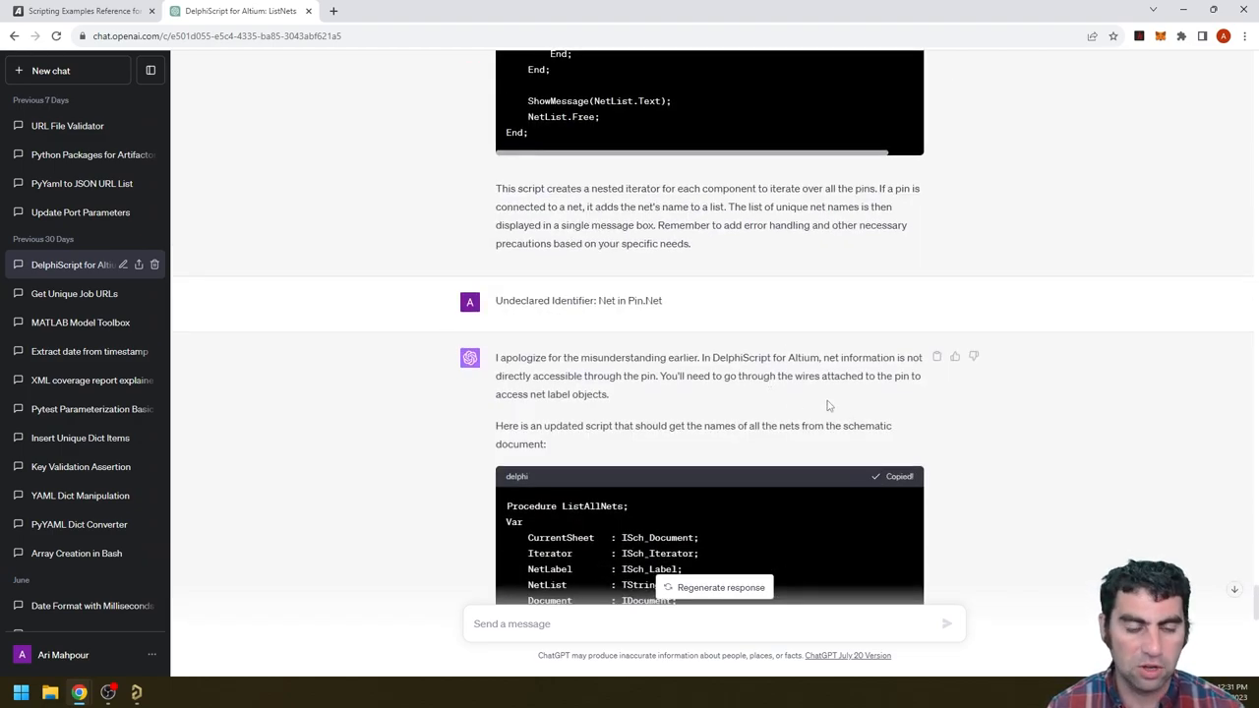
scroll(down, 3)
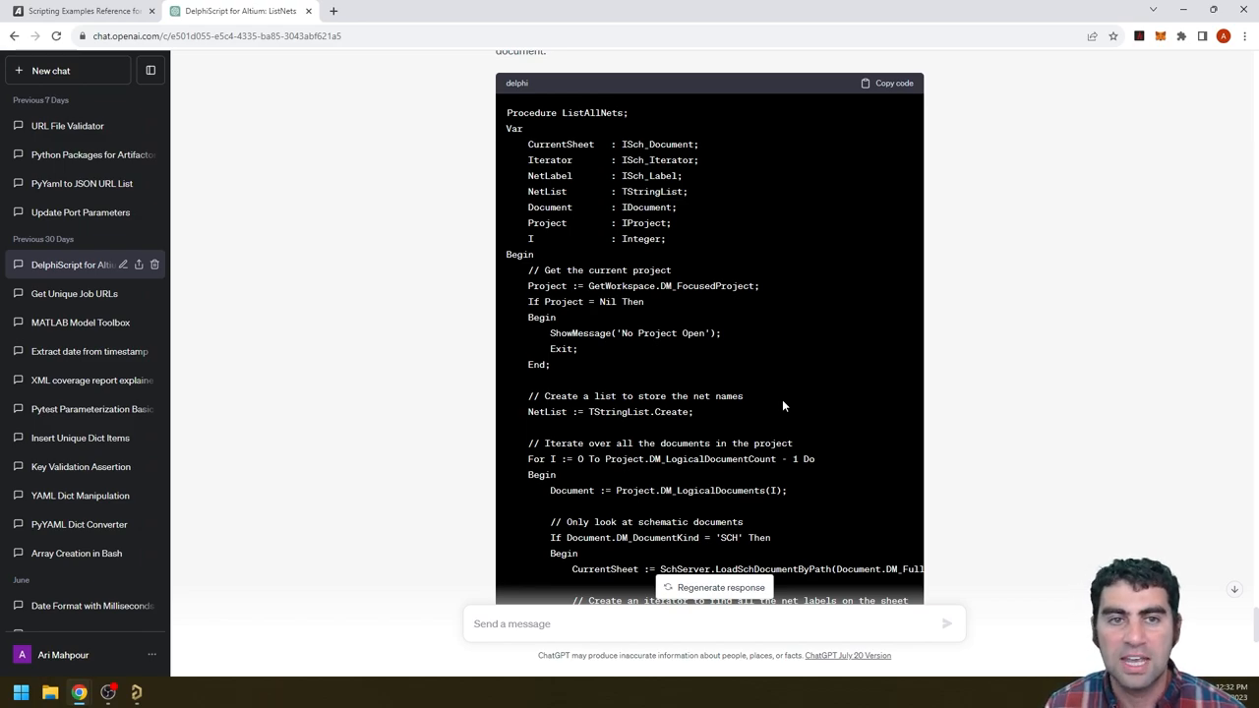
mouse_move(689, 433)
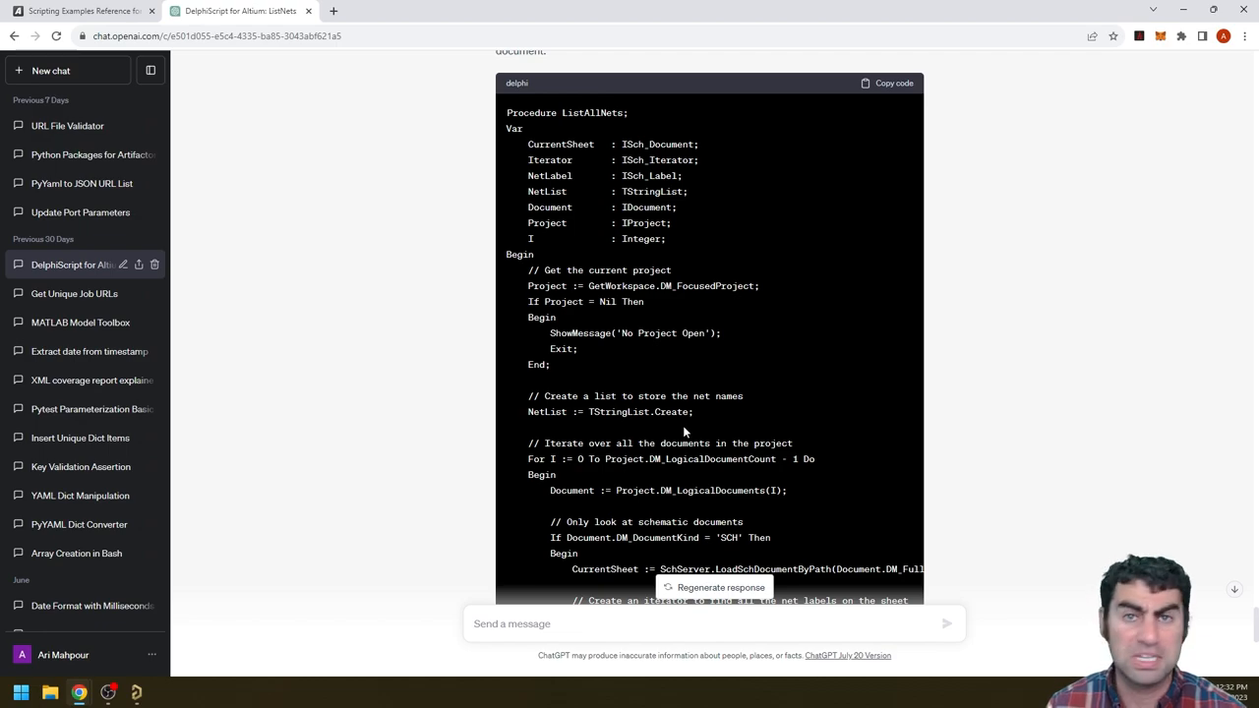
mouse_move(399, 667)
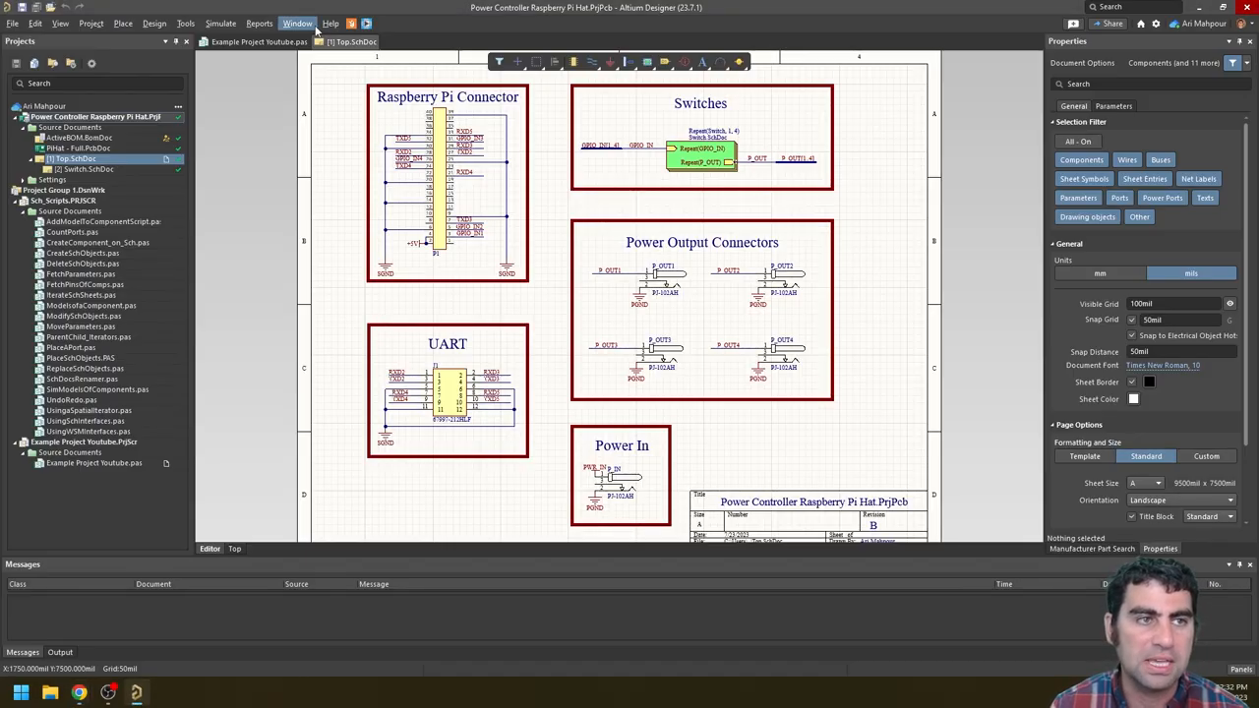
Step: Run ListAllNets on Top.SchDoc and close the message listing its net names
click(258, 42)
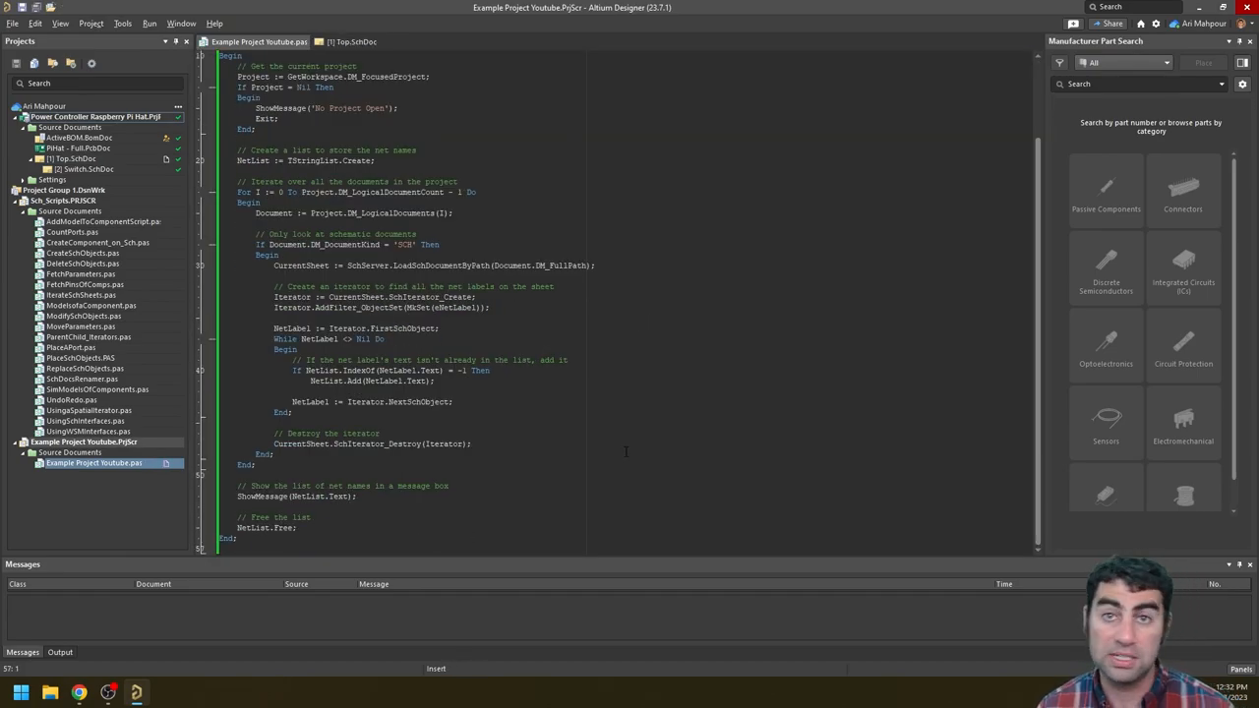
click(347, 42)
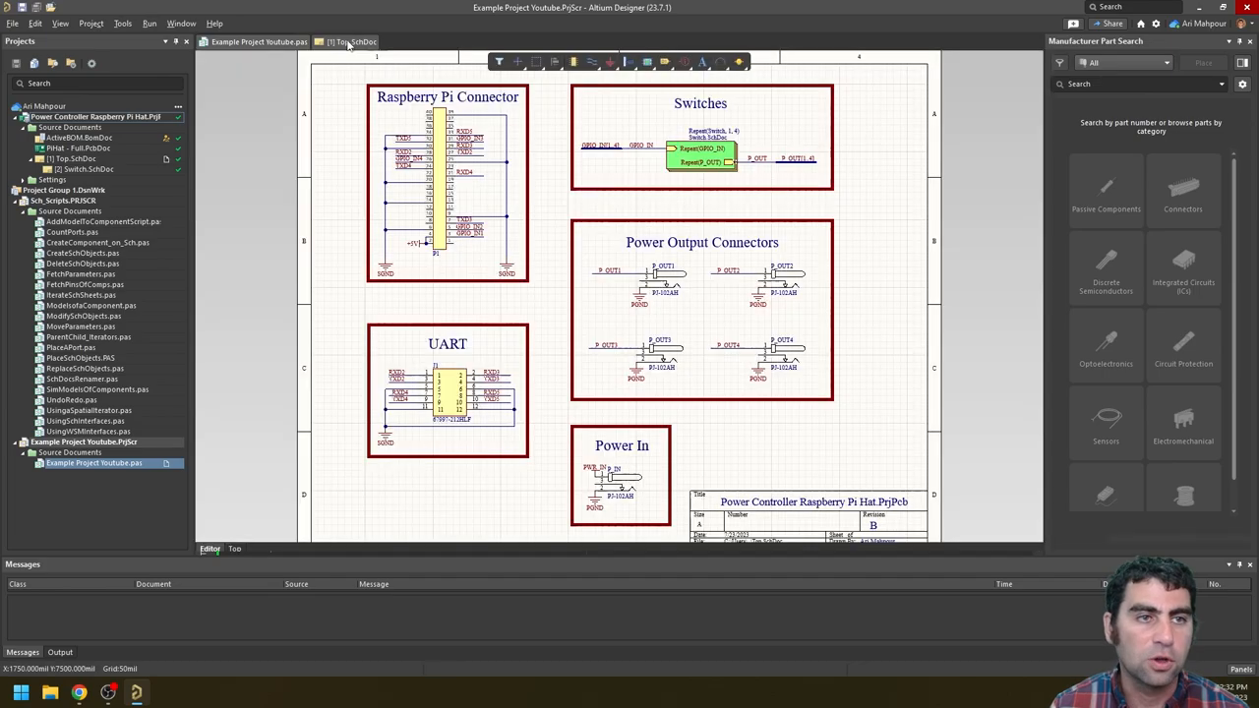
click(13, 23)
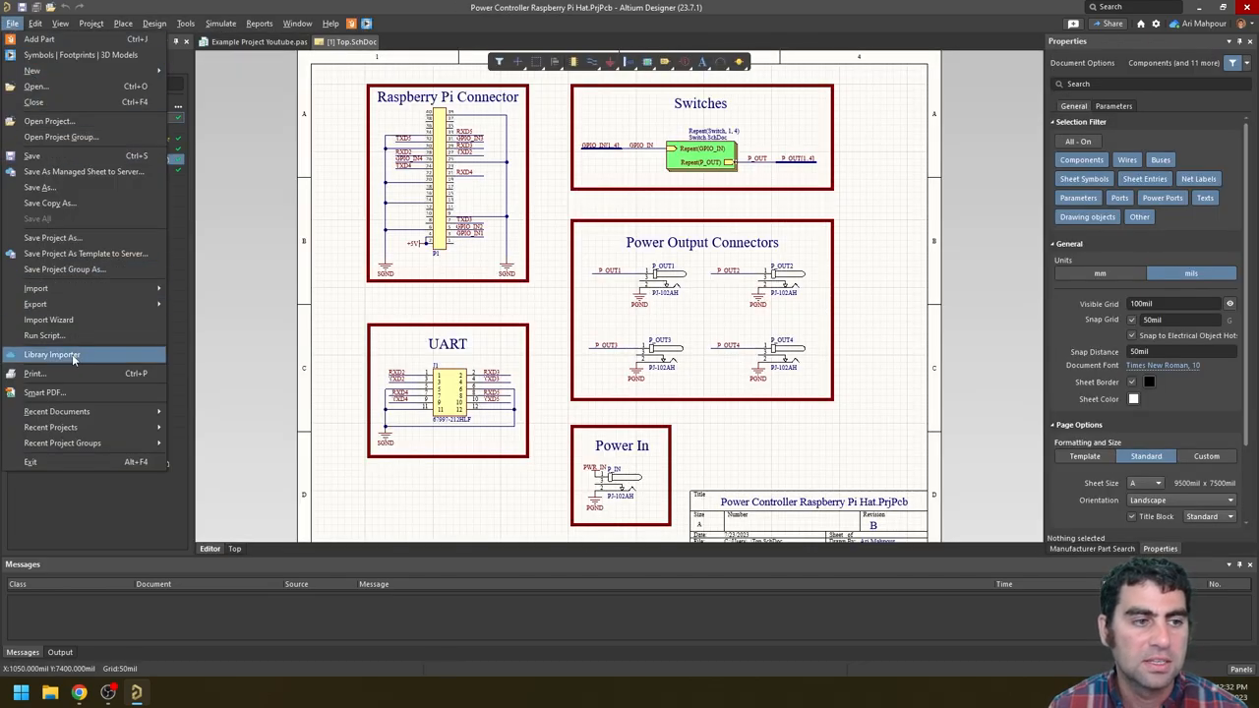
click(43, 336)
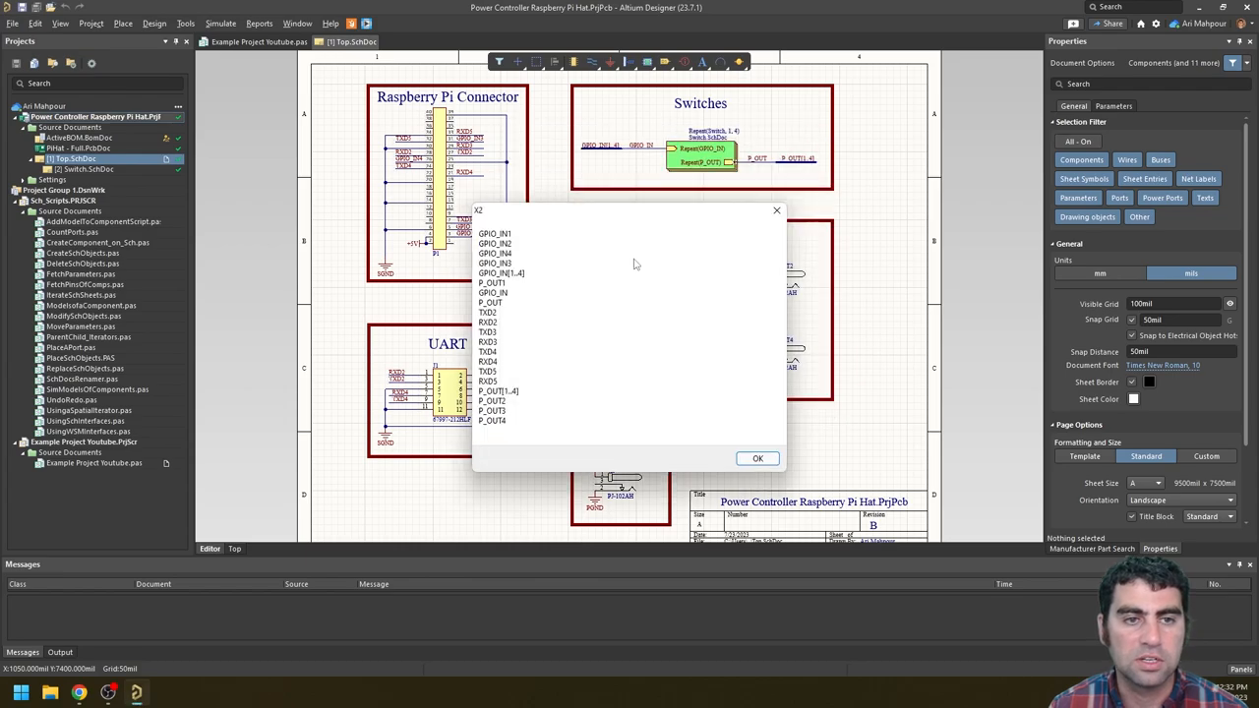
mouse_move(639, 351)
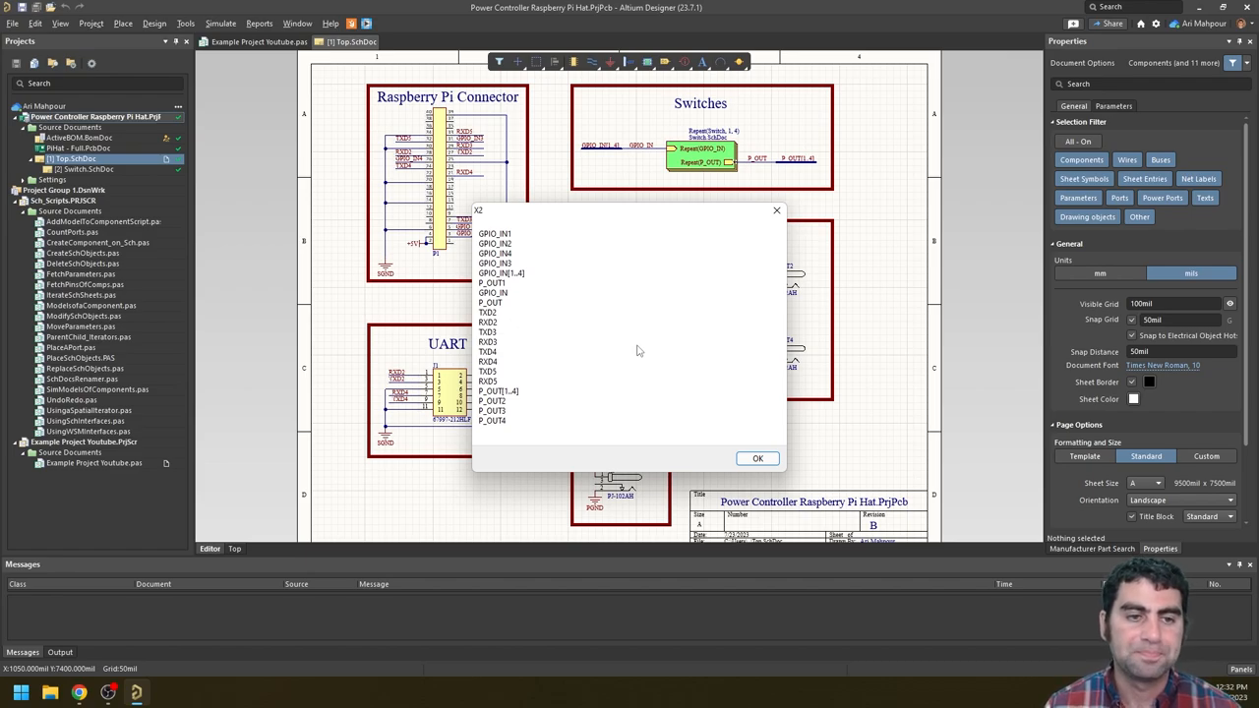
click(757, 458)
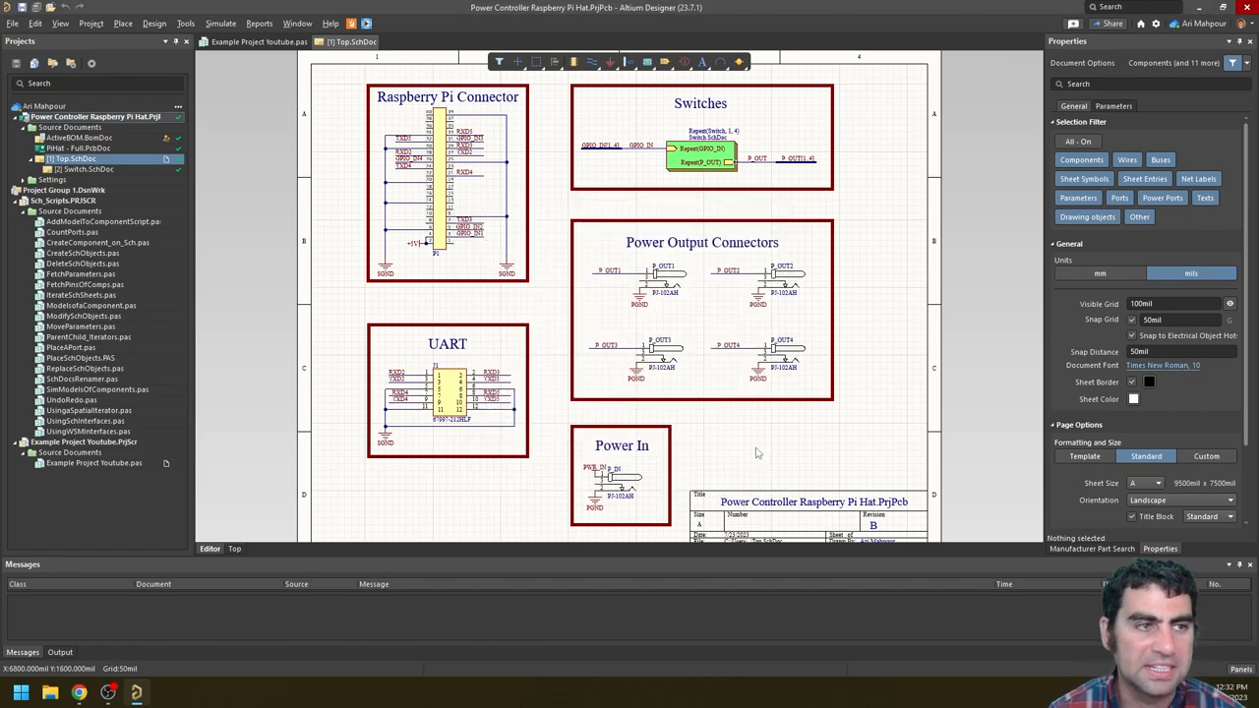
Step: Open the Switch sheet, return to Top, and bring up the Run Script list again
double_click(84, 168)
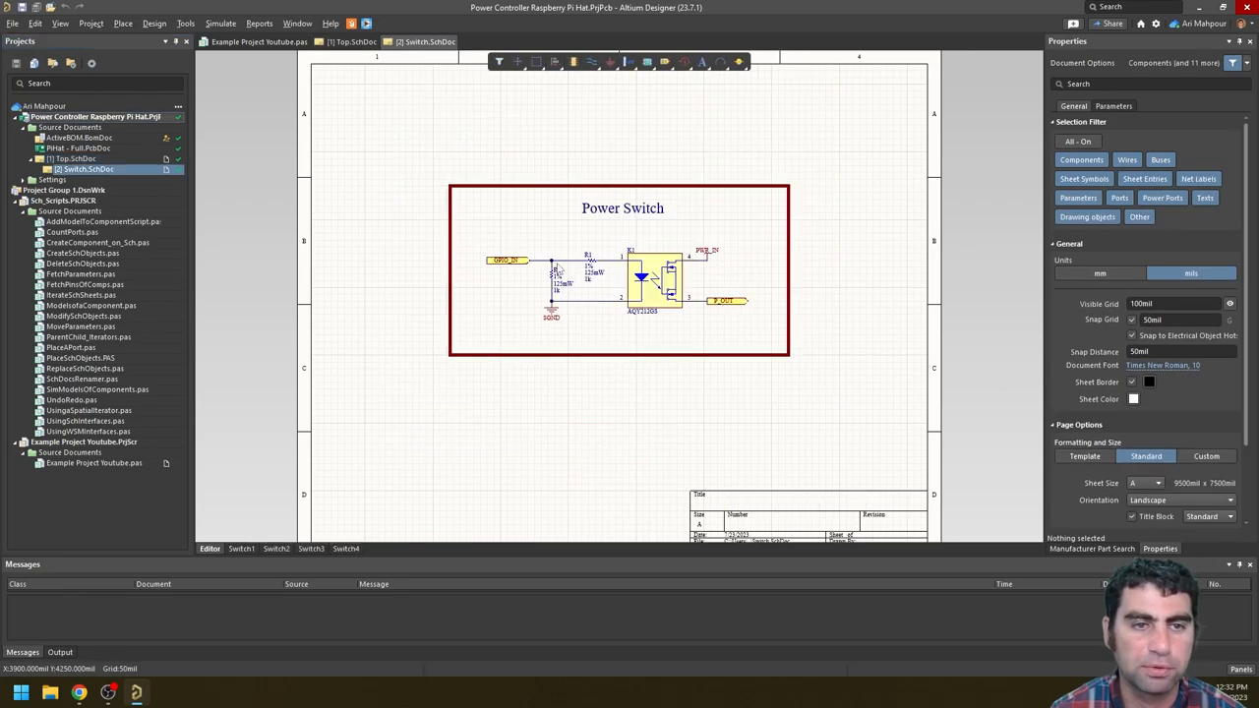
click(76, 158)
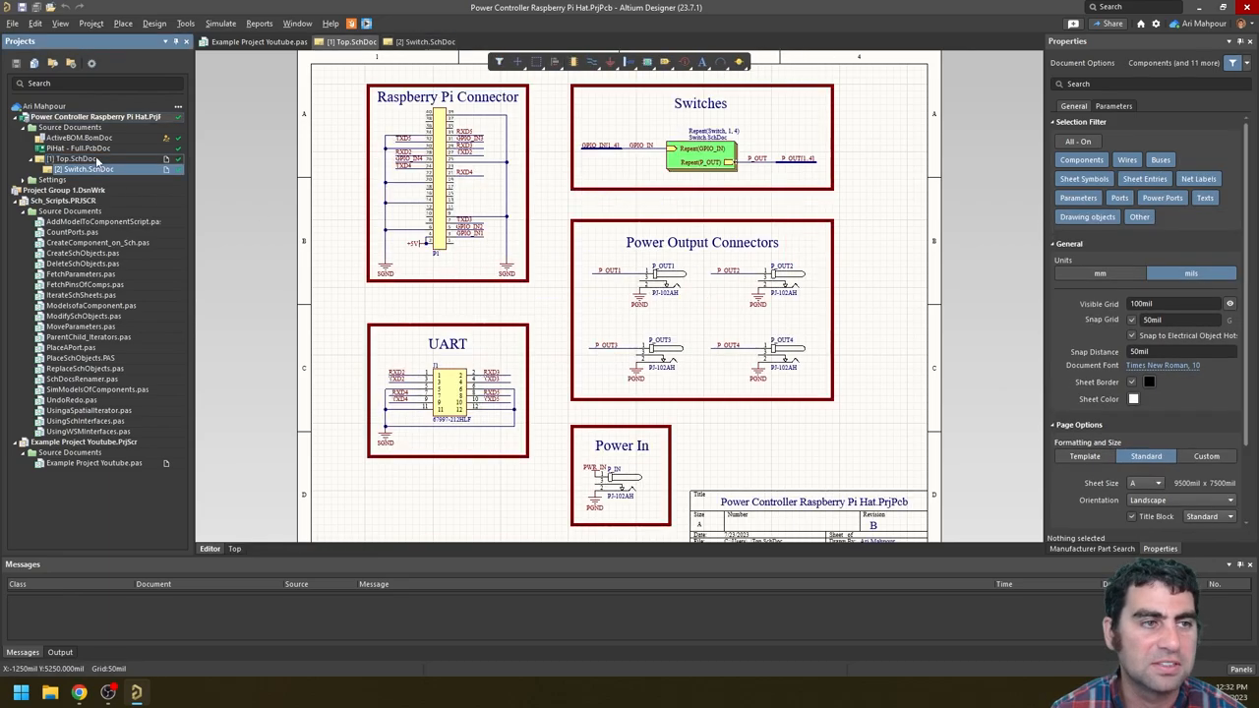
click(12, 22)
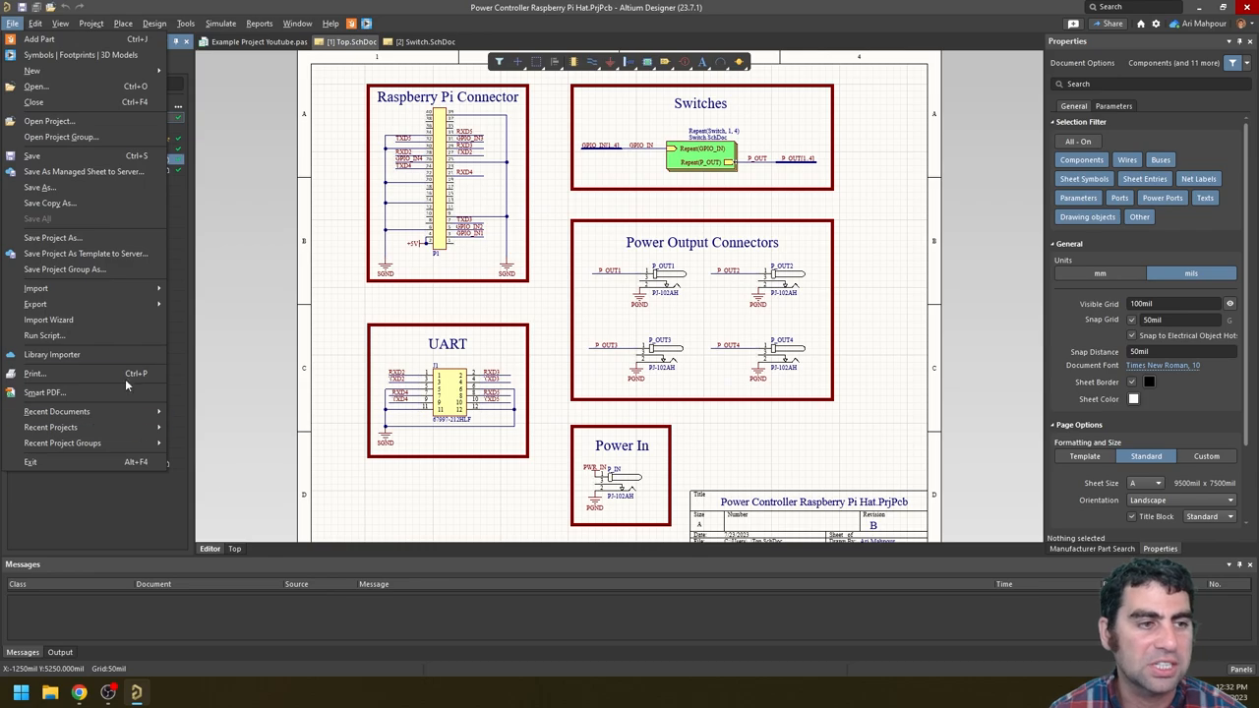
click(43, 336)
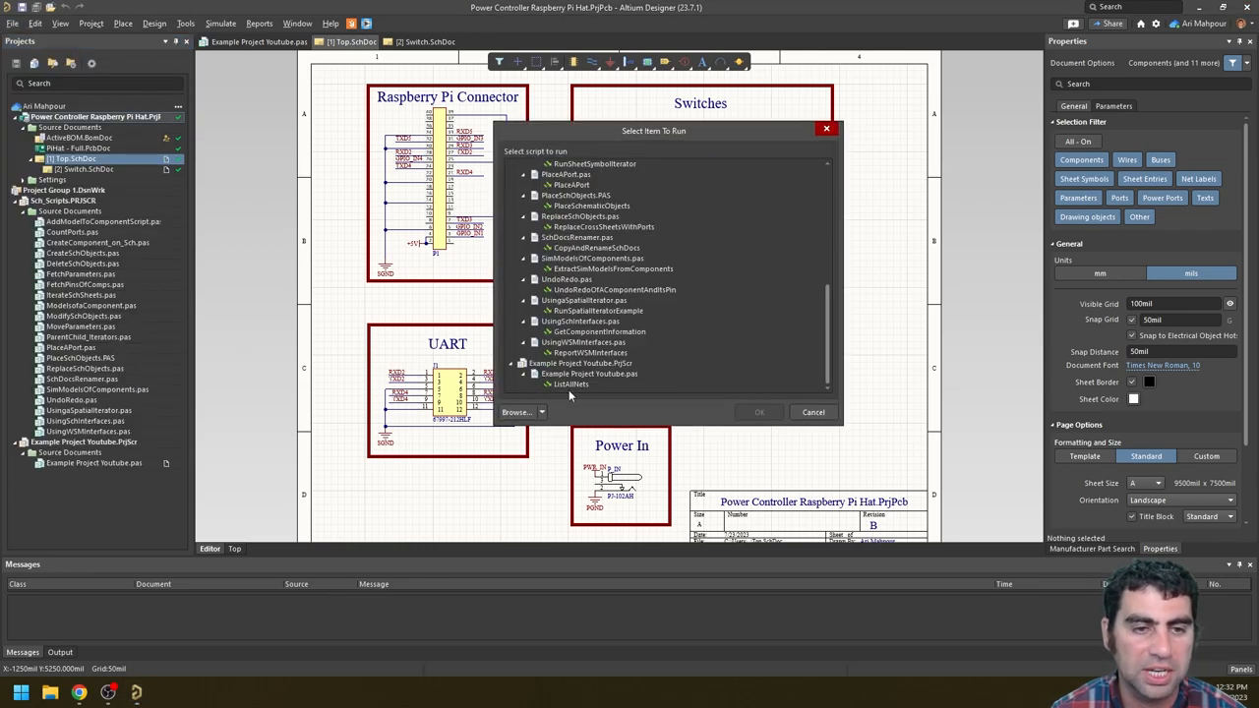
Step: Rerun ListAllNets, dismiss the GPIO, UART and power net list, and return to ChatGPT
click(758, 411)
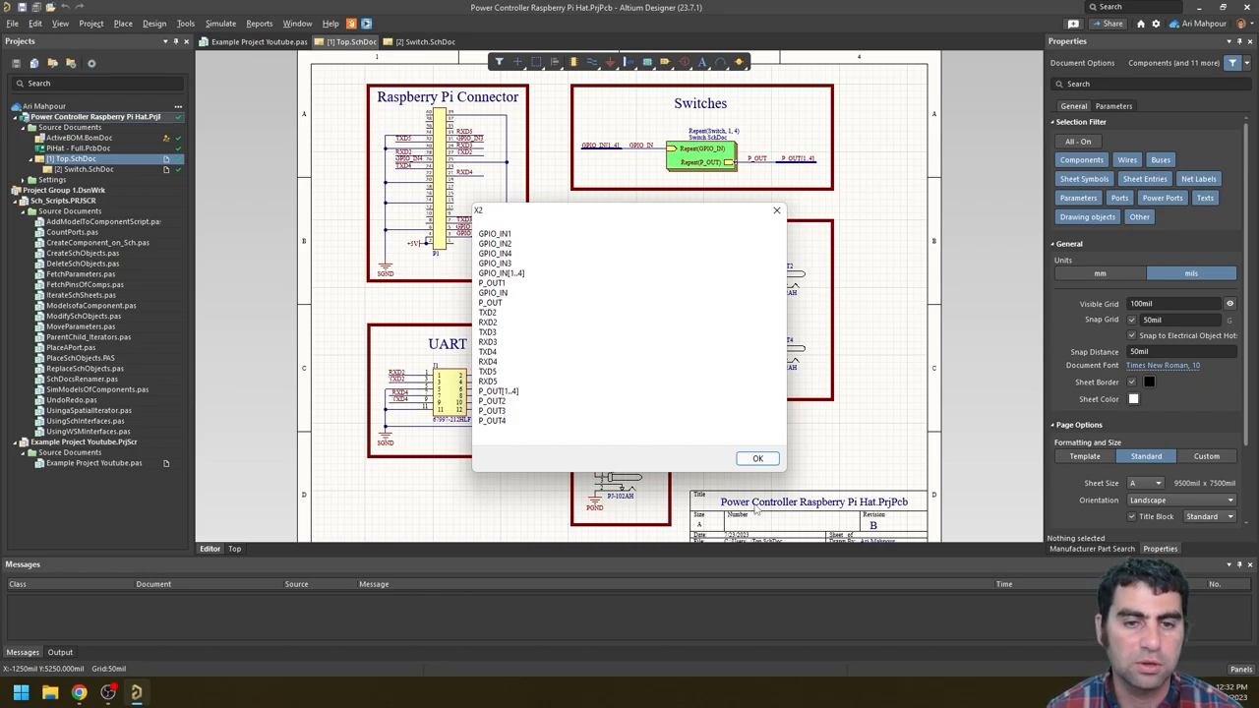
click(757, 458)
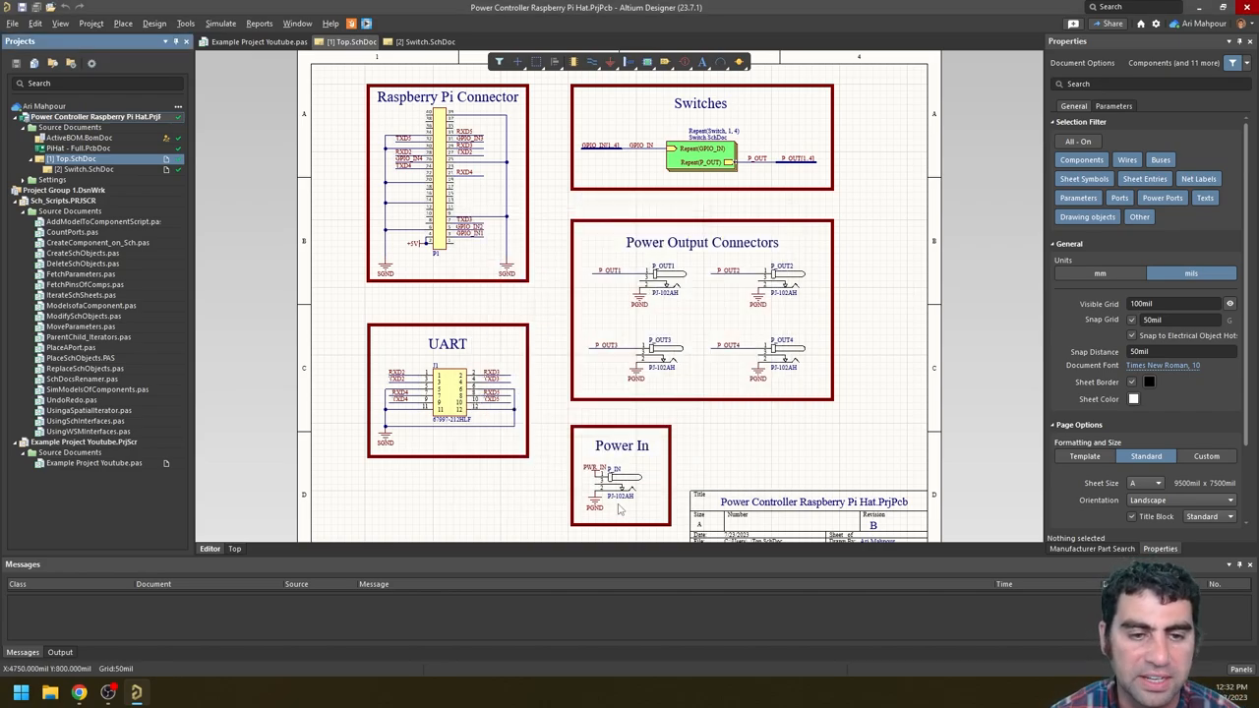
mouse_move(765, 303)
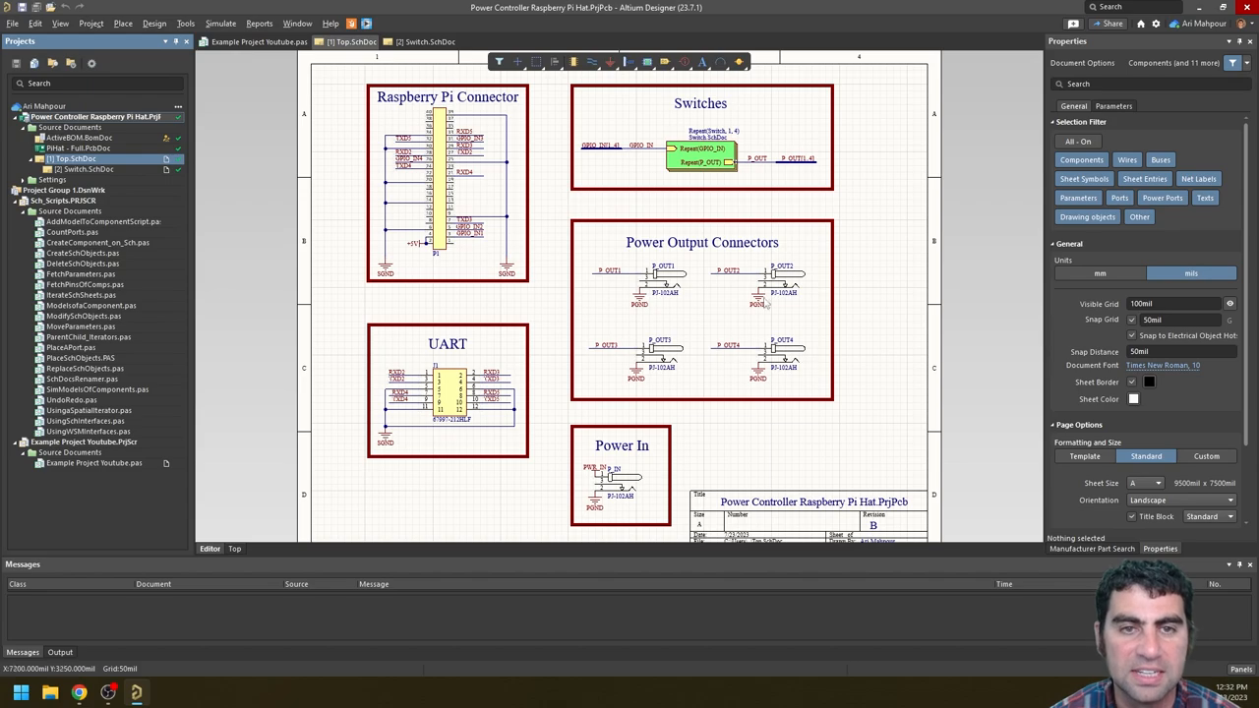
click(427, 41)
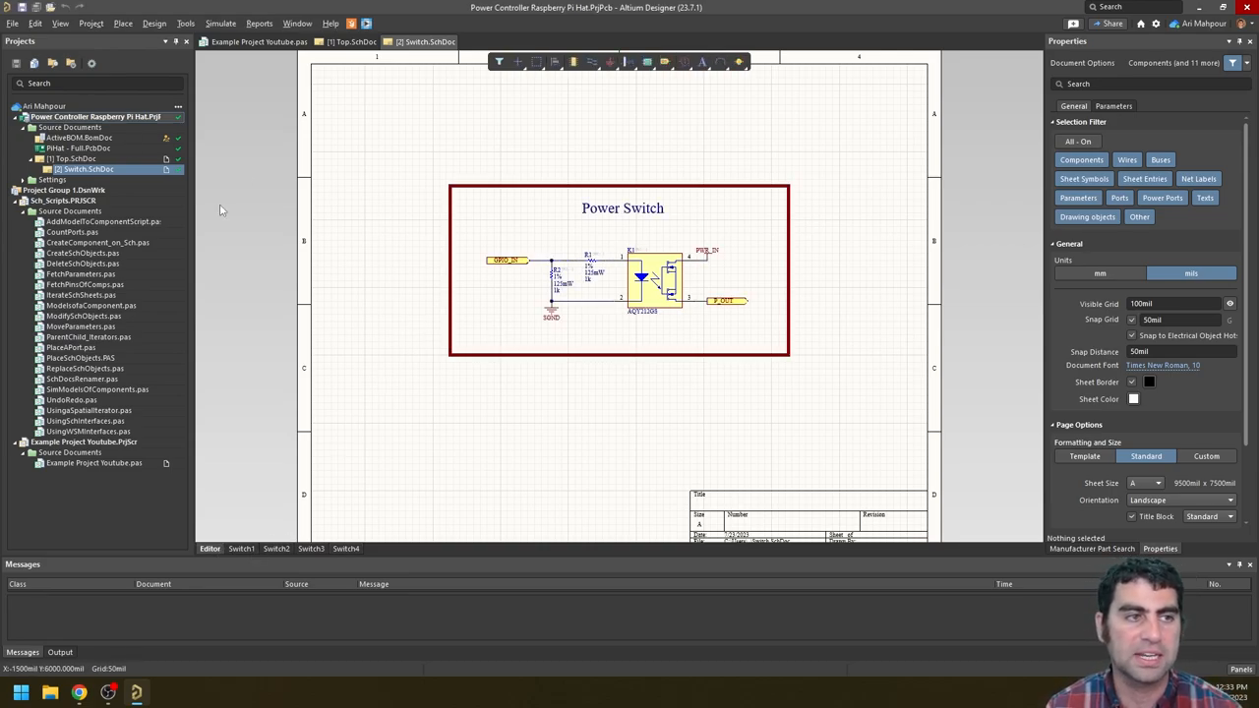
click(346, 41)
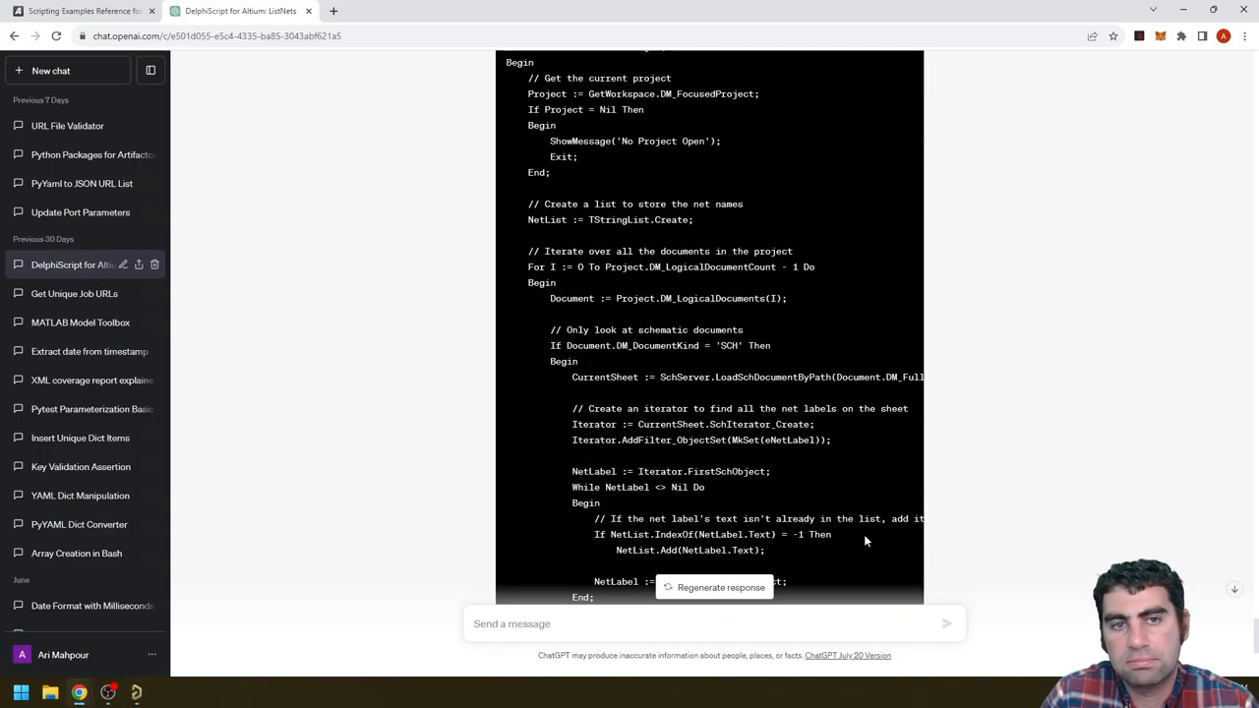
Step: Scroll the ListAllNets code and switch to the Scripting Examples Reference page
scroll(up, 3)
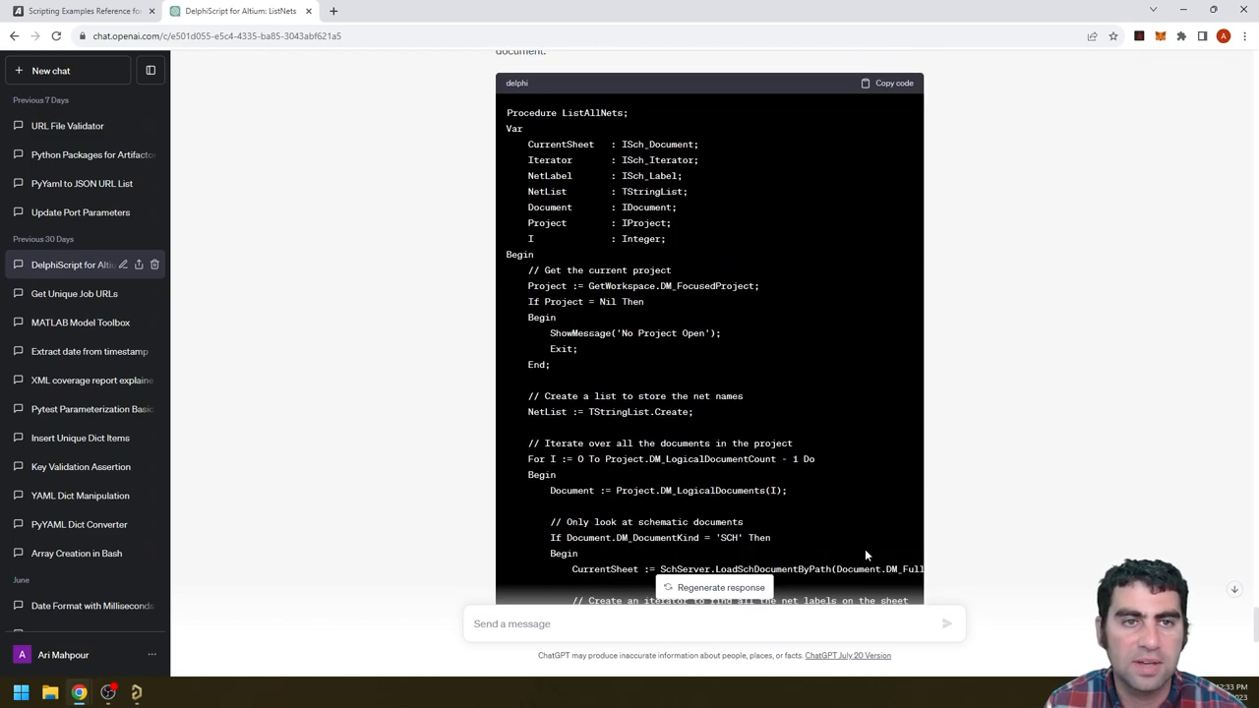
mouse_move(863, 544)
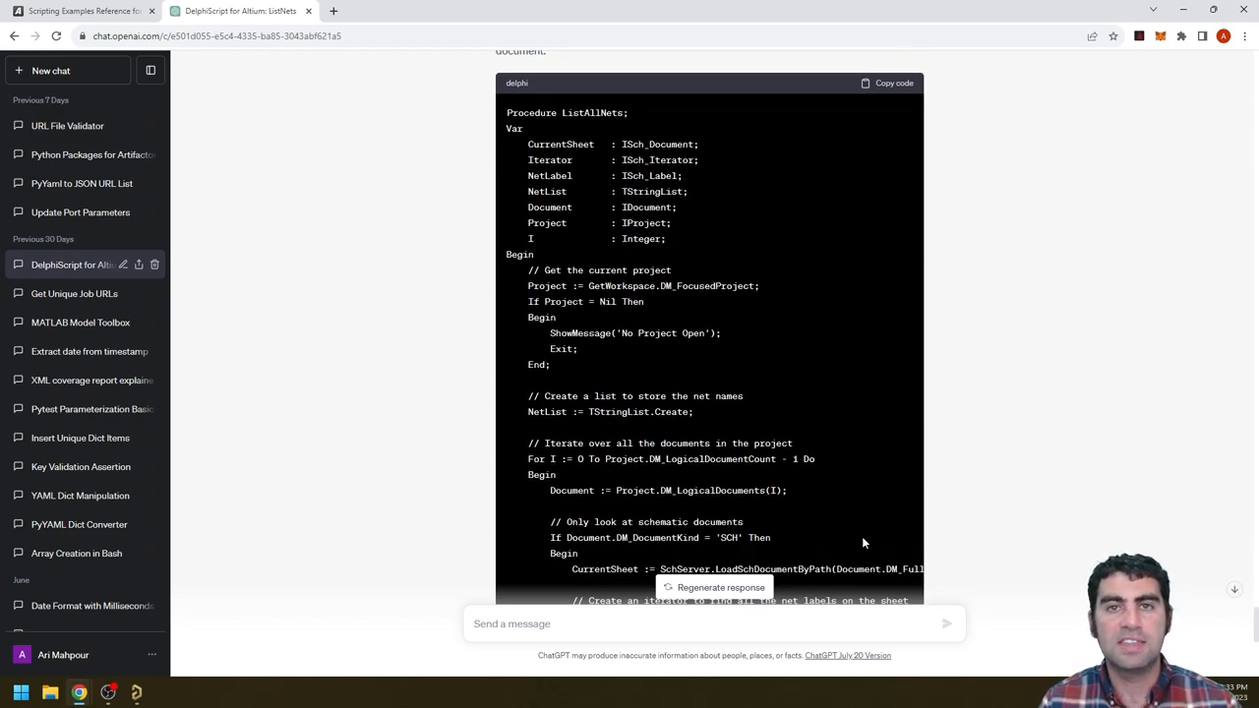
mouse_move(802, 581)
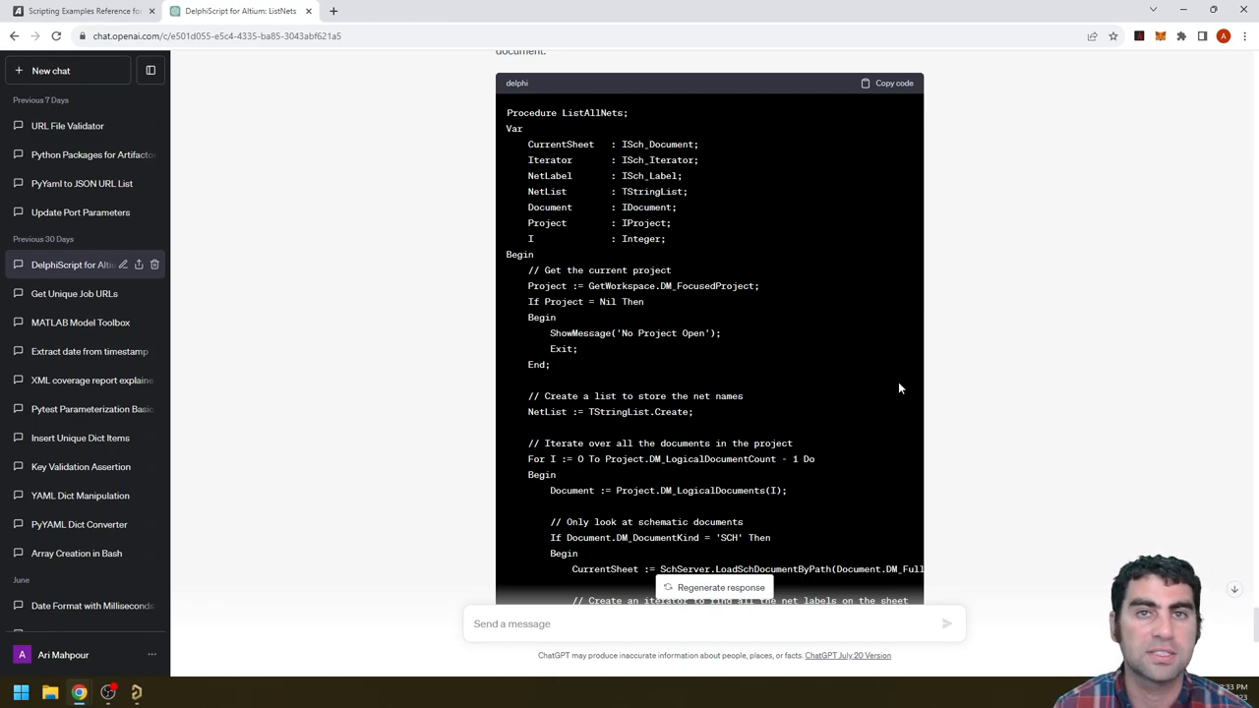
click(79, 11)
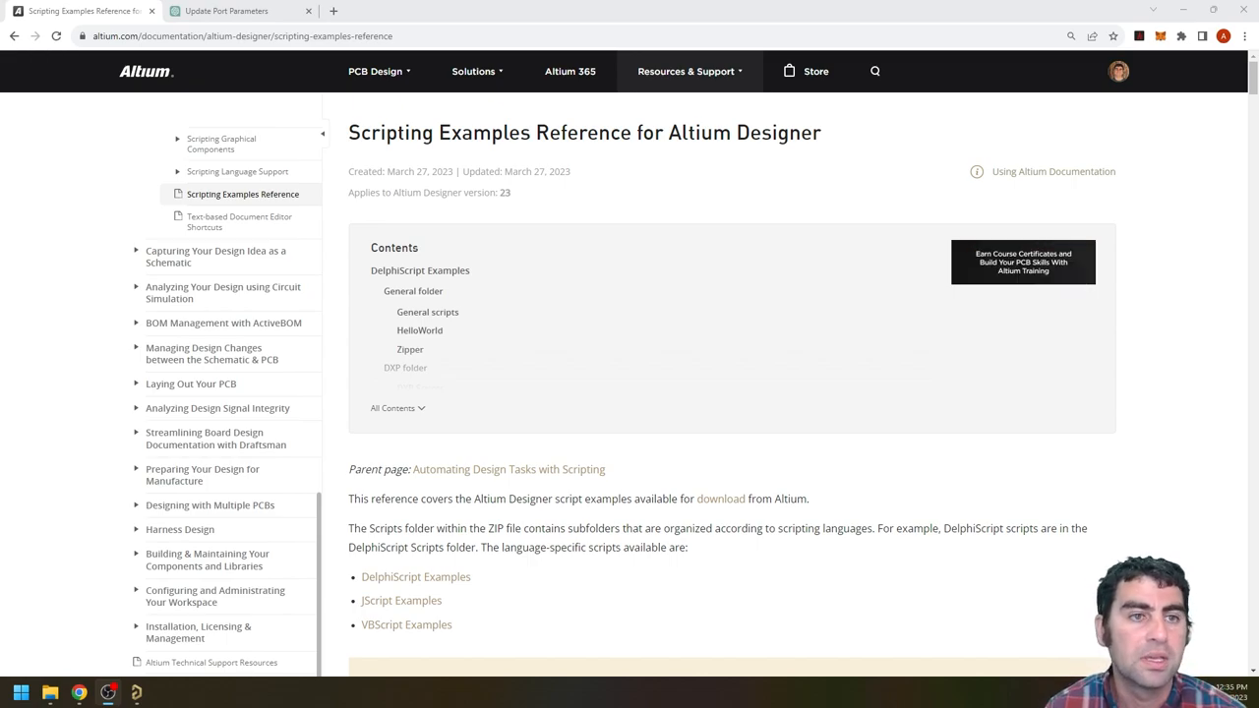
Step: Read through the Scripting Examples Reference page and download the script examples collection
scroll(down, 3)
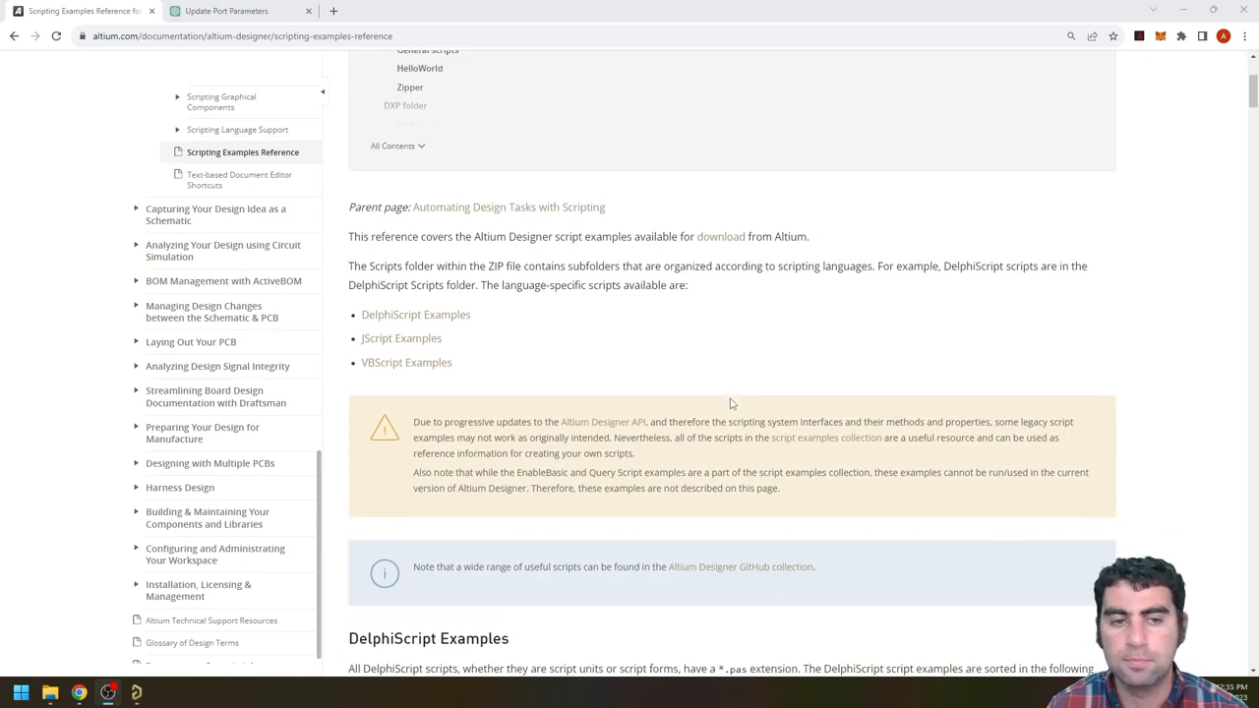
scroll(up, 3)
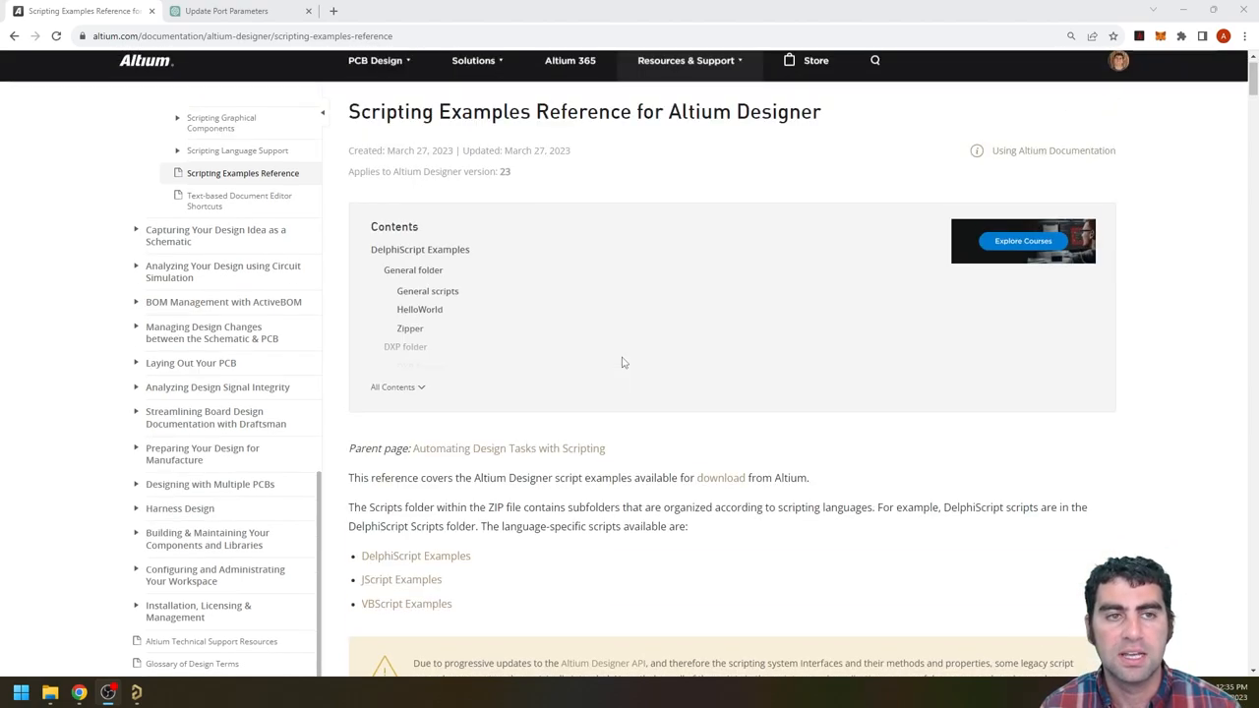
scroll(down, 3)
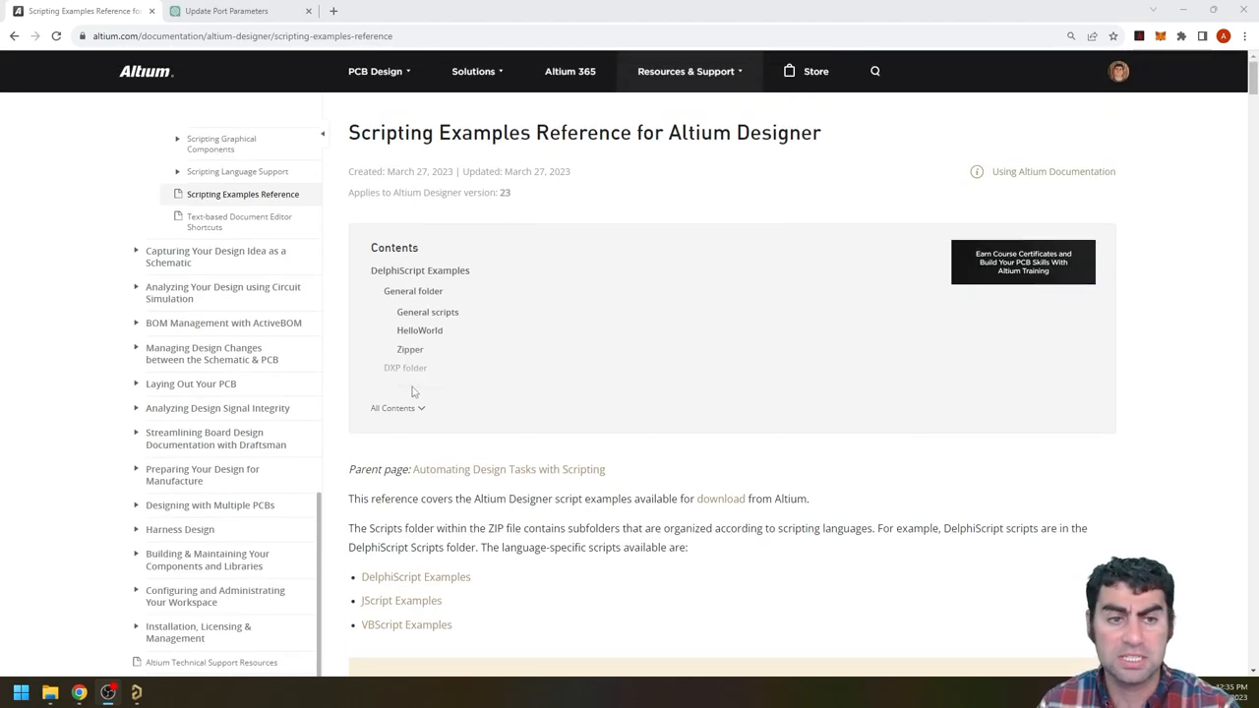
scroll(down, 3)
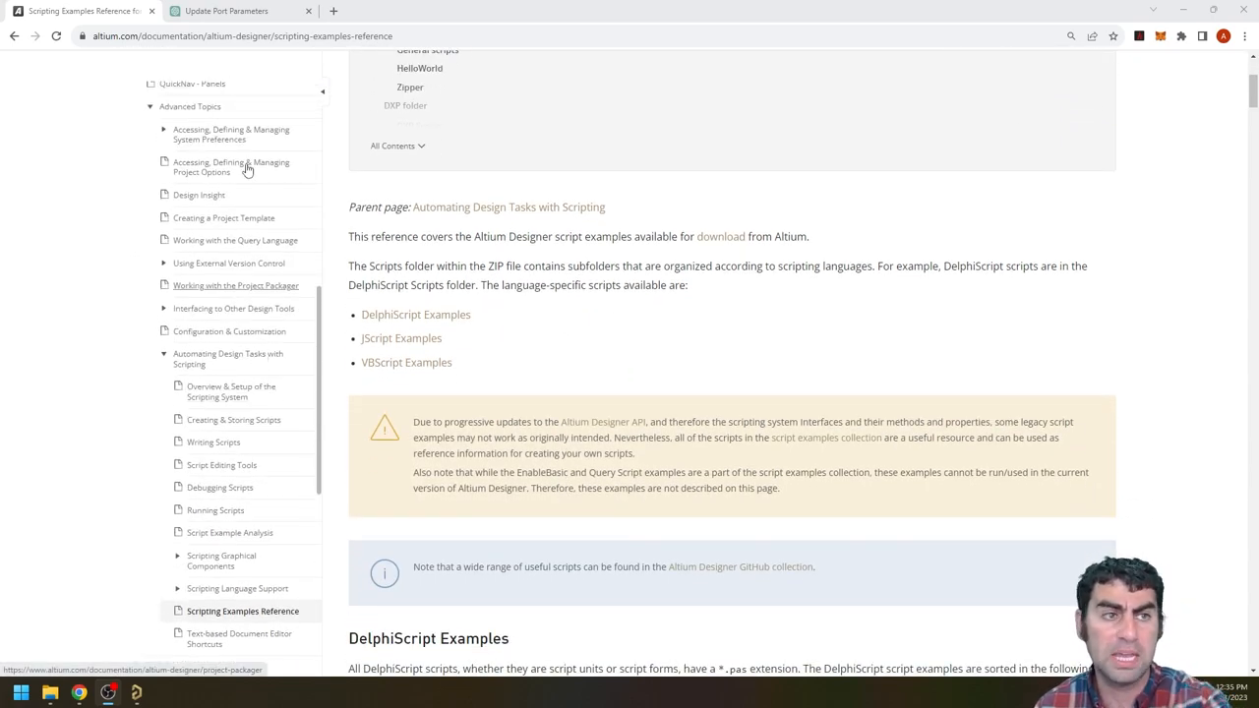
mouse_move(344, 76)
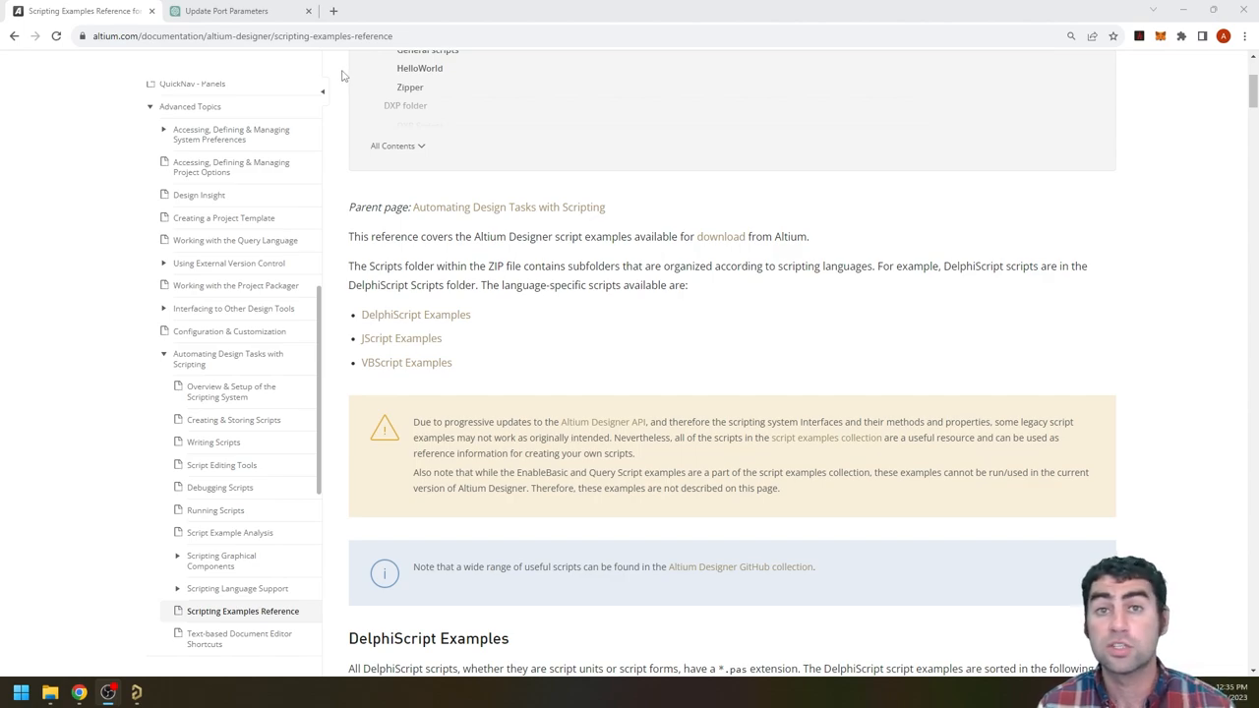
scroll(down, 3)
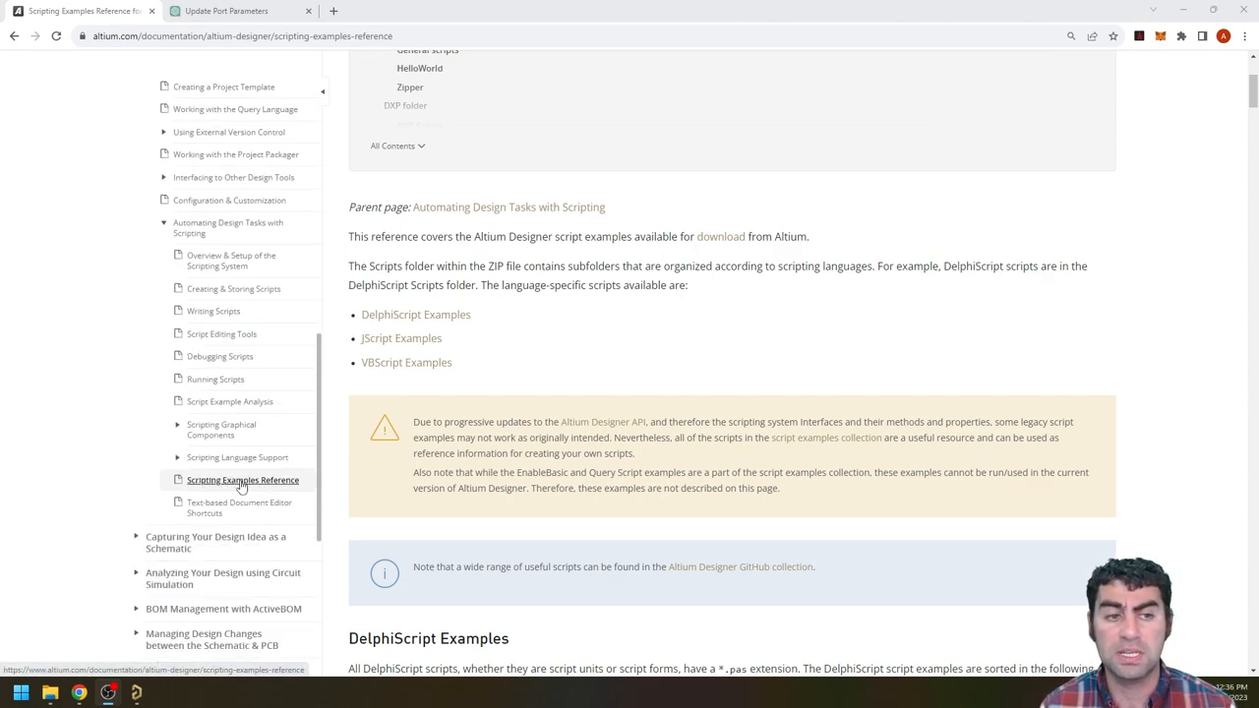
scroll(down, 3)
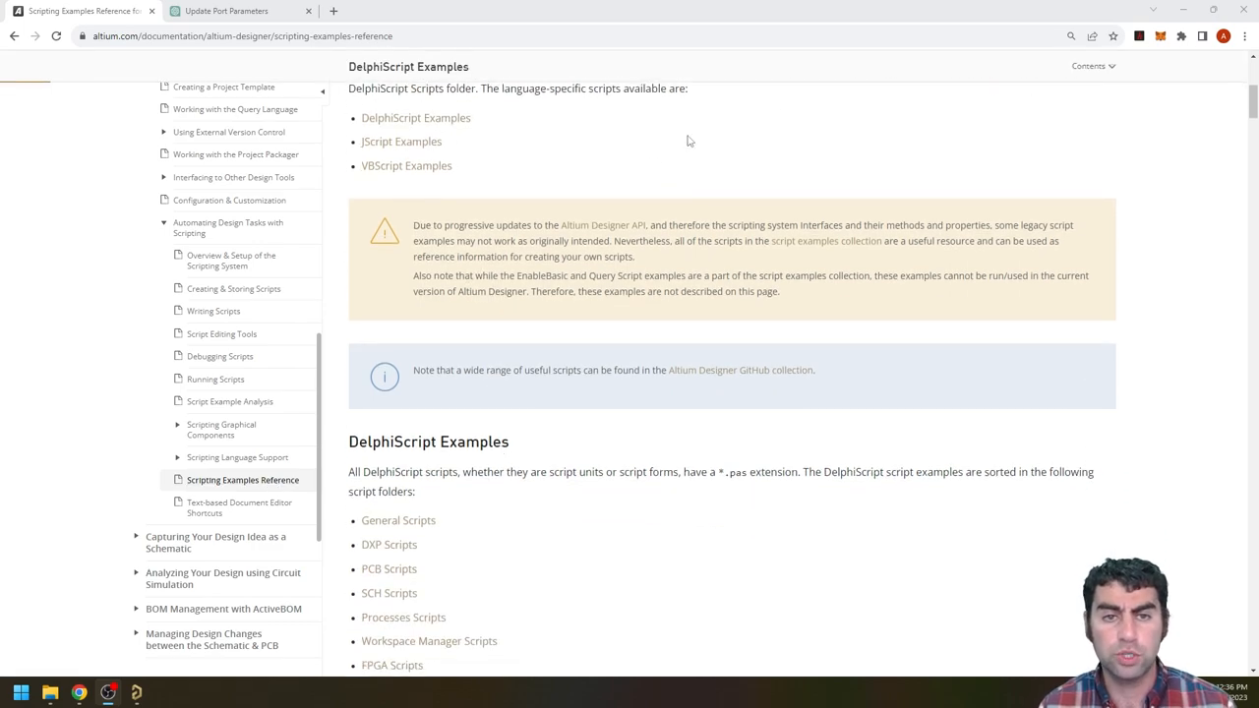
mouse_move(826, 241)
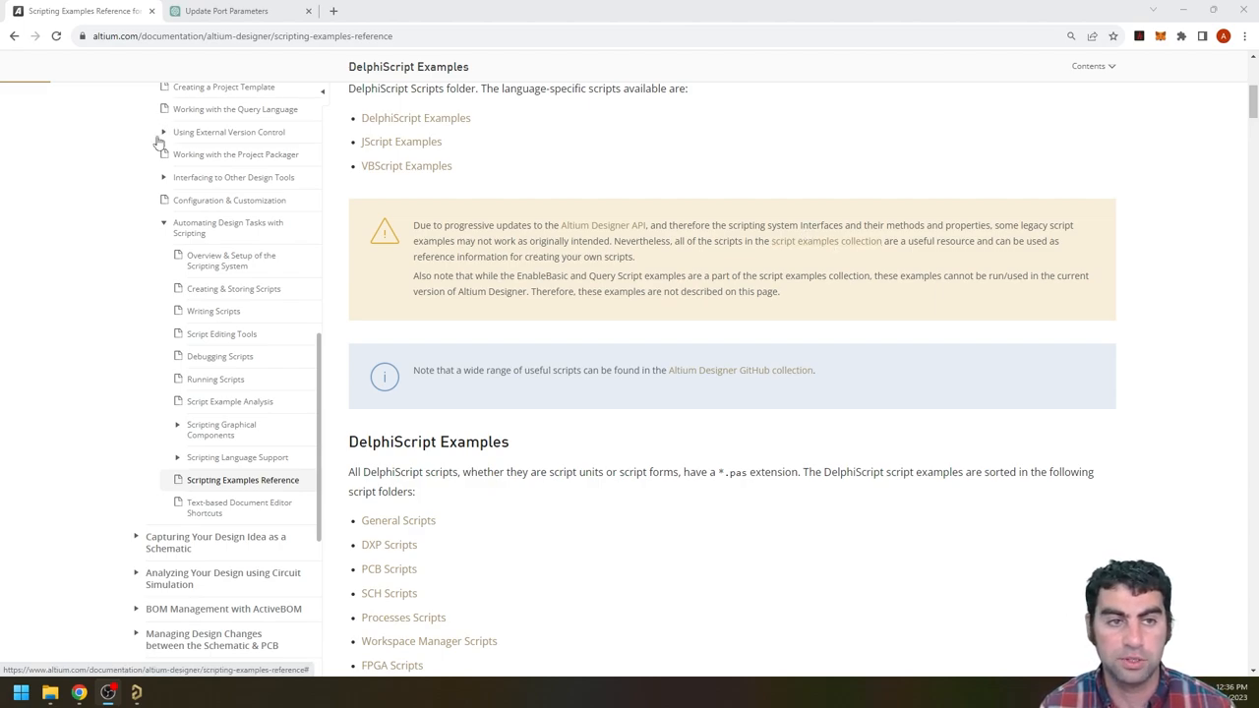
mouse_move(771, 265)
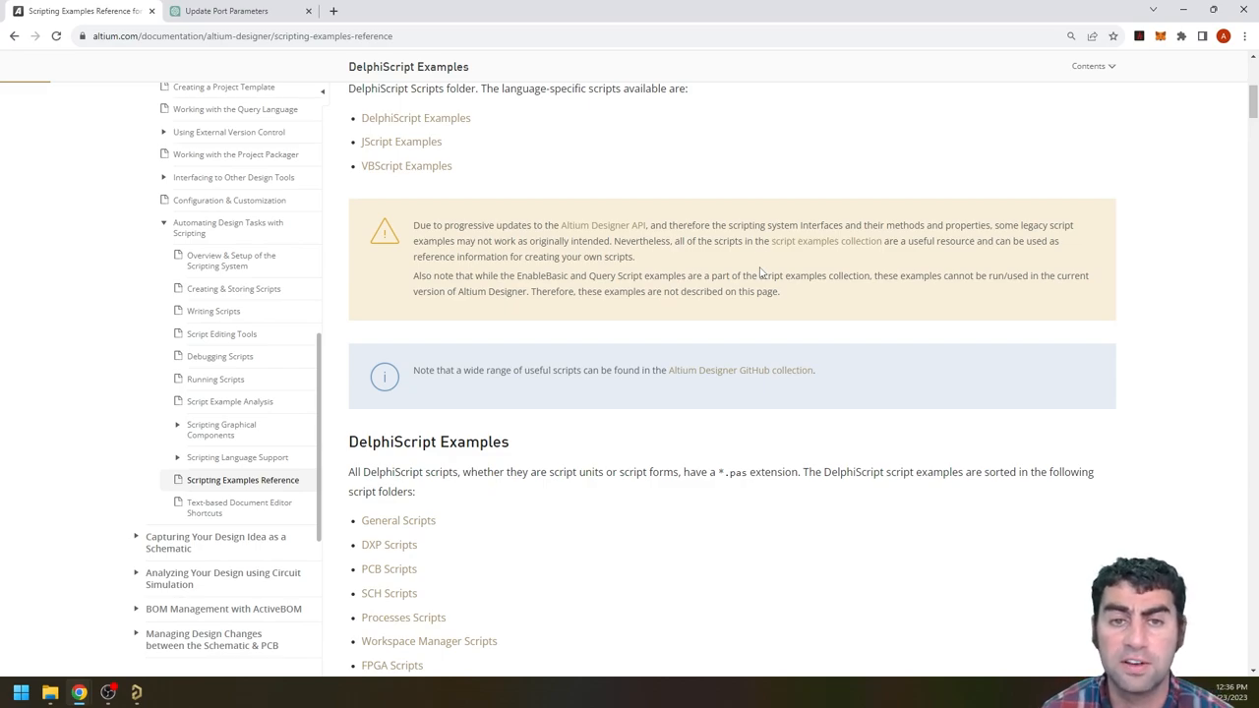
mouse_move(629, 256)
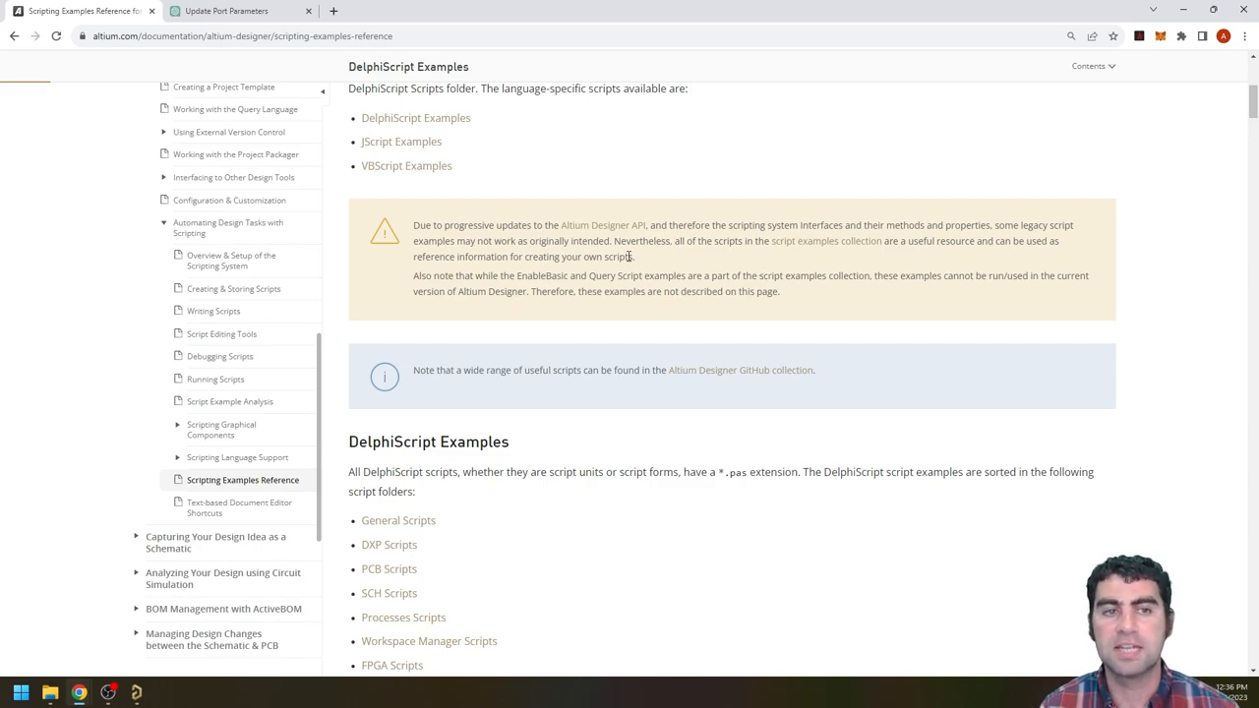
mouse_move(647, 264)
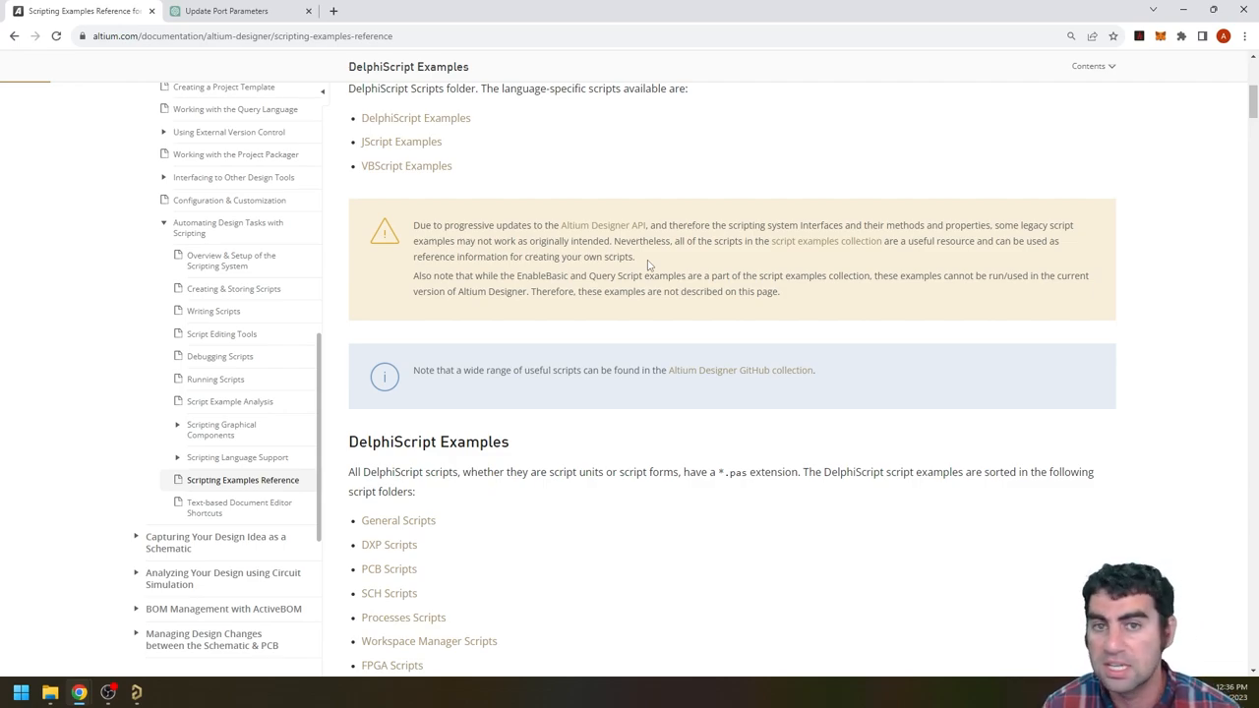
scroll(up, 3)
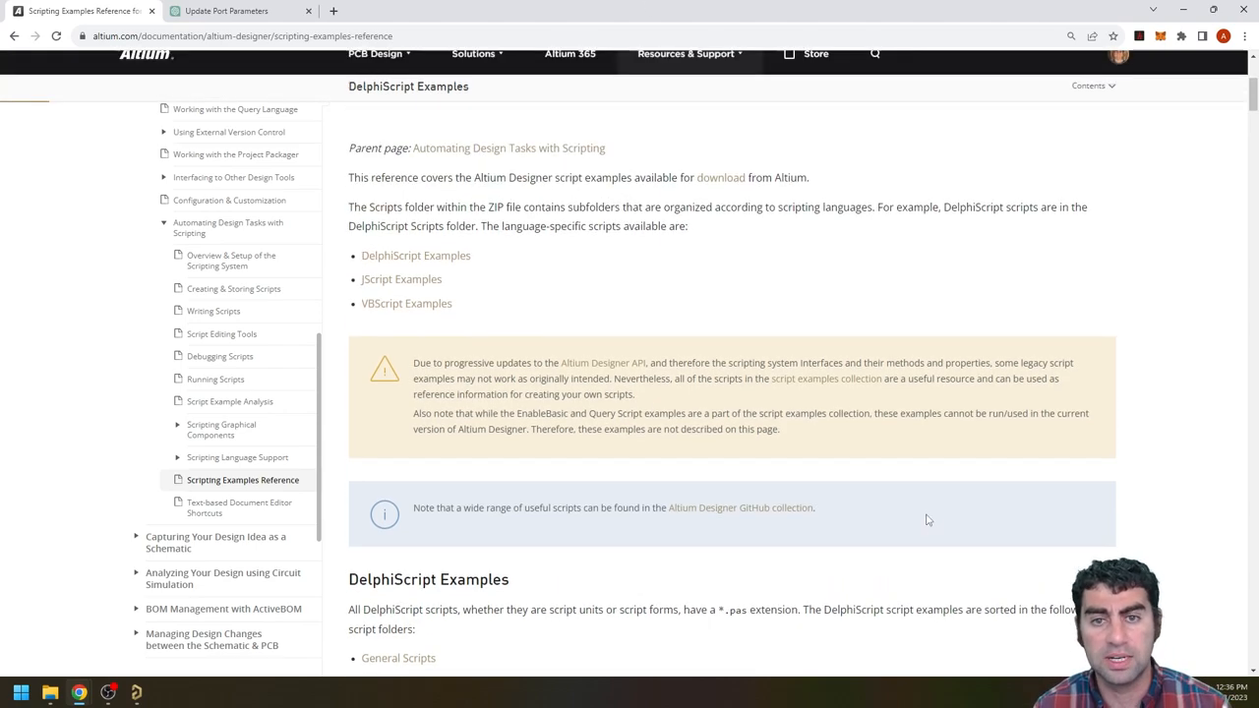
scroll(up, 3)
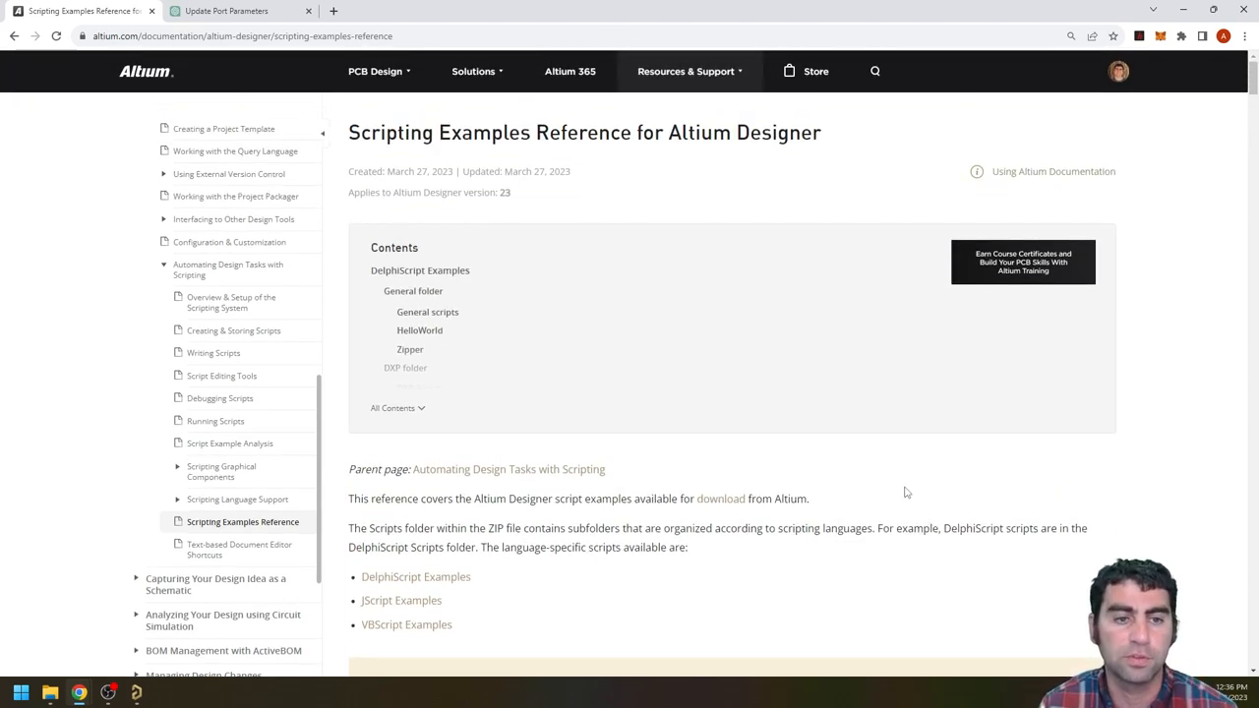
scroll(down, 3)
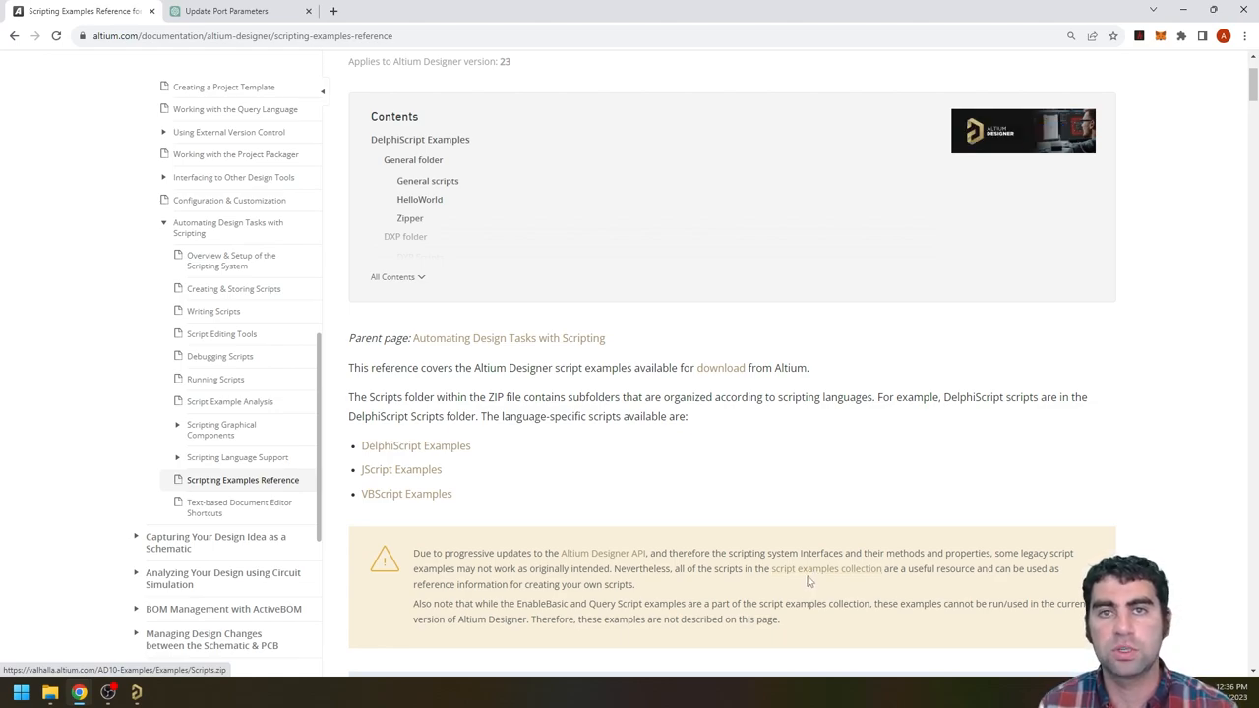
click(136, 694)
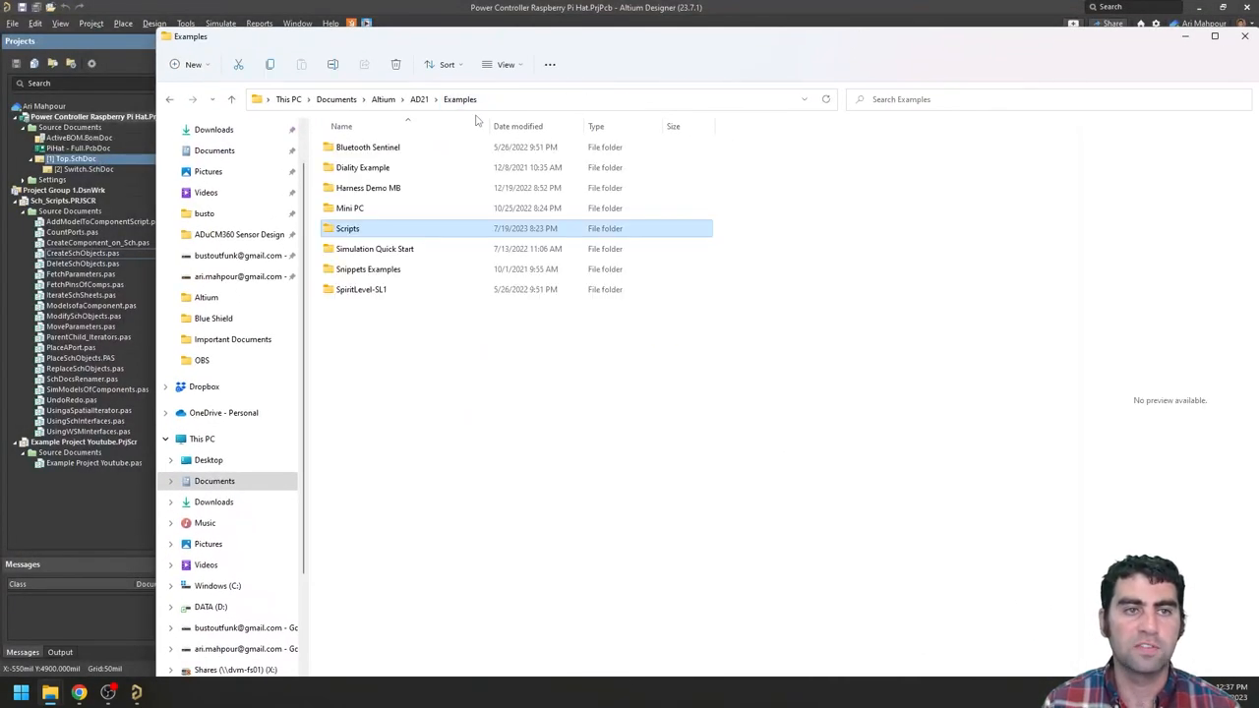
Step: Browse into the Scripts and then Delphiscript Scripts folders
double_click(347, 228)
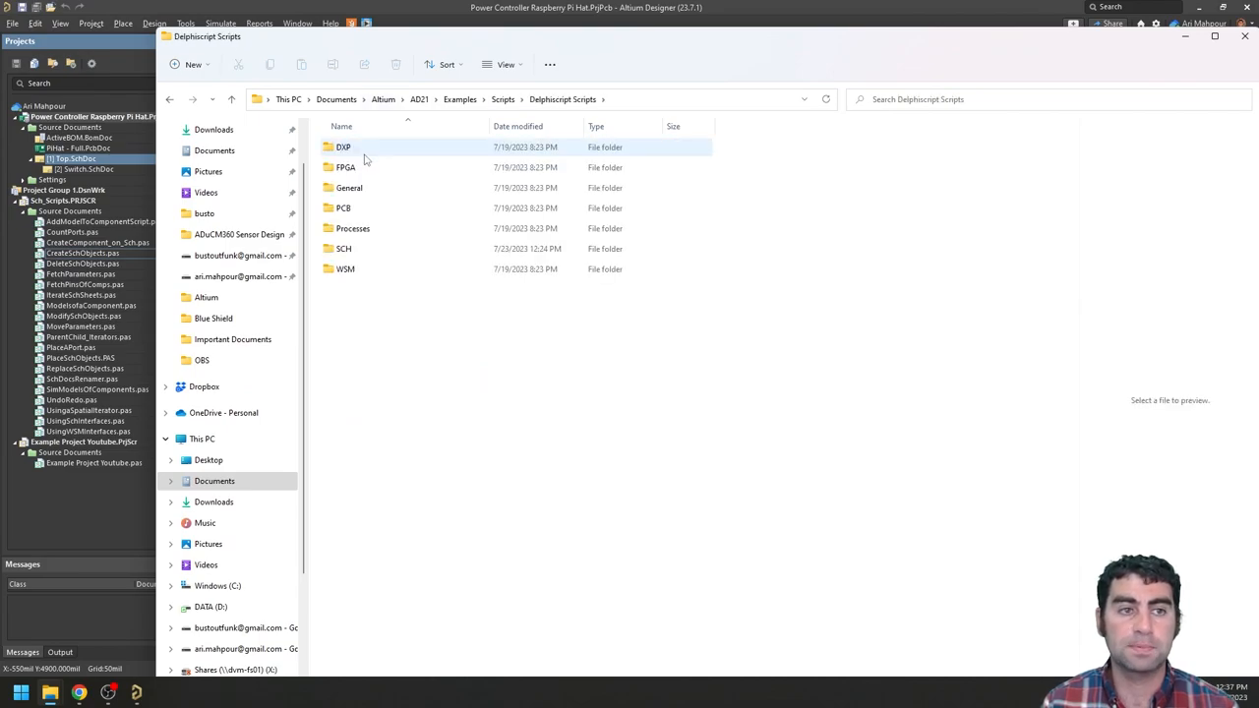
double_click(344, 248)
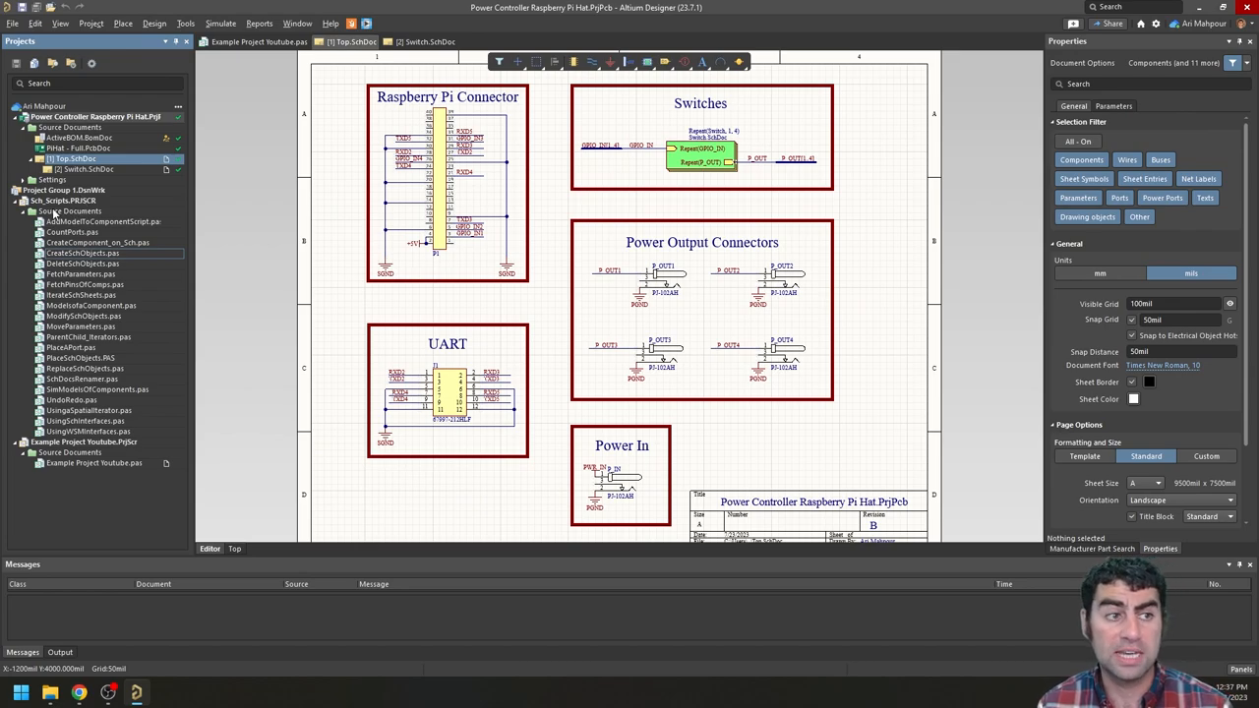
Step: Inspect the Open Document file types and the Open Project dialog, cancelling both
click(13, 22)
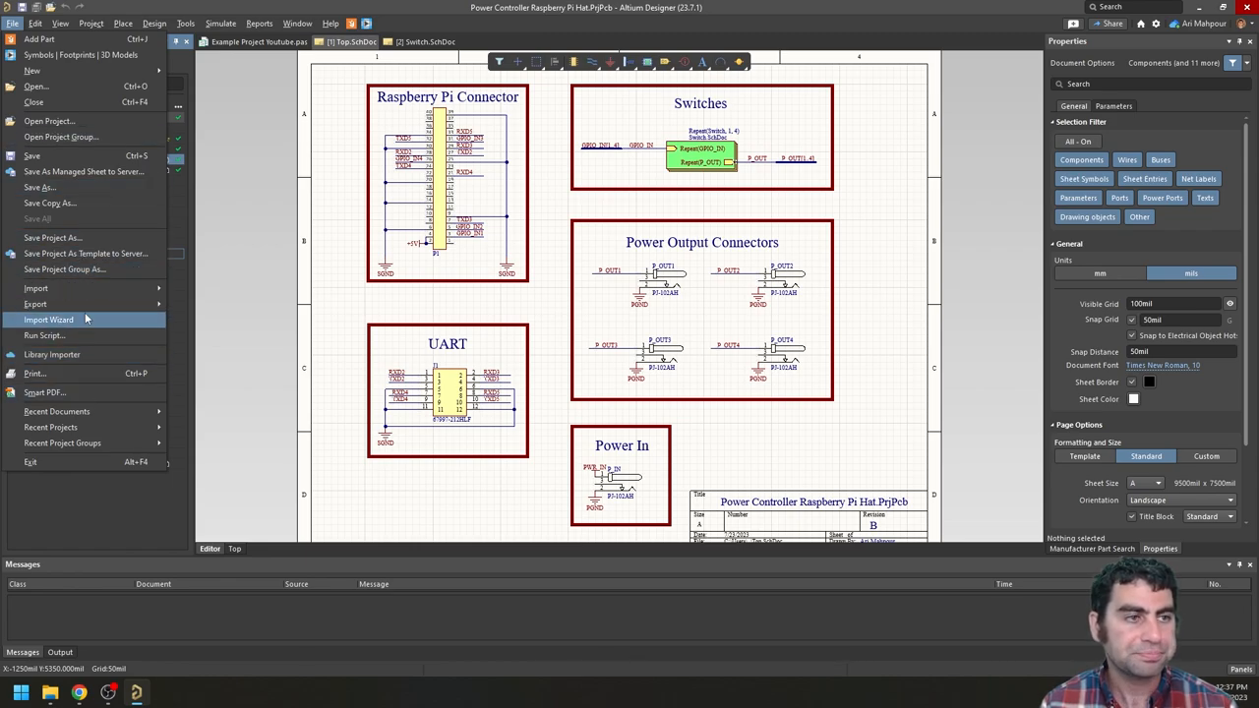
click(36, 86)
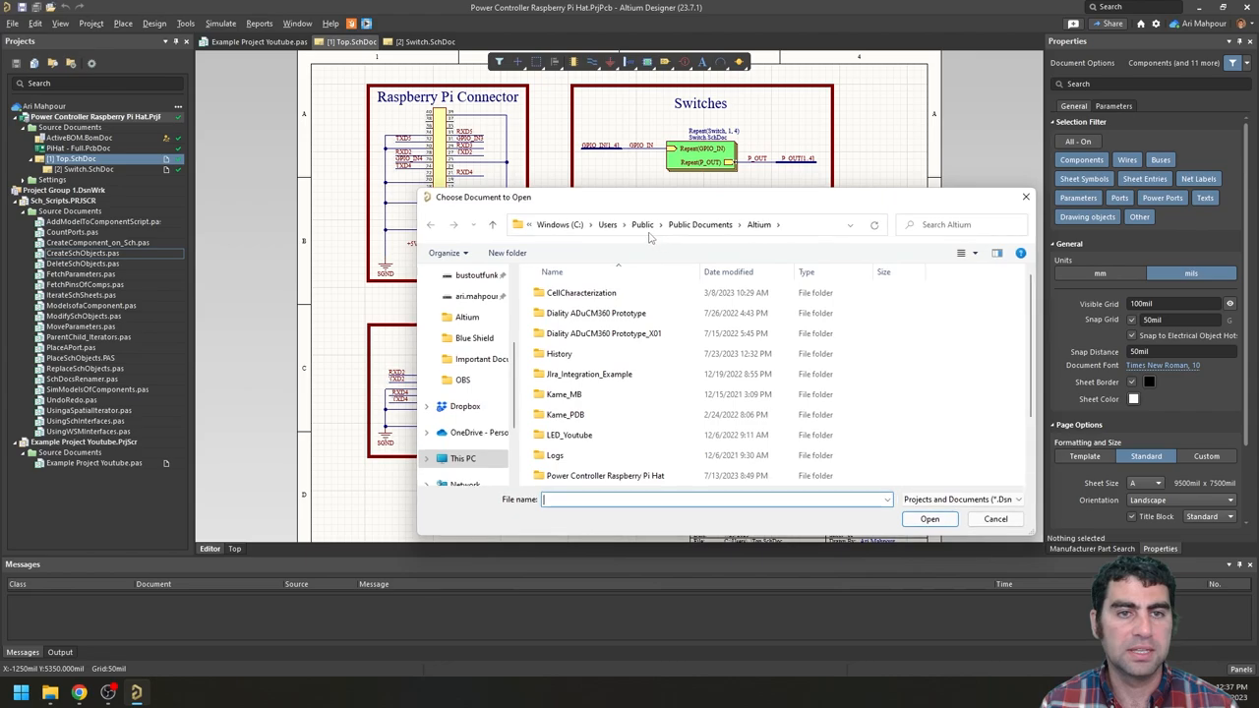
click(1011, 499)
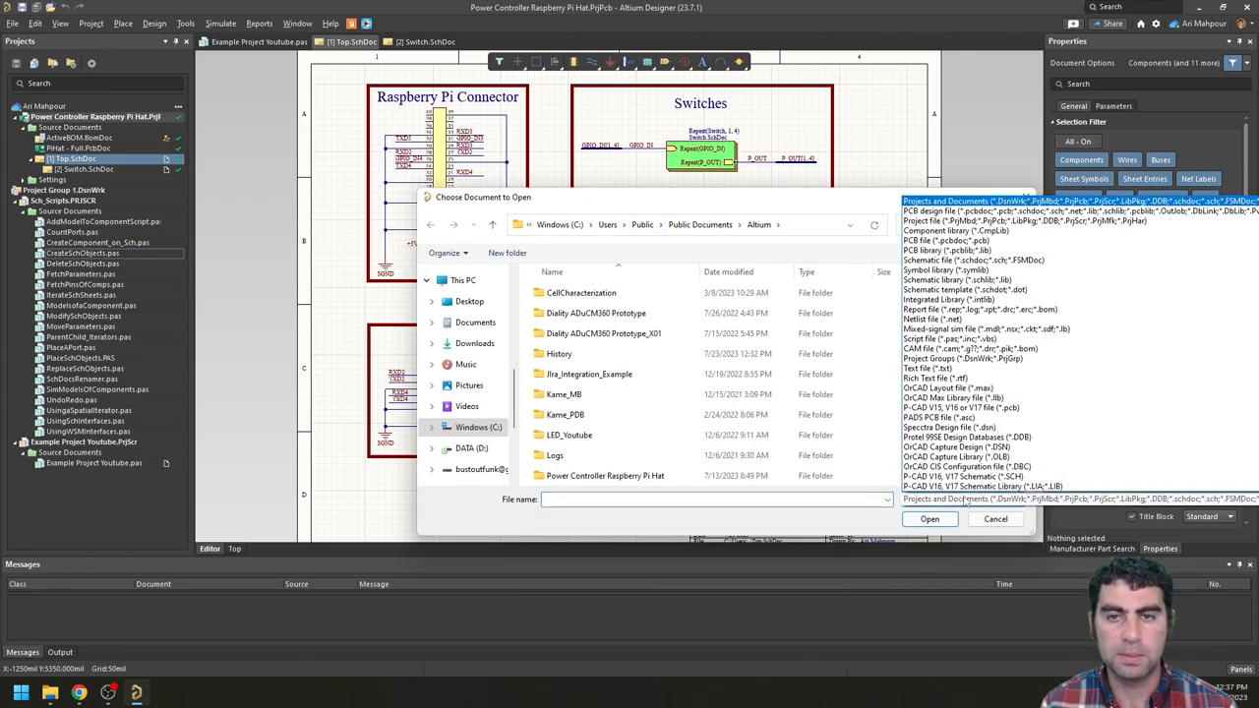
click(13, 22)
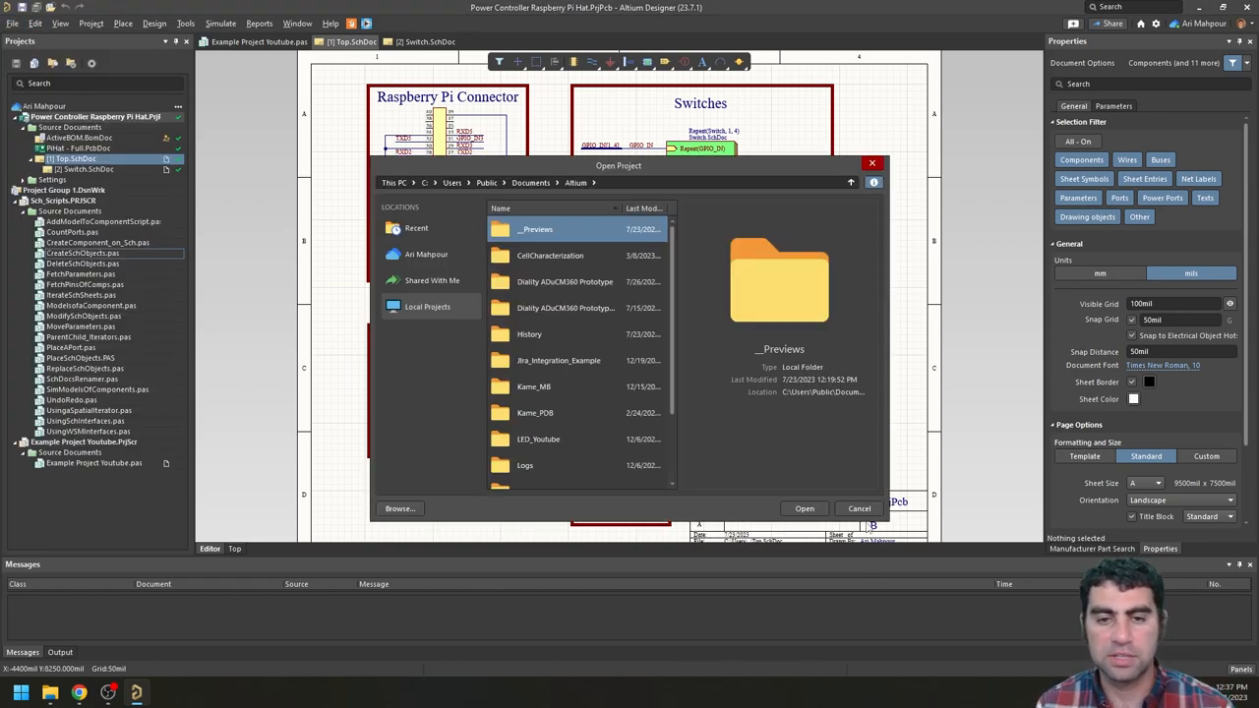
click(858, 508)
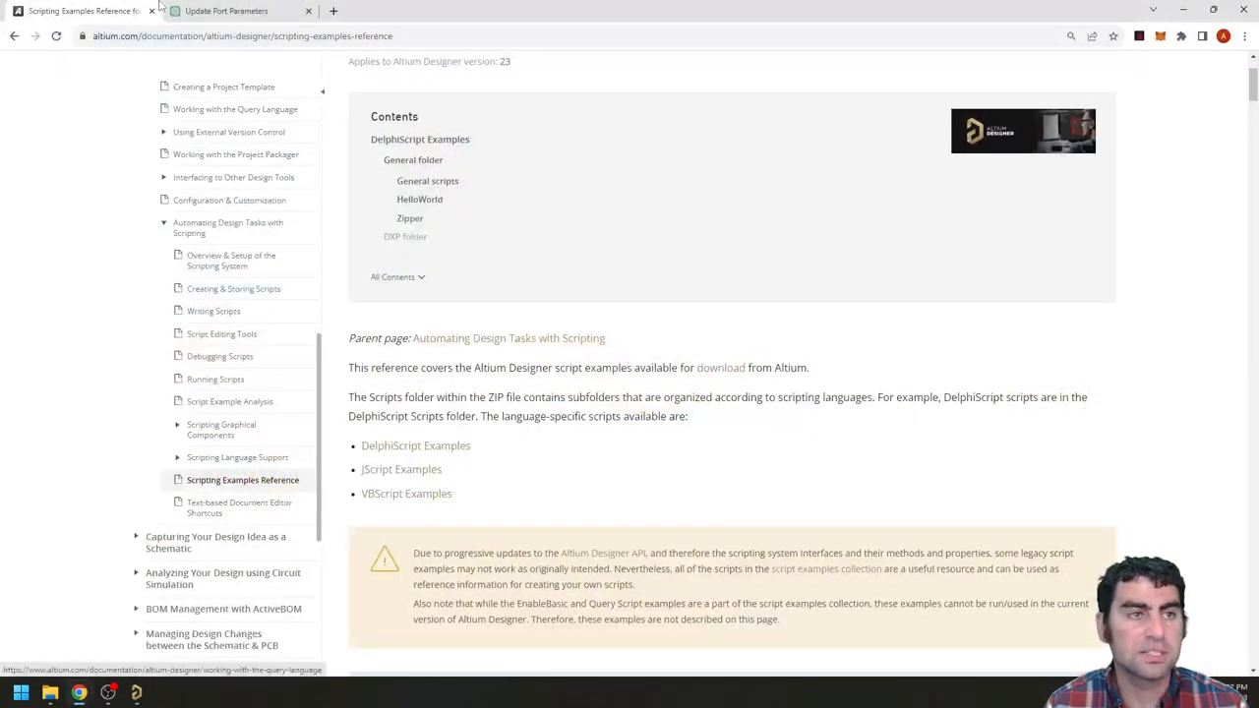
Step: Open the 'Update Port Parameters' chat and scroll its NEW PORT script reply (5000,5000, width 500)
click(226, 11)
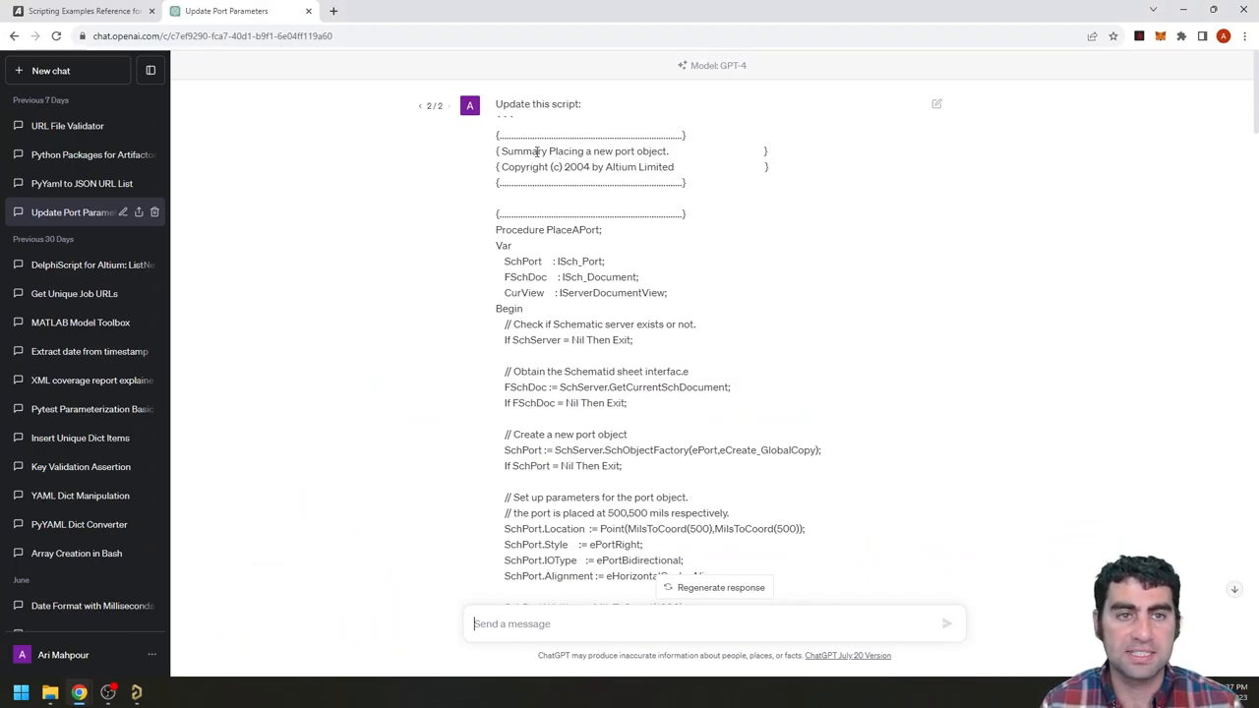
mouse_move(136, 692)
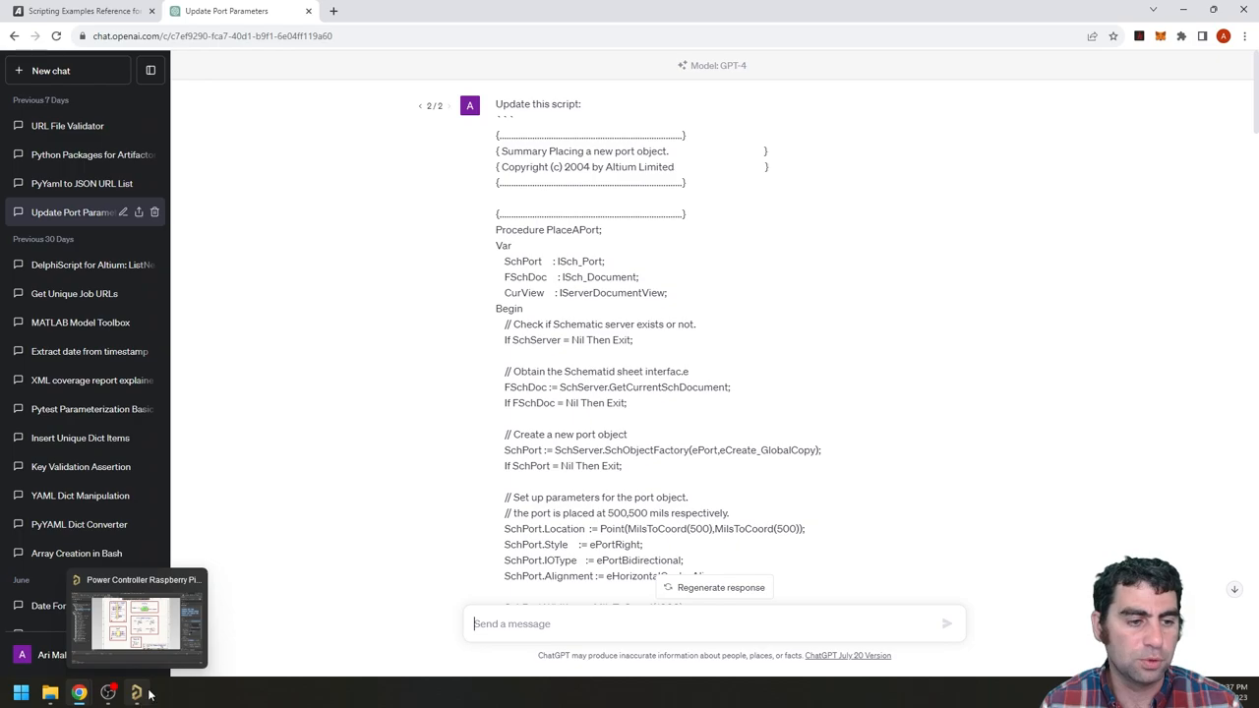
click(137, 614)
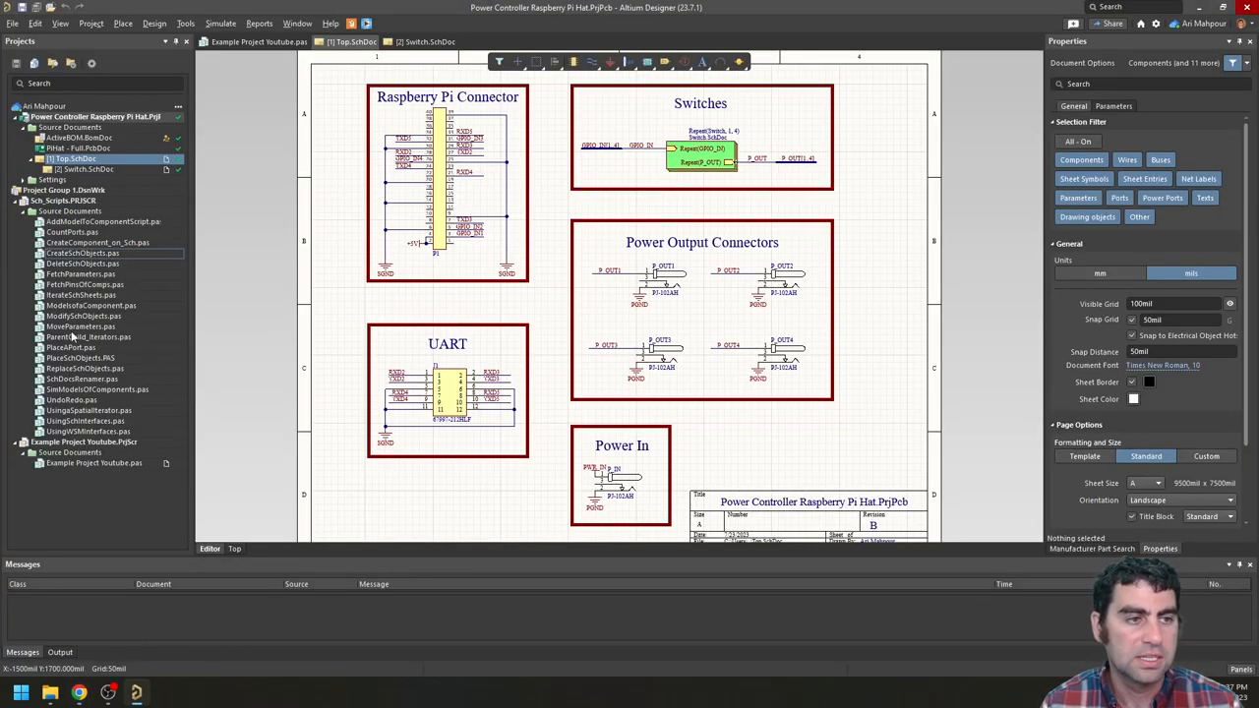
double_click(70, 348)
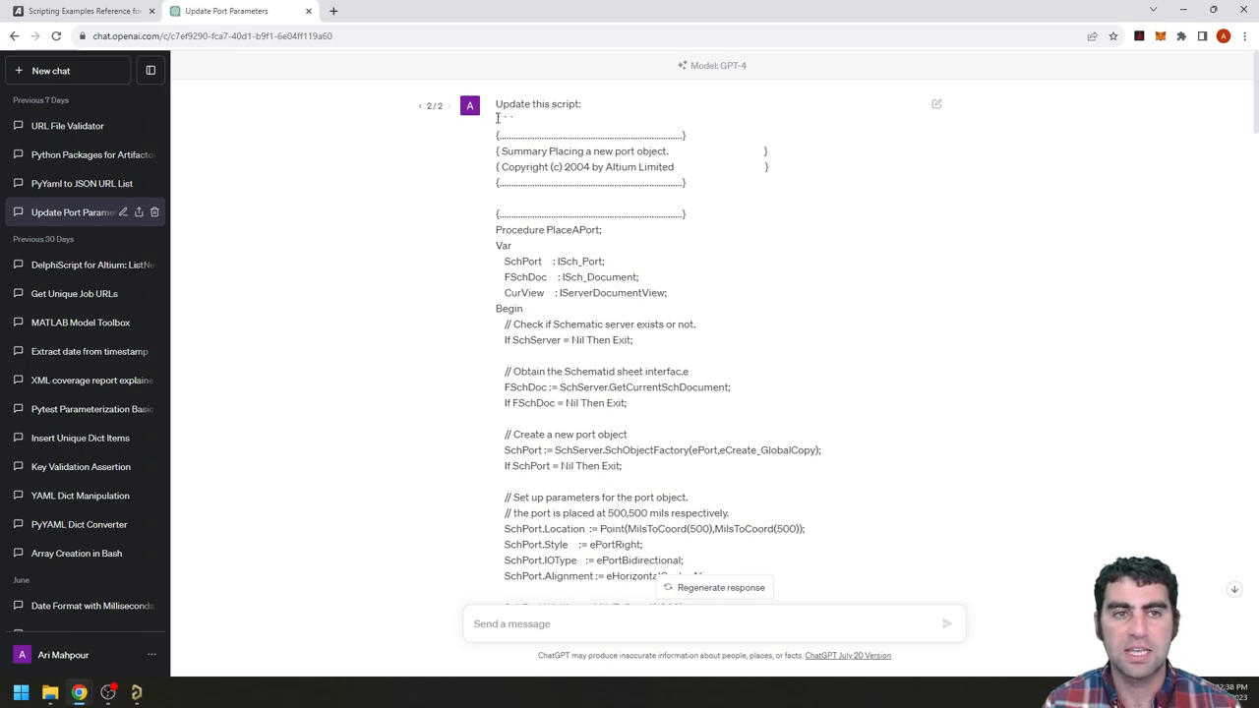
scroll(down, 3)
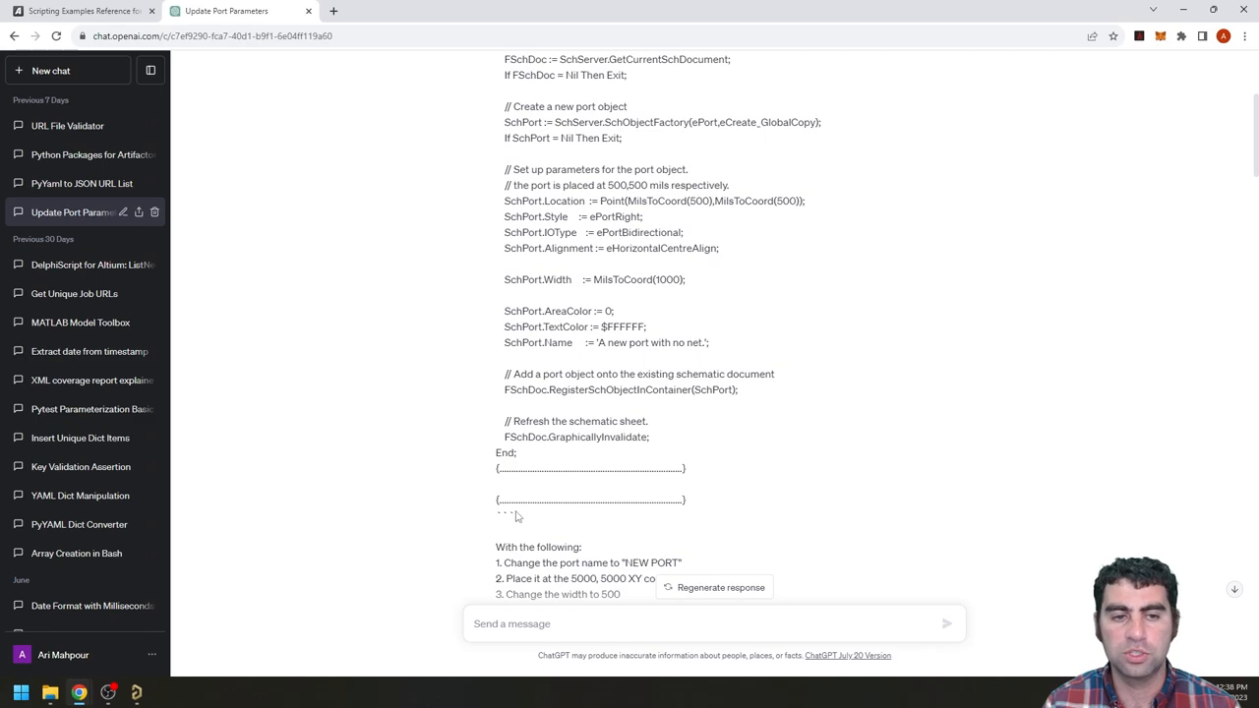
mouse_move(529, 519)
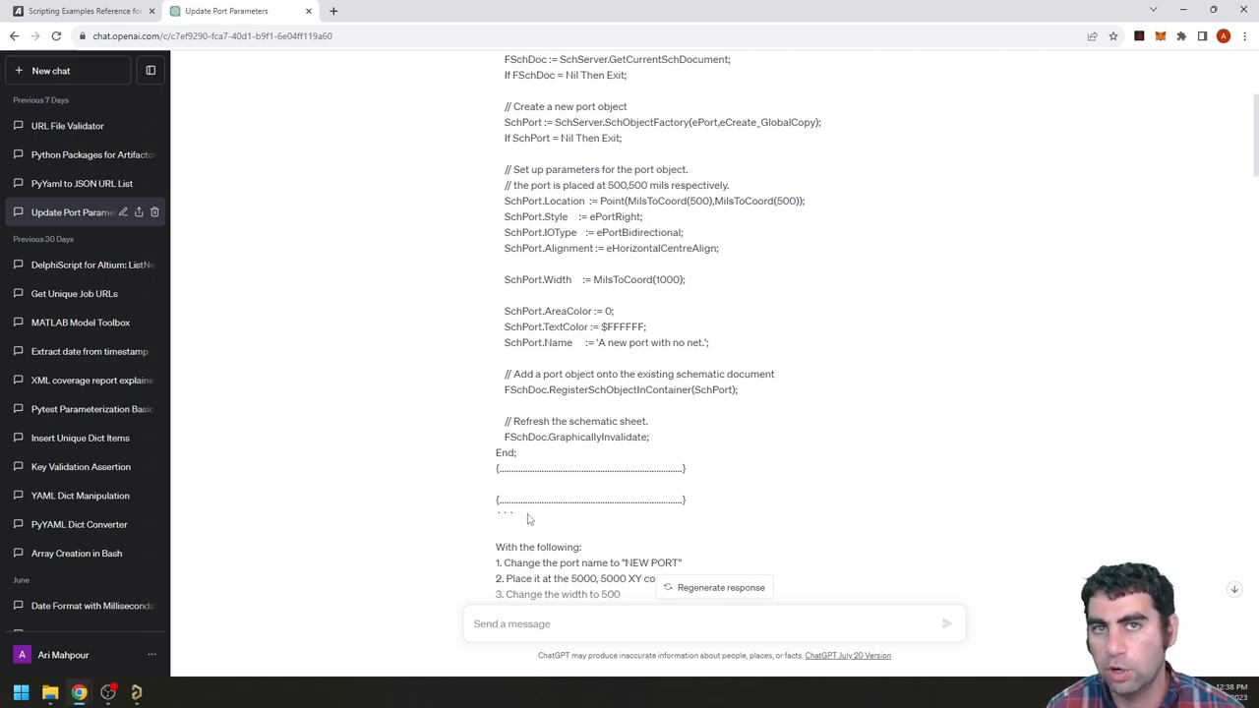
mouse_move(515, 515)
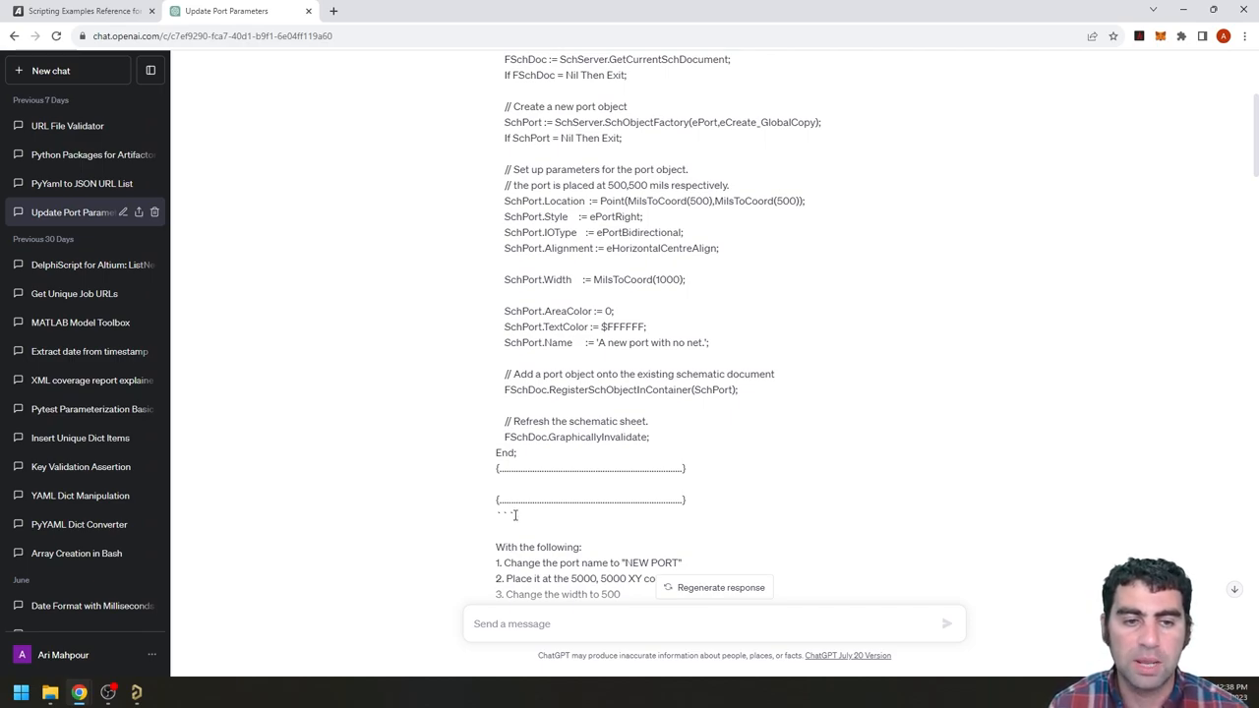
double_click(504, 514)
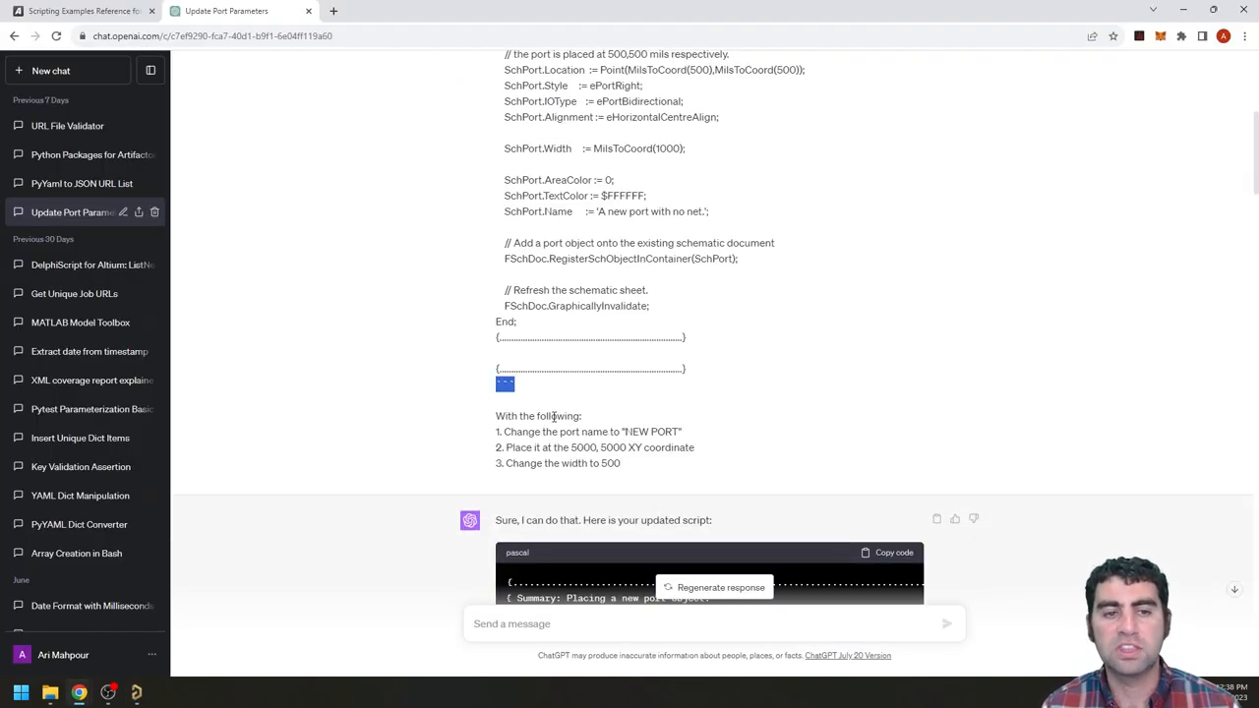
scroll(down, 3)
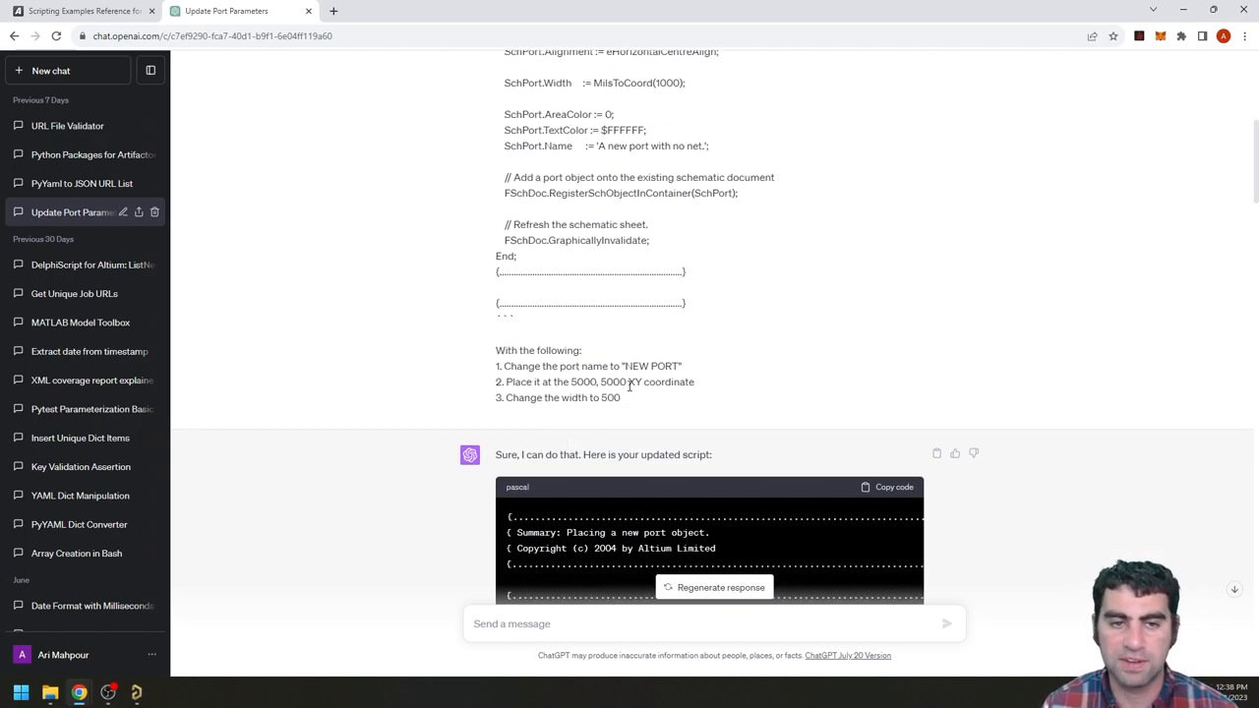
scroll(down, 3)
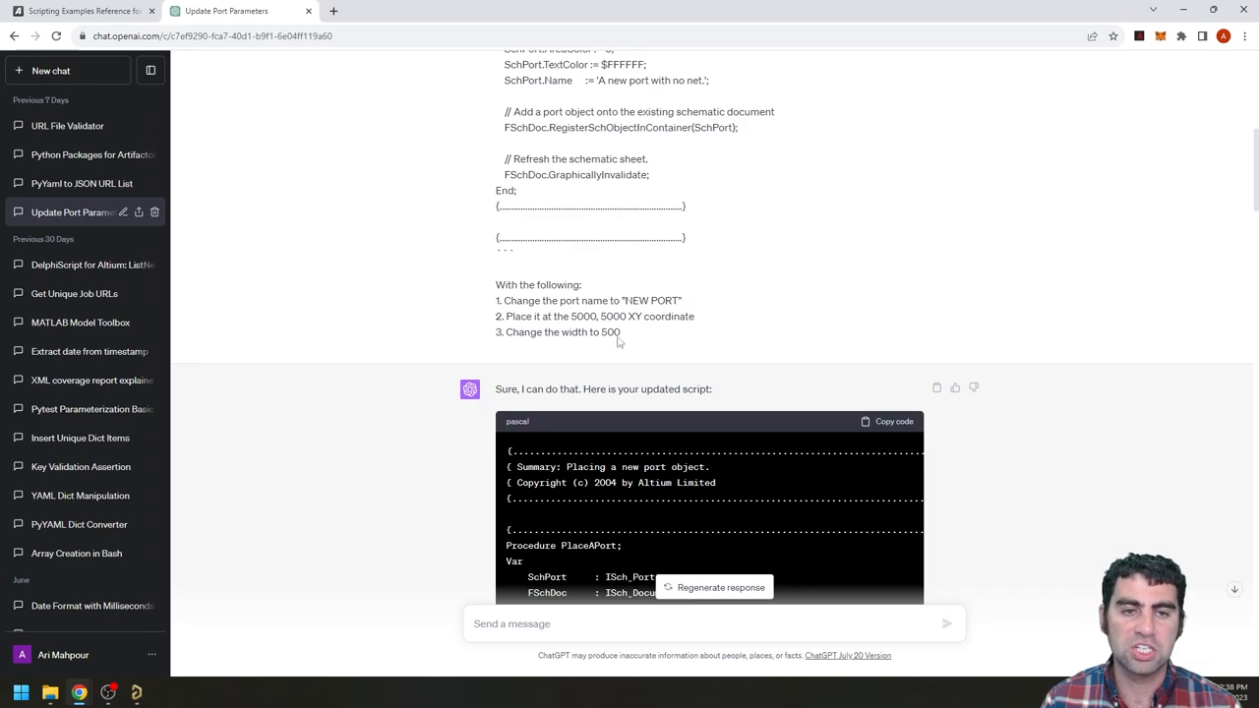
scroll(down, 3)
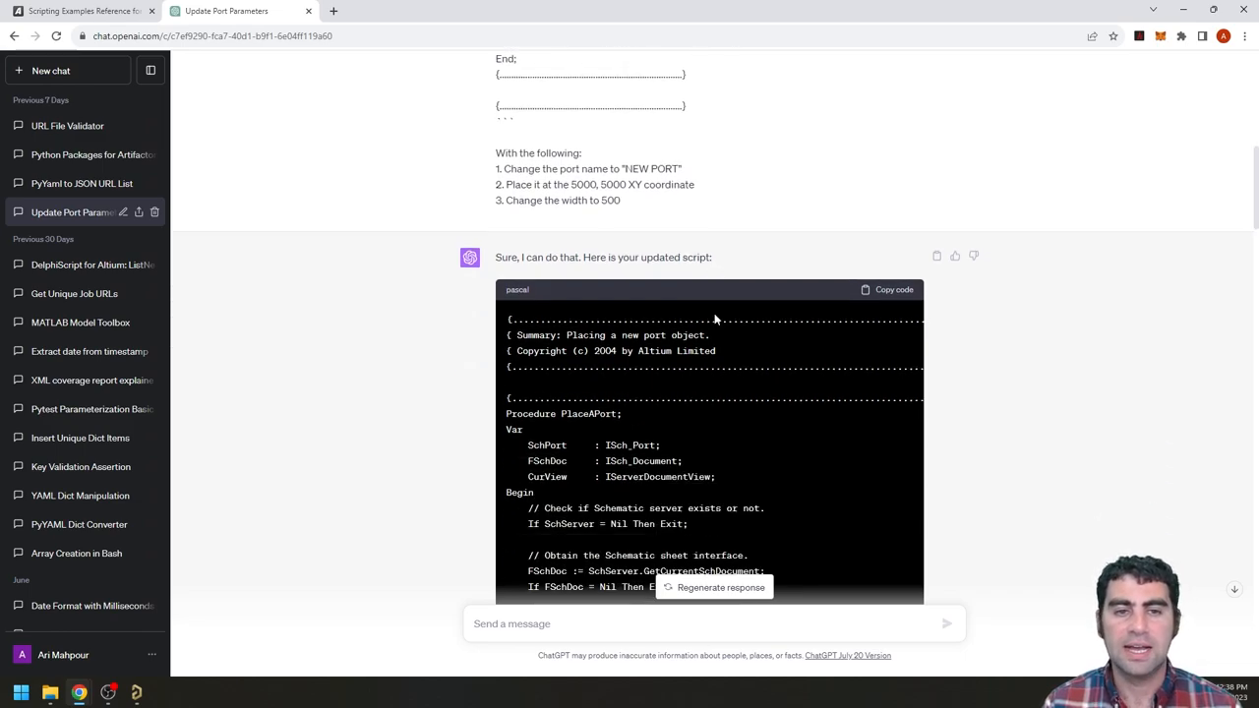
scroll(down, 3)
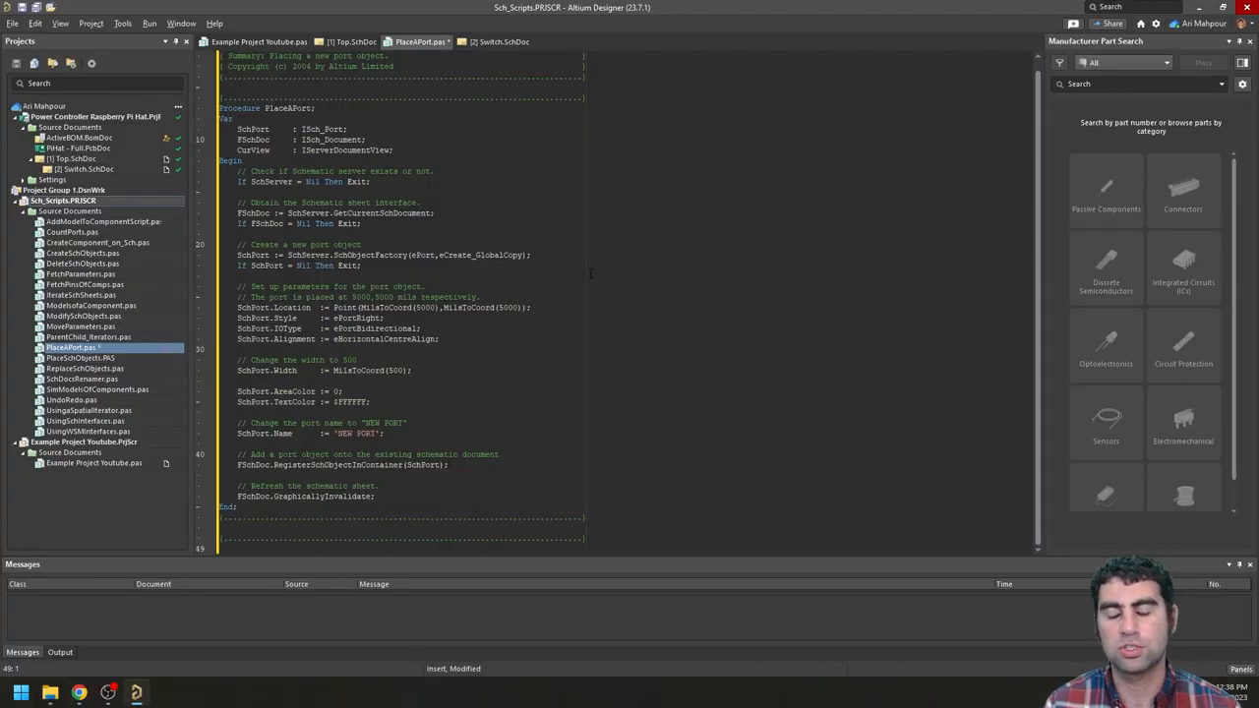
Step: Save PlaceAPort.pas, close Switch.SchDoc, and create a new blank Sheet1.SchDoc
click(496, 41)
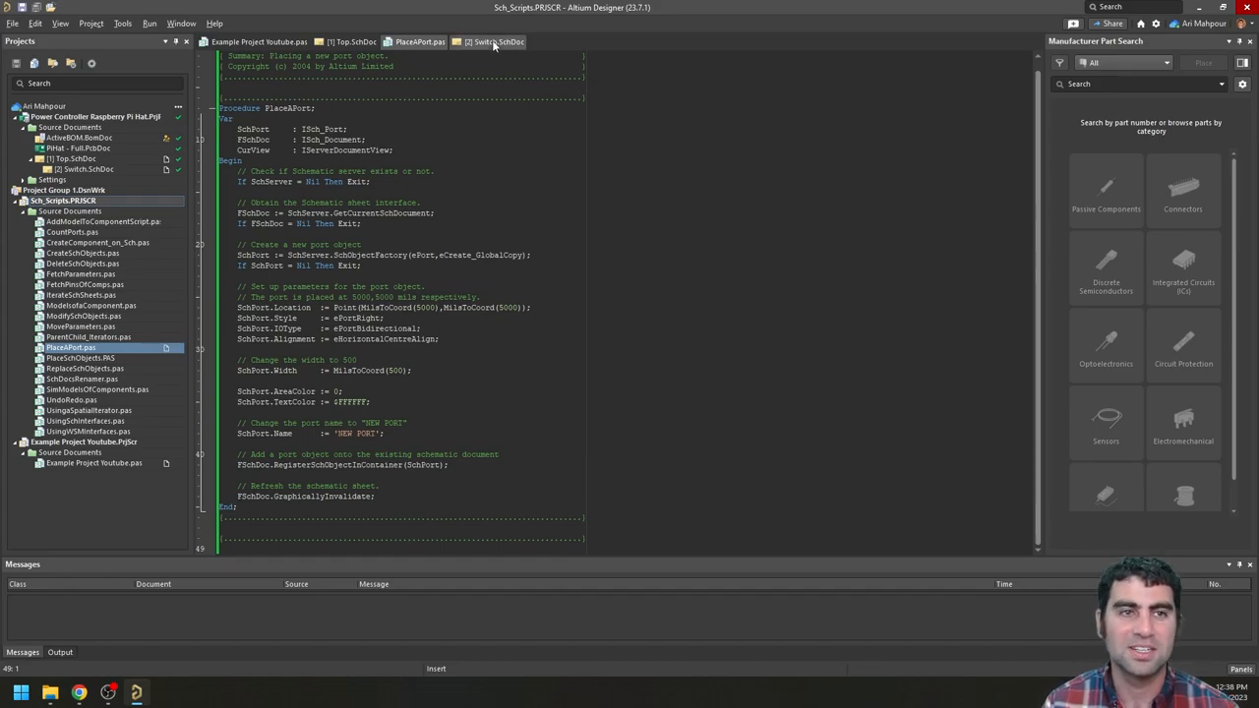
click(494, 42)
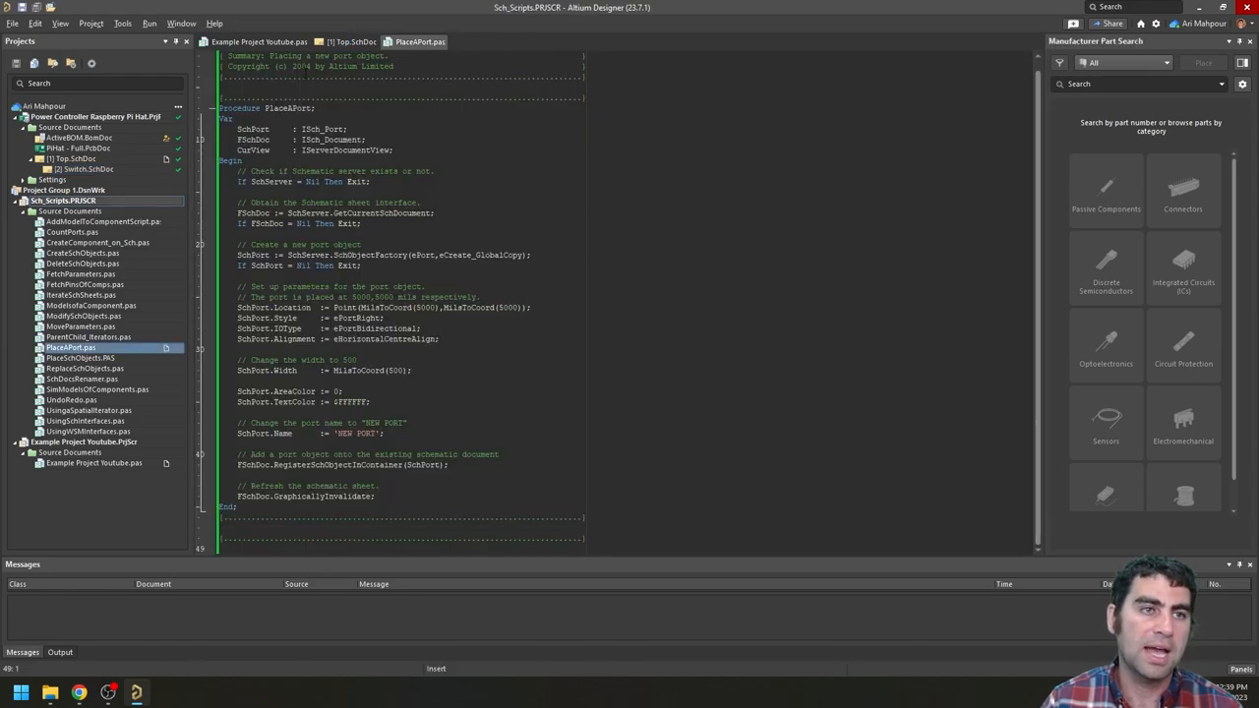
click(60, 22)
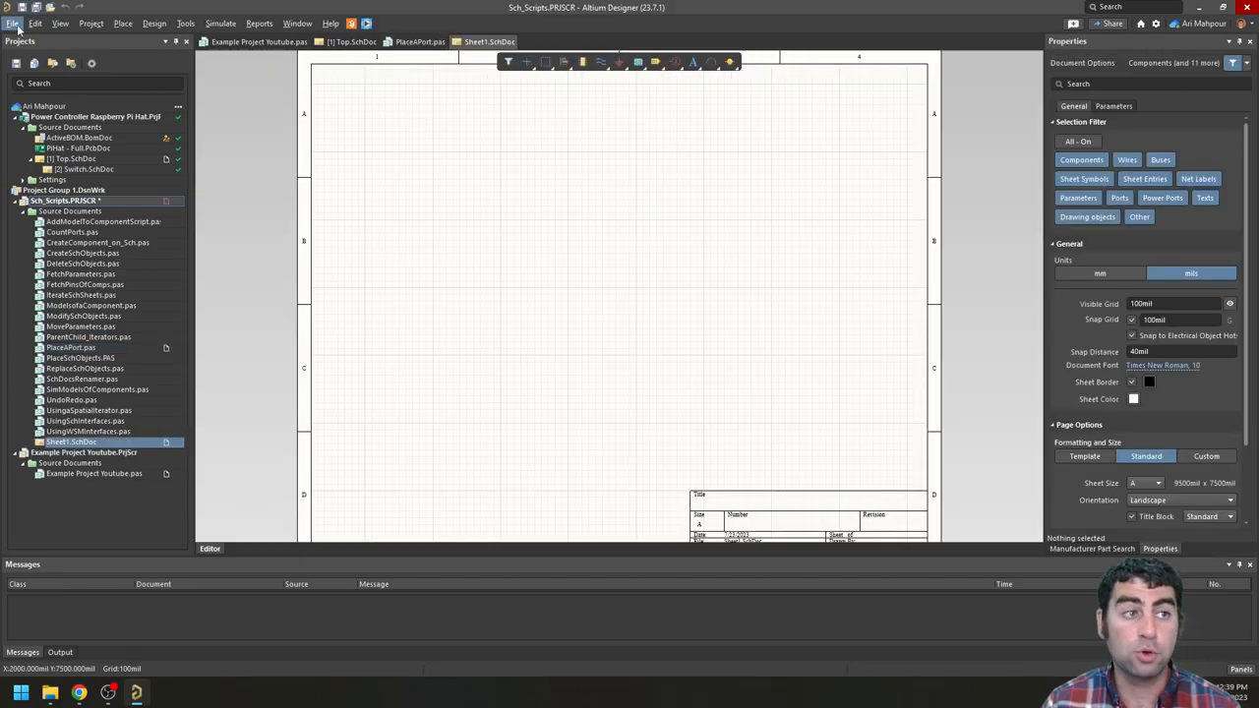
Step: Run the PlaceAPort script on Sheet1 through File > Run Script
click(13, 22)
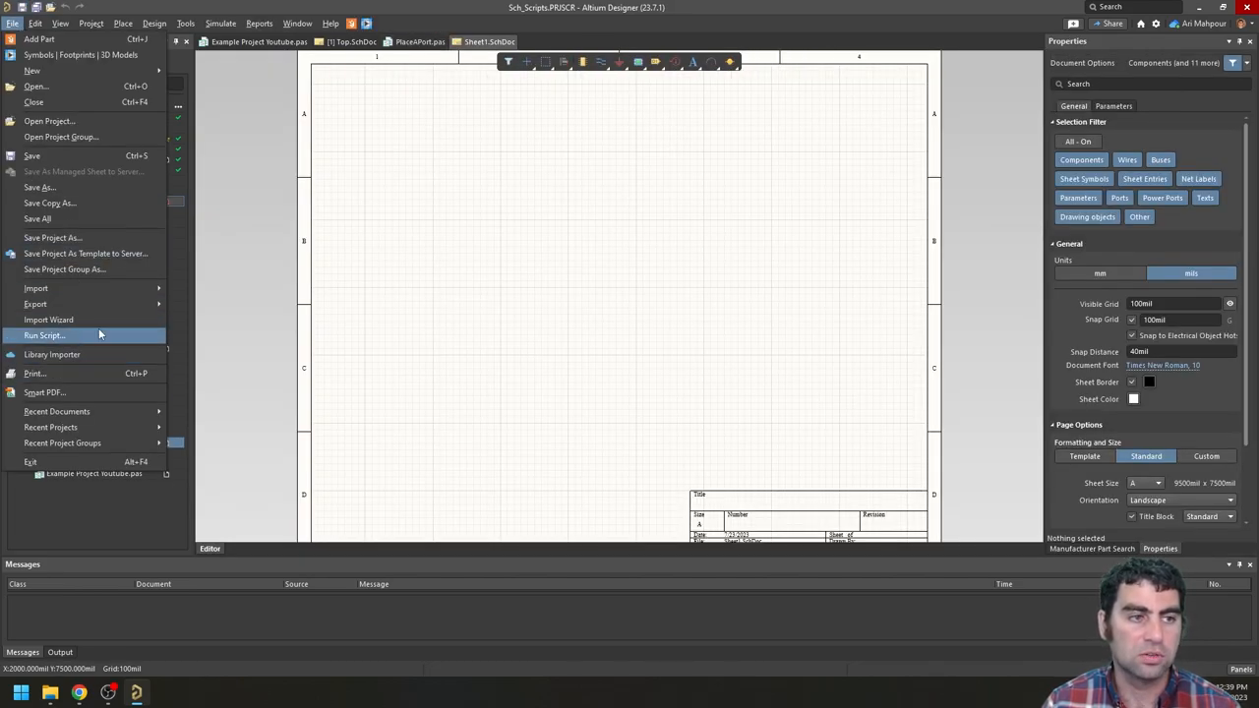
click(43, 335)
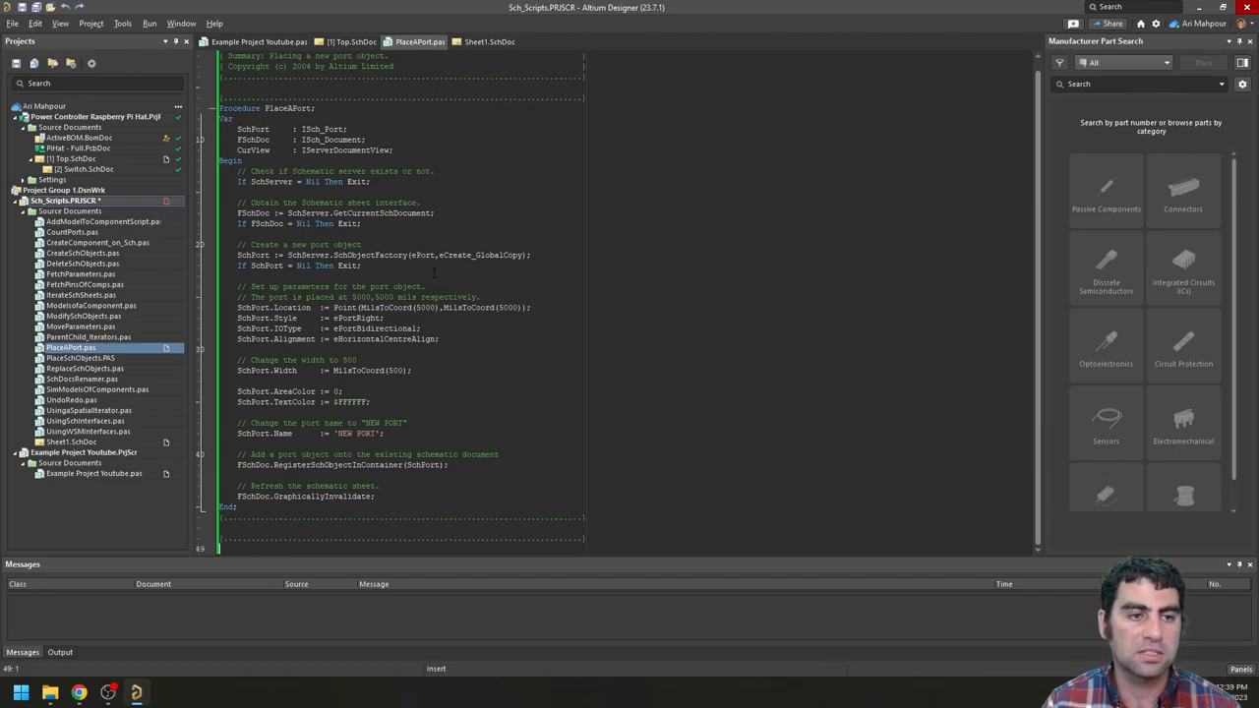
click(482, 41)
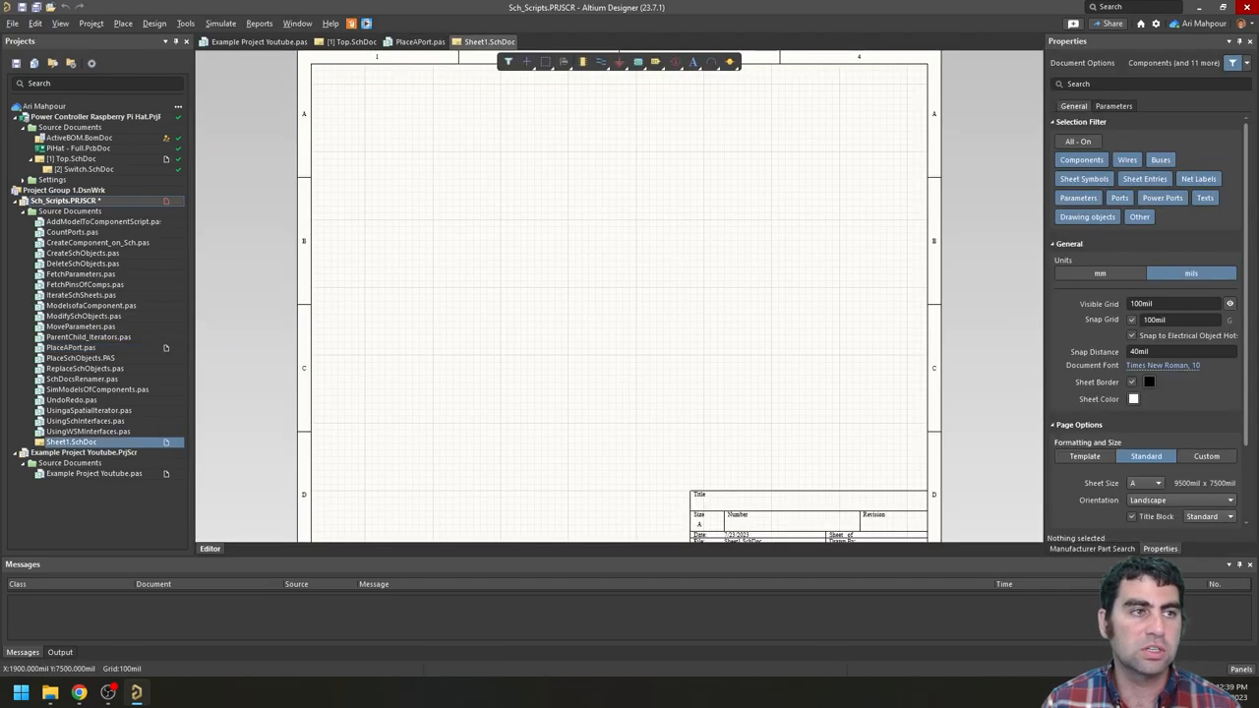
click(13, 22)
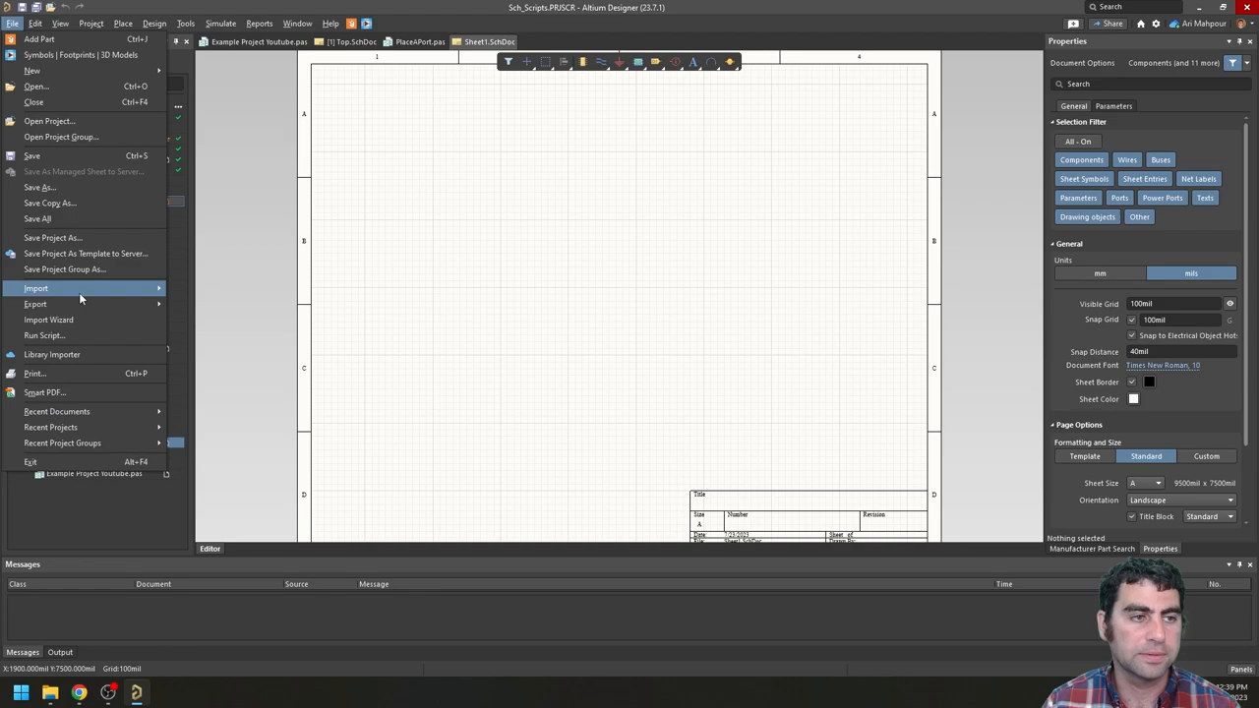
click(43, 336)
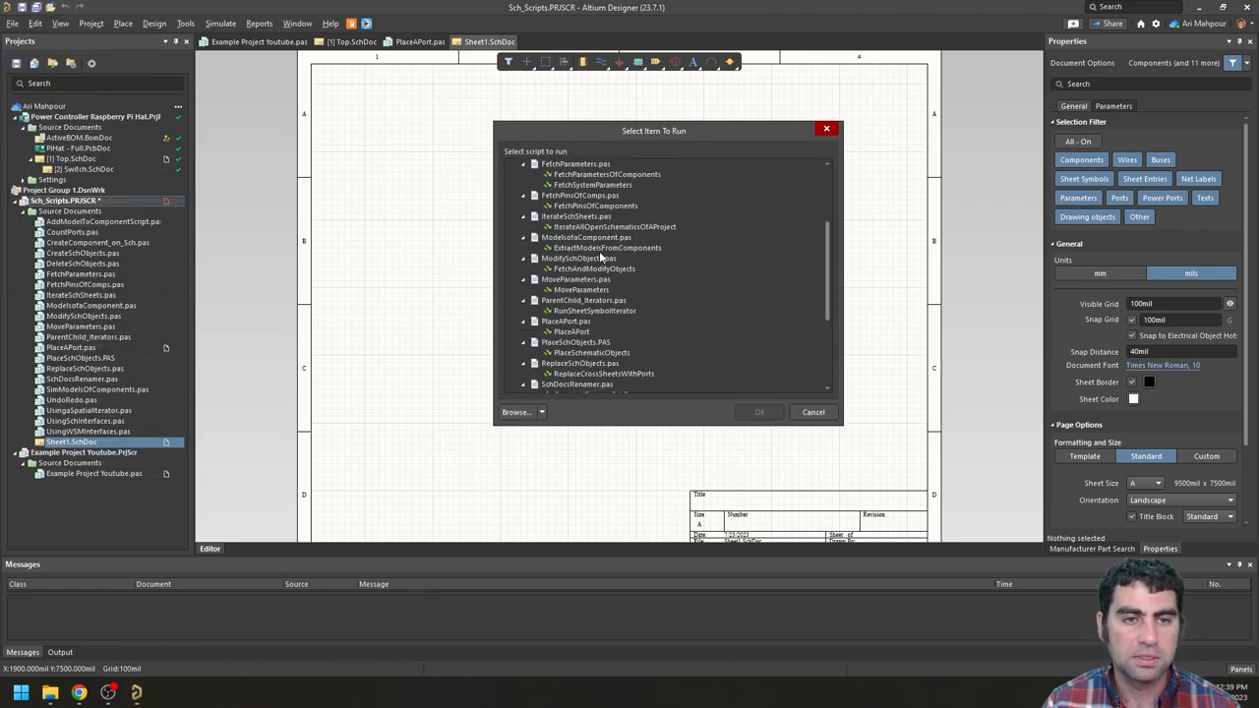
click(759, 411)
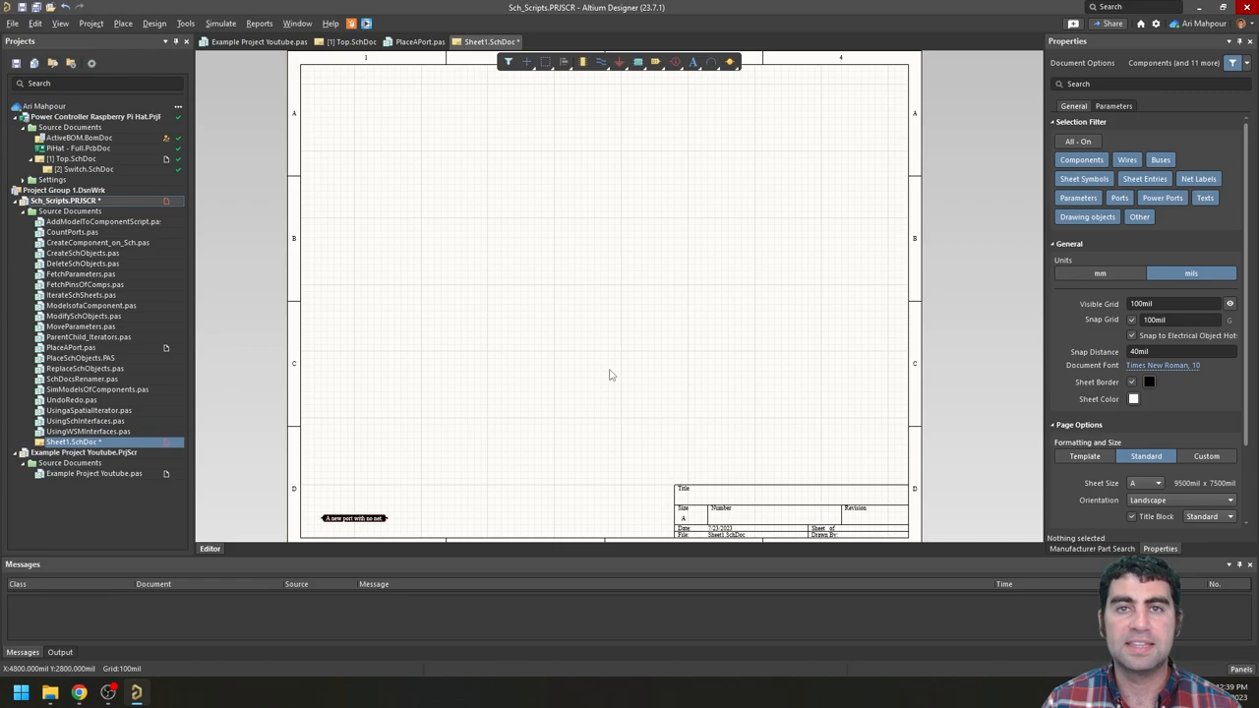
mouse_move(610, 349)
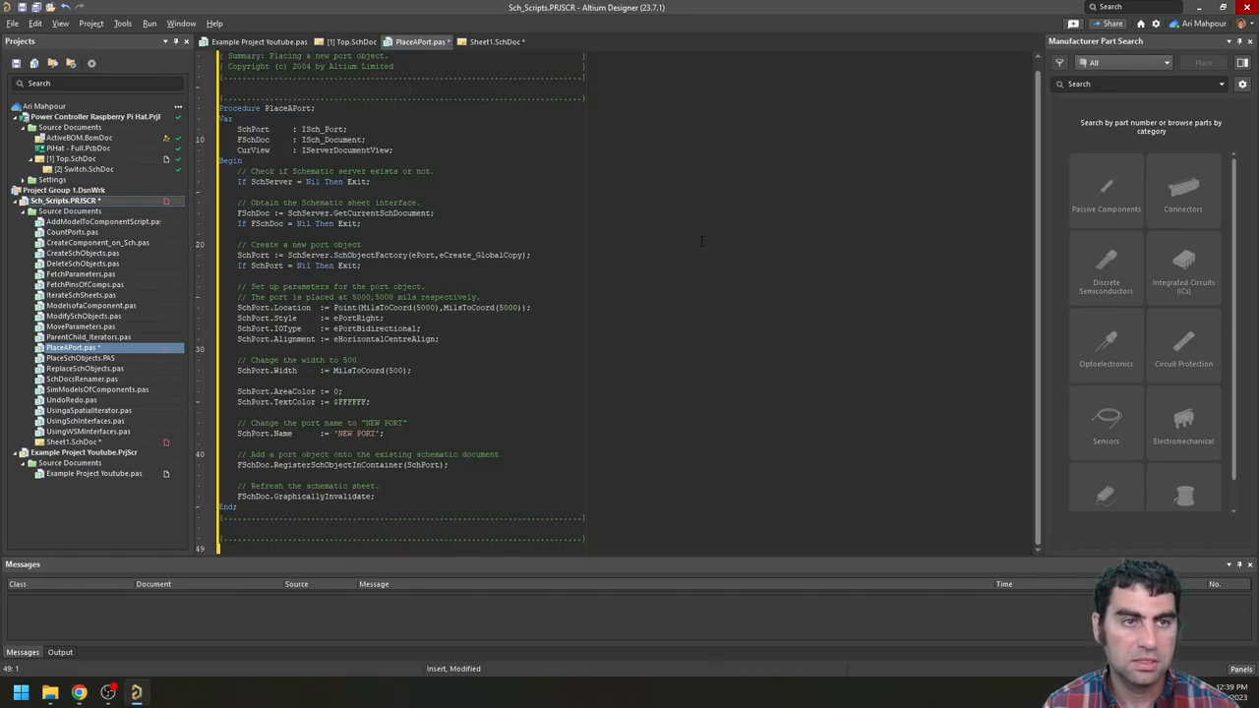
Step: Return to PlaceAPort.pas and go to the port location line
click(490, 41)
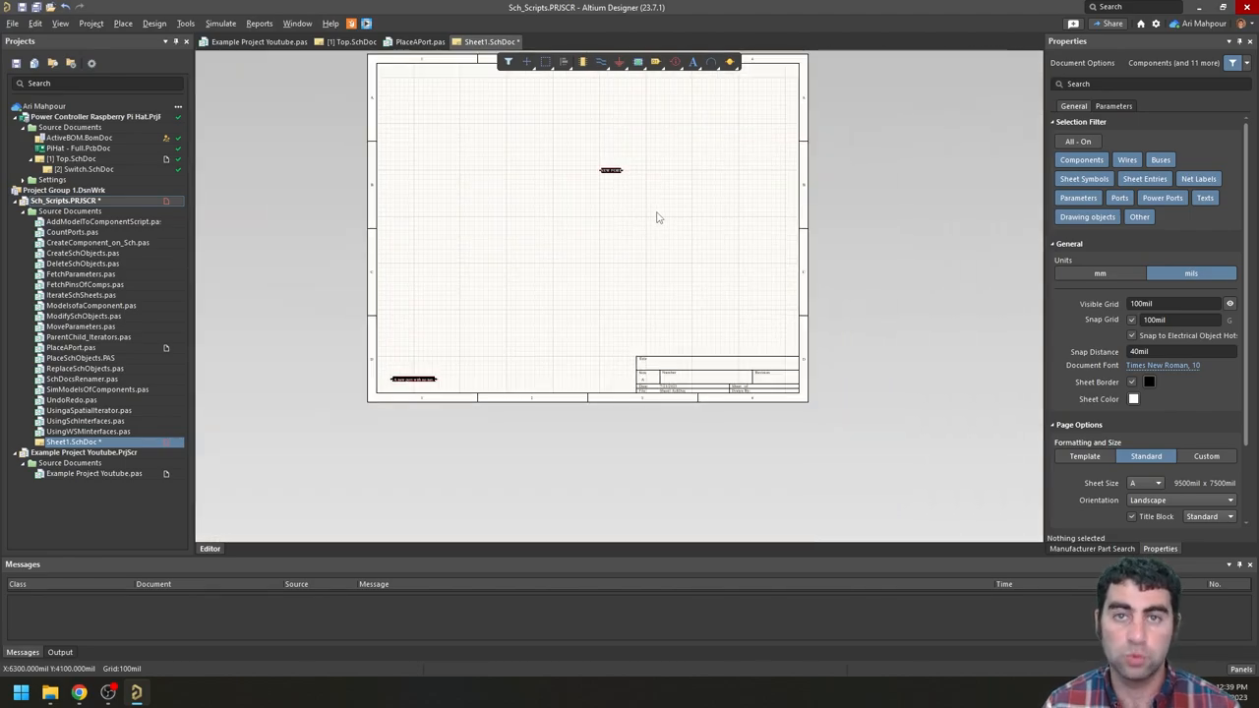
mouse_move(606, 247)
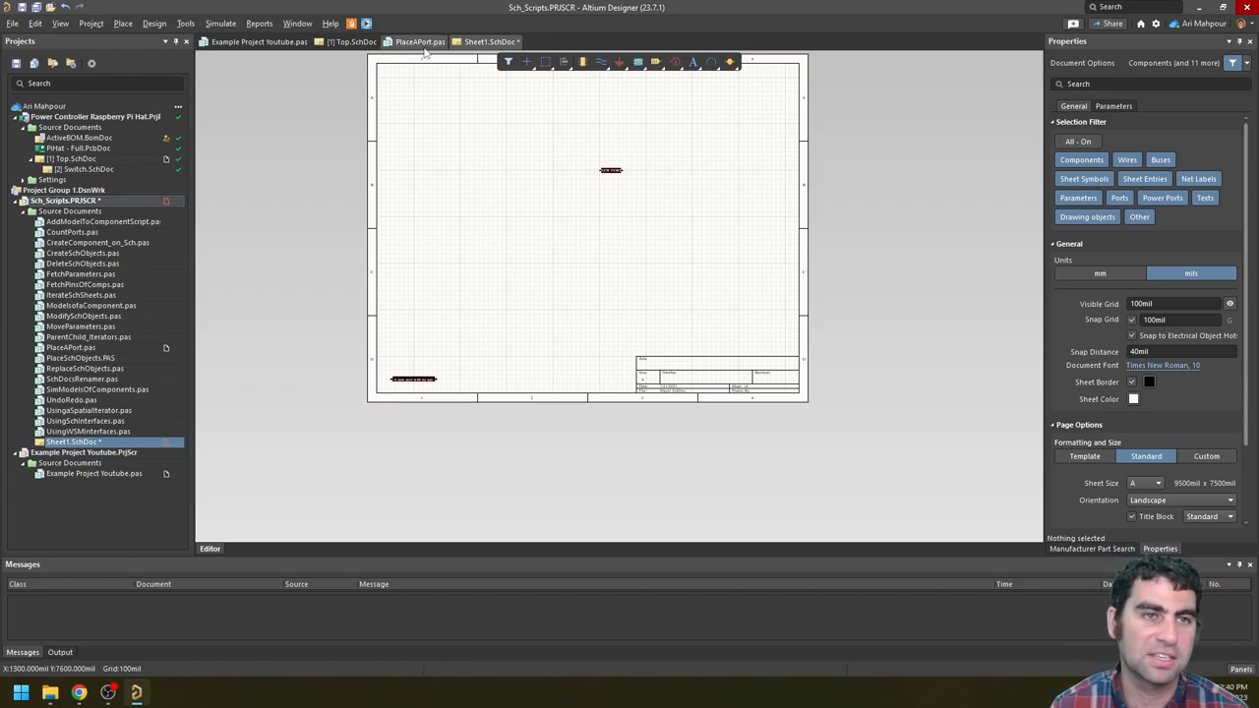
click(420, 42)
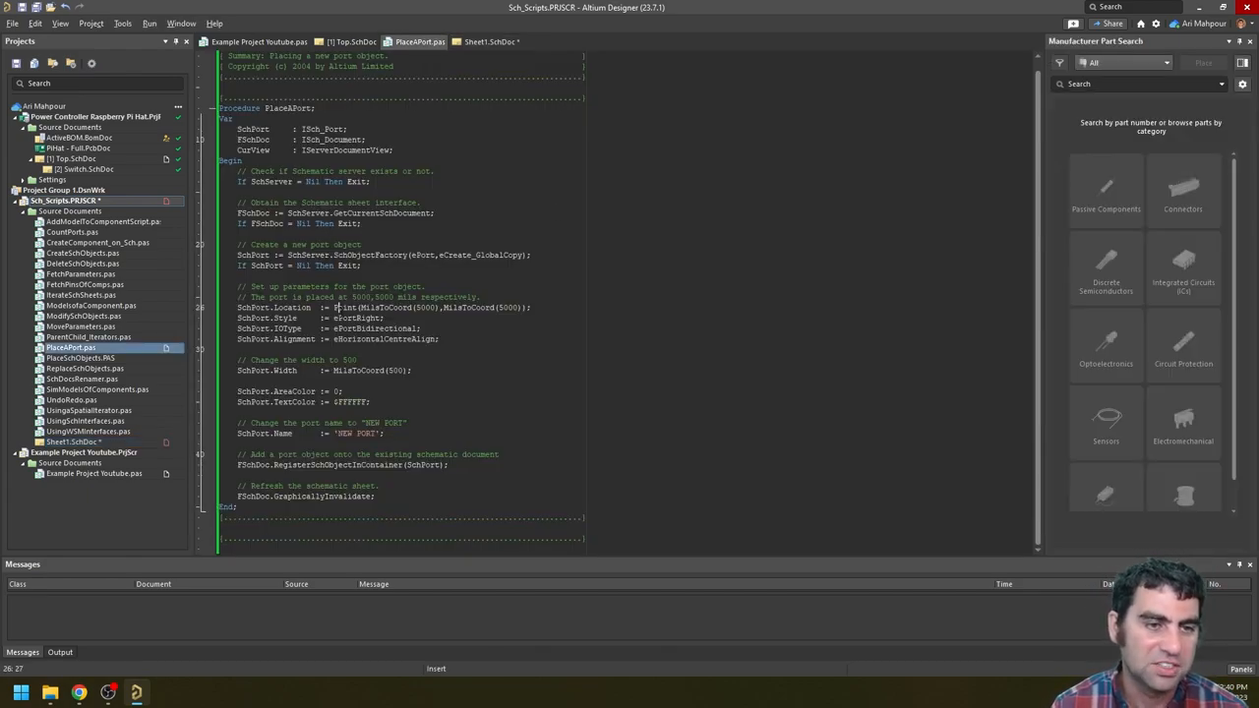
click(439, 380)
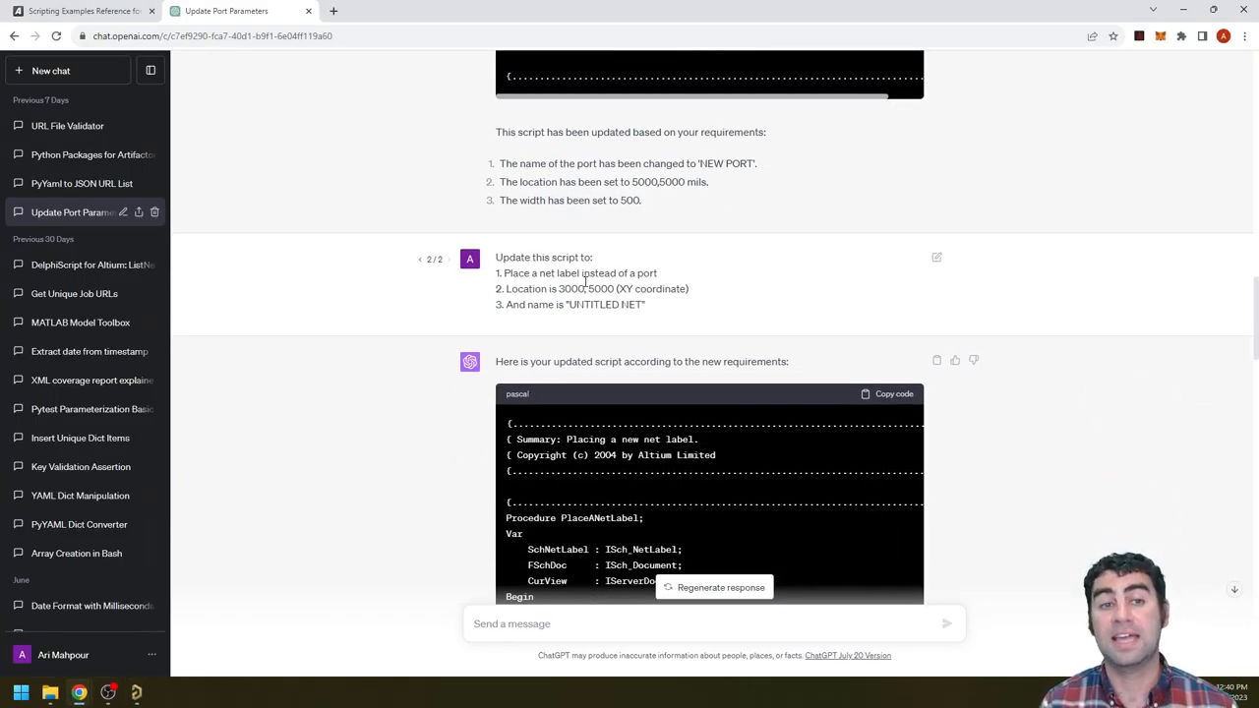
mouse_move(662, 280)
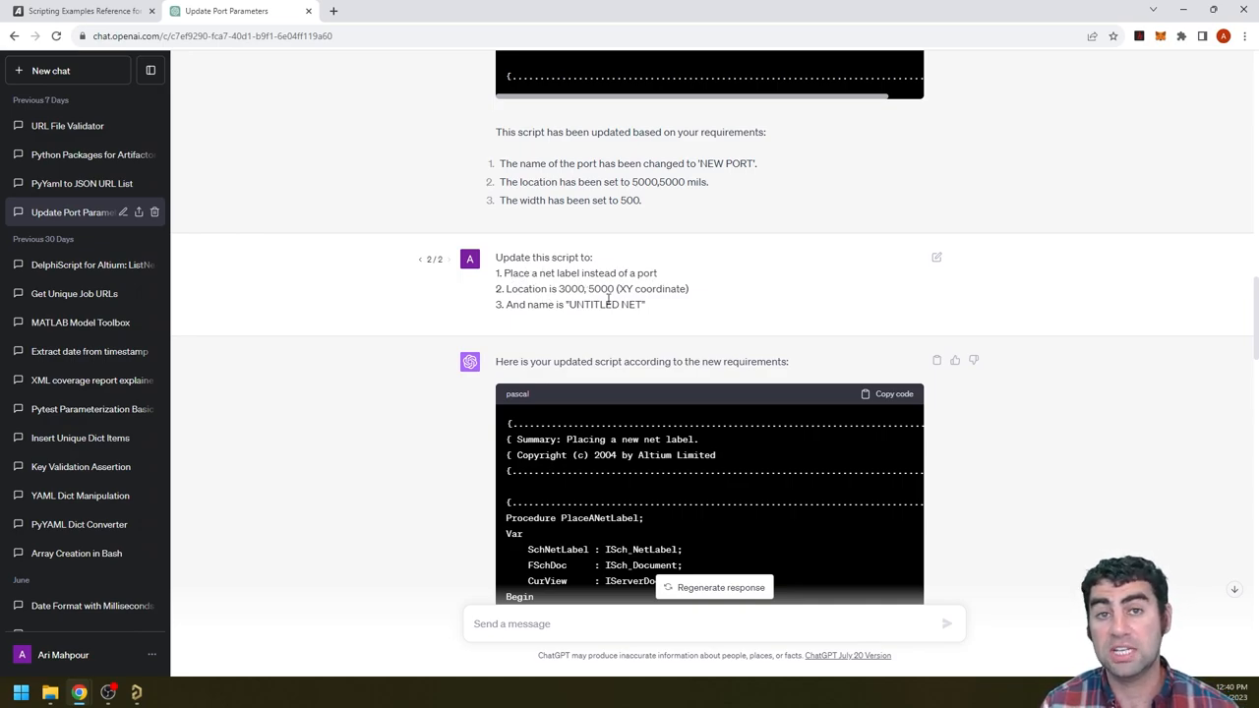
Step: Scroll to ChatGPT's PlaceANetLabel reply and copy its code block
scroll(down, 3)
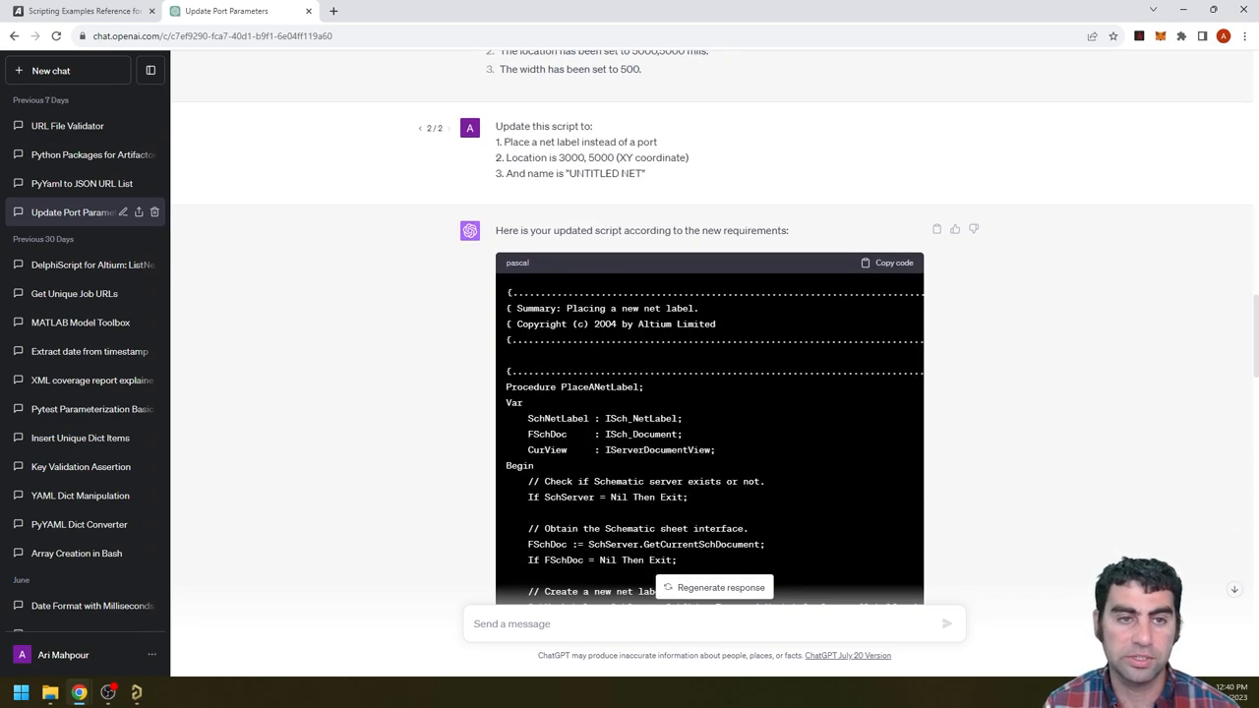
mouse_move(796, 273)
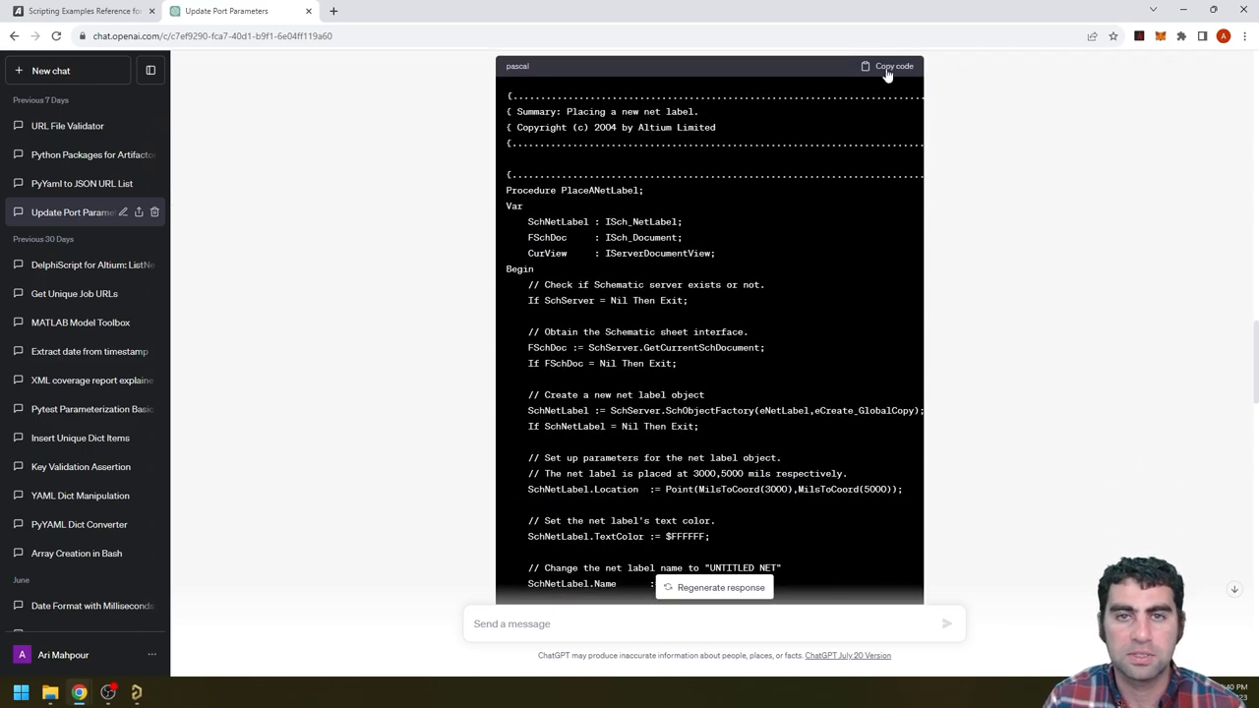
click(888, 66)
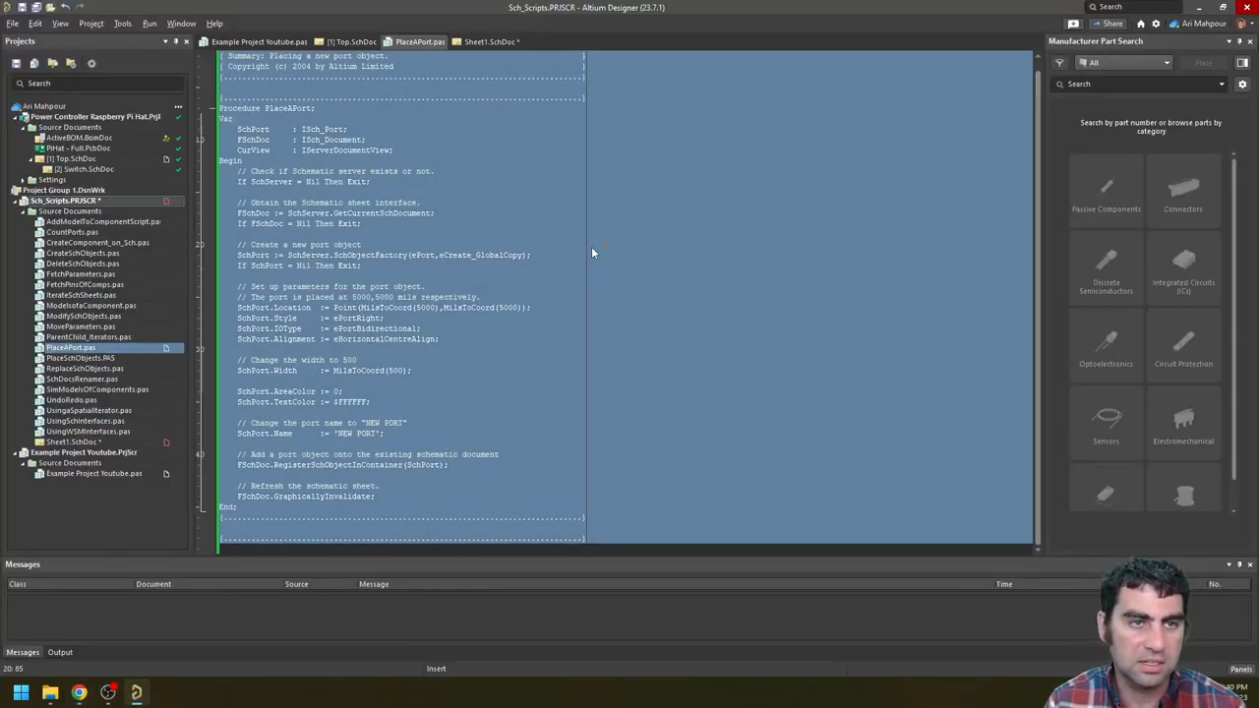
Step: Replace PlaceAPort.pas with the net label code and run PlaceANetLabel on Sheet1
click(351, 41)
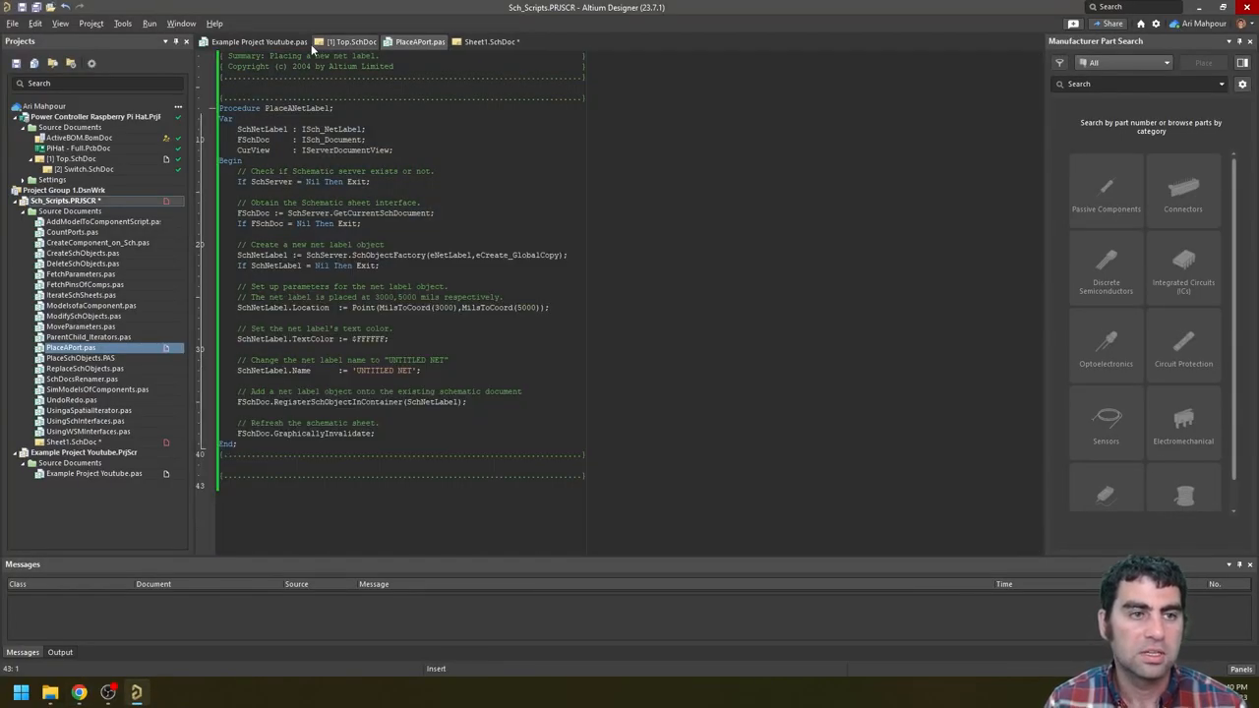
click(490, 41)
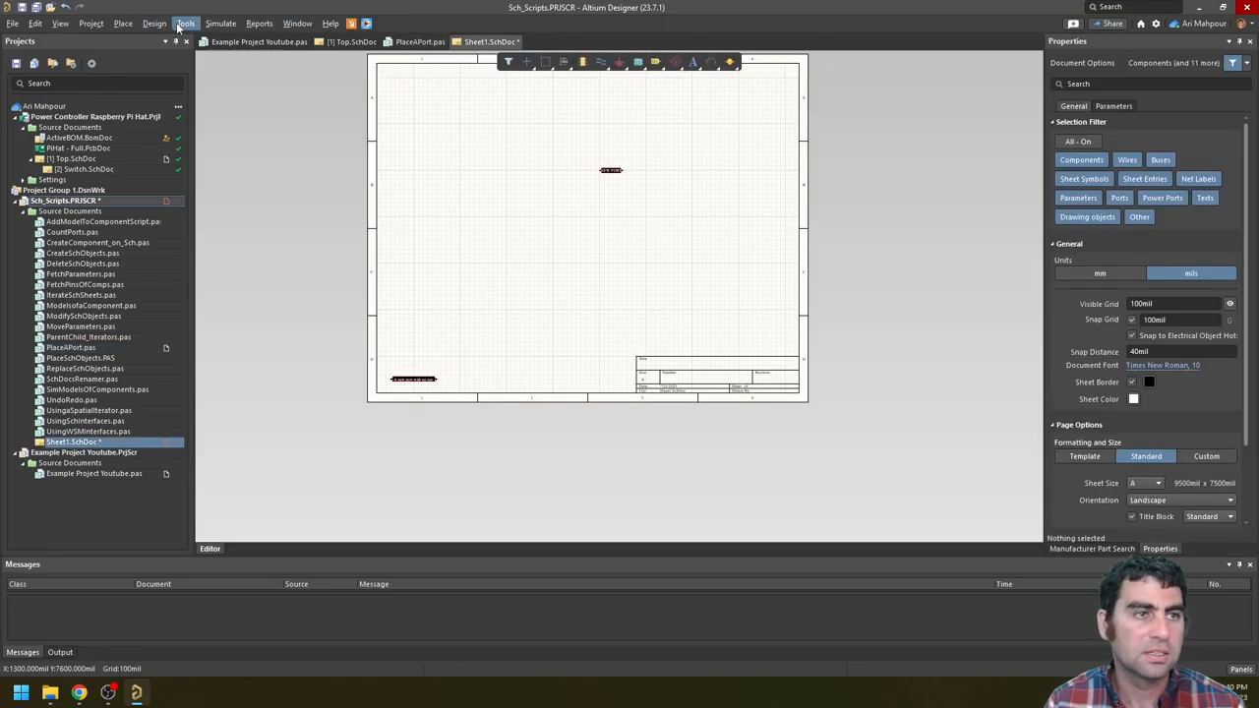
click(13, 22)
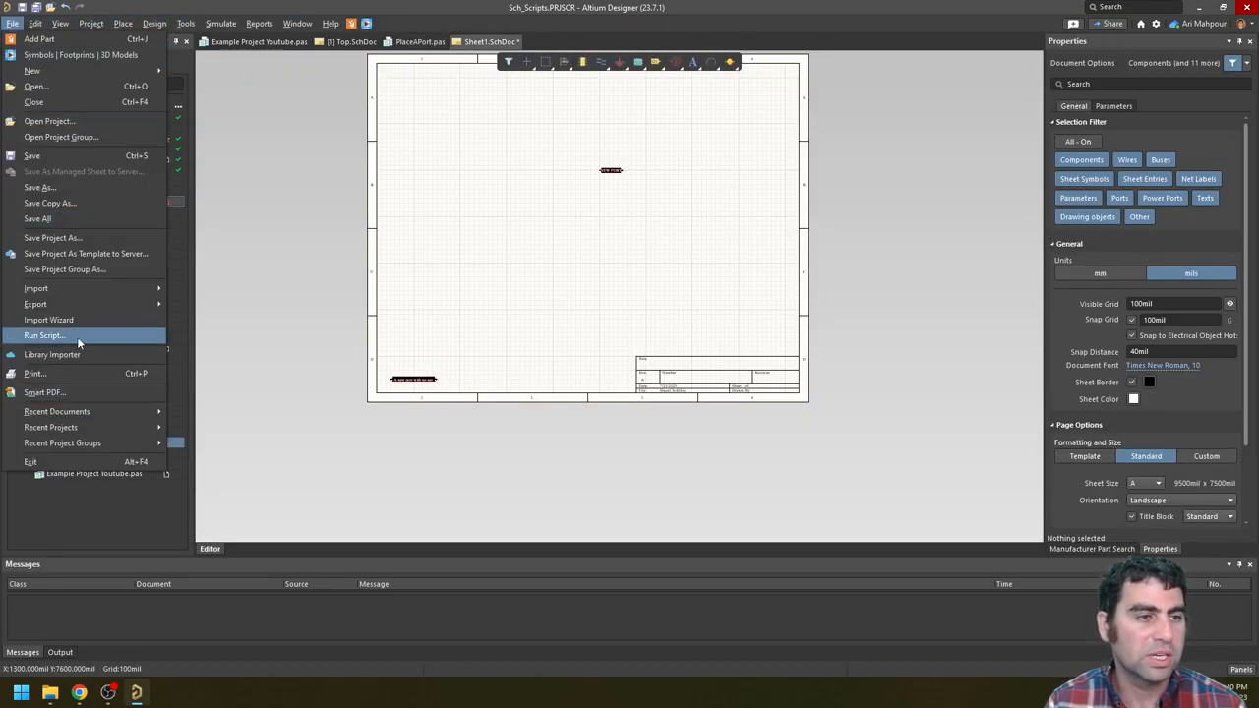
click(44, 336)
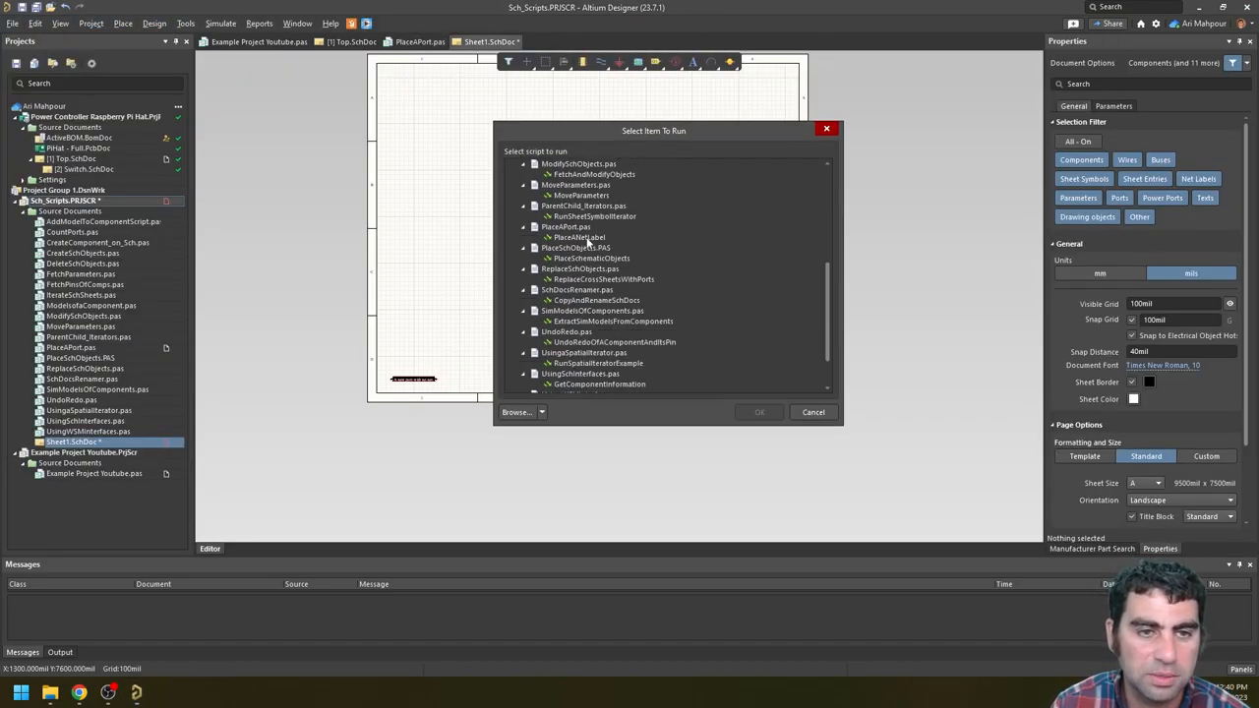
click(759, 412)
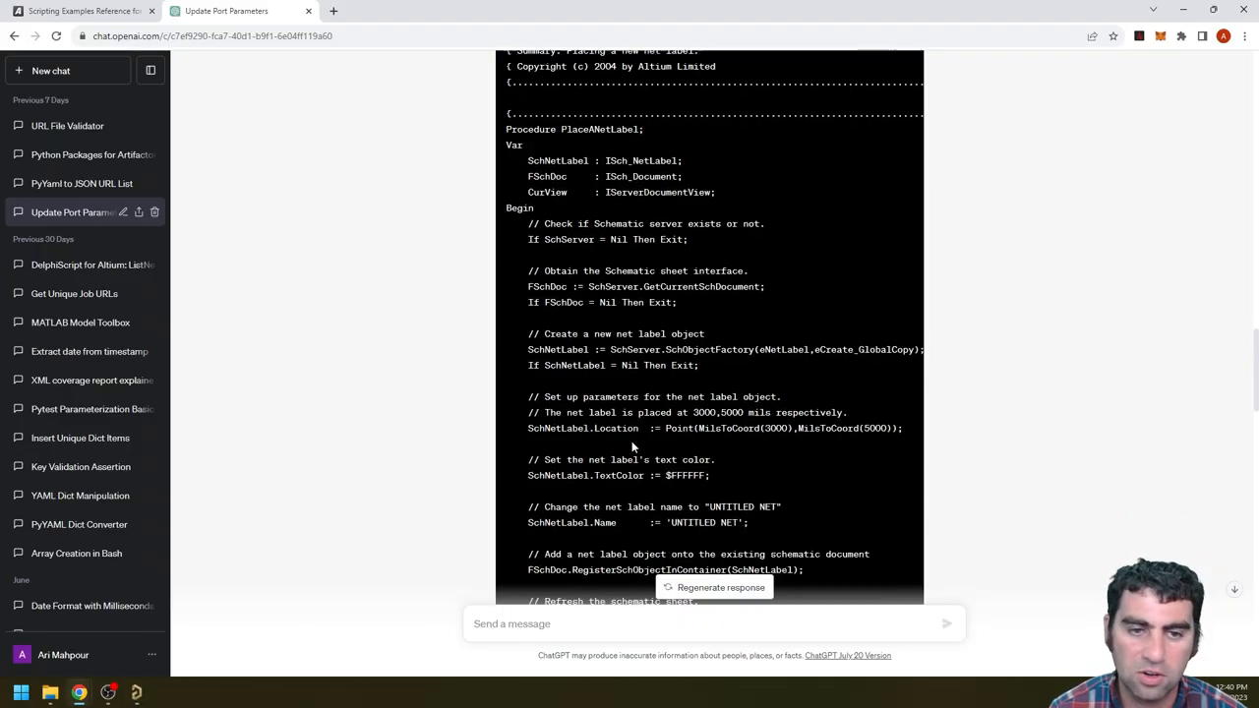
Step: Scroll to ChatGPT's latest reply, which drops TextColor and uses Text instead of Name
scroll(down, 3)
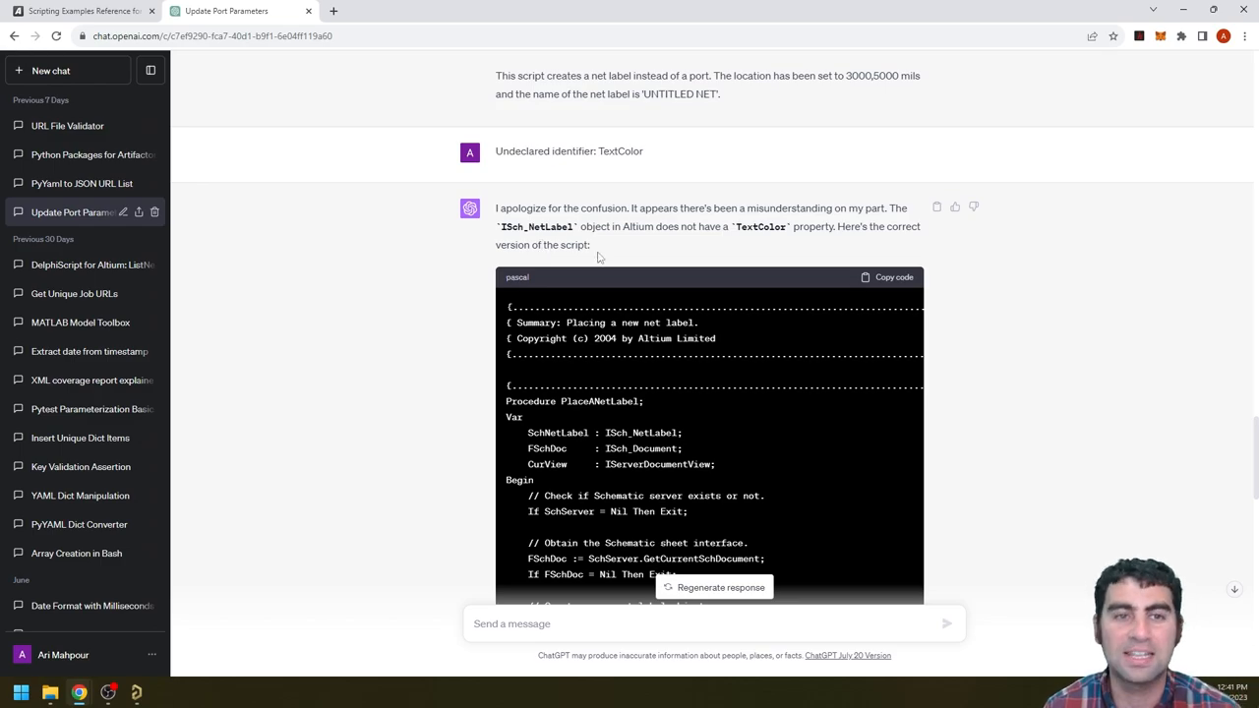
mouse_move(787, 244)
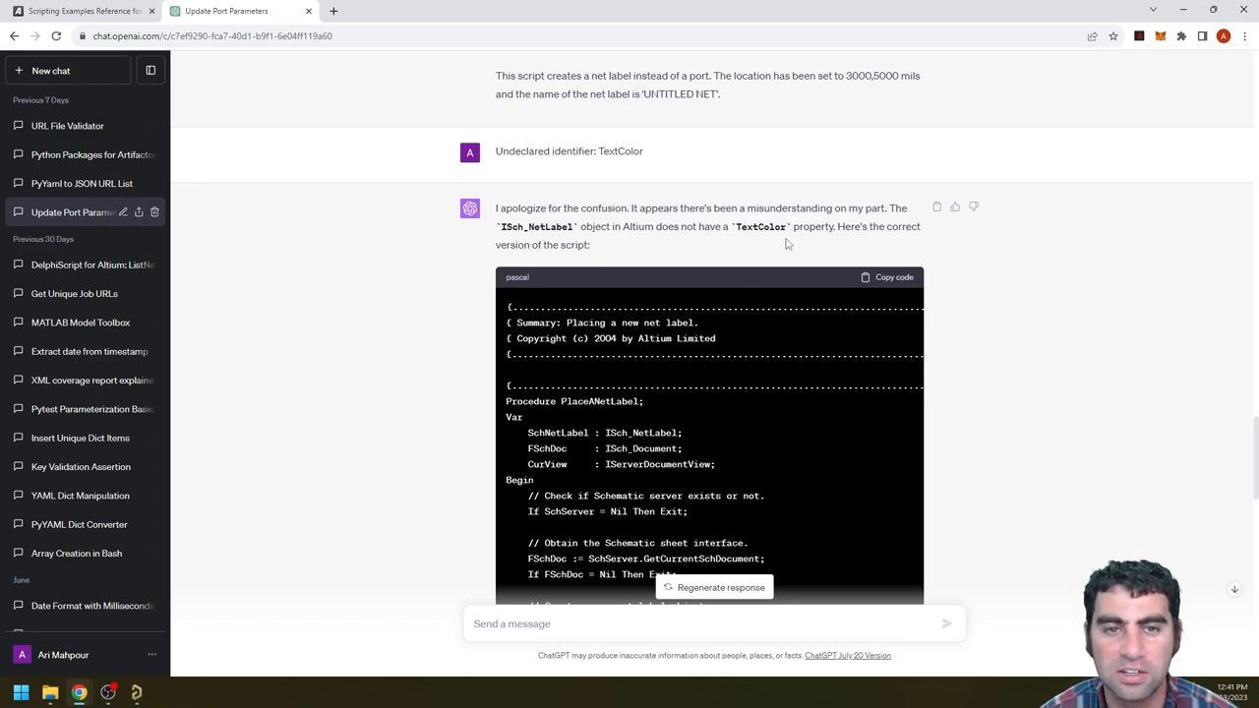
scroll(down, 3)
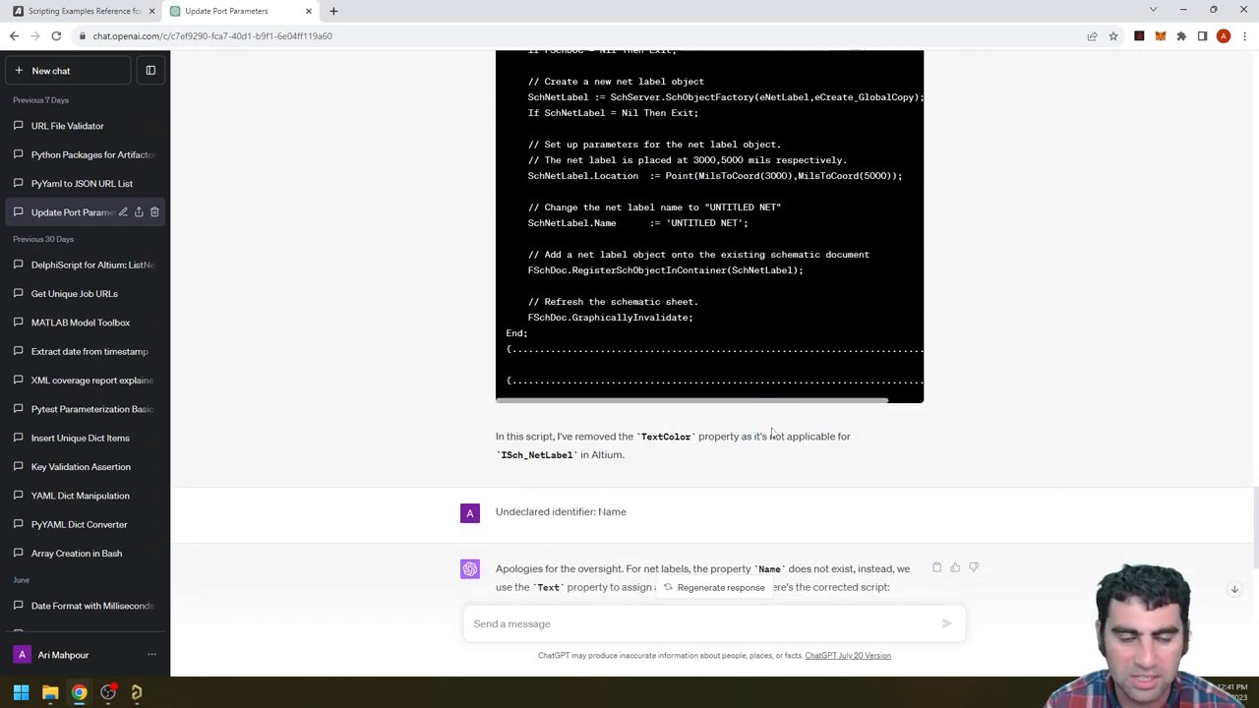
scroll(down, 3)
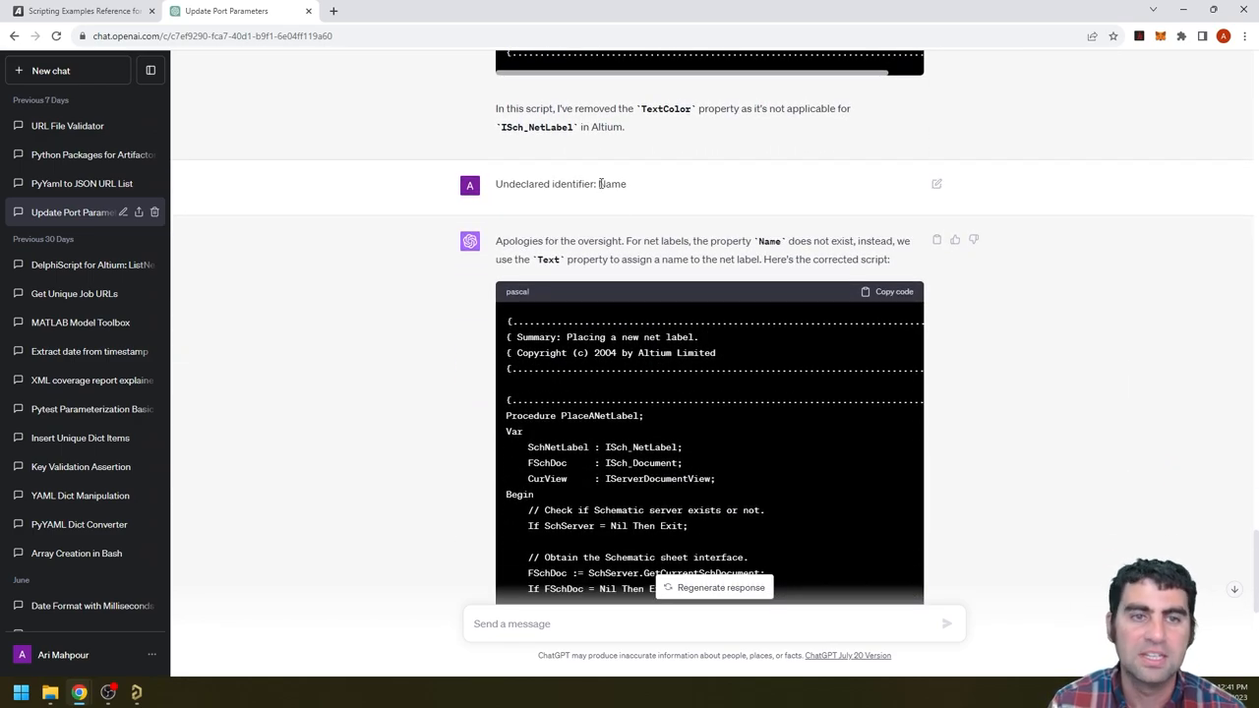
mouse_move(718, 285)
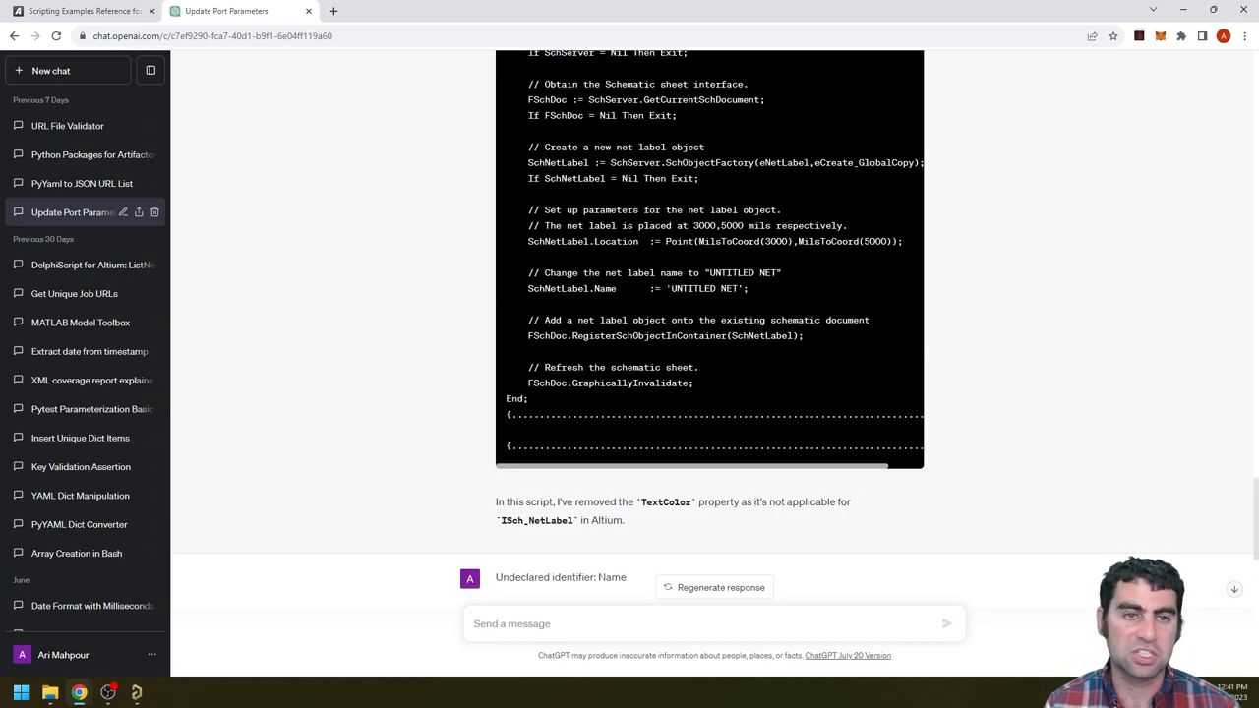
scroll(down, 3)
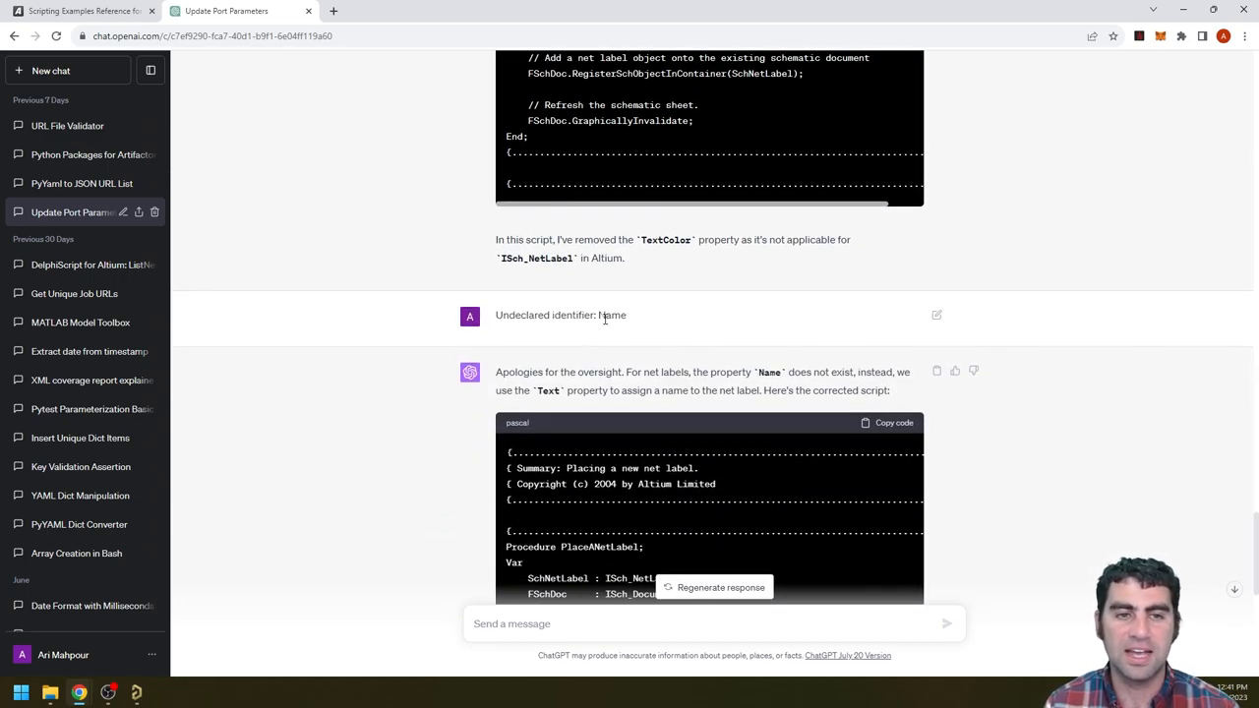
mouse_move(649, 340)
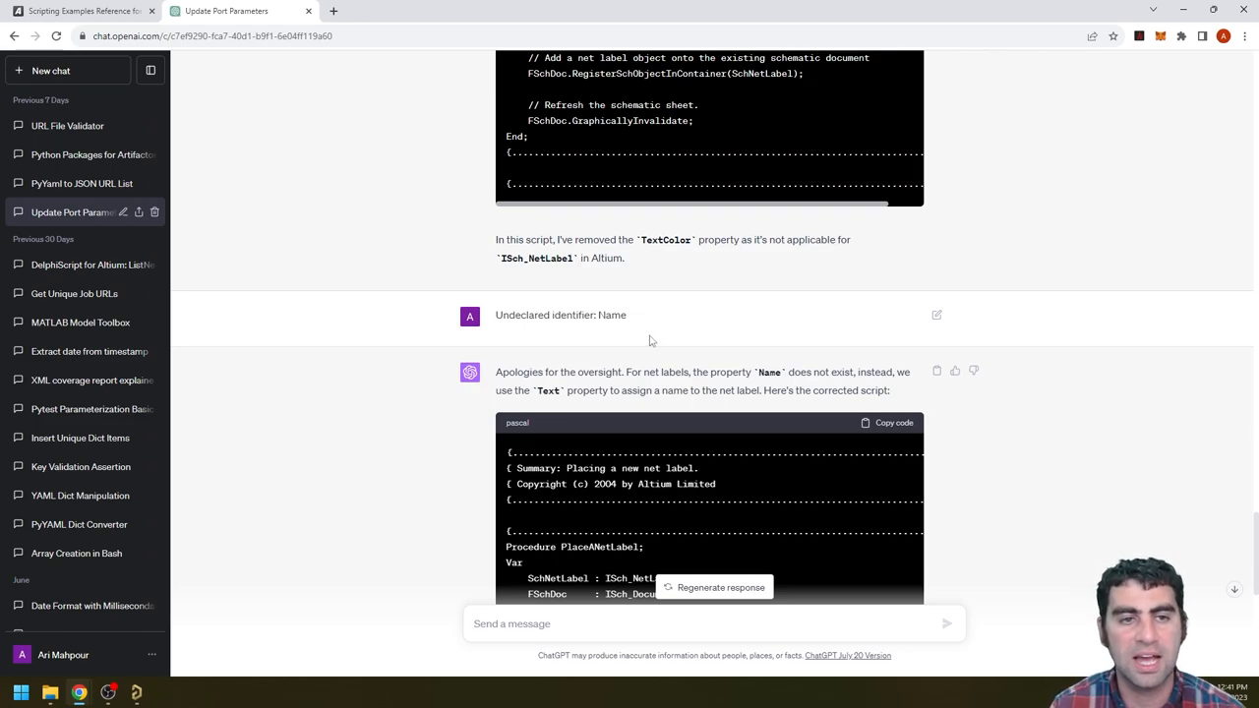
scroll(down, 3)
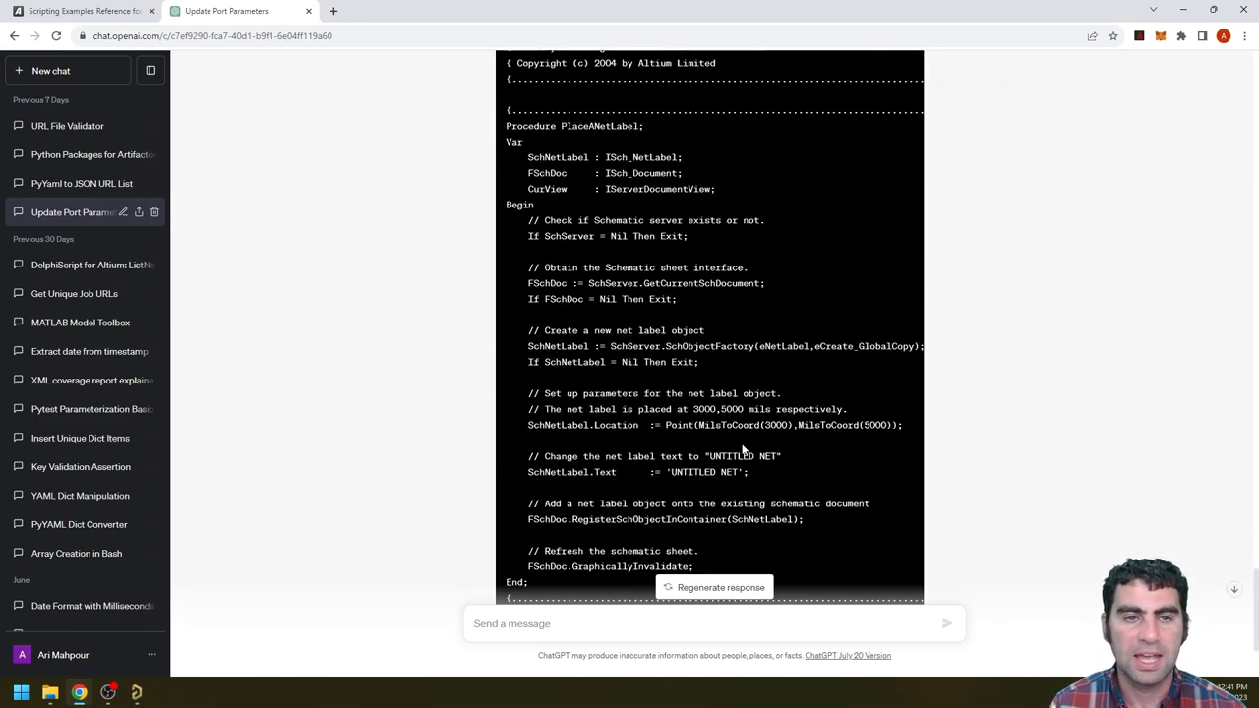
scroll(up, 3)
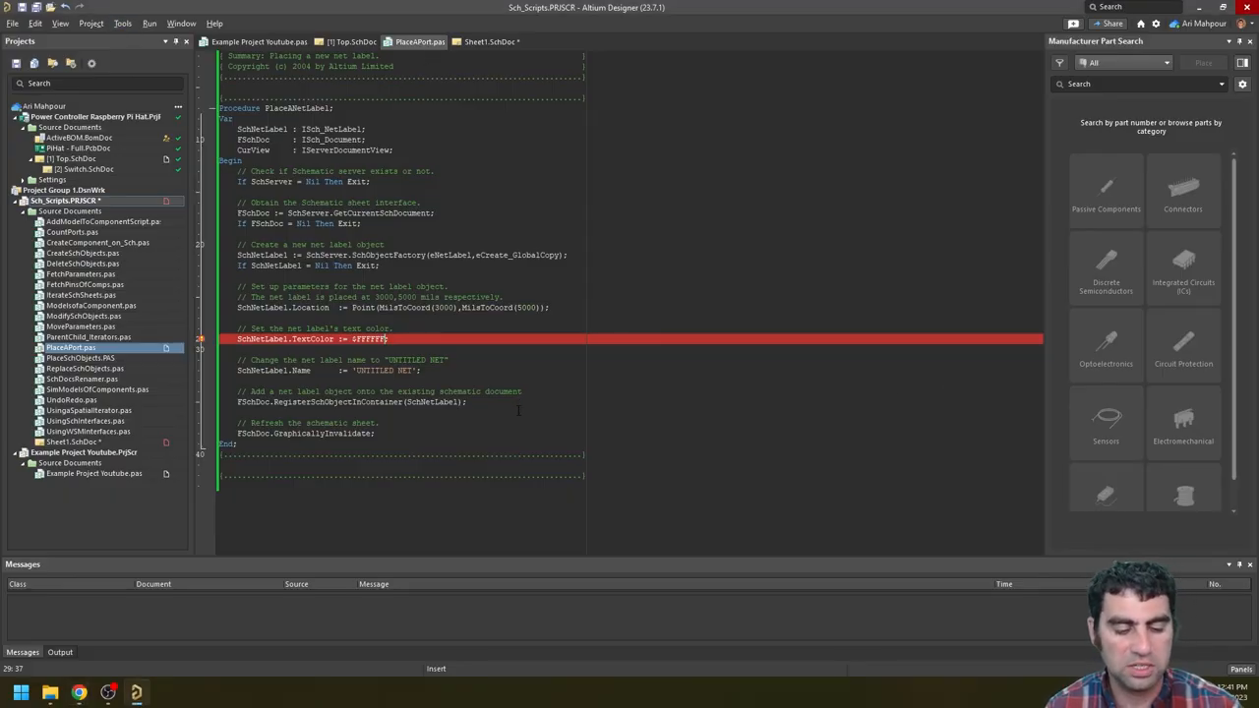
Step: Paste the corrected code, check the Run Script list, cancel, and return to Sheet1
click(490, 42)
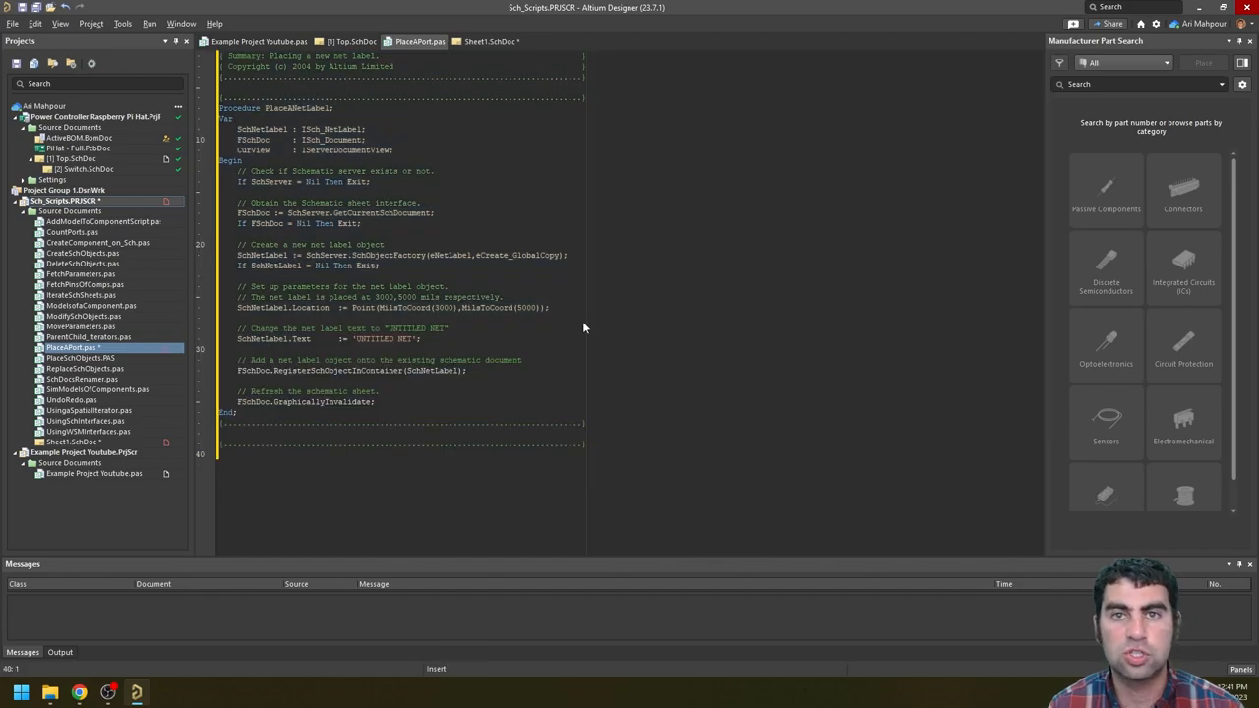
click(13, 23)
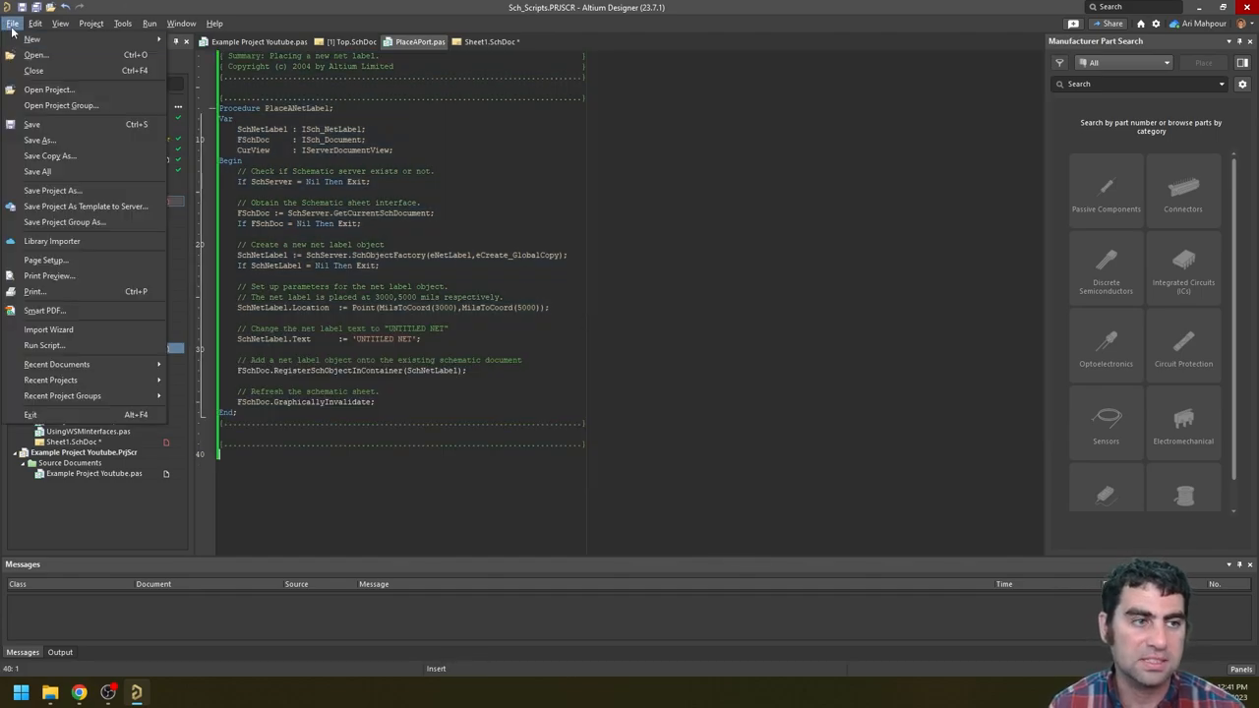
click(43, 344)
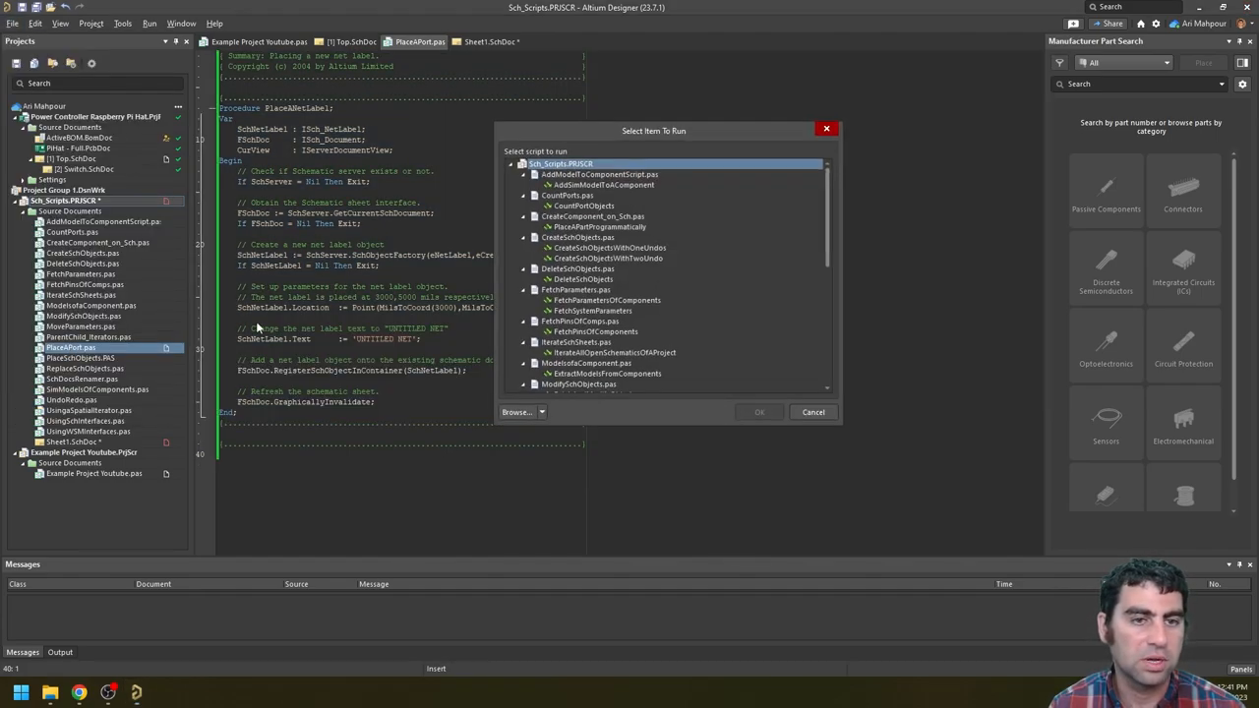
scroll(down, 3)
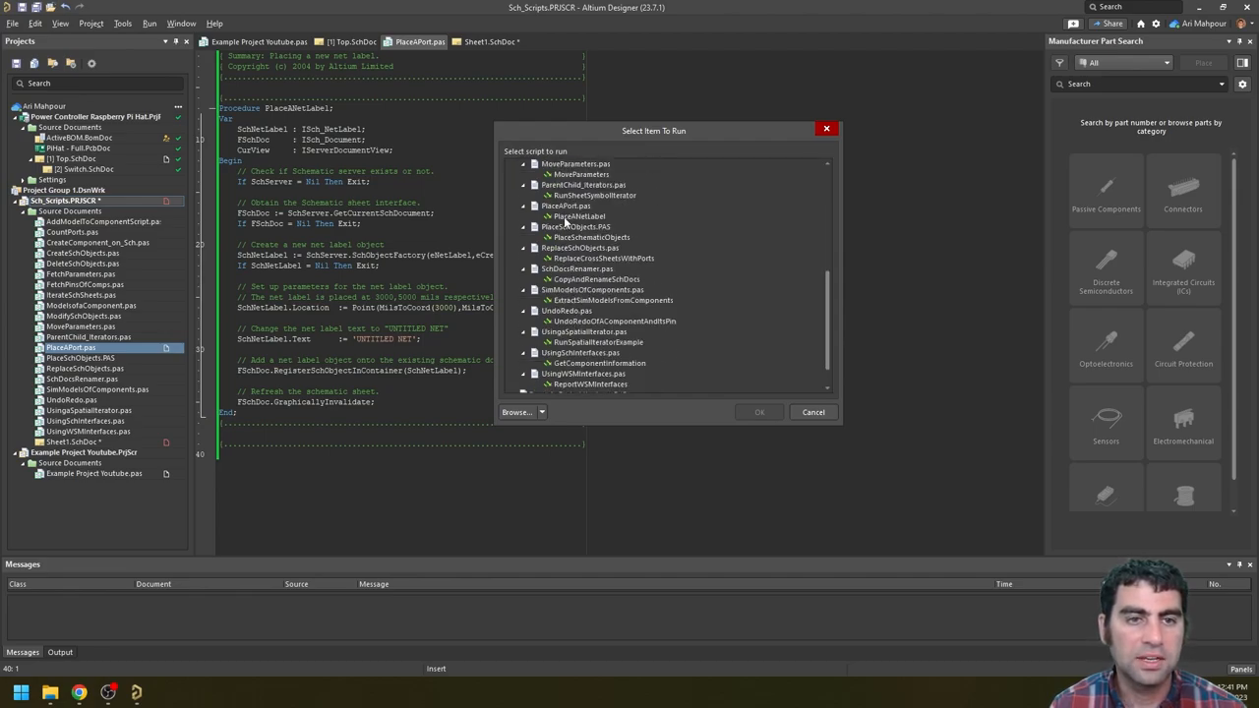
mouse_move(578, 226)
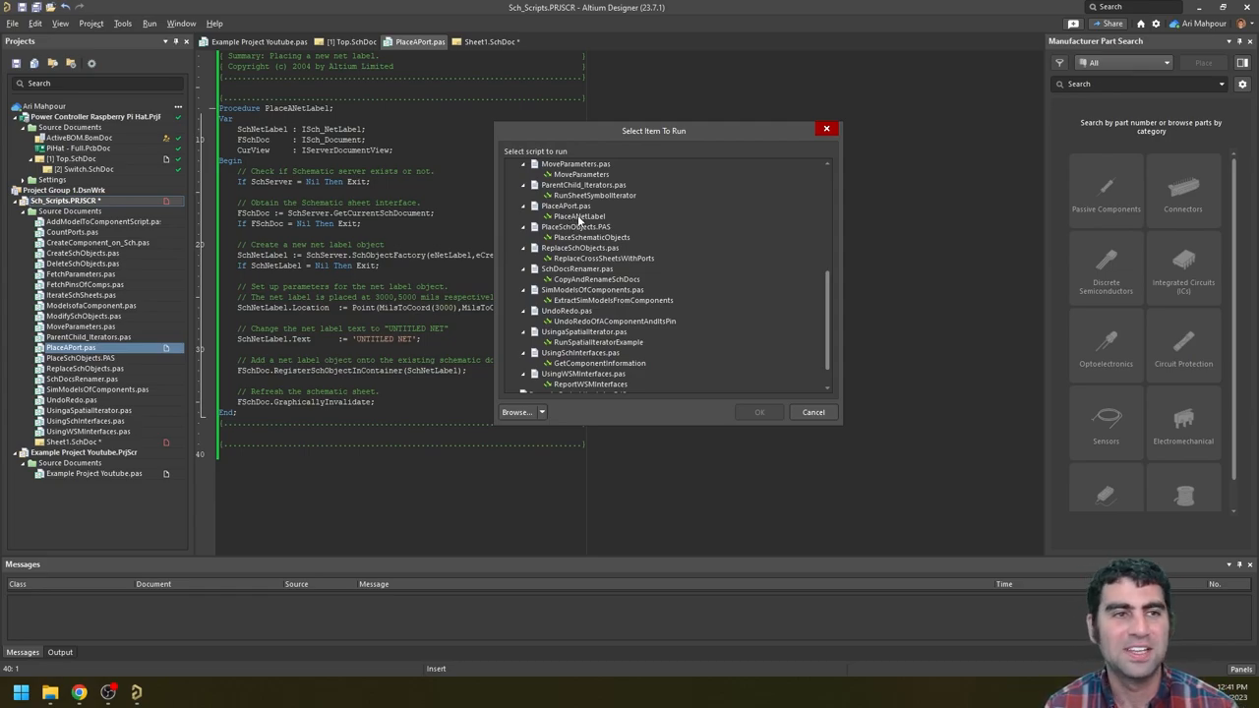
mouse_move(352, 61)
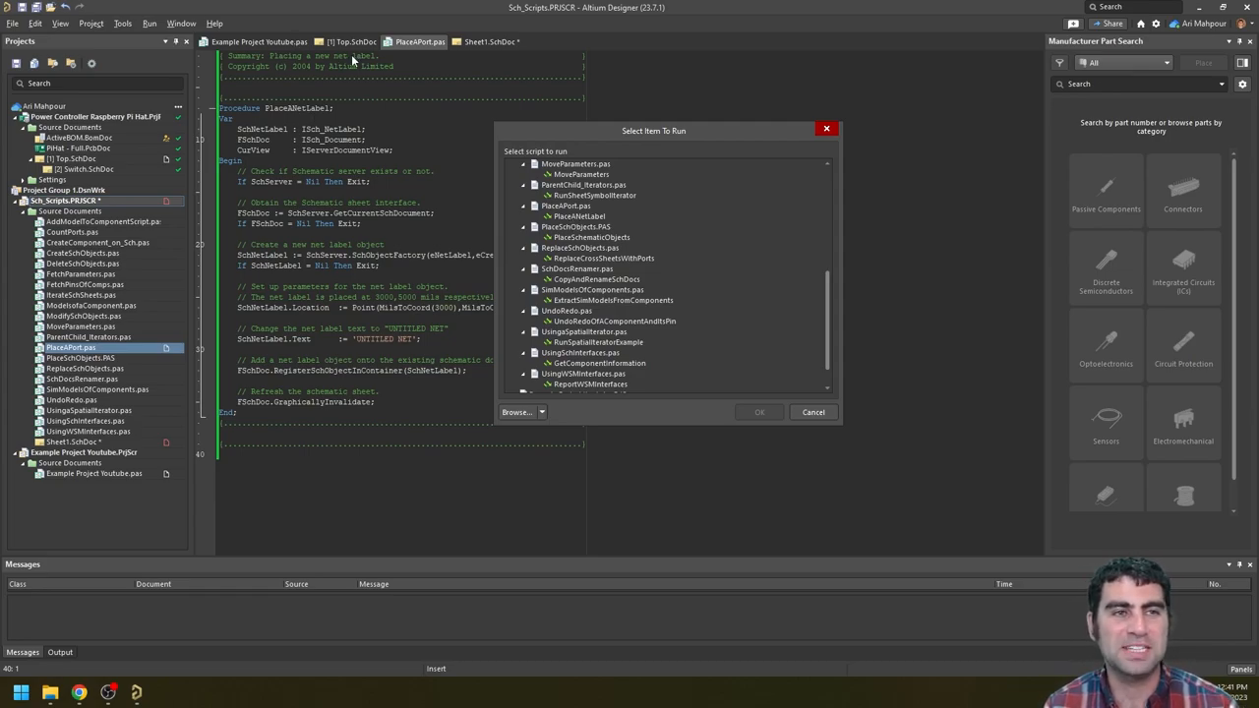
mouse_move(298, 109)
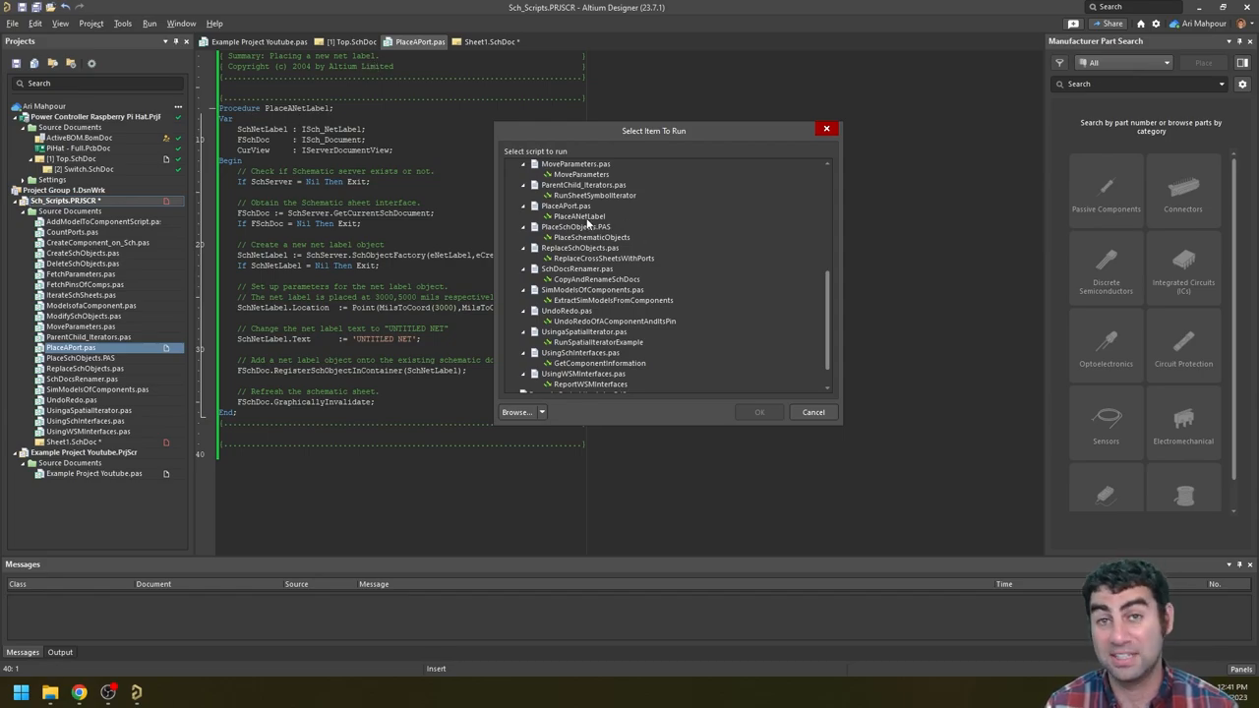
click(813, 411)
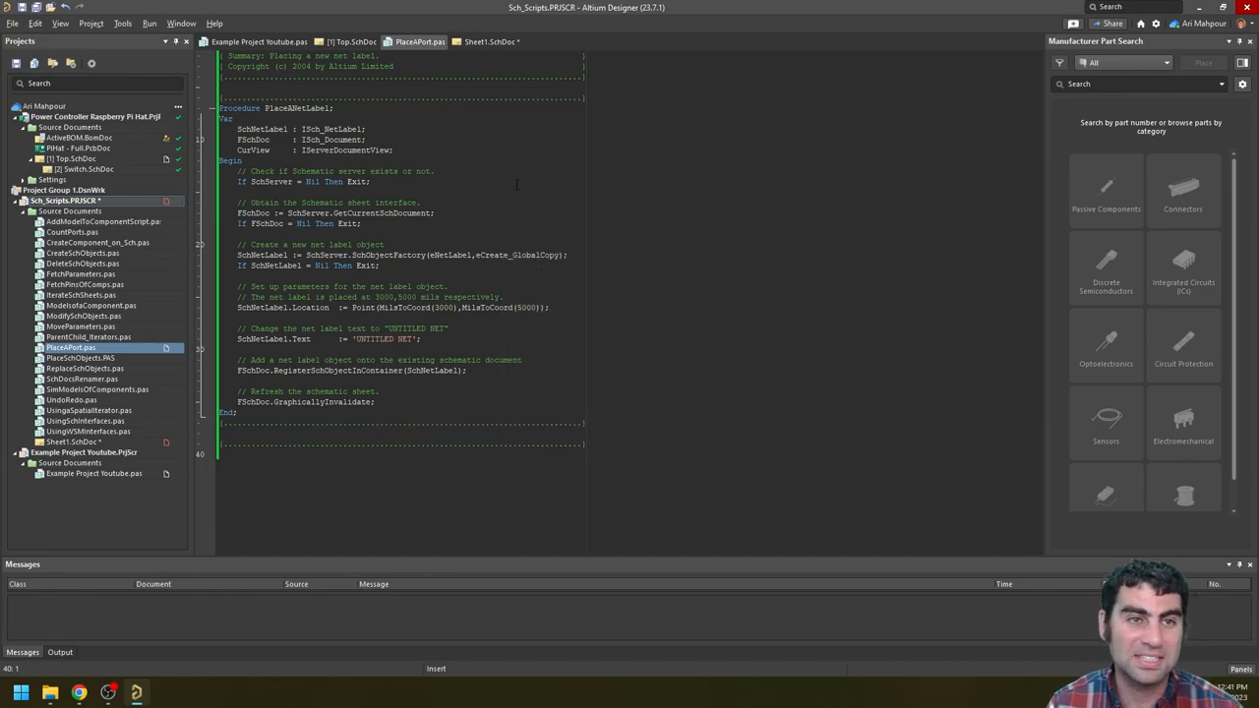
click(491, 41)
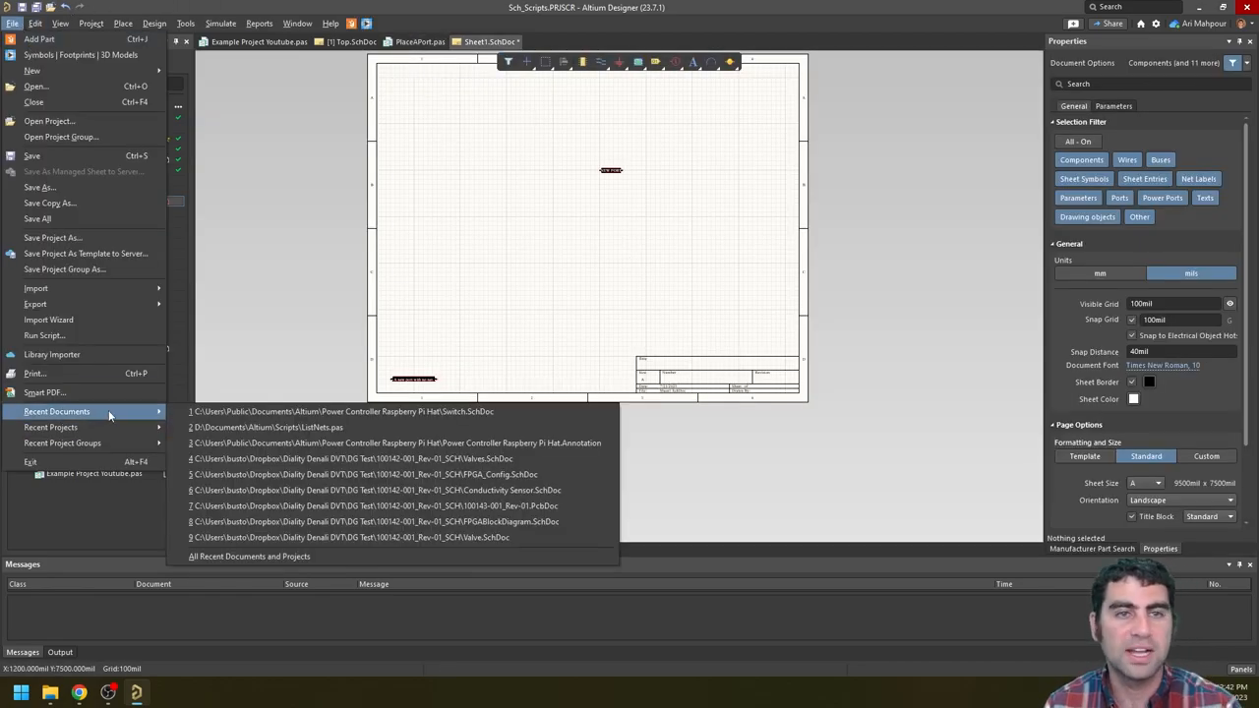
mouse_move(44, 335)
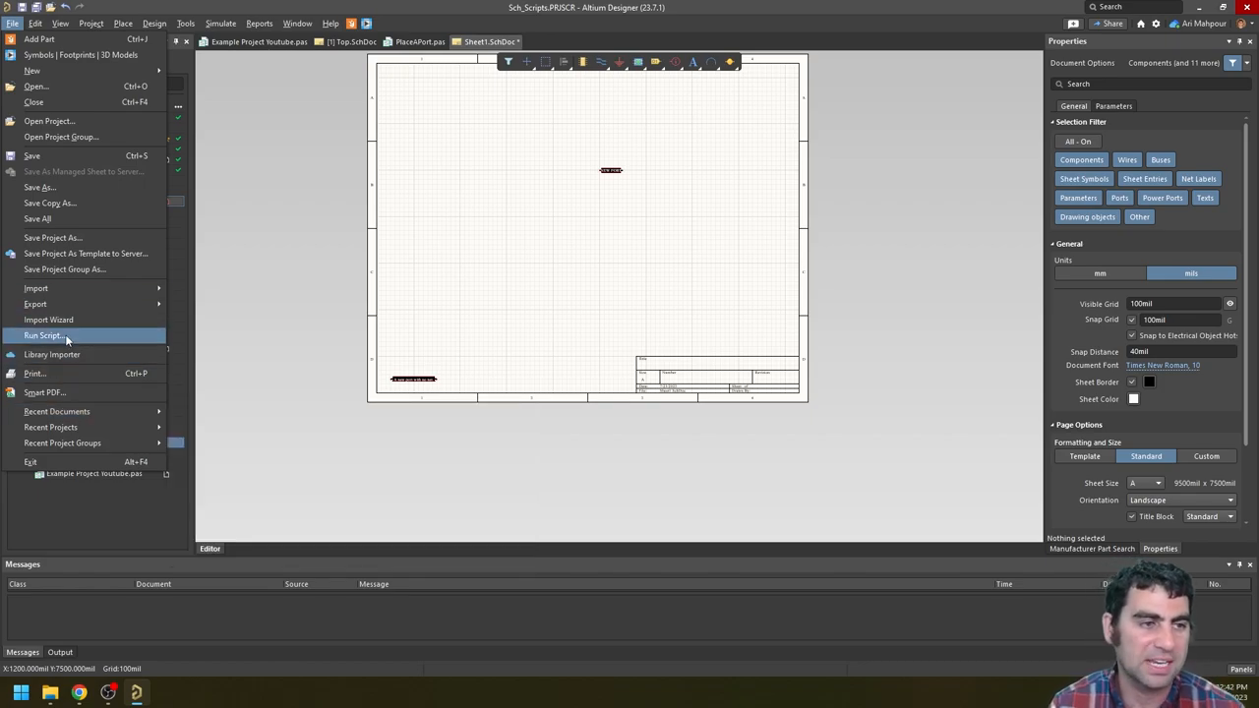
Step: Run PlaceANetLabel on Sheet1 and zoom in on the new UNTITLED NET label
click(42, 336)
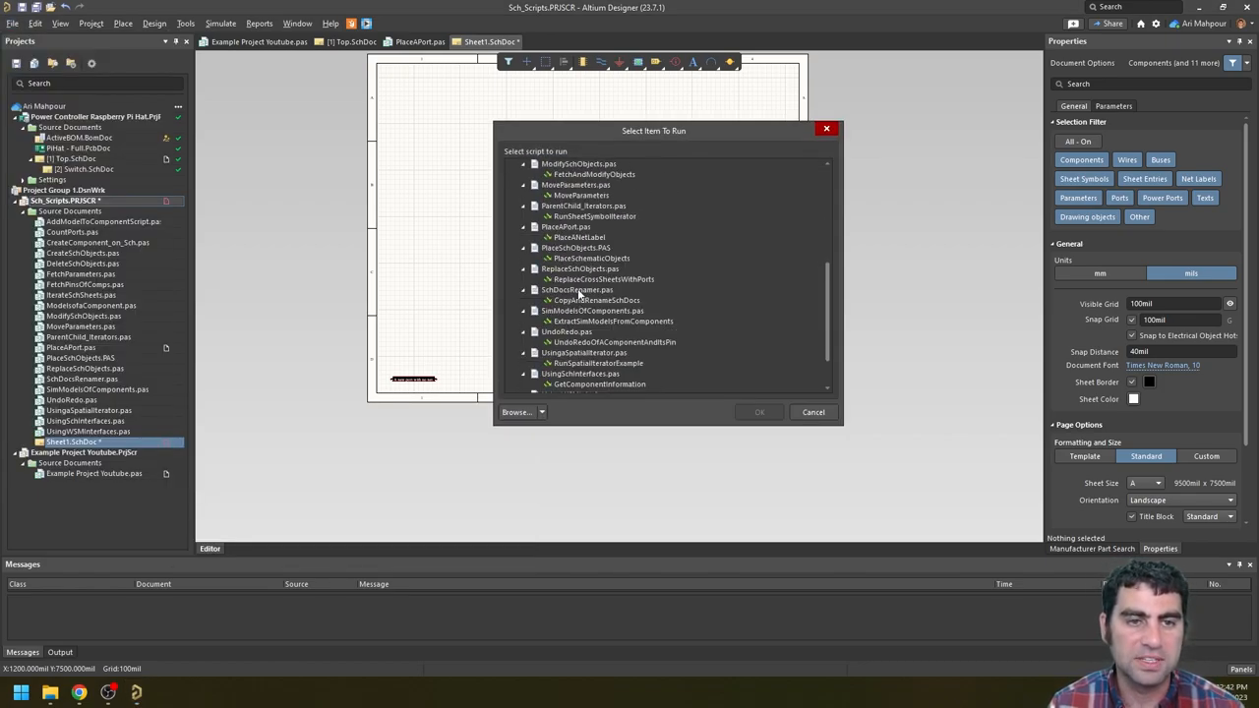
click(812, 413)
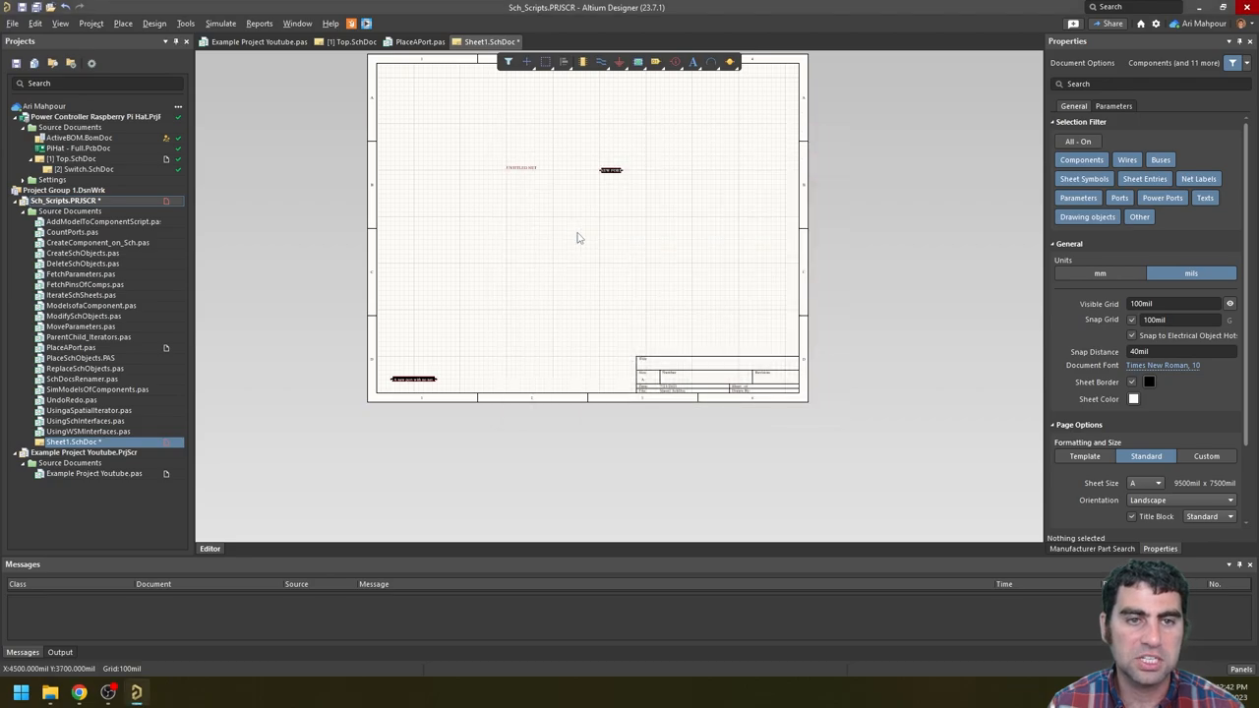
scroll(up, 3)
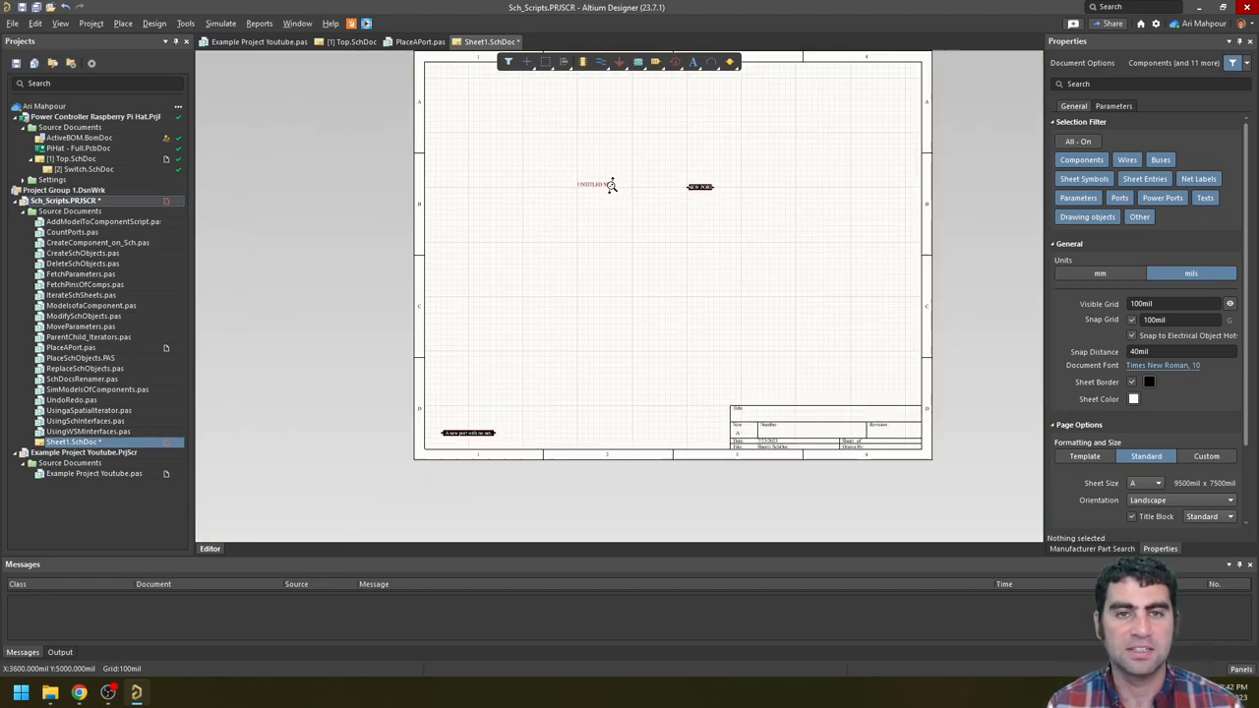
scroll(up, 3)
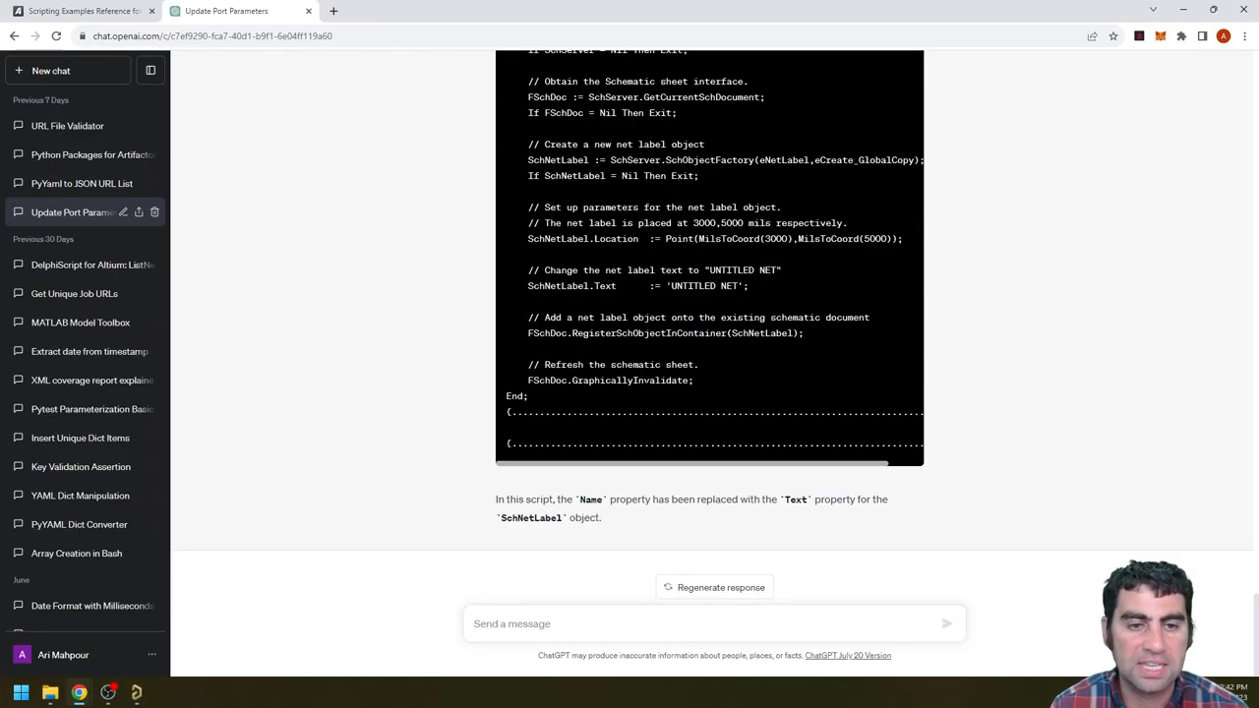
scroll(up, 3)
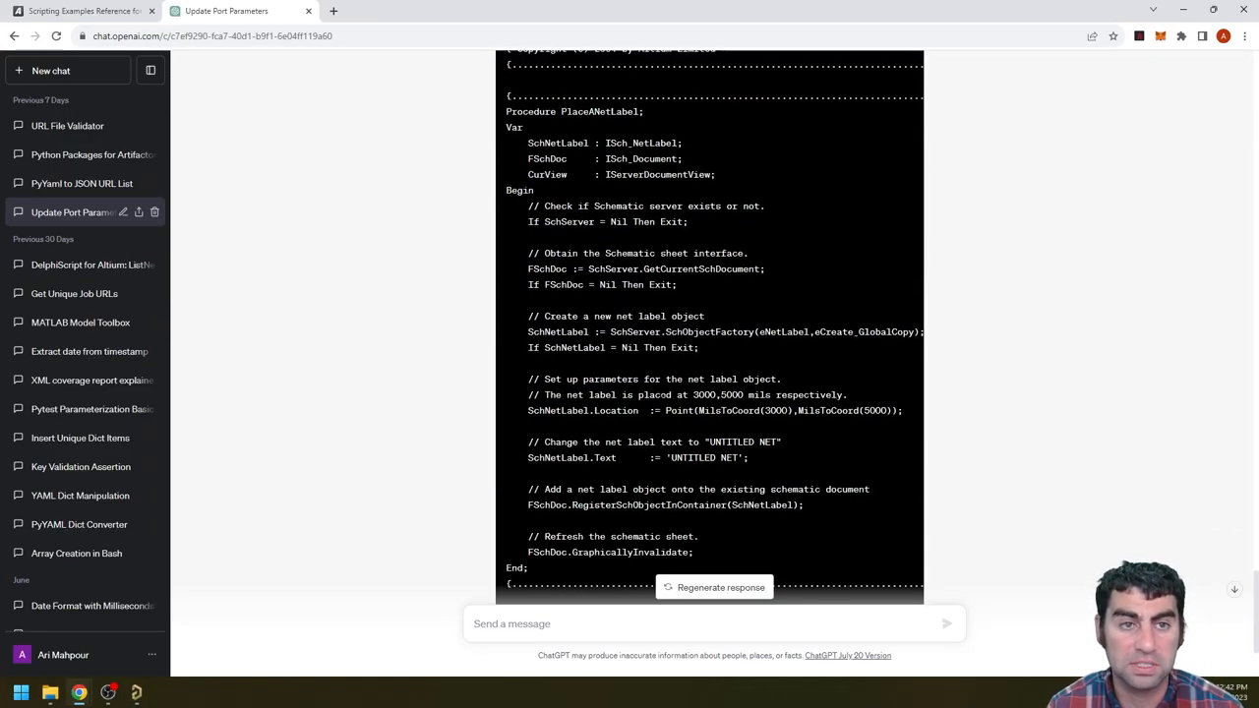
scroll(down, 3)
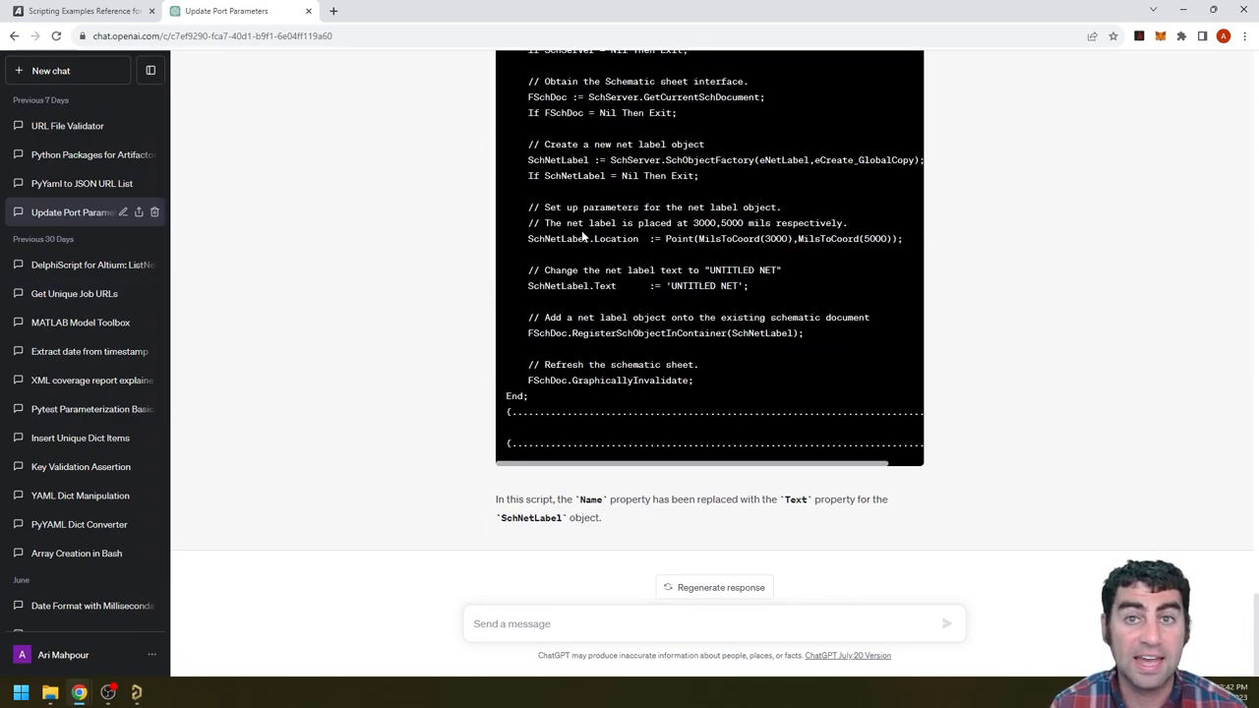